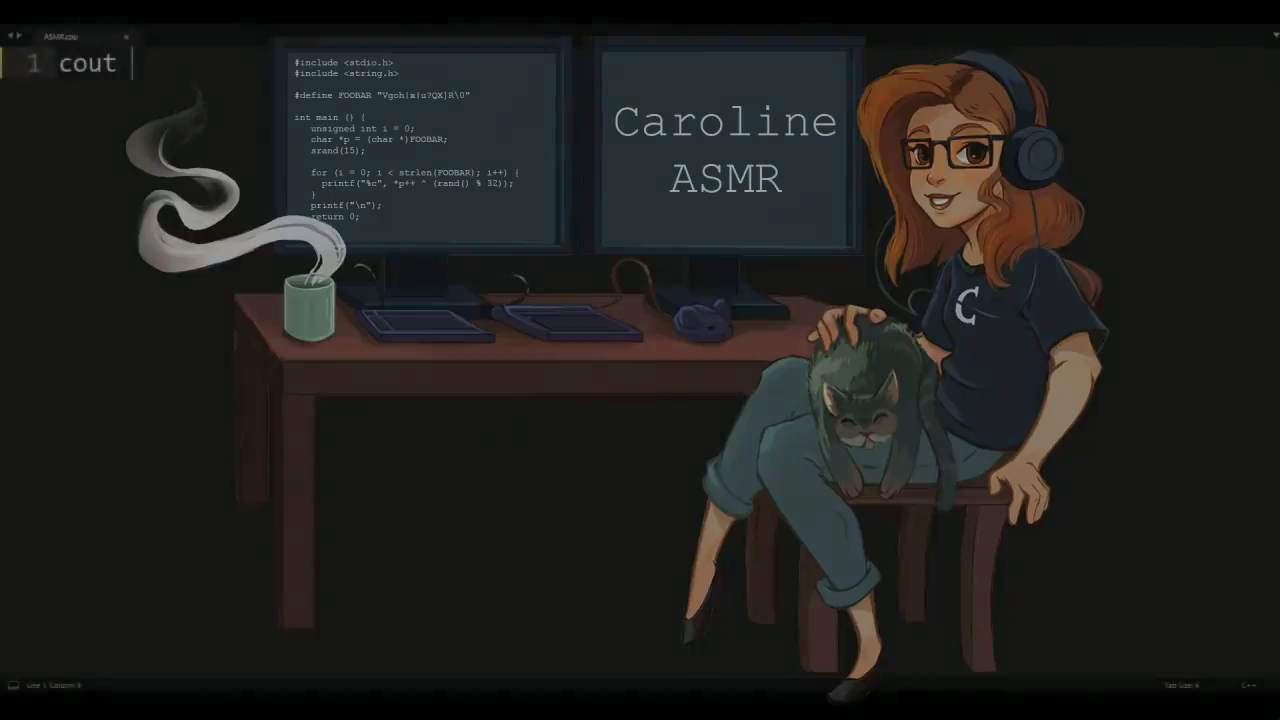
- Write the opening cout greeting "Hello! Hello, hello. It's nice to..."
{"action": "type", "text": "<< \"He\""}
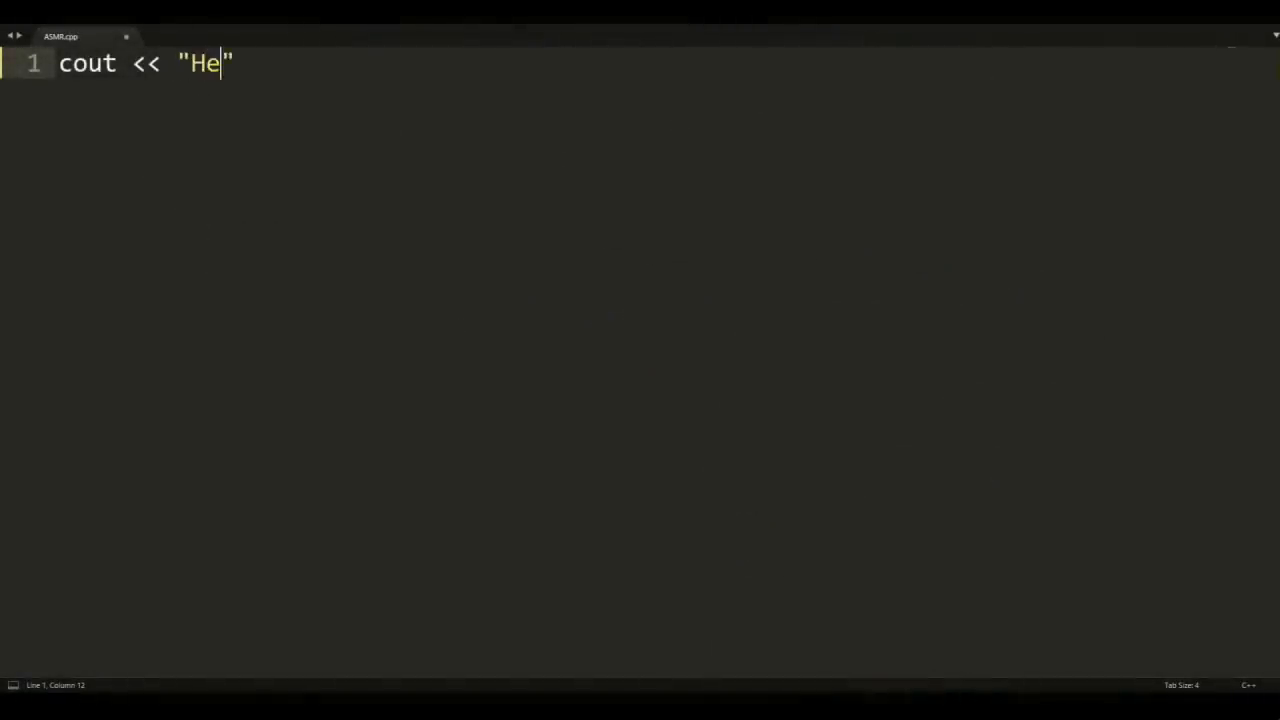
{"action": "type", "text": "llo! H"}
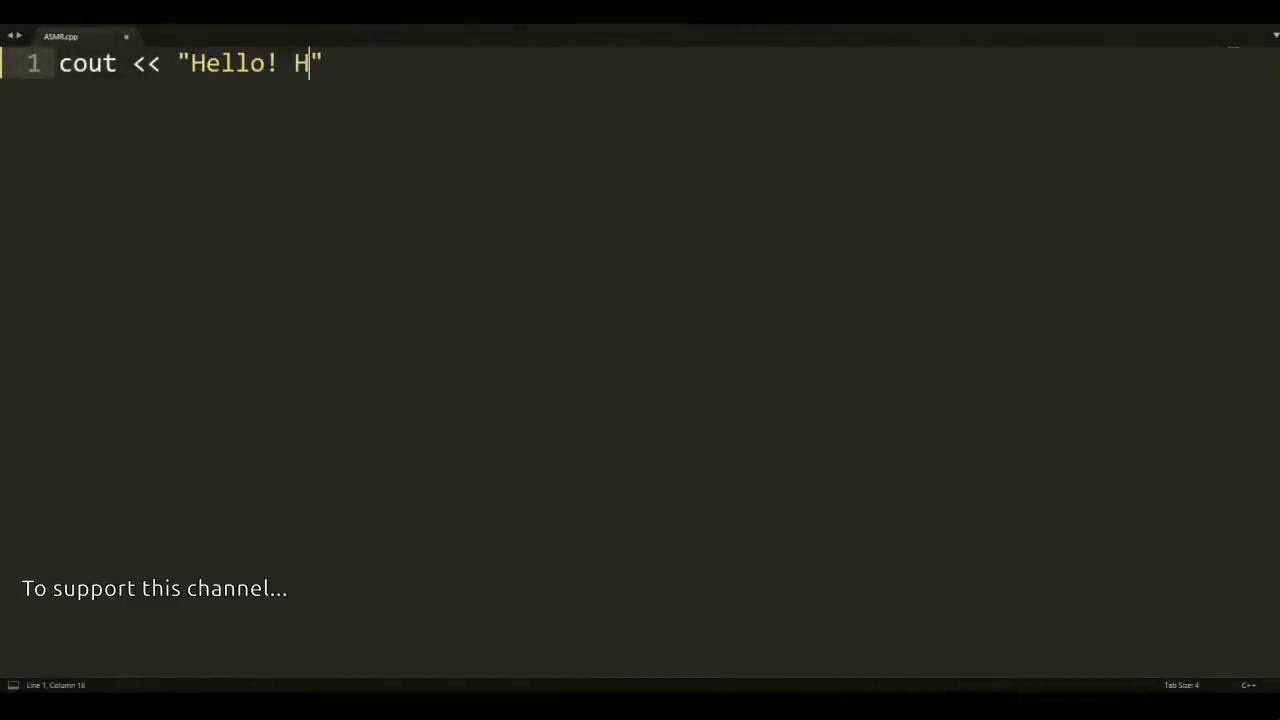
{"action": "type", "text": "ello, hel"}
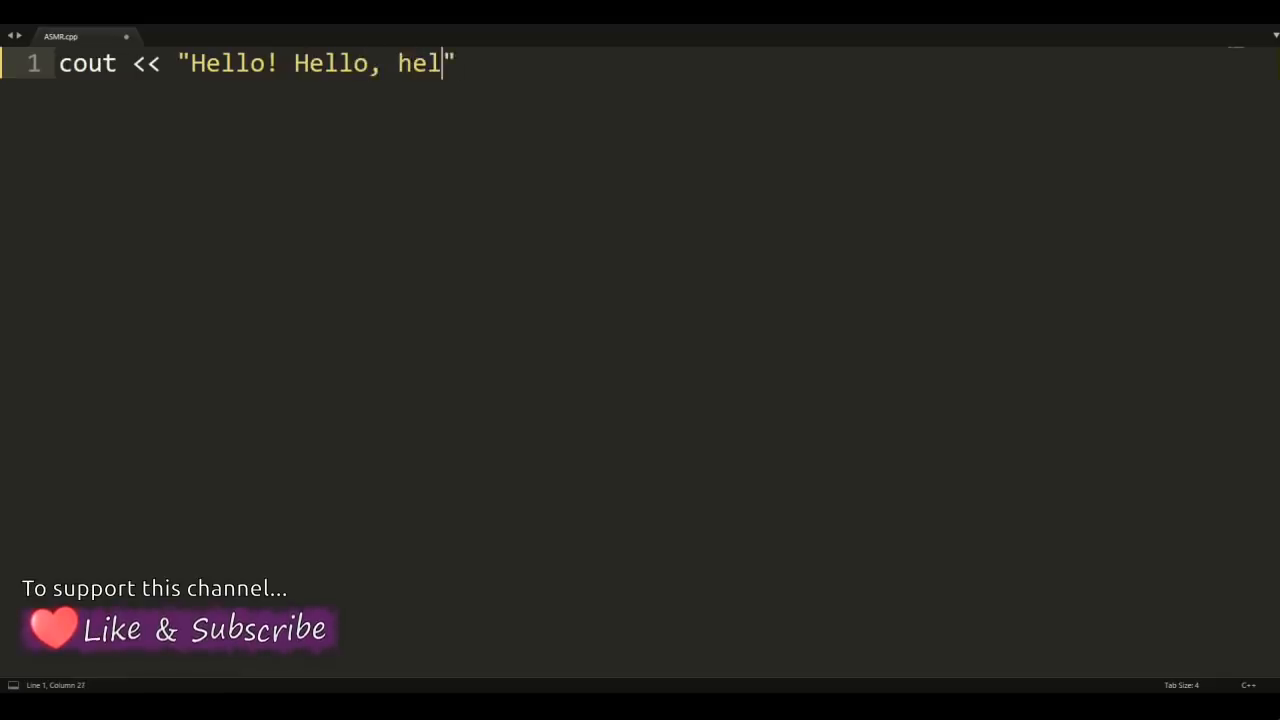
{"action": "type", "text": "lo. It"}
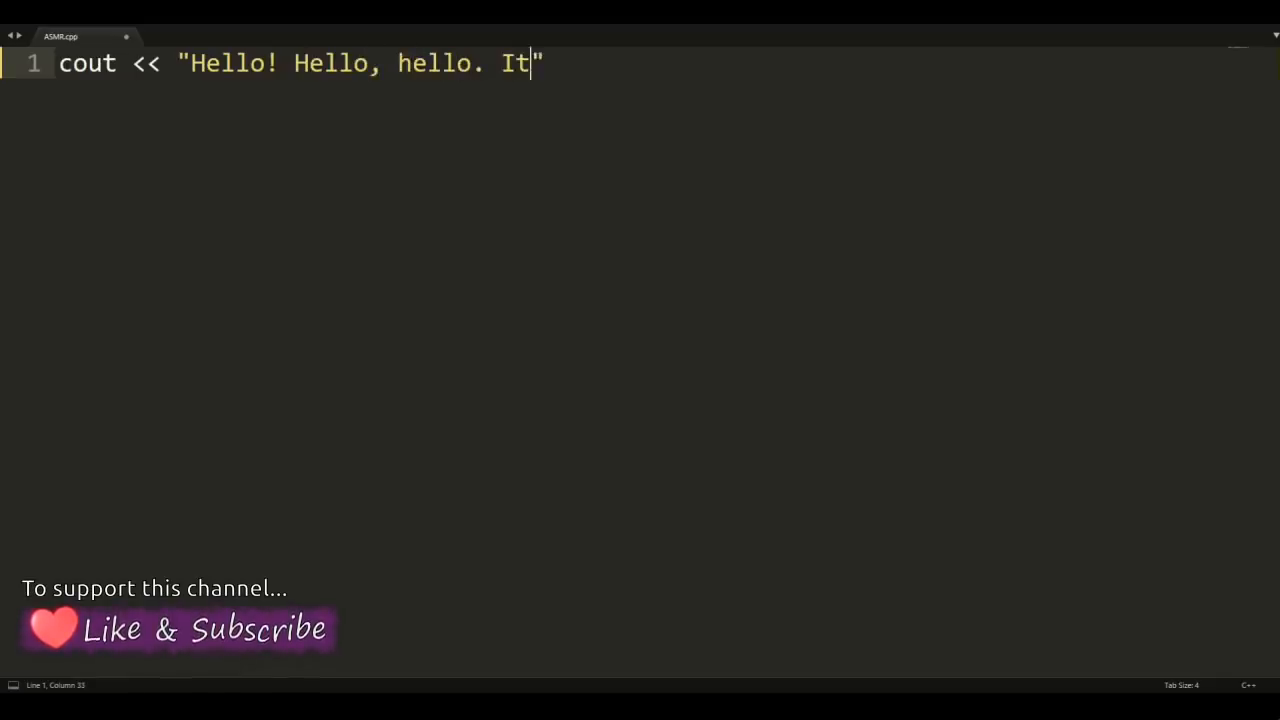
{"action": "type", "text": "'s nice to C you again. :)\\n"}
{"action": "type", "text": "cout << \"\\n\";"}
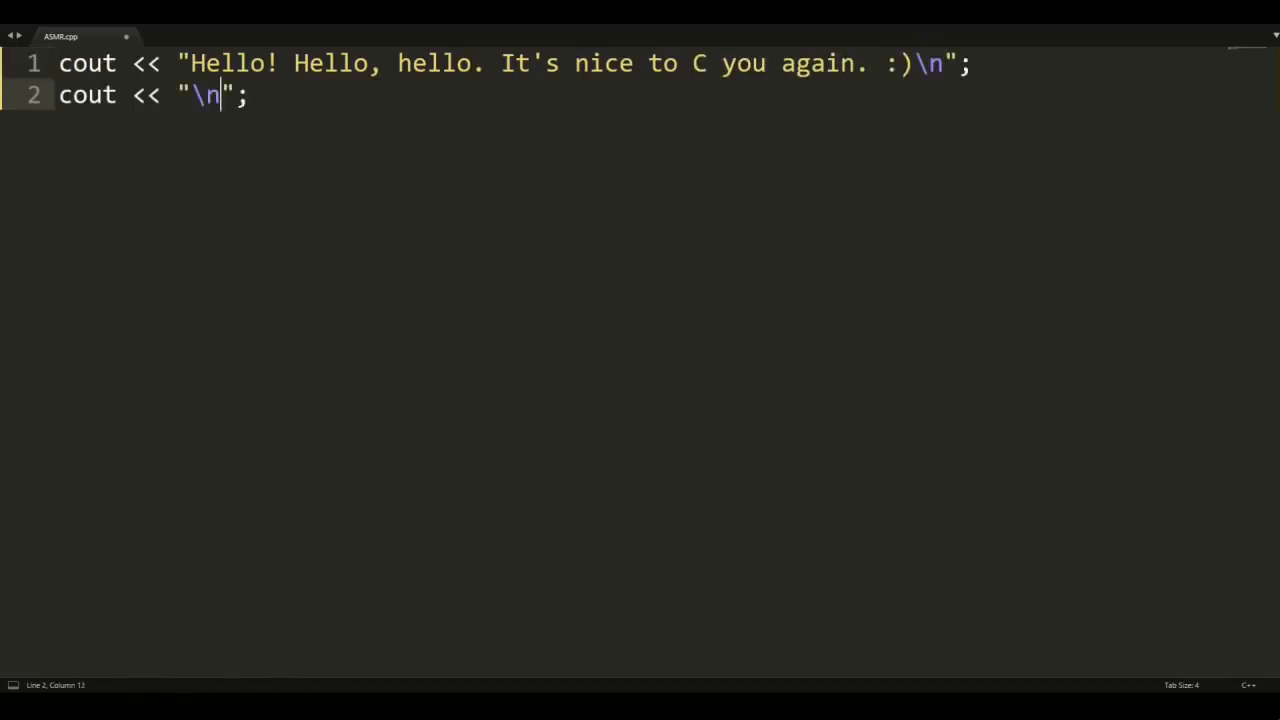
- Add the cout lines punning about finally adding some class to the C programming series
{"action": "type", "text": "In this video, I'm final"}
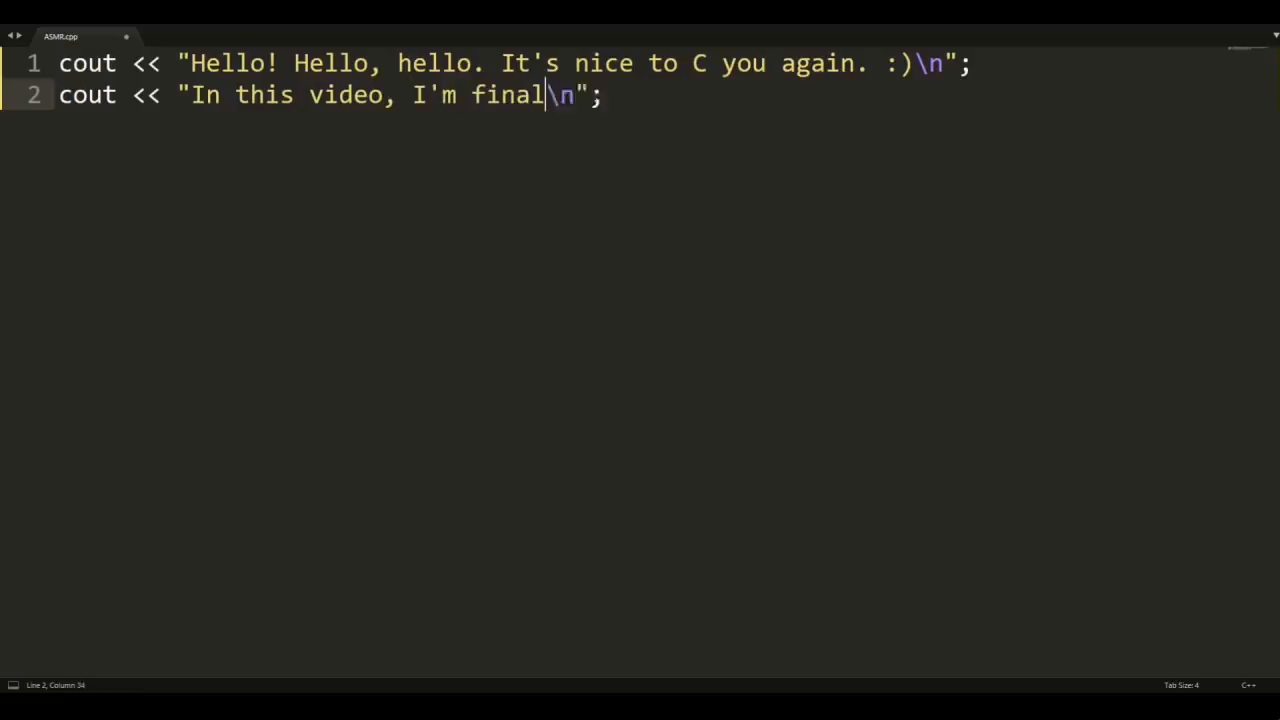
{"action": "type", "text": "ly going to be adding some class"}
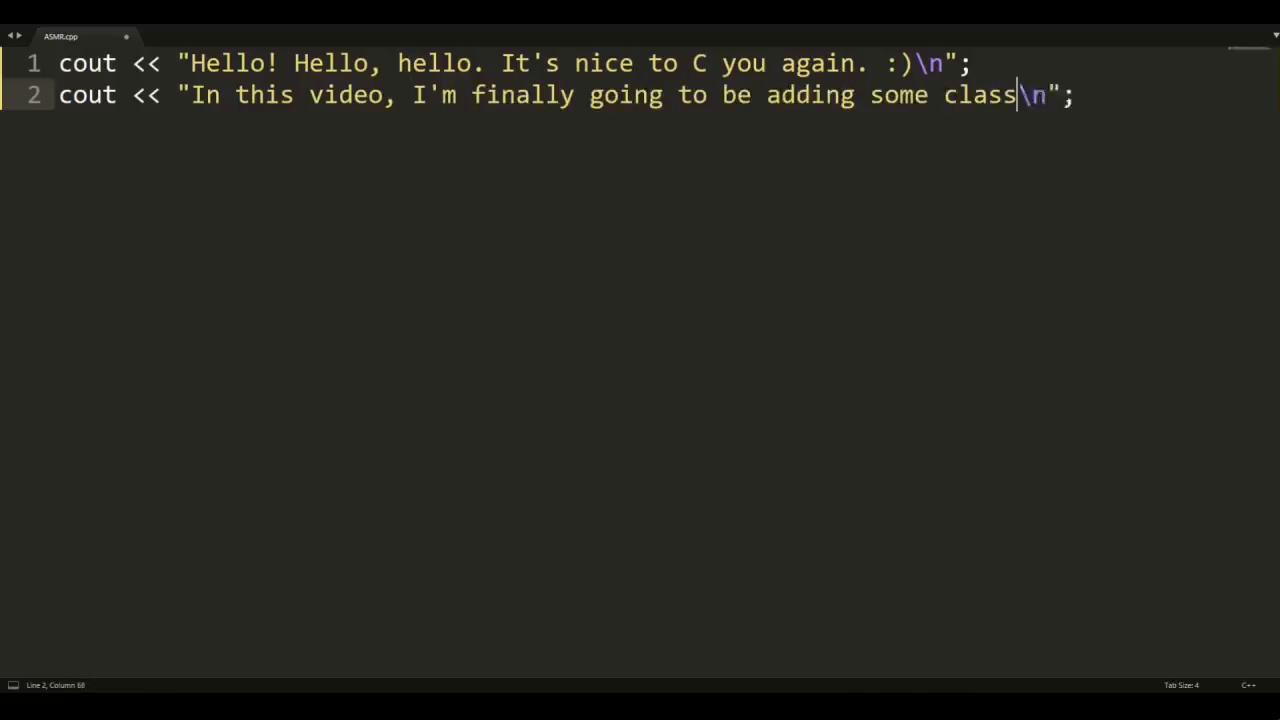
{"action": "type", "text": "to the C\\n\";"}
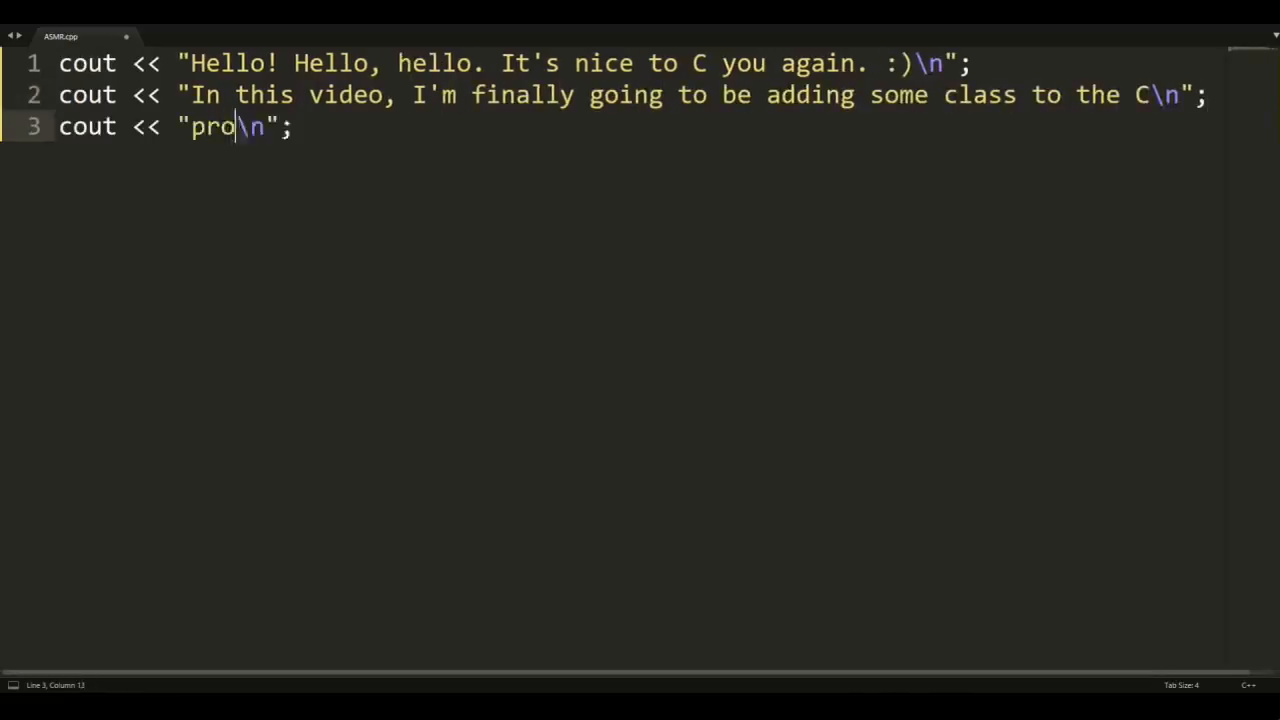
{"action": "type", "text": "gramming series. Get it"}
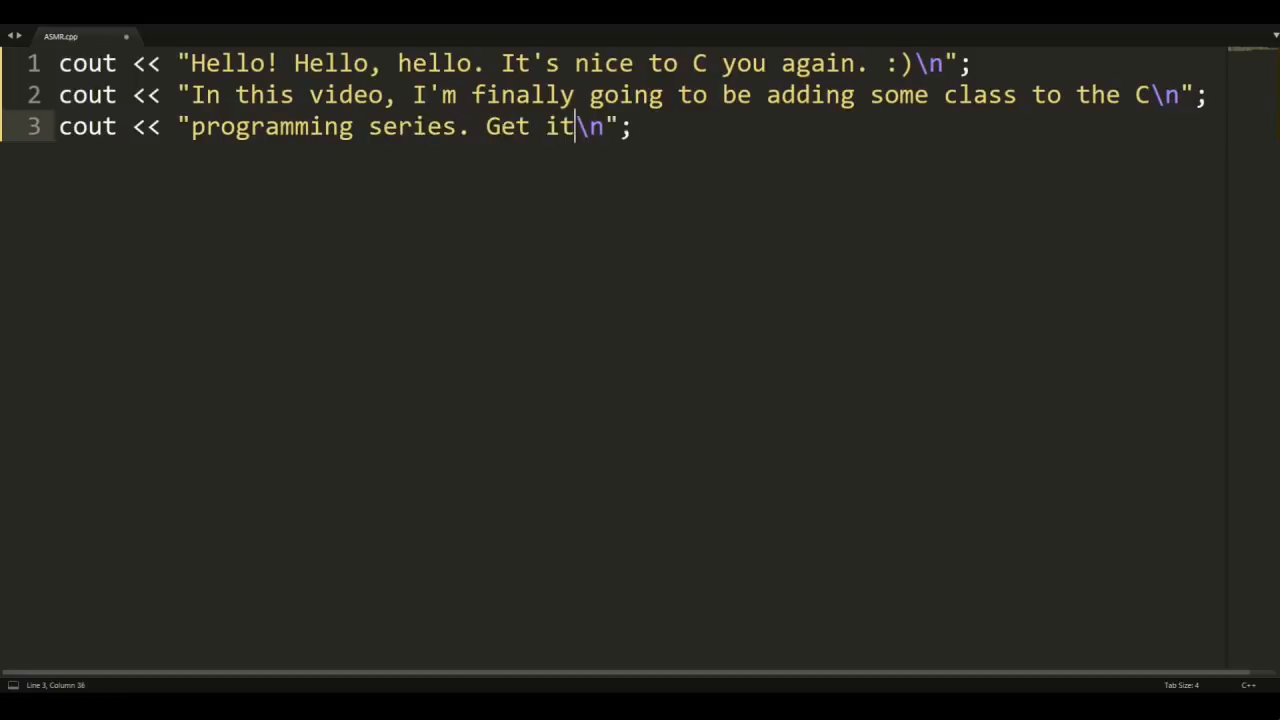
{"action": "type", "text": "? Class :D"}
{"action": "type", "text": "cout << \"I took a break f\\n\";"}
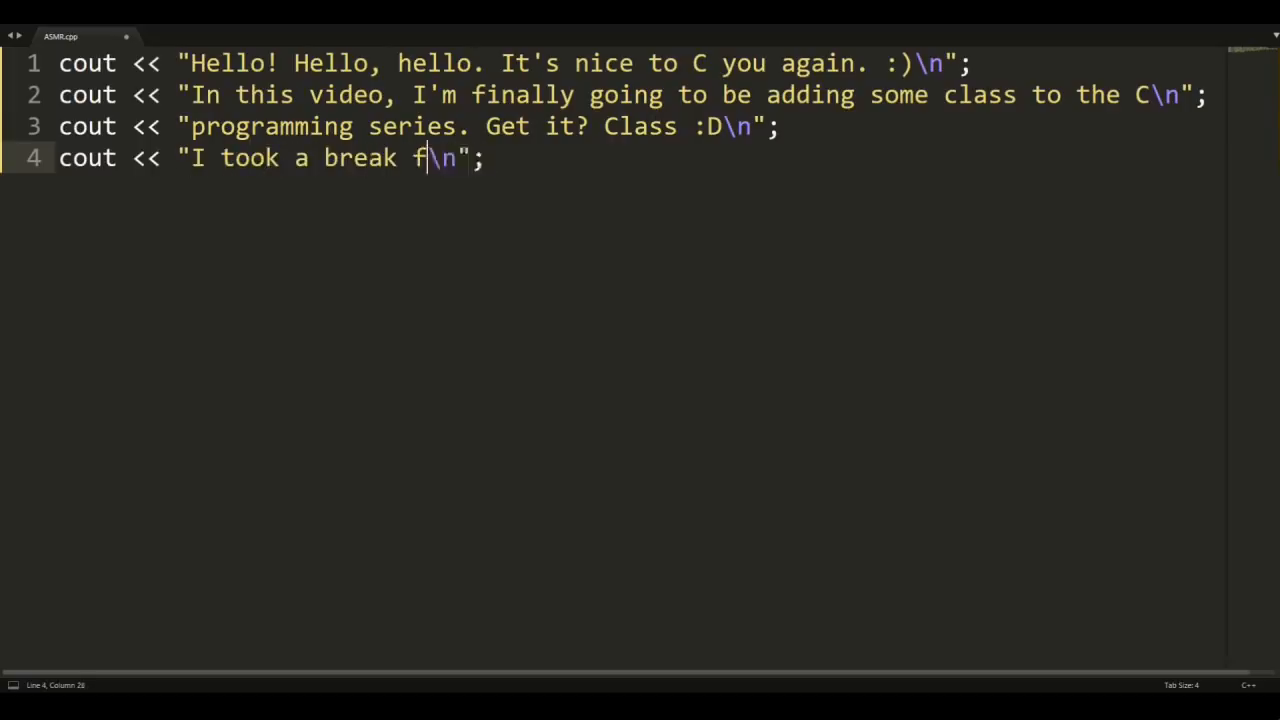
- Add cout lines about pausing C ASMR videos and now making a return to the series
{"action": "type", "text": "rom making C programming ASMR"}
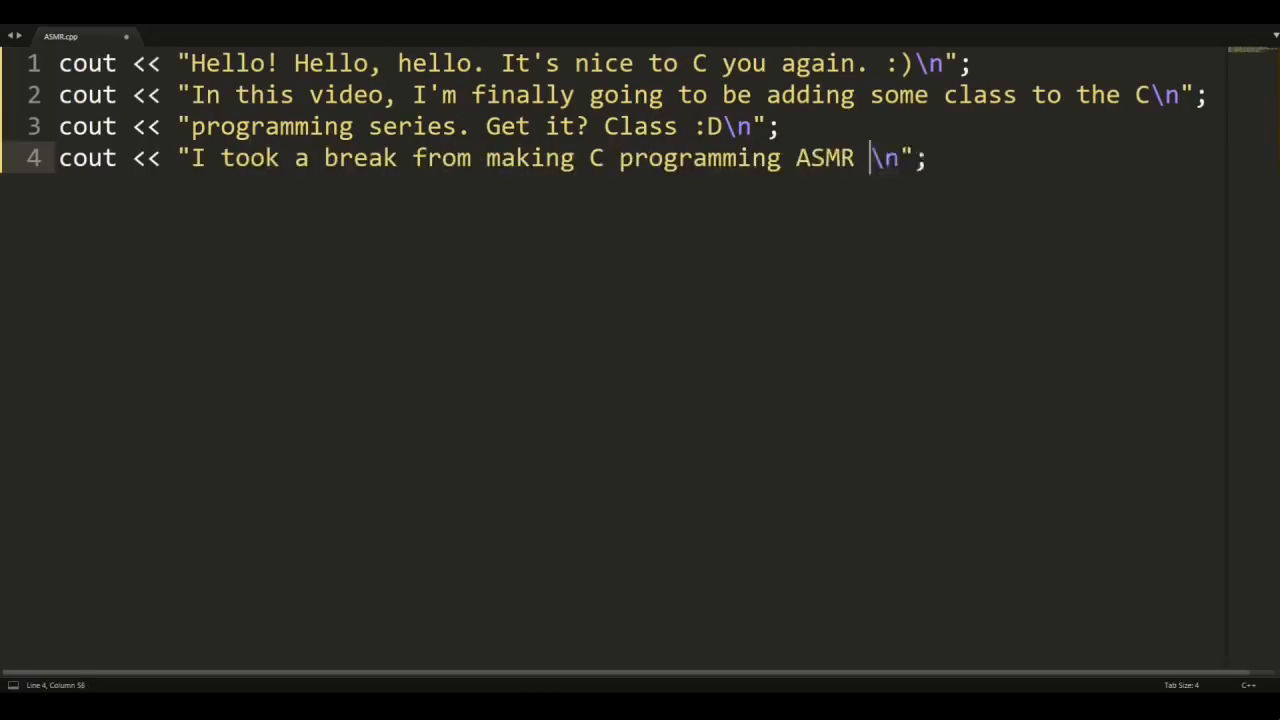
{"action": "type", "text": "videos for a while"}
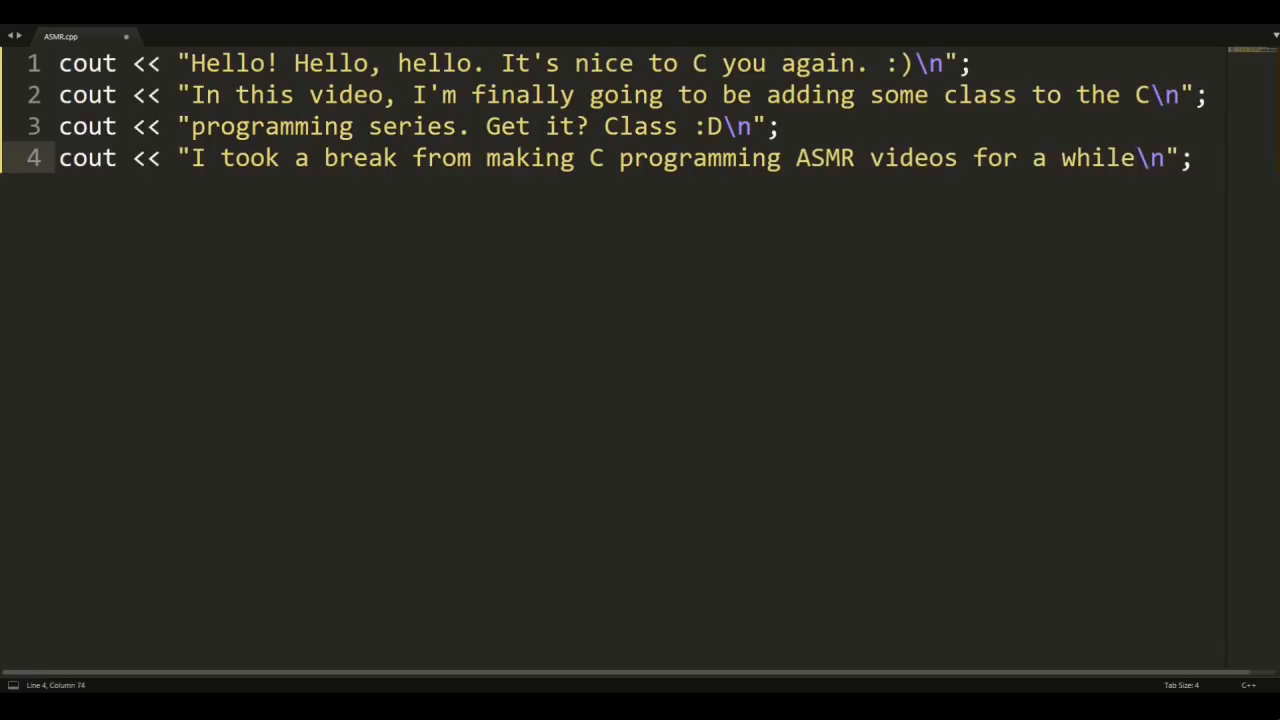
{"action": "type", "text": "but then it struct me that it has been a long time since I made one.\\n"}
{"action": "type", "text": "cout << \"\\n\";"}
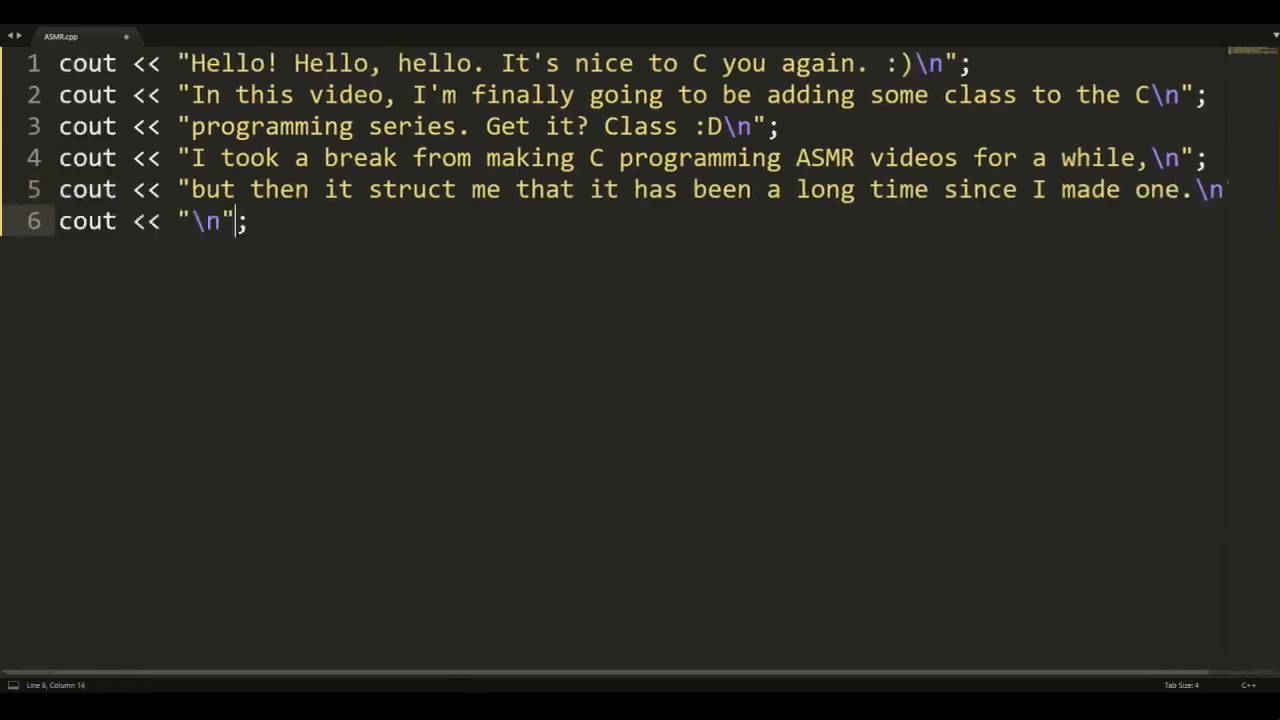
{"action": "type", "text": "I thought I should c"}
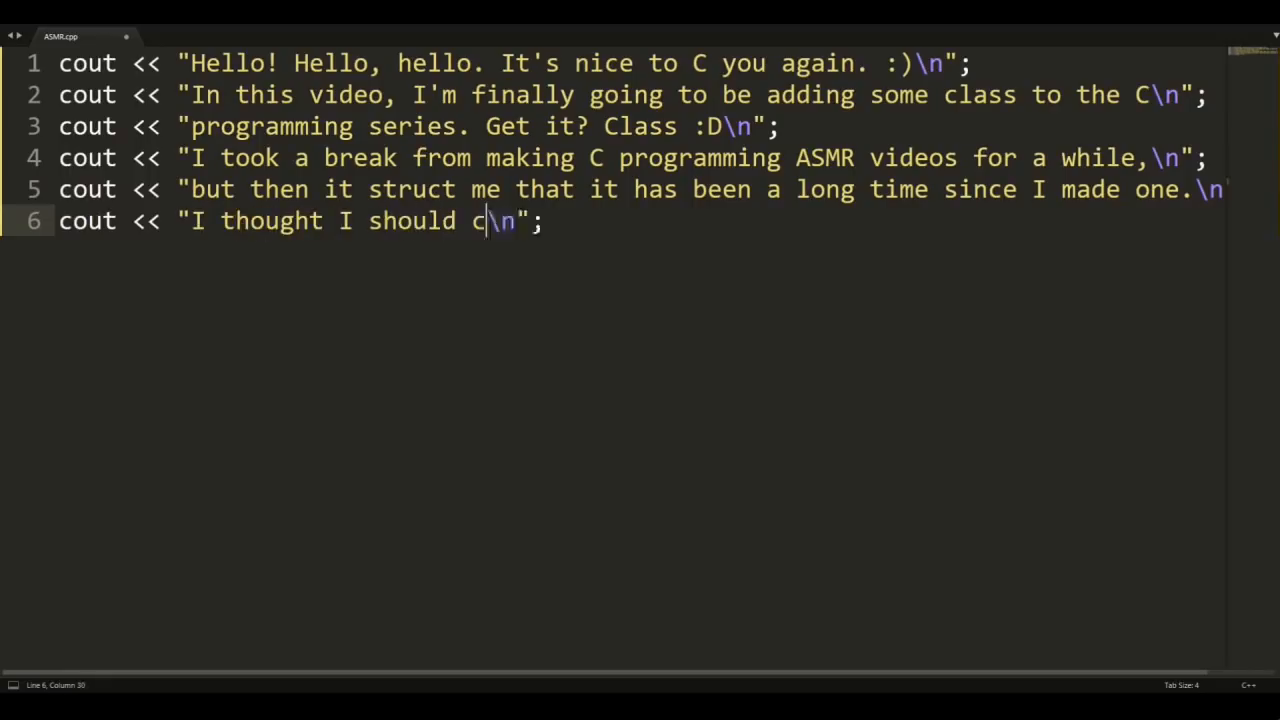
{"action": "type", "text": "ontinue the series, so"}
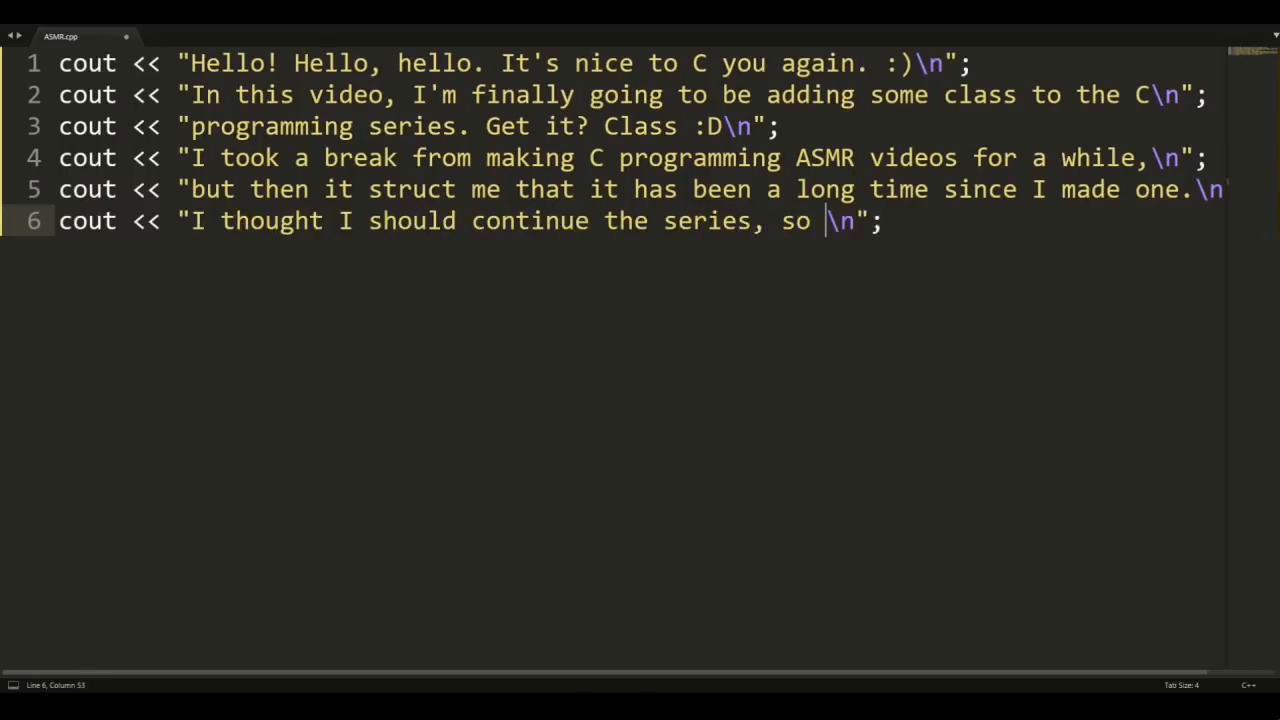
{"action": "type", "text": "here I am ma"}
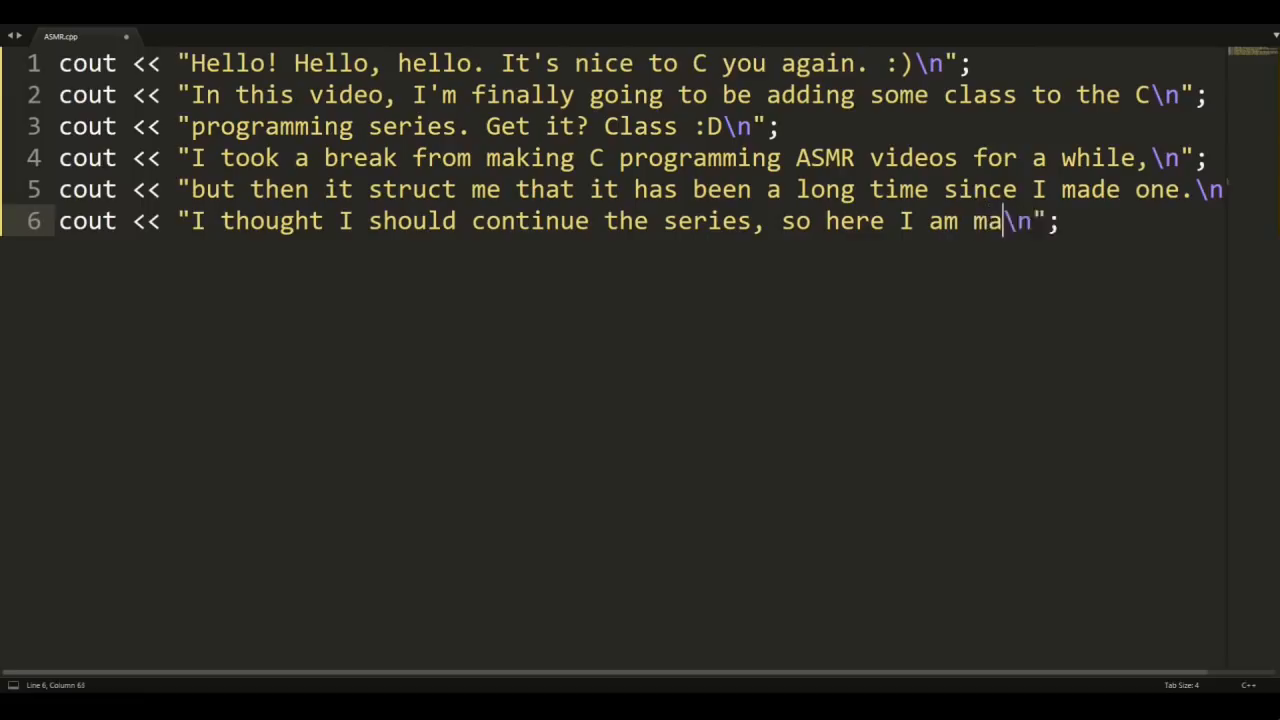
{"action": "type", "text": "king a return.."}
{"action": "type", "text": "cout << \"In this video \\n\";"}
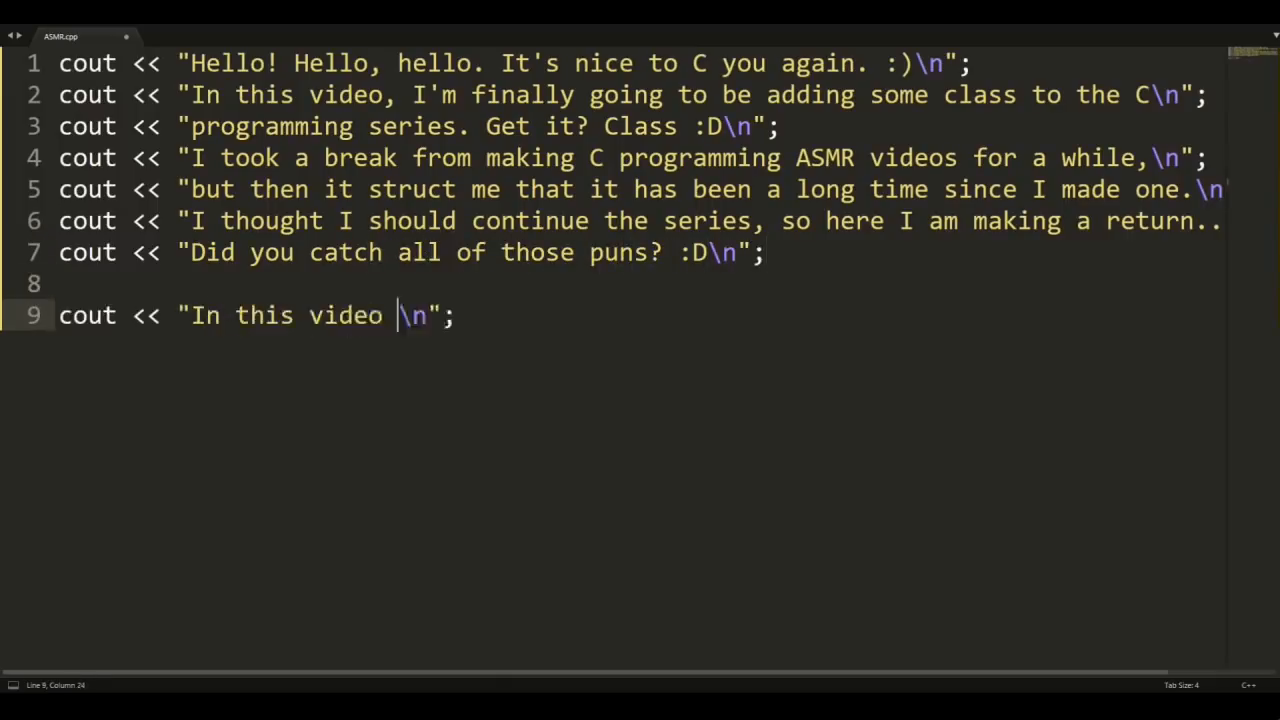
- Add cout lines on C vs C++ differences and that C++ literally means increment C by 1
{"action": "type", "text": "I'm going to be talking about the dif"}
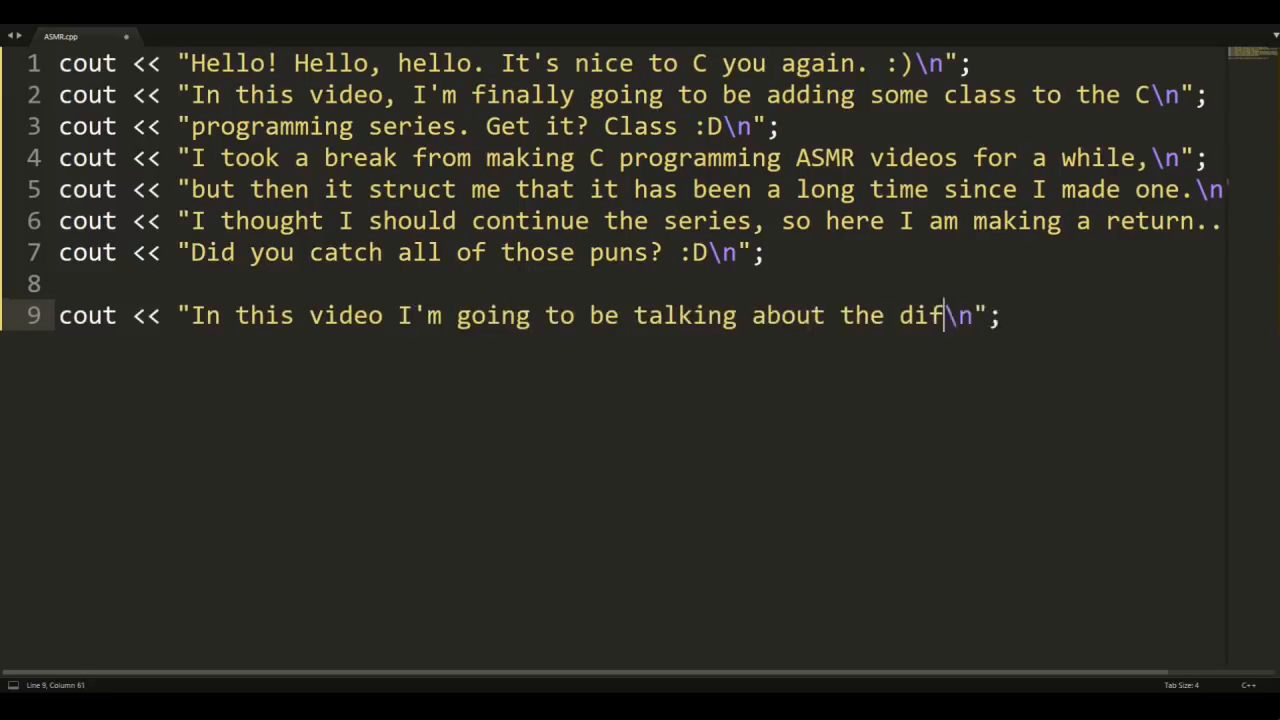
{"action": "type", "text": "ferences between\\n\";"}
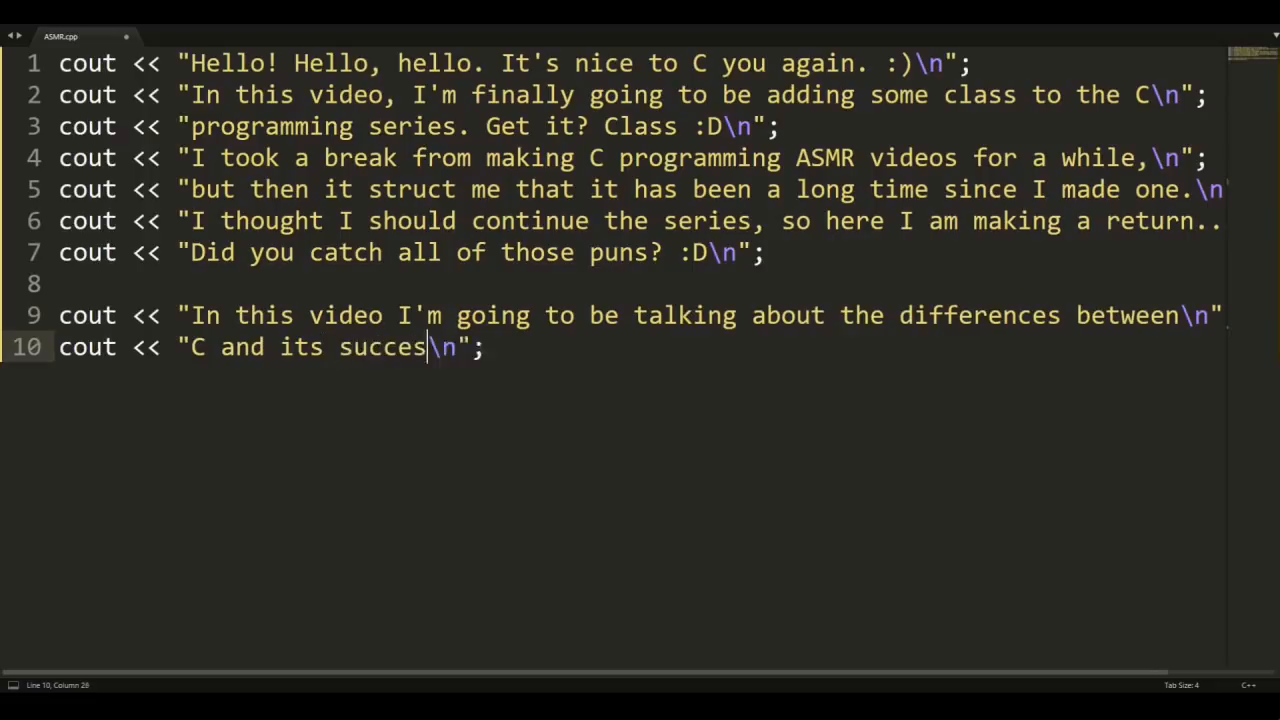
{"action": "type", "text": "sor language C++."}
{"action": "type", "text": "cout << \"\\n\";"}
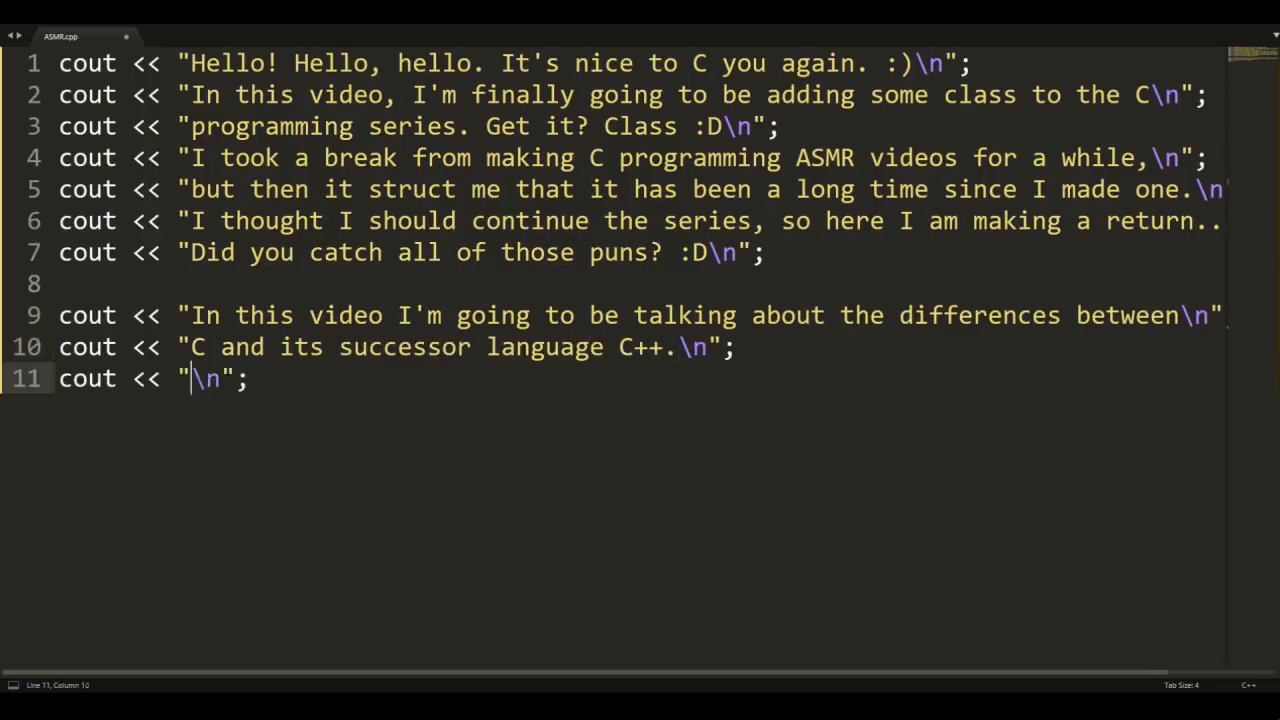
{"action": "type", "text": "++ is an arithmetic operator which increases a value by 1."}
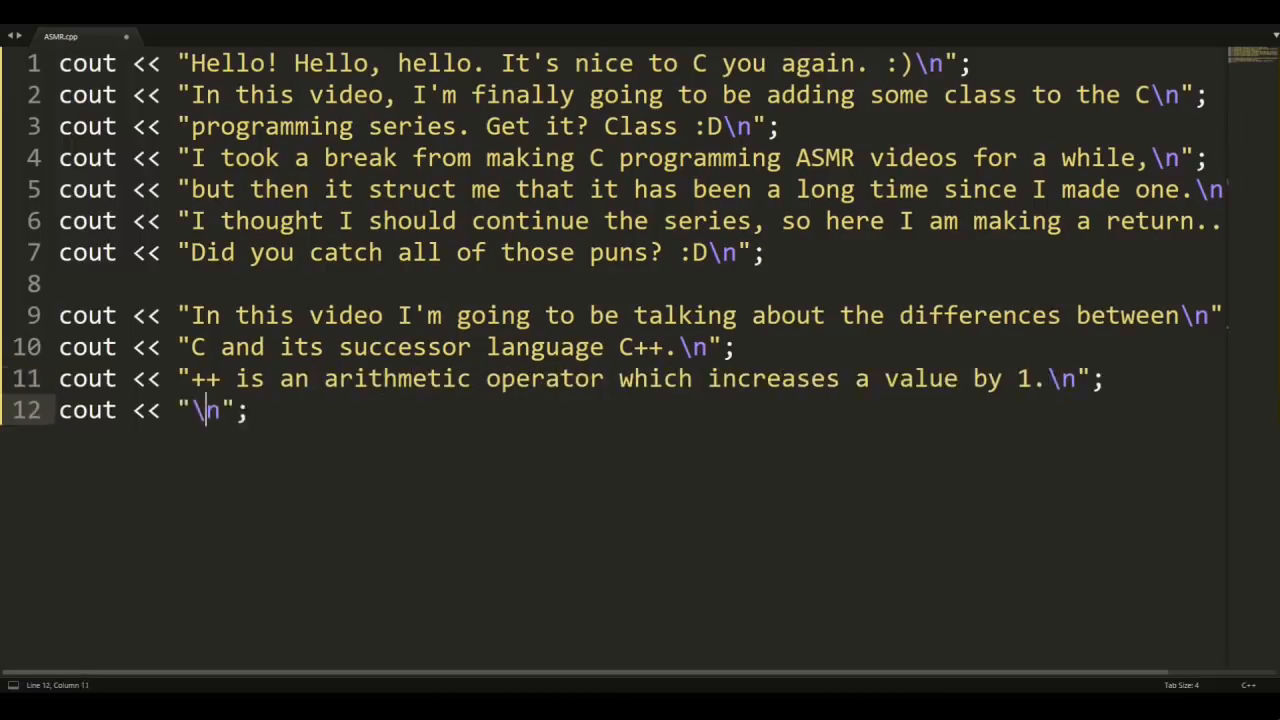
{"action": "type", "text": "Therefore,"}
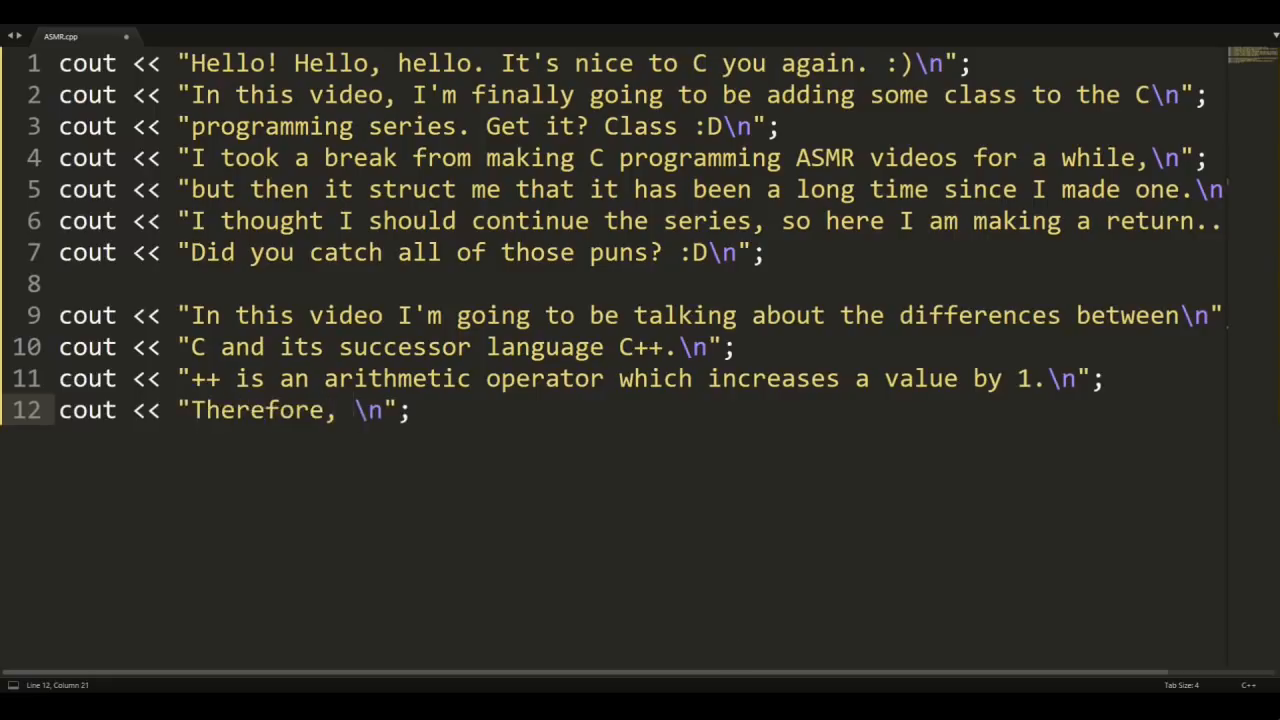
{"action": "type", "text": "C++ literally"}
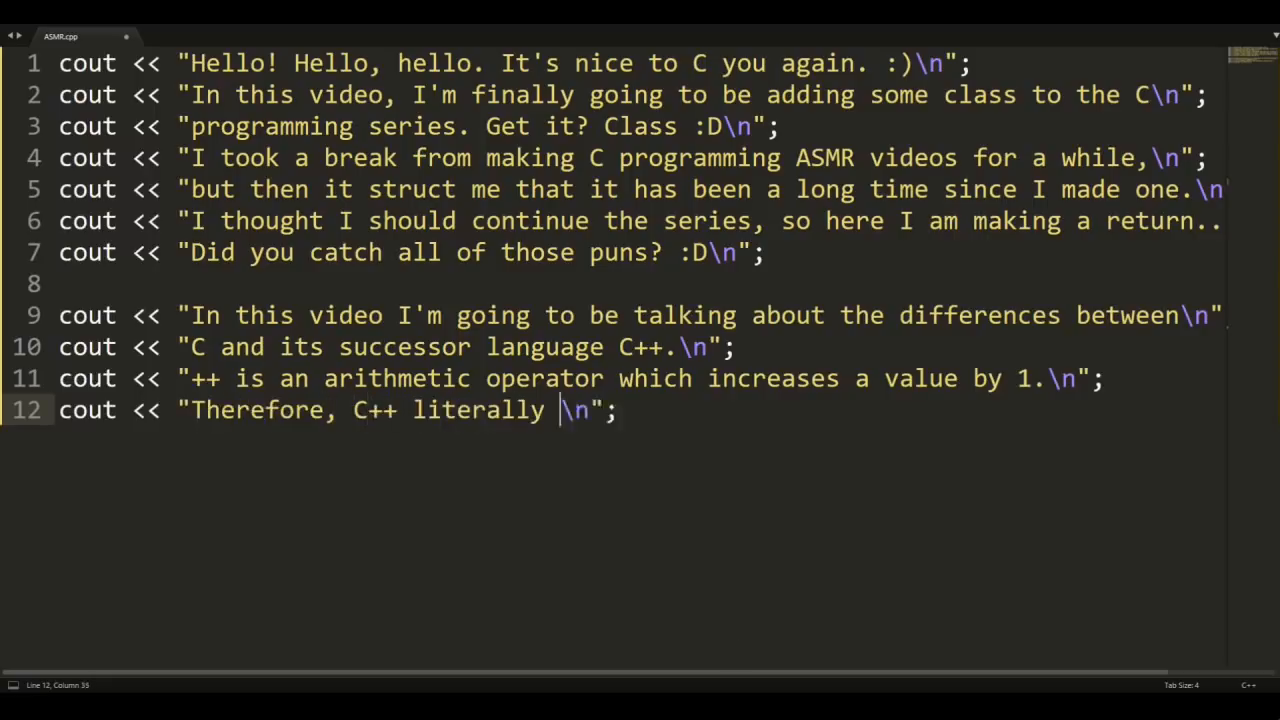
{"action": "type", "text": "means increment C by 1."}
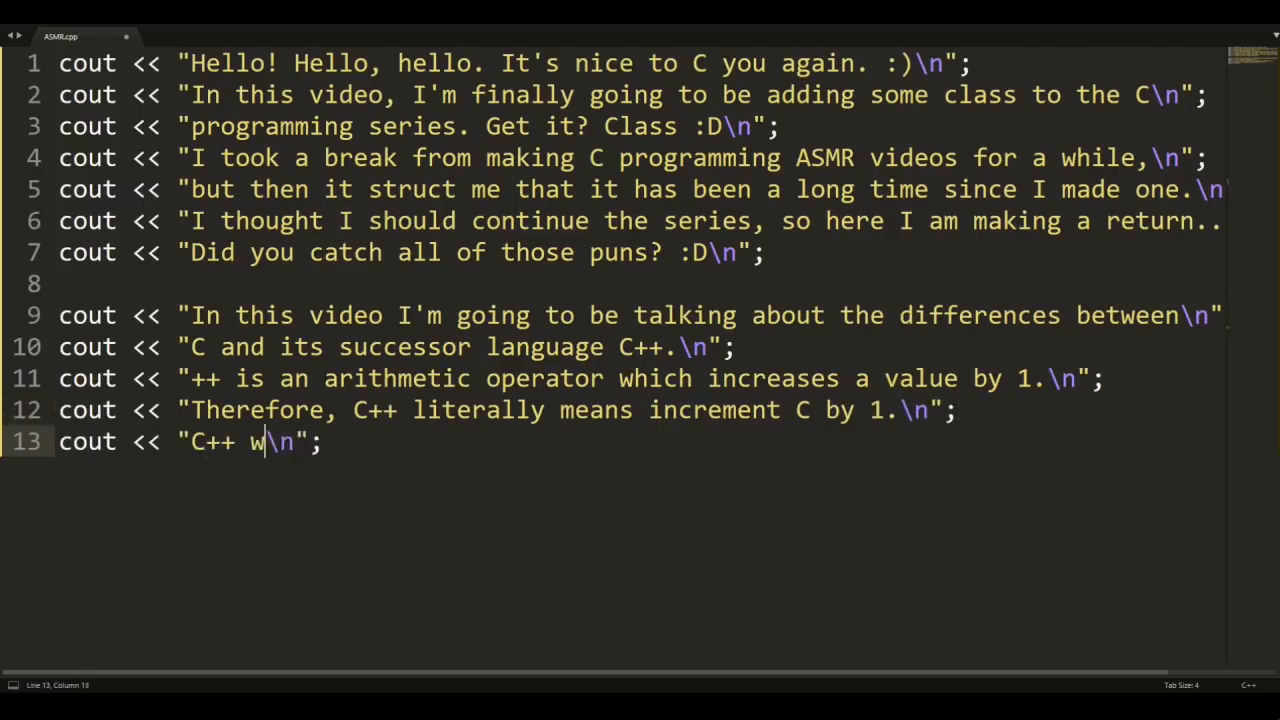
- Add lines on C++ being mostly backwards compatible, yet some things work in C but not C++
{"action": "type", "text": "as designed to"}
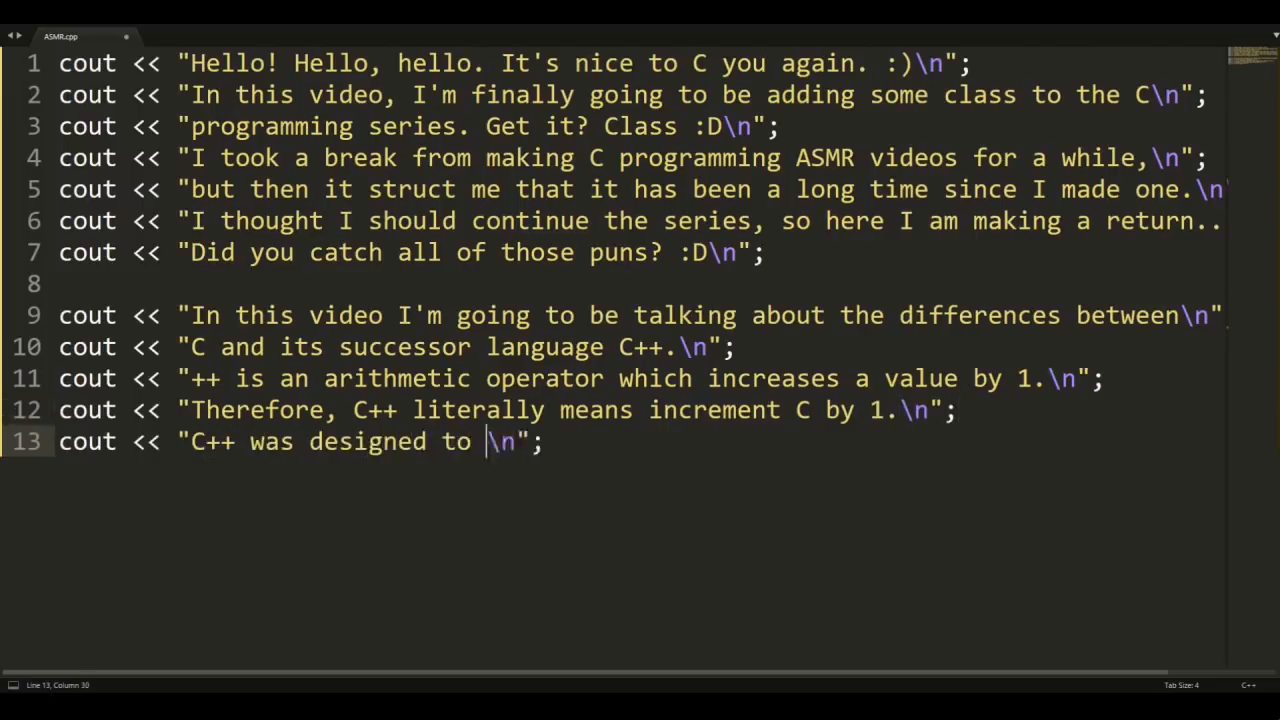
{"action": "type", "text": "be mostly backwards comp"}
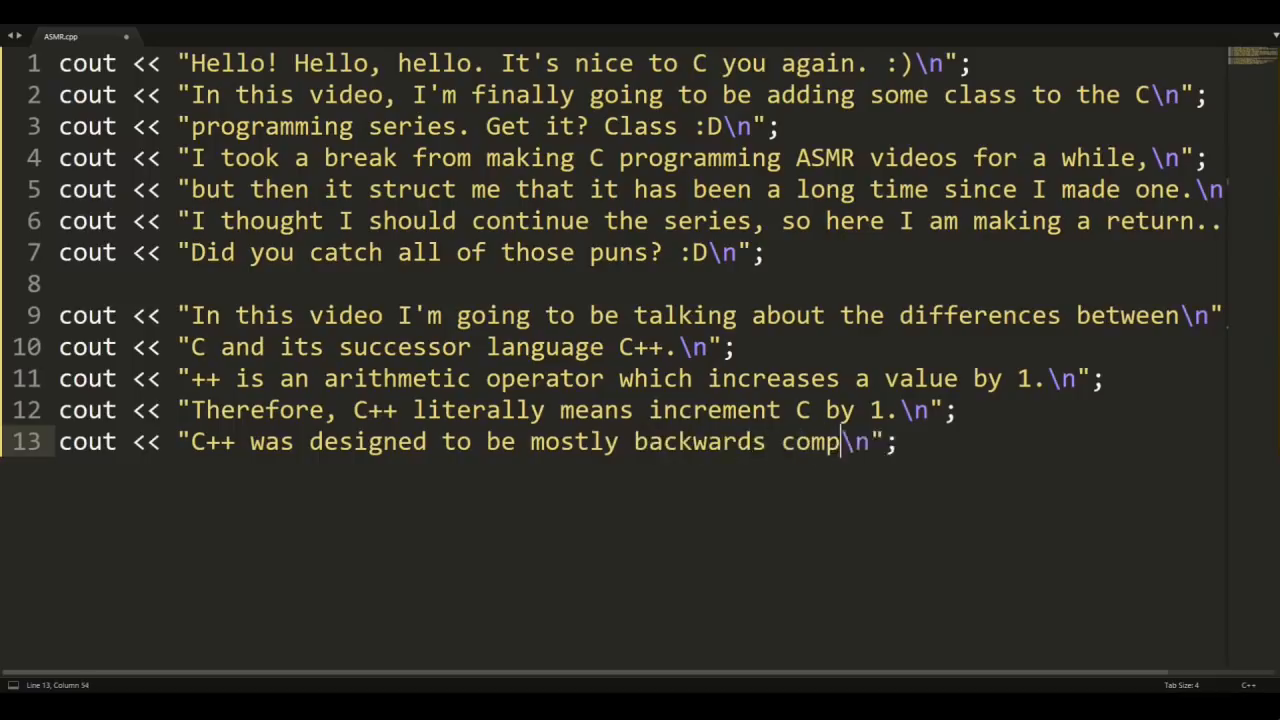
{"action": "type", "text": "atible, so that C"}
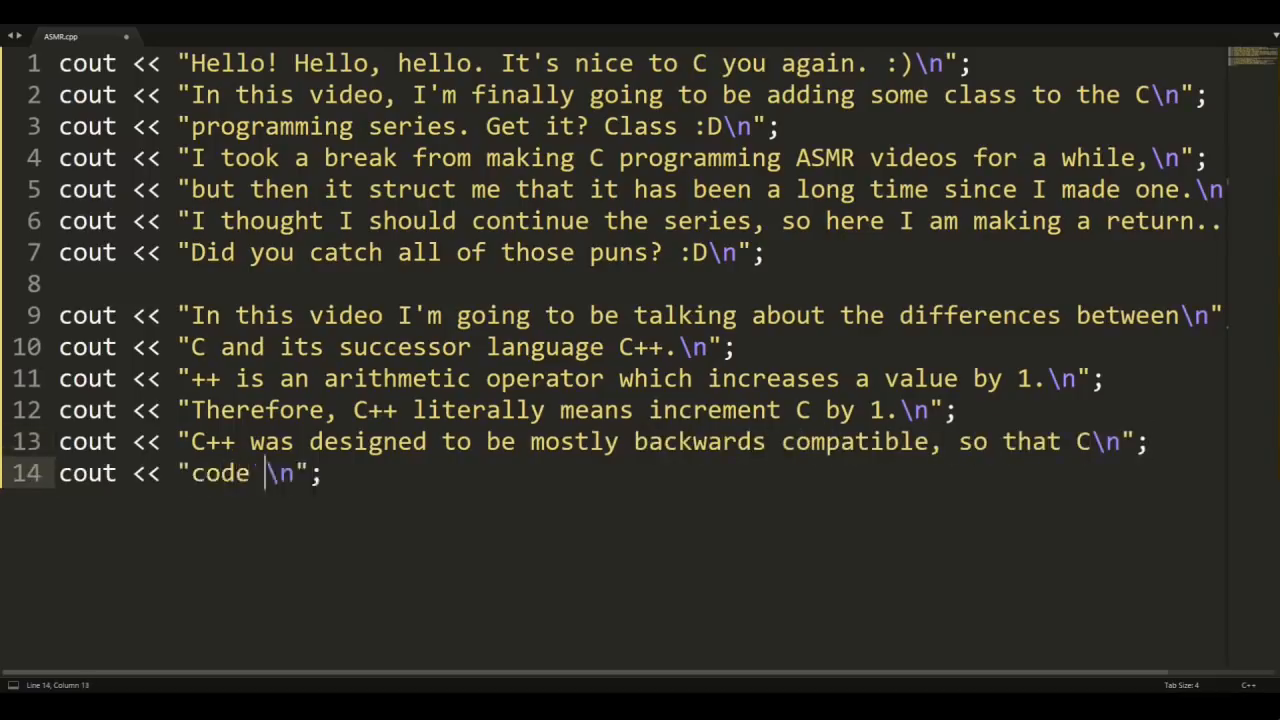
{"action": "type", "text": "can be compiled in C++ with only"}
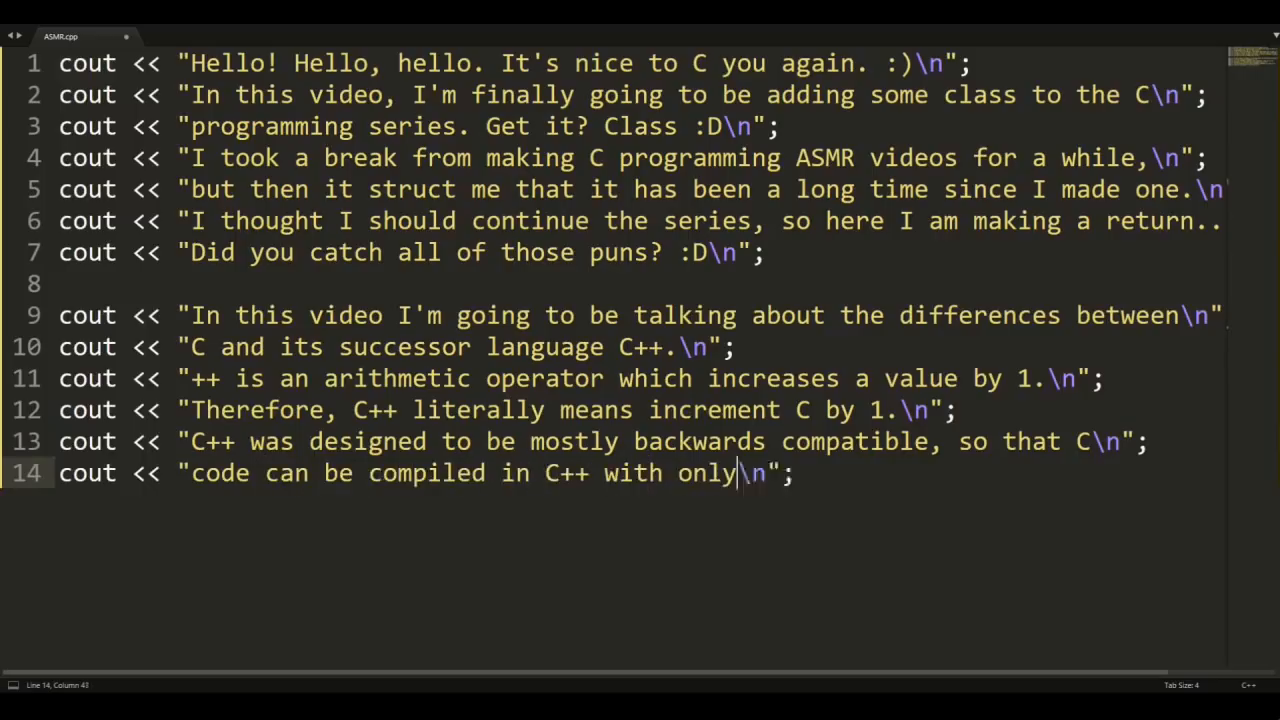
{"action": "type", "text": "minor modifications nee"}
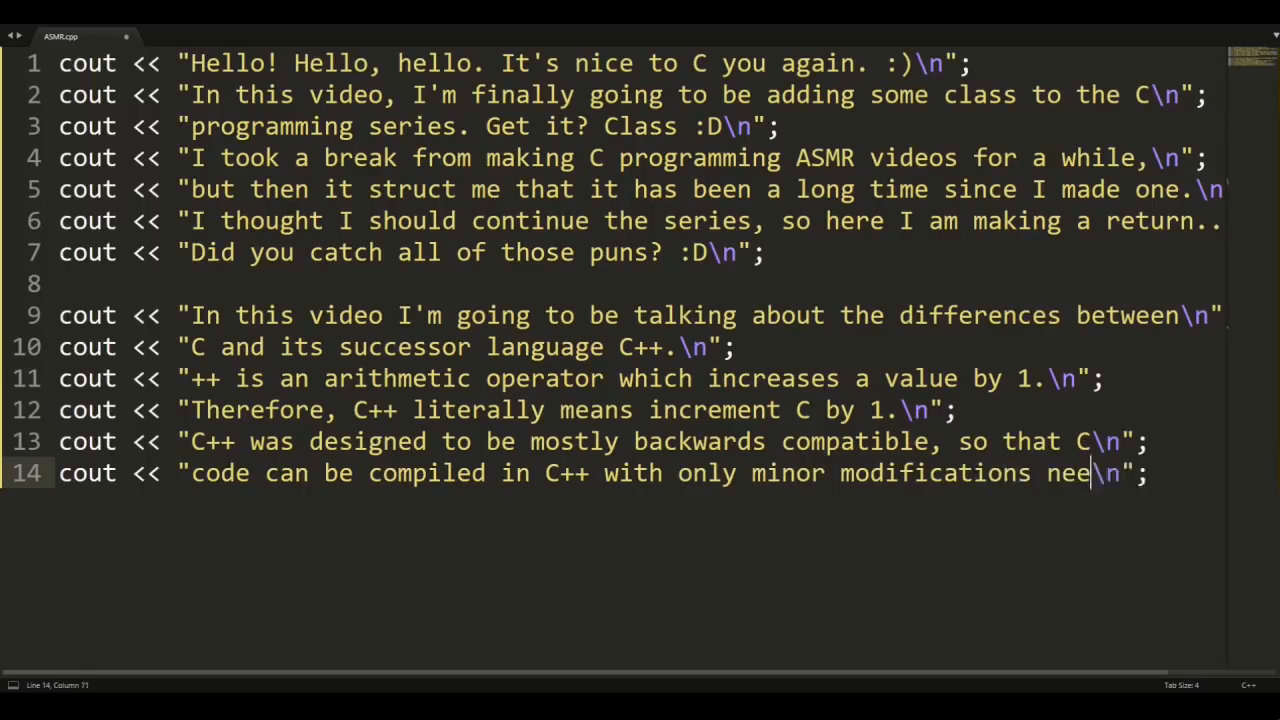
{"action": "type", "text": "ded.\\n\";"}
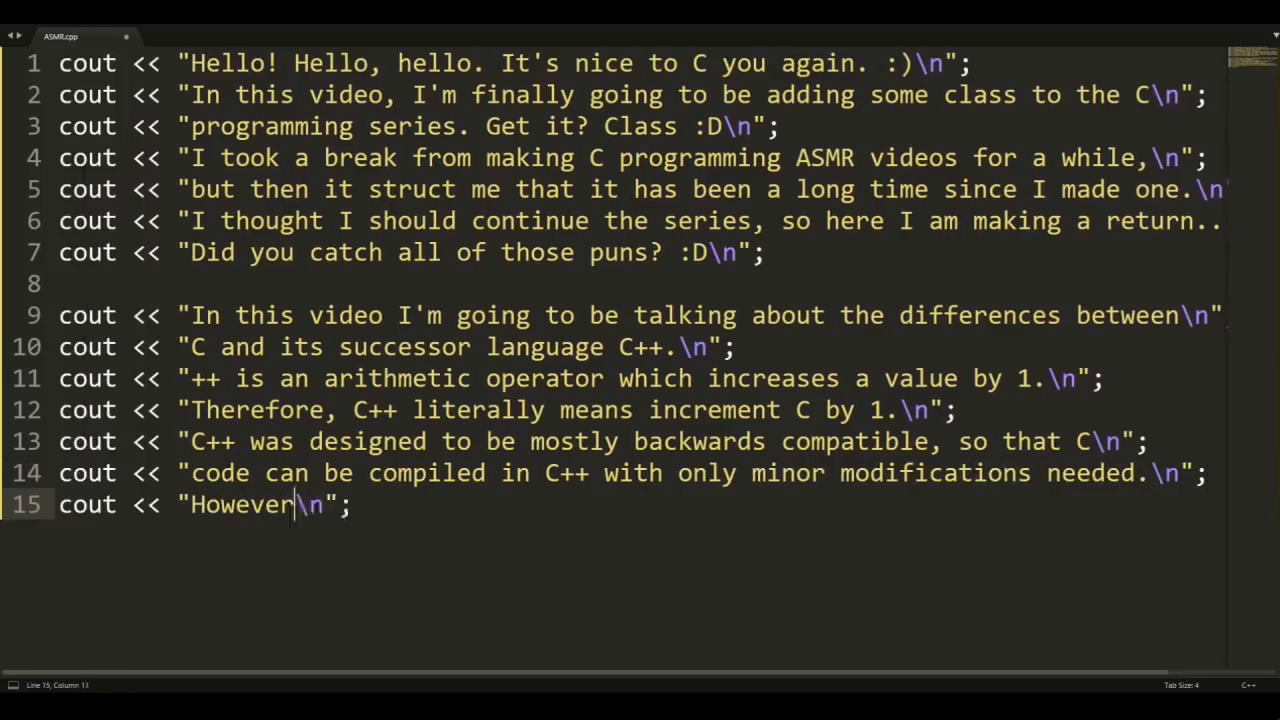
{"action": "type", "text": ", there are some things that wo"}
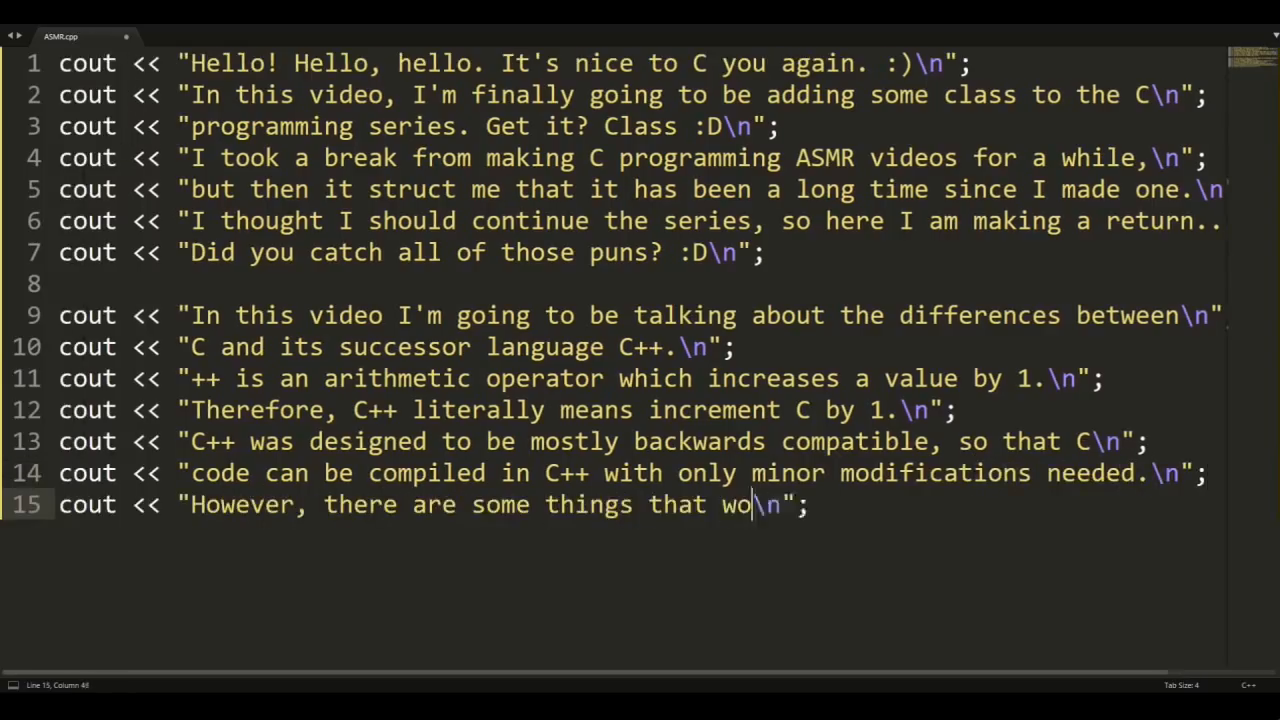
{"action": "type", "text": "rk in C but not in C++.\\n\";"}
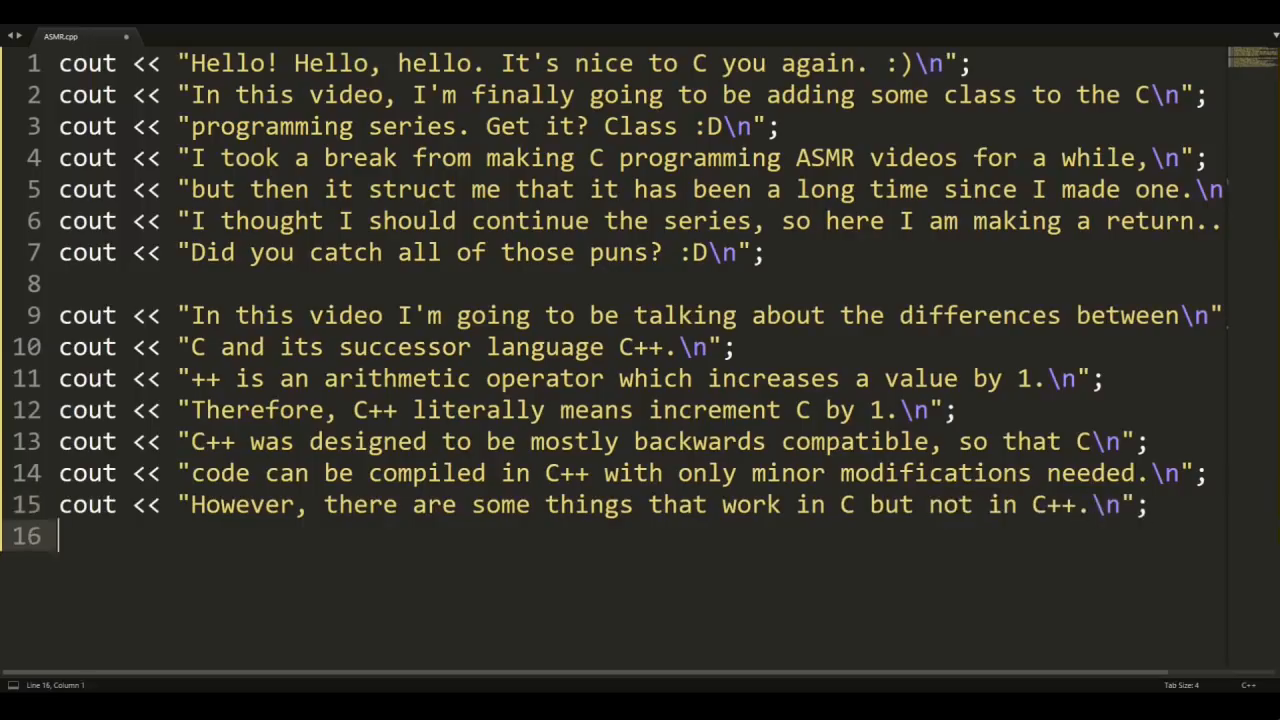
- Add cout lines explaining a normal pointer can point to a const variable in C but not C++
{"action": "type", "text": "cout << \"For example\\n\";"}
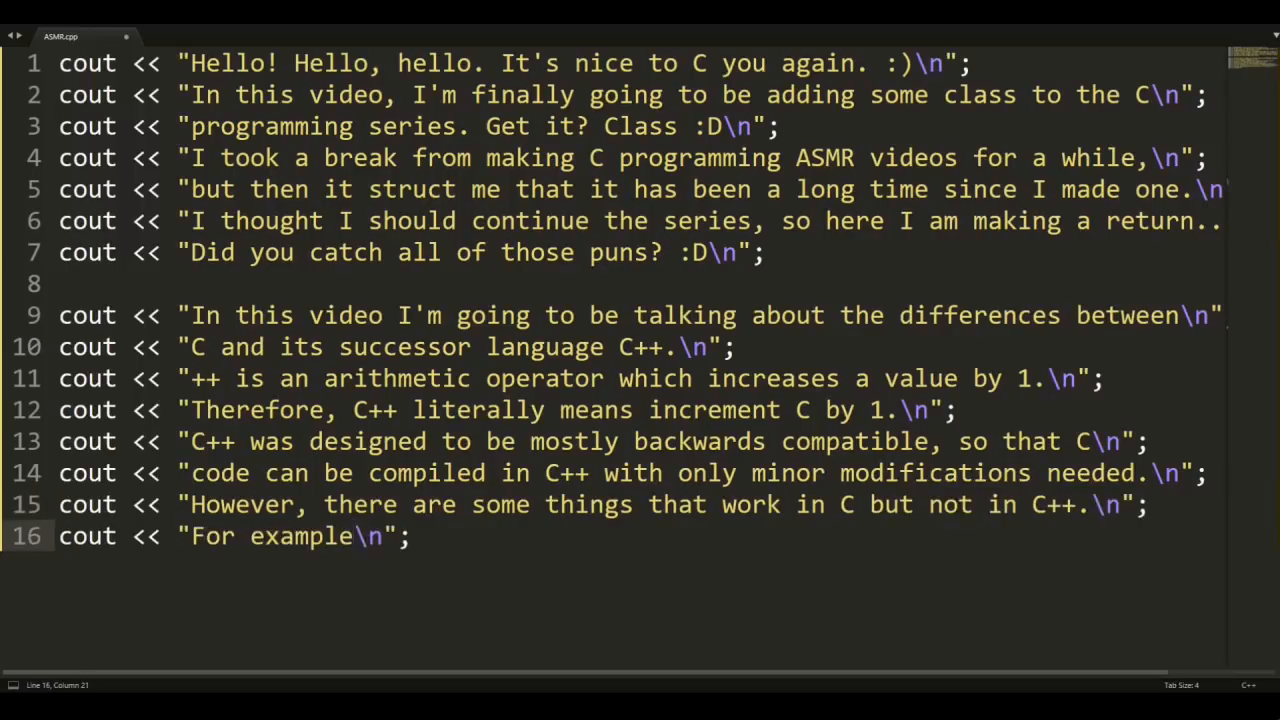
{"action": "type", "text": ", in"}
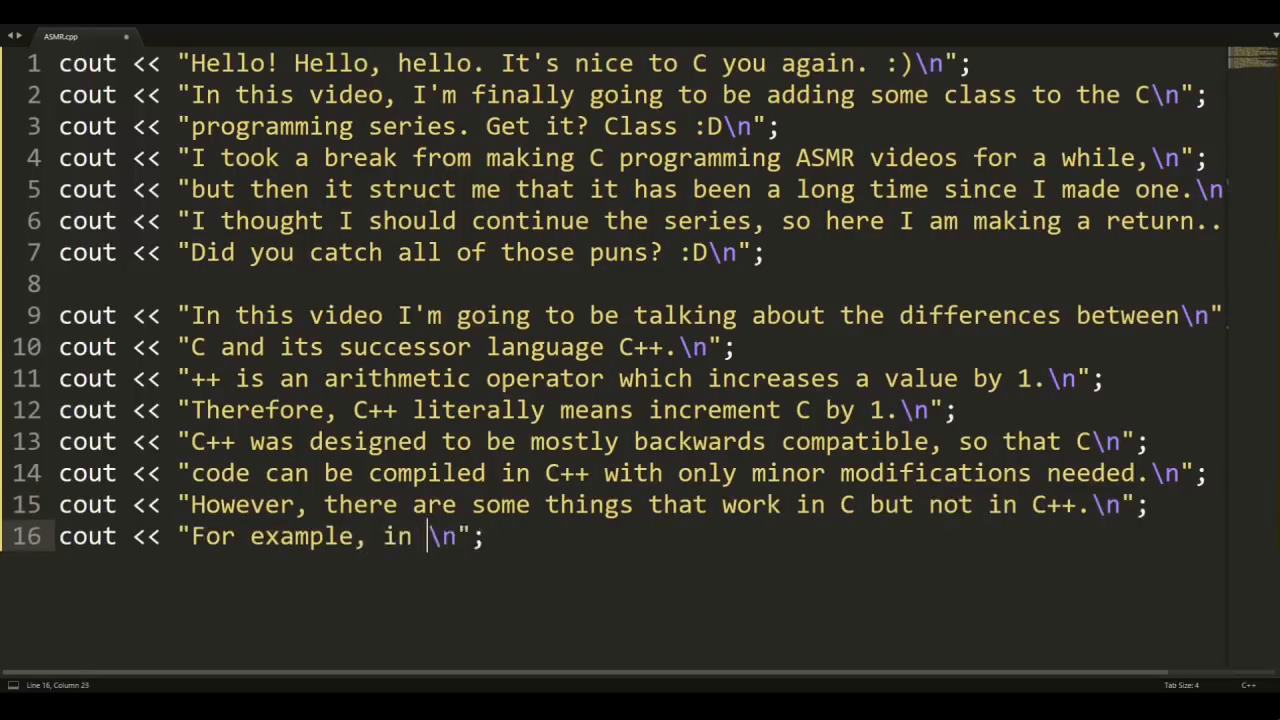
{"action": "type", "text": "C you can make a"}
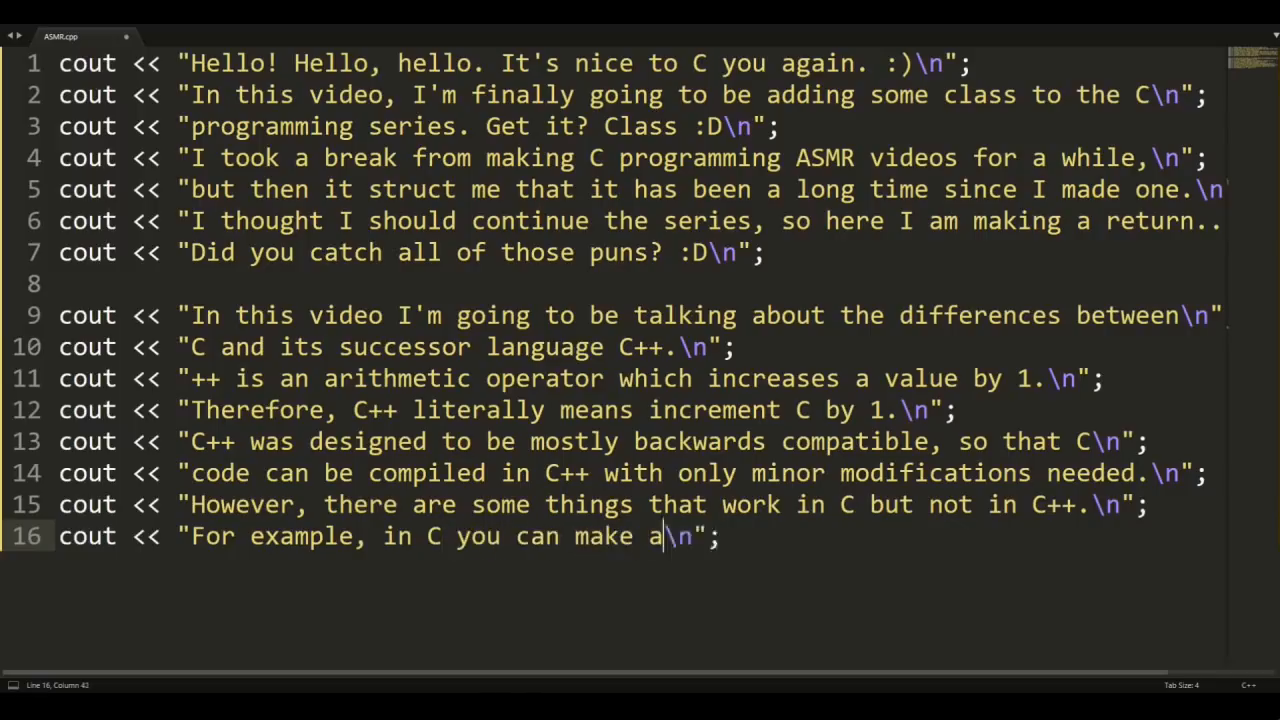
{"action": "type", "text": "normal pointer point to a const"}
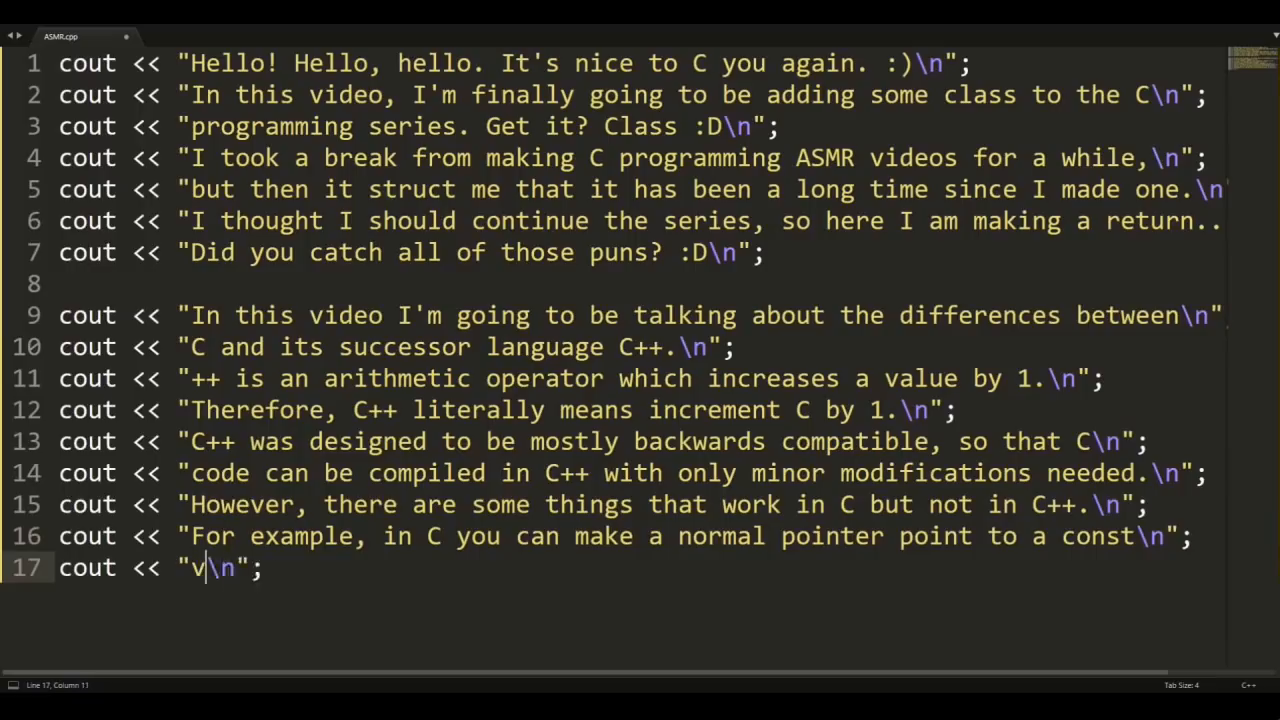
{"action": "type", "text": "ariable, but you can't do"}
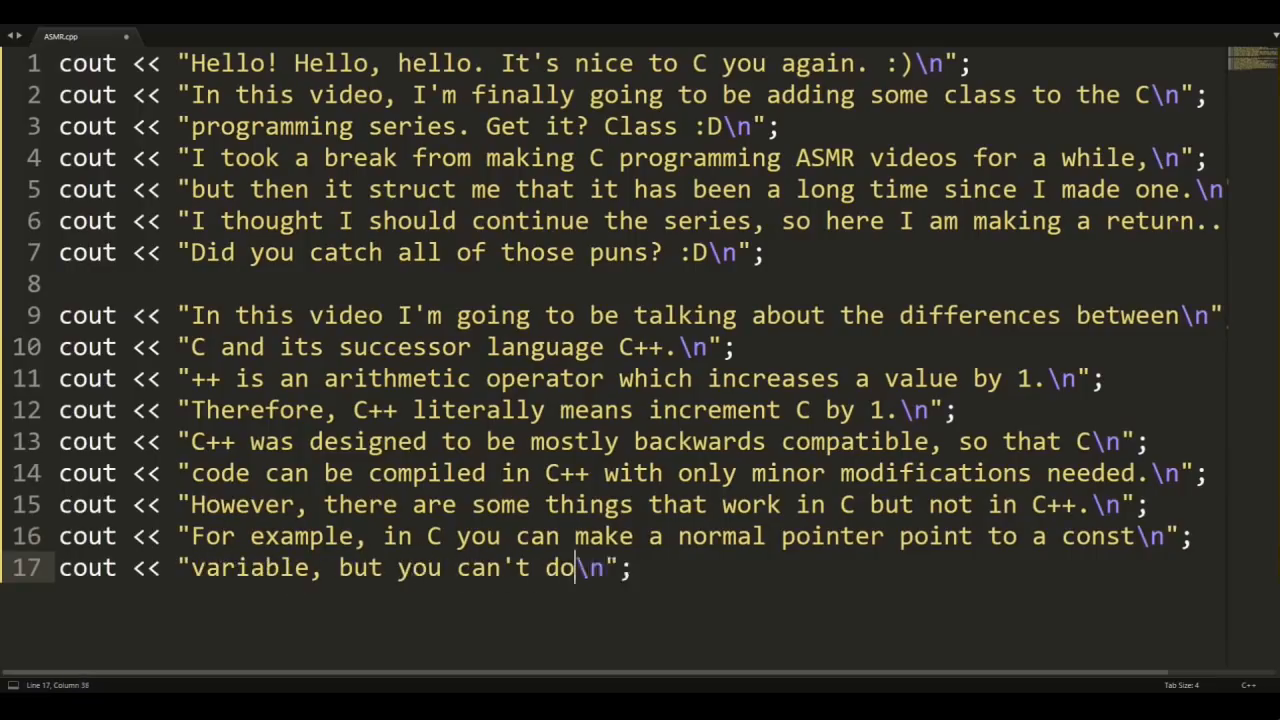
{"action": "type", "text": "so in C++. In C,"}
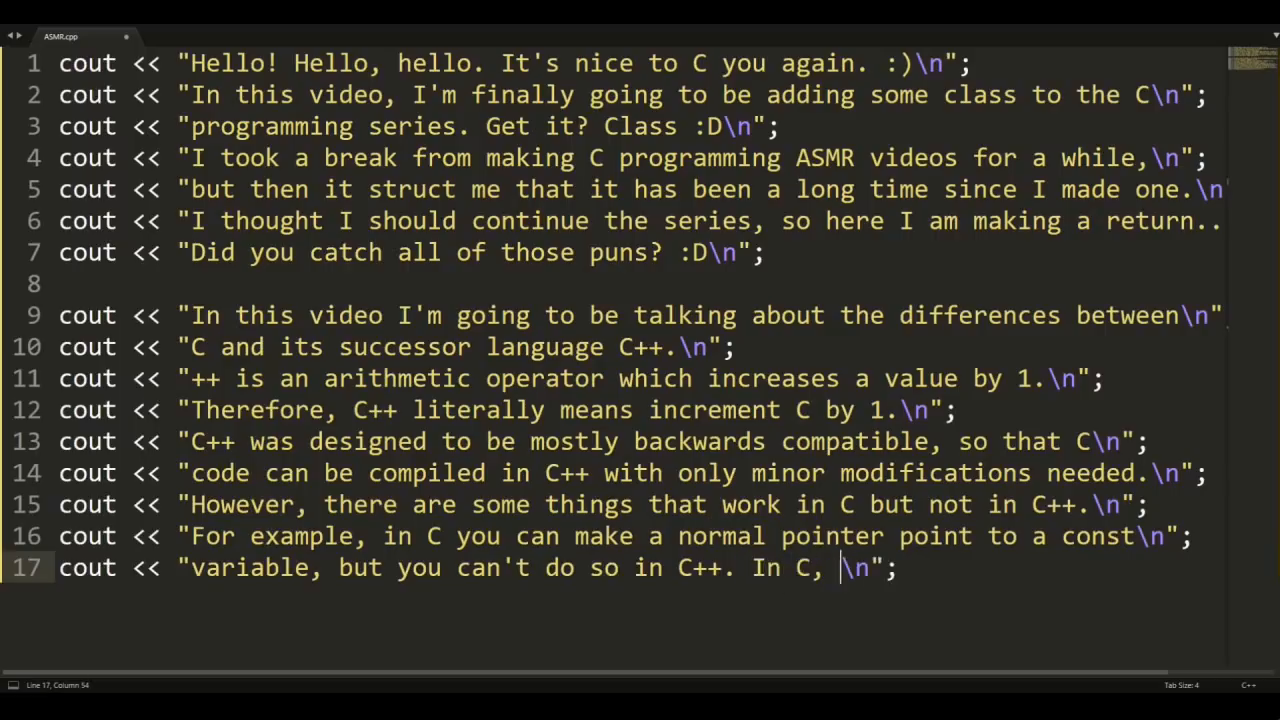
- Add lines on void pointers needing explicit casts in C++ and const needing initialization
{"action": "type", "text": "void pointers can be"}
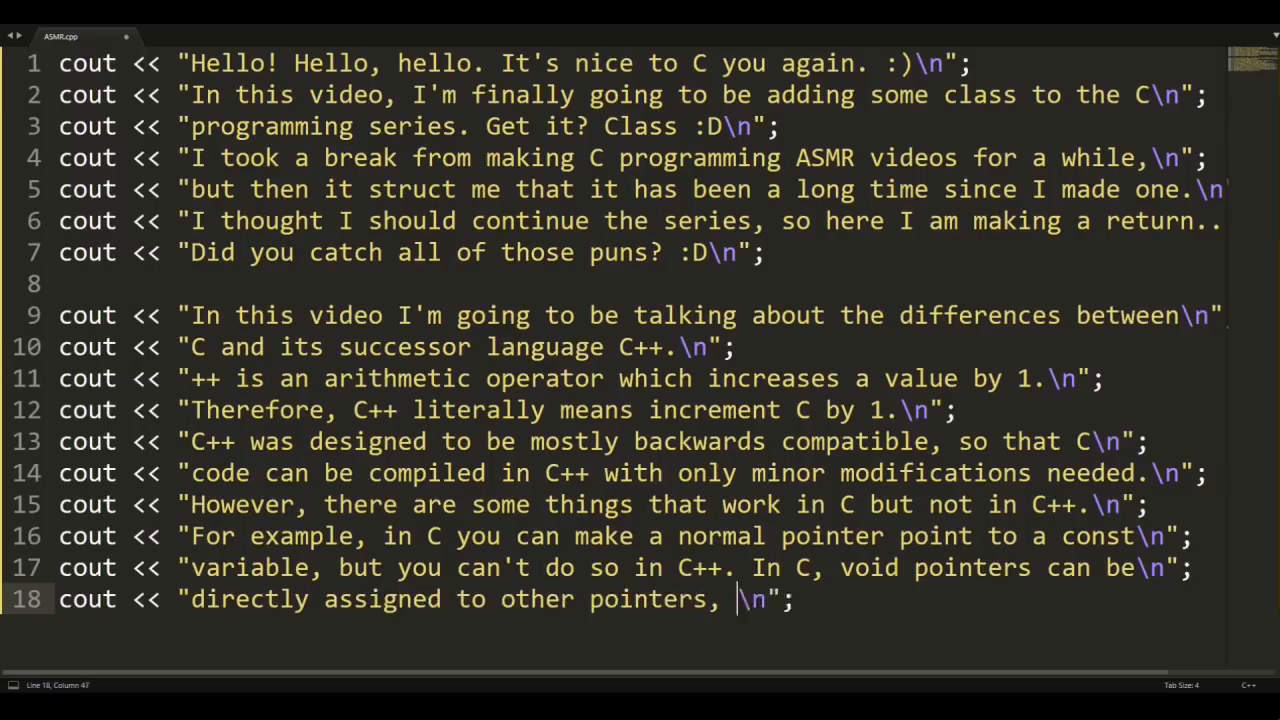
{"action": "type", "text": "but in C++ a void pointer"}
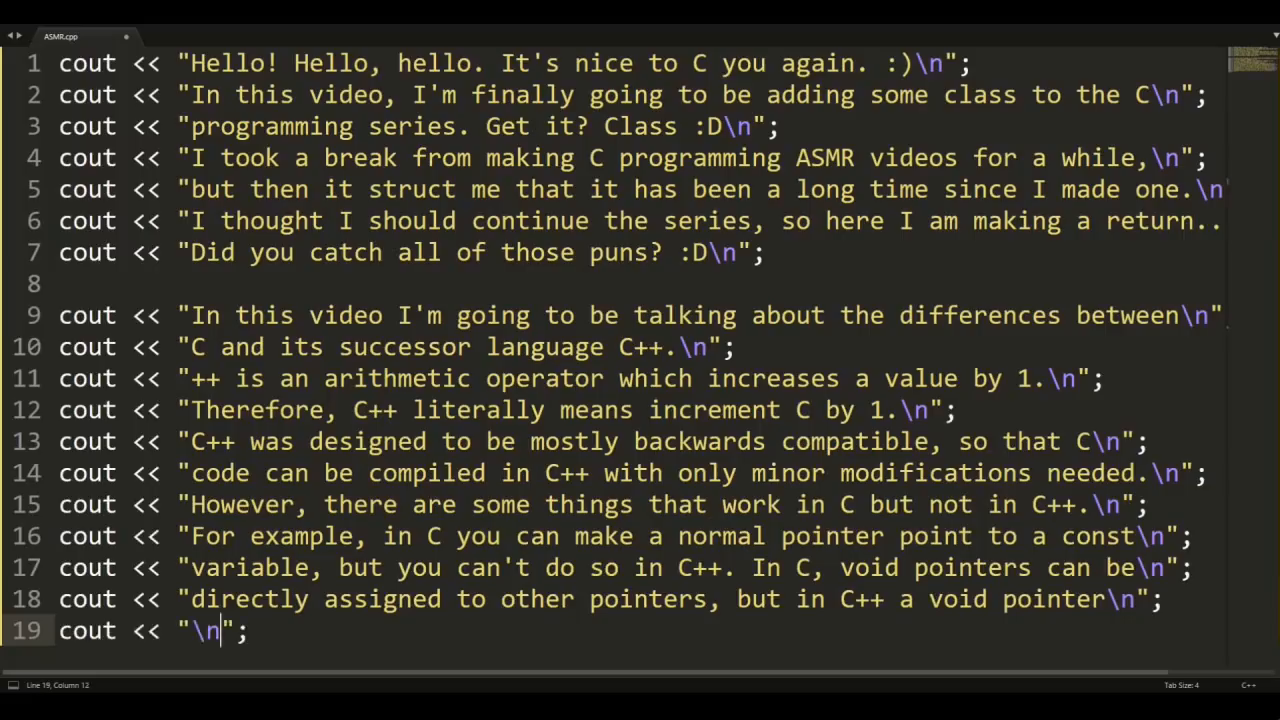
{"action": "type", "text": "must be explicitly typecasted"}
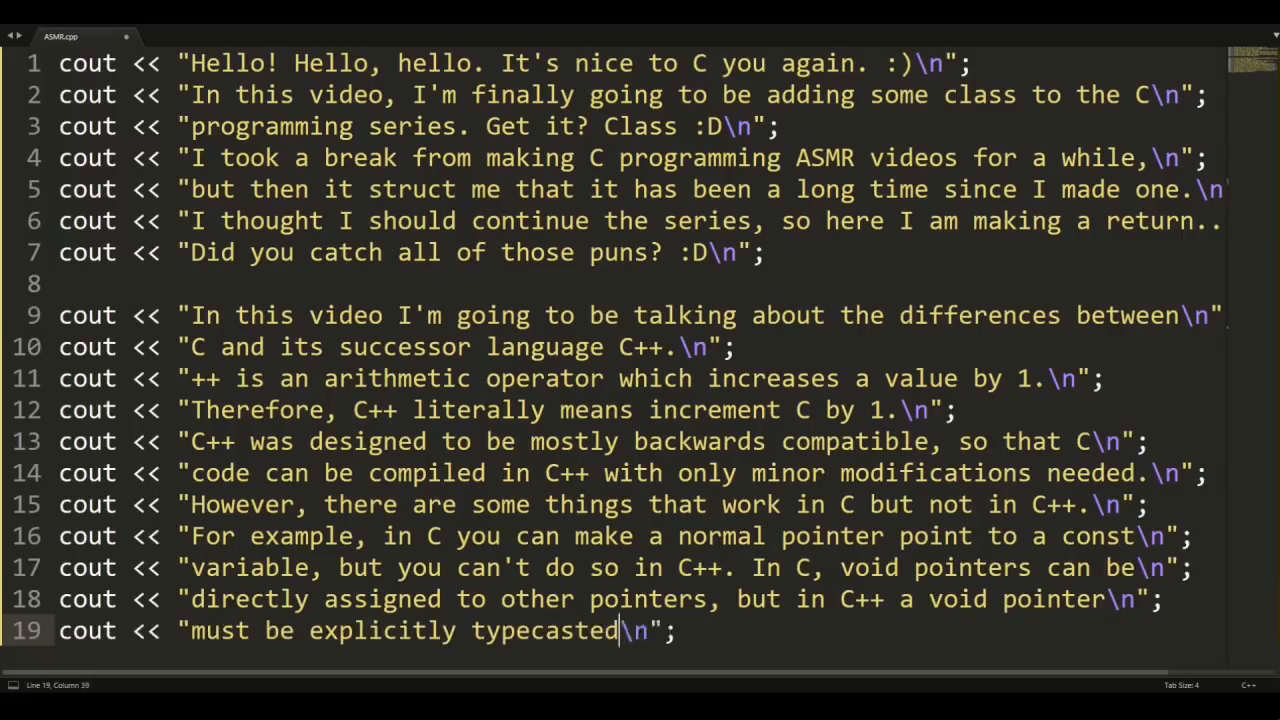
{"action": "type", "text": ". In C++, const variables must be"}
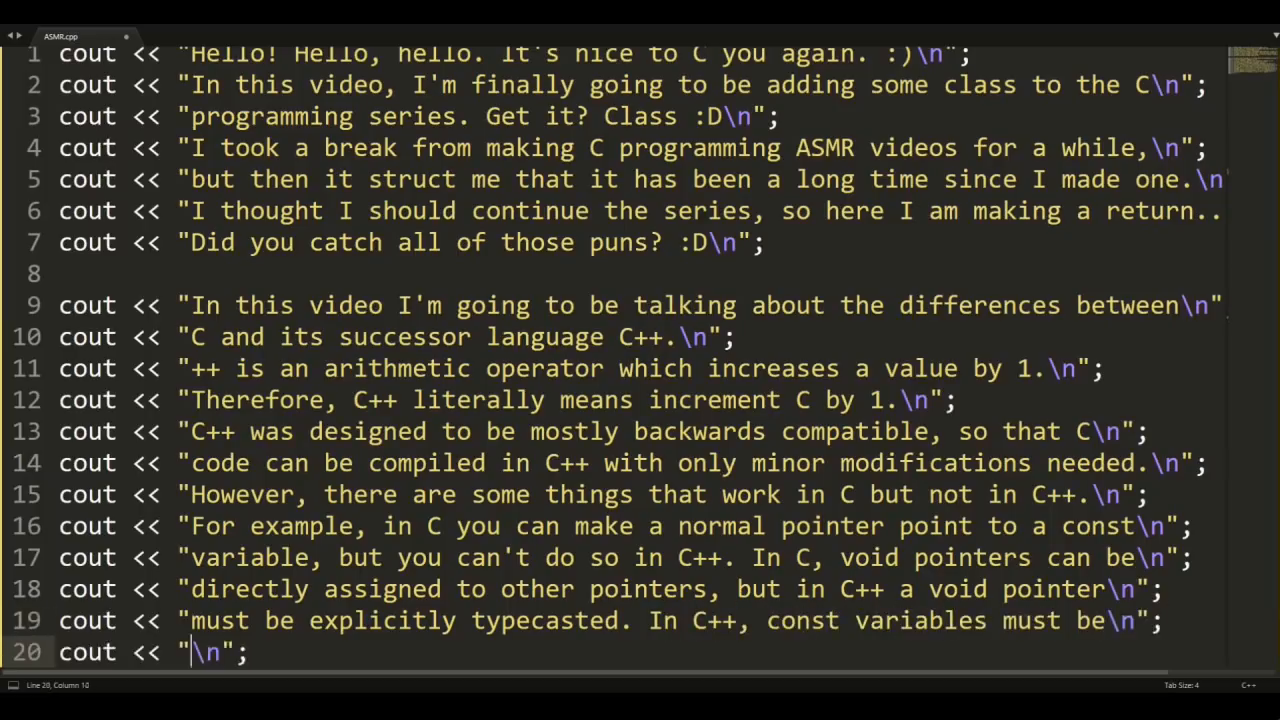
{"action": "type", "text": "initialized, whereas in C you don't have to initialize them"}
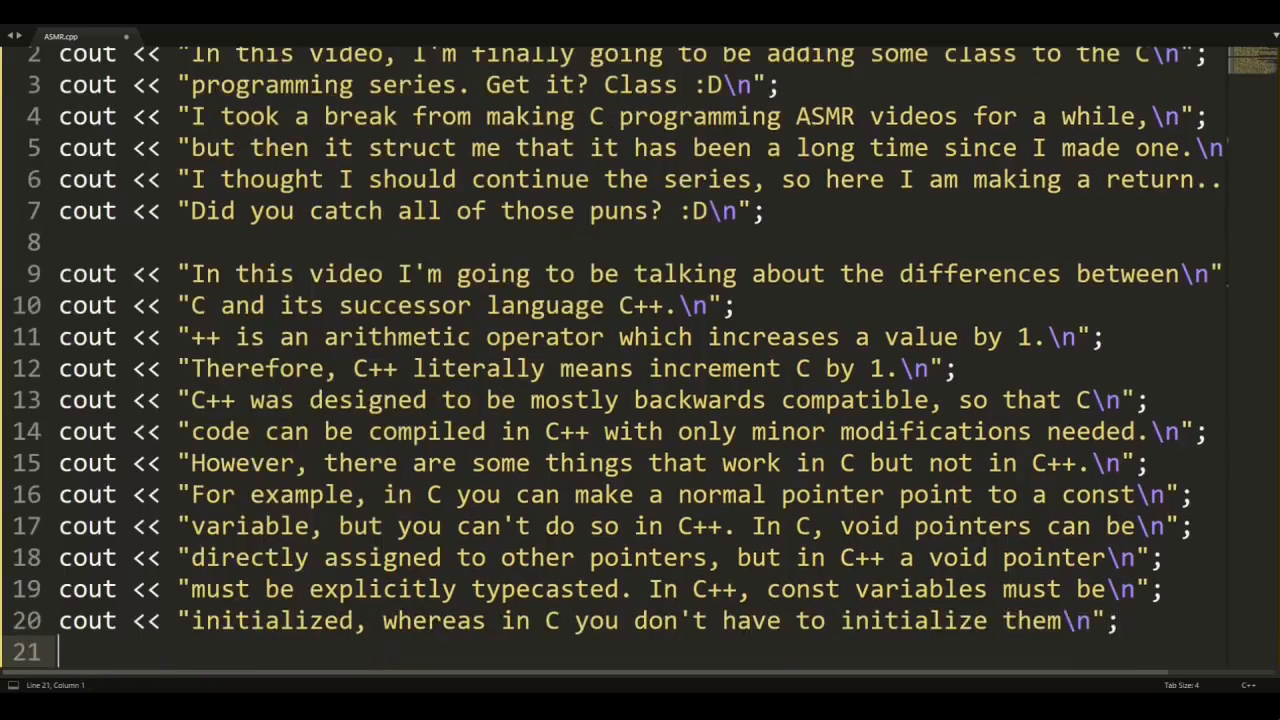
- Add lines noting C++ keywords like class or virtual can be variable names in C only
{"action": "type", "text": "cout << \"when they are de\\n\";"}
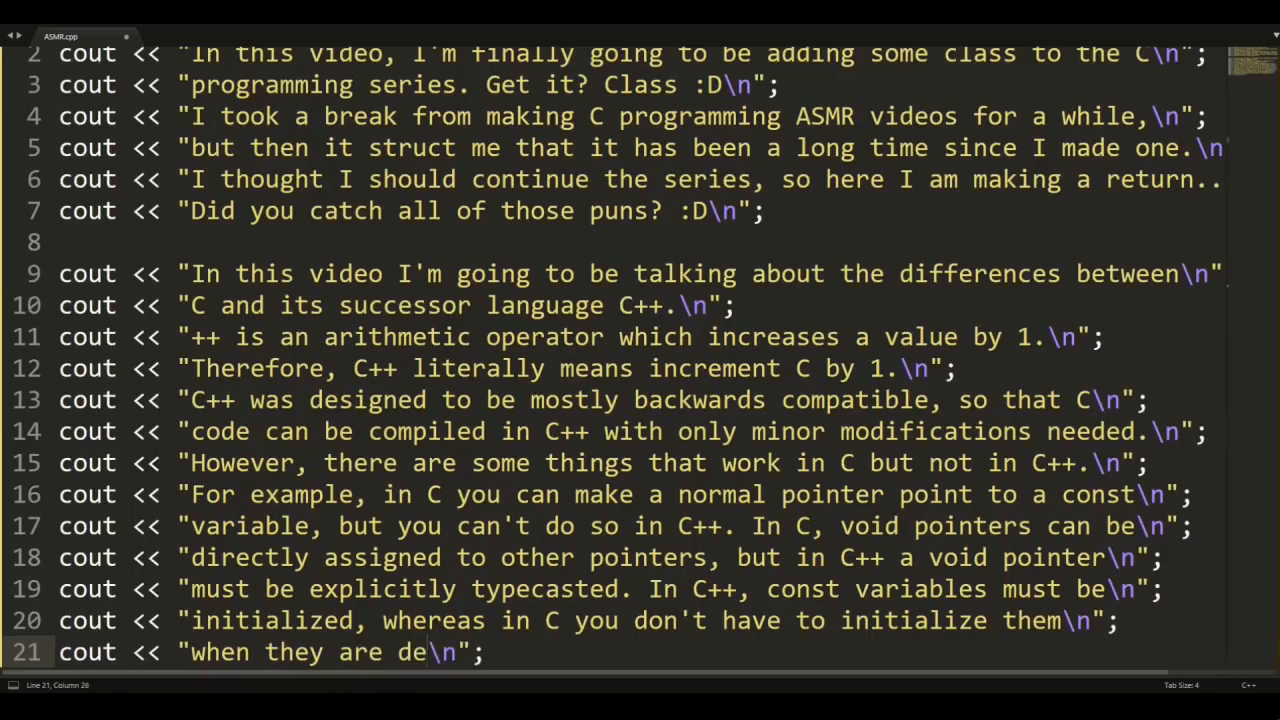
{"action": "type", "text": "clared. Furth"}
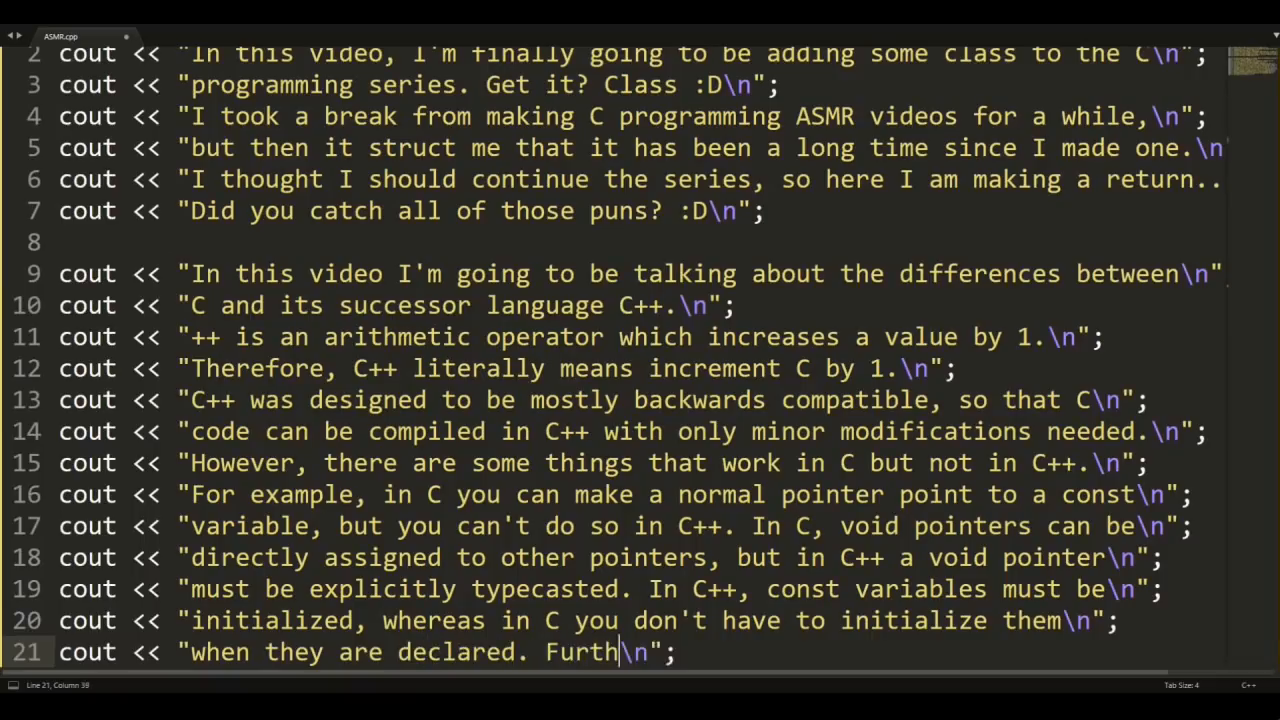
{"action": "type", "text": "ermore, there"}
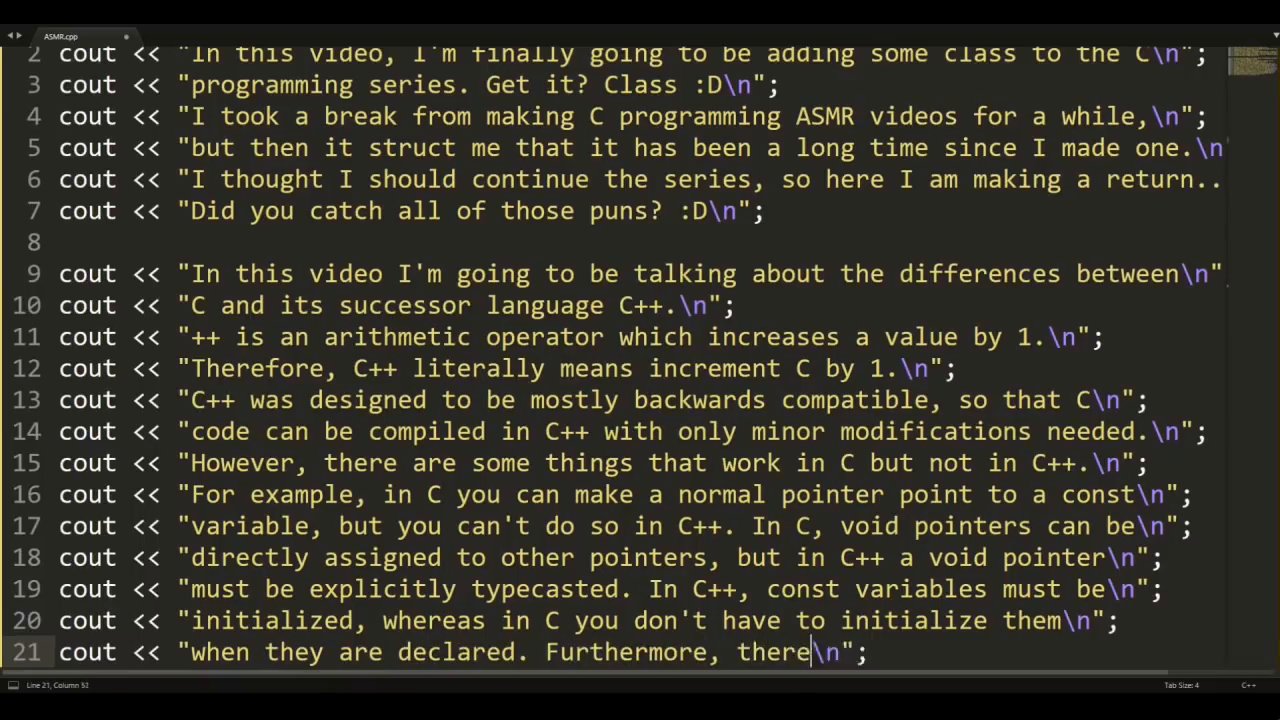
{"action": "type", "text": "are specific keywords"}
{"action": "type", "text": "cout << \"\\n\";"}
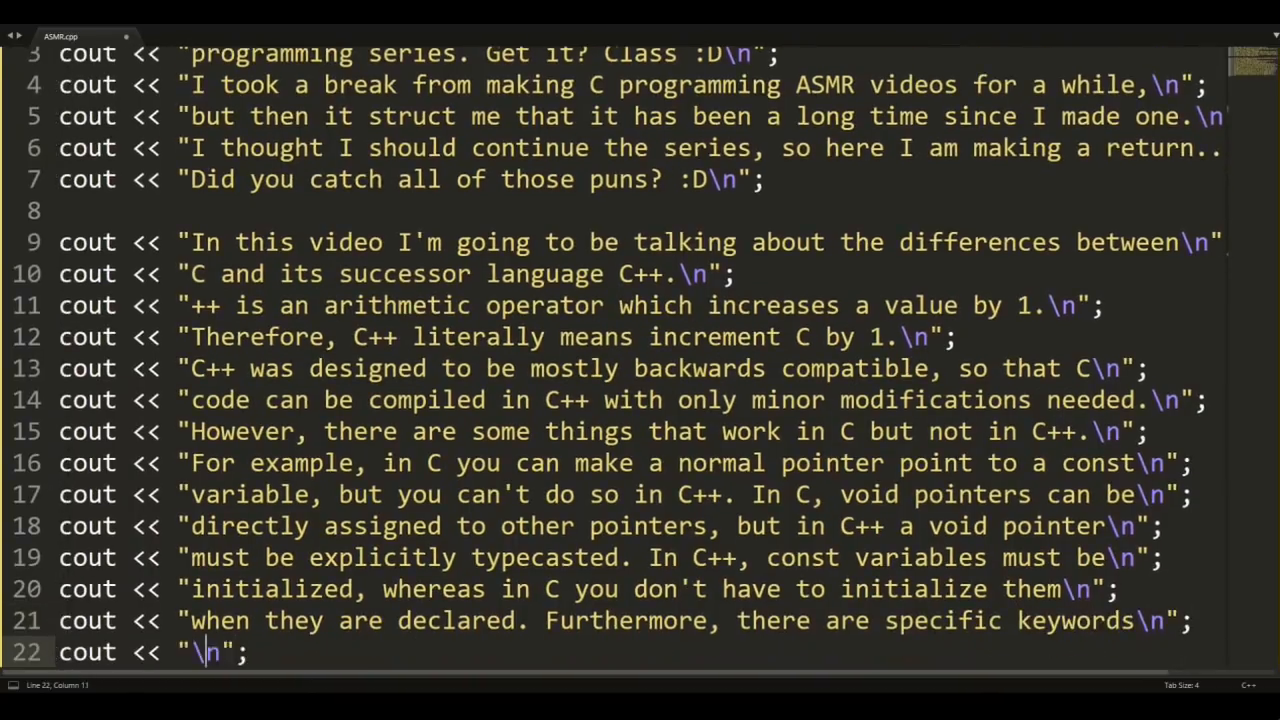
{"action": "type", "text": "in C++ such as"}
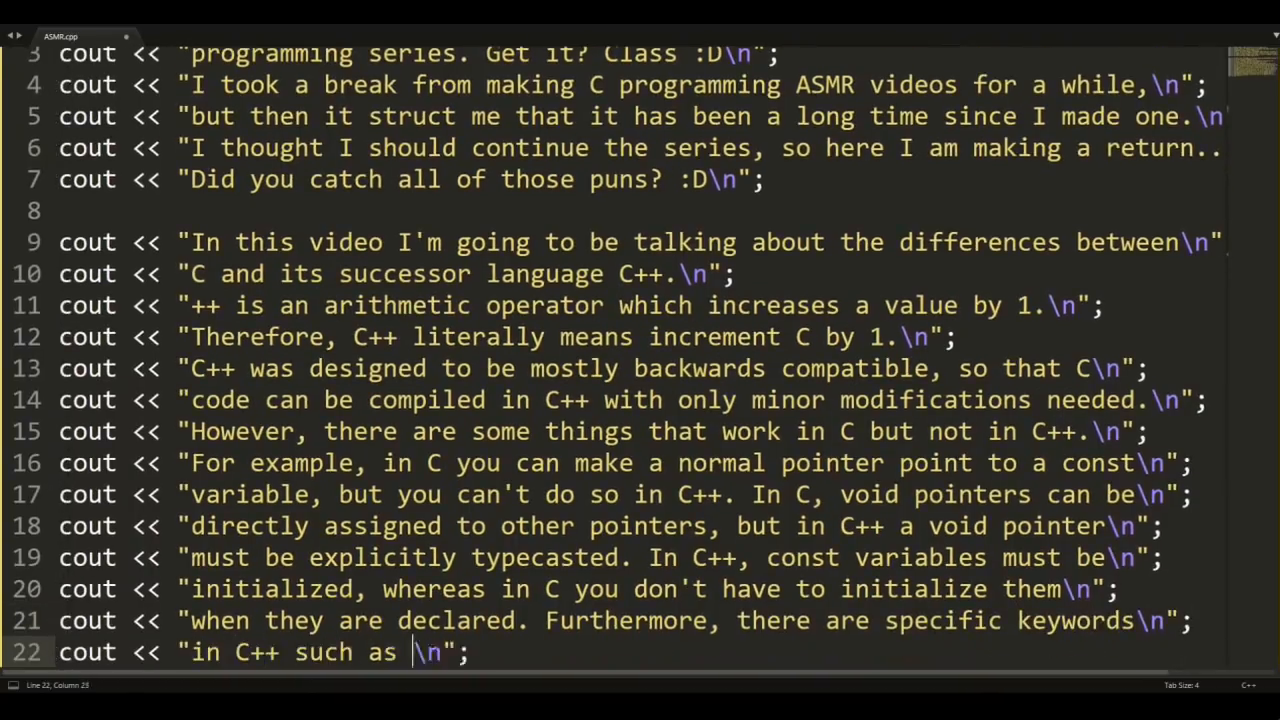
{"action": "type", "text": "class or virtual"}
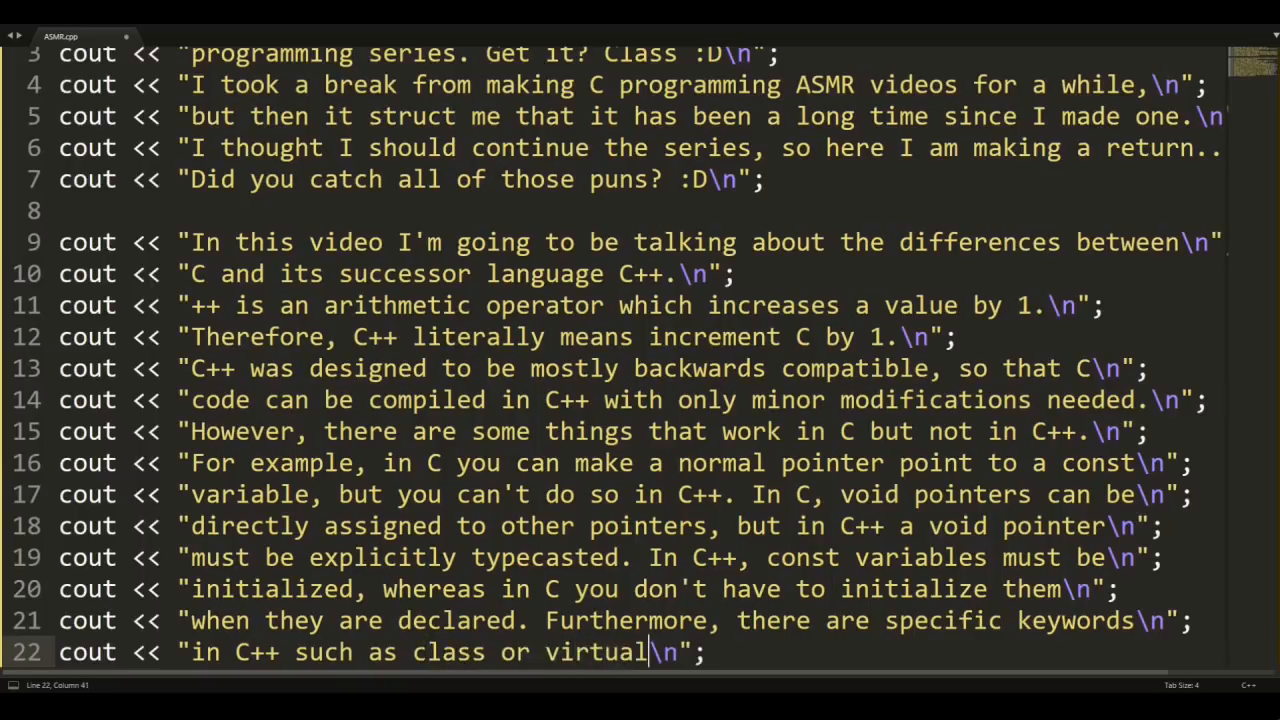
{"action": "type", "text": "t"}
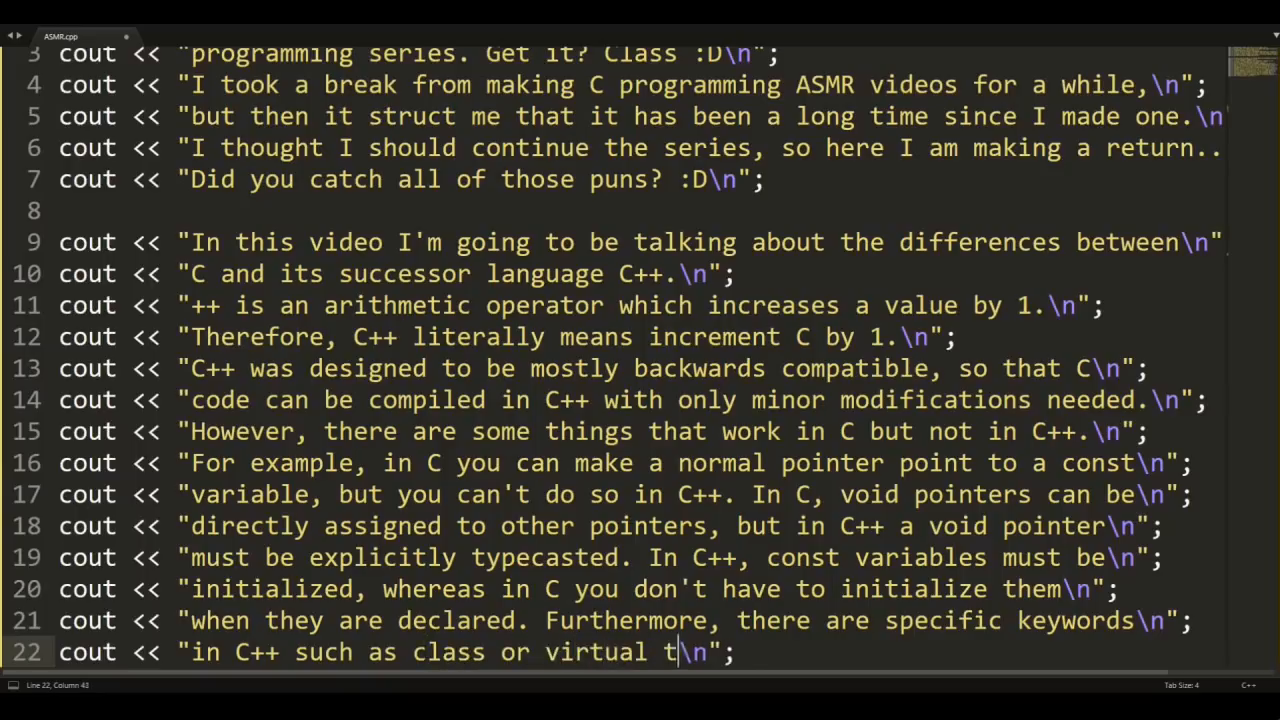
{"action": "type", "text": "hat can be used as variable names"}
{"action": "type", "text": "cout << \"\\n\";"}
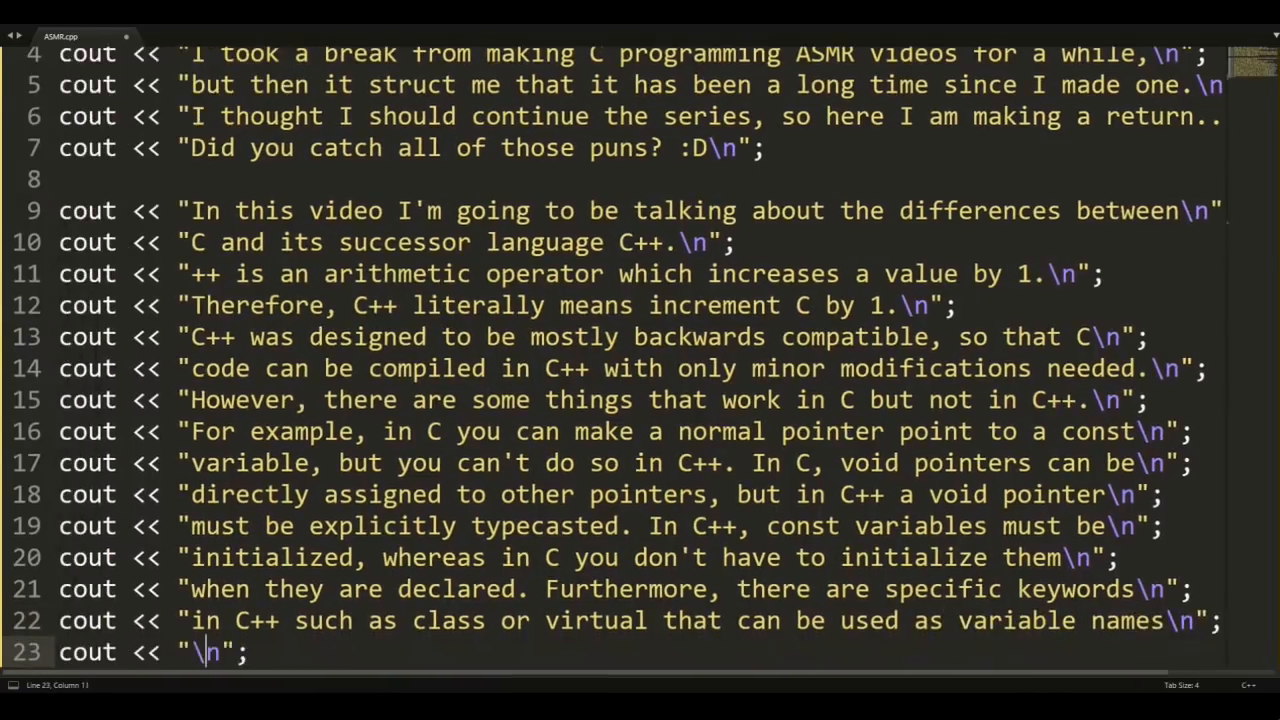
{"action": "type", "text": "in C, but not in C++."}
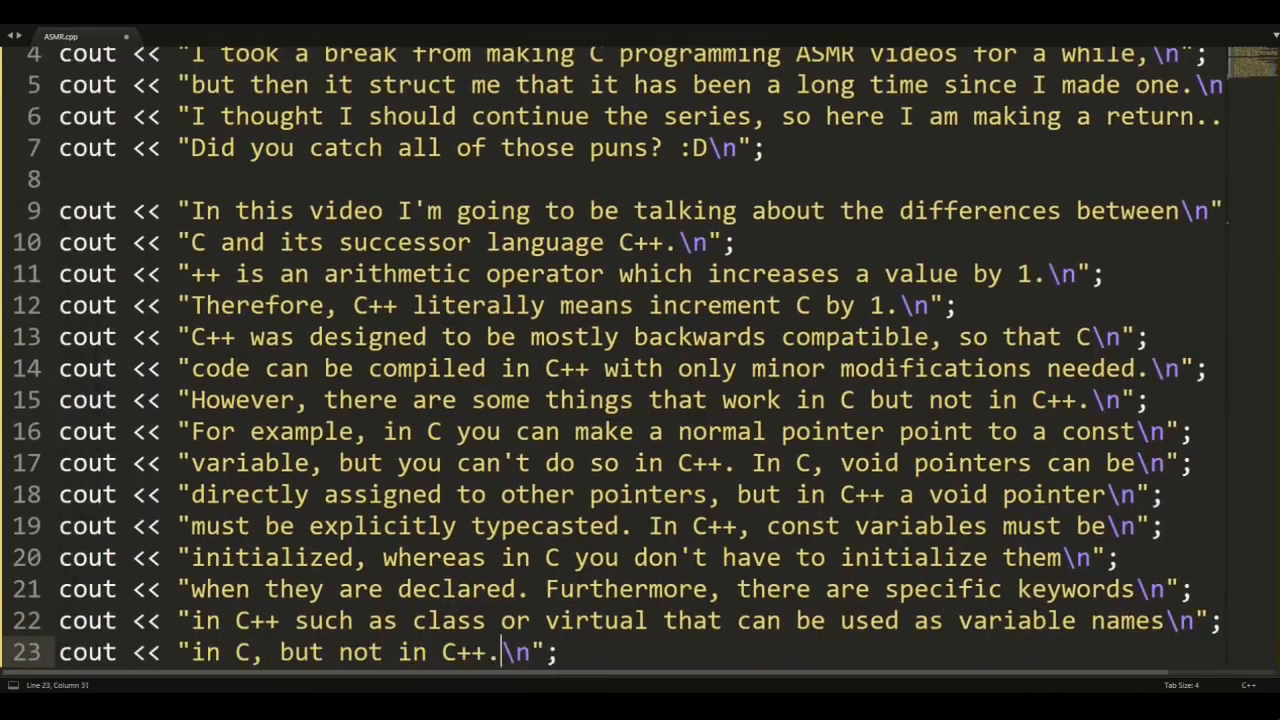
{"action": "type", "text": "Th"}
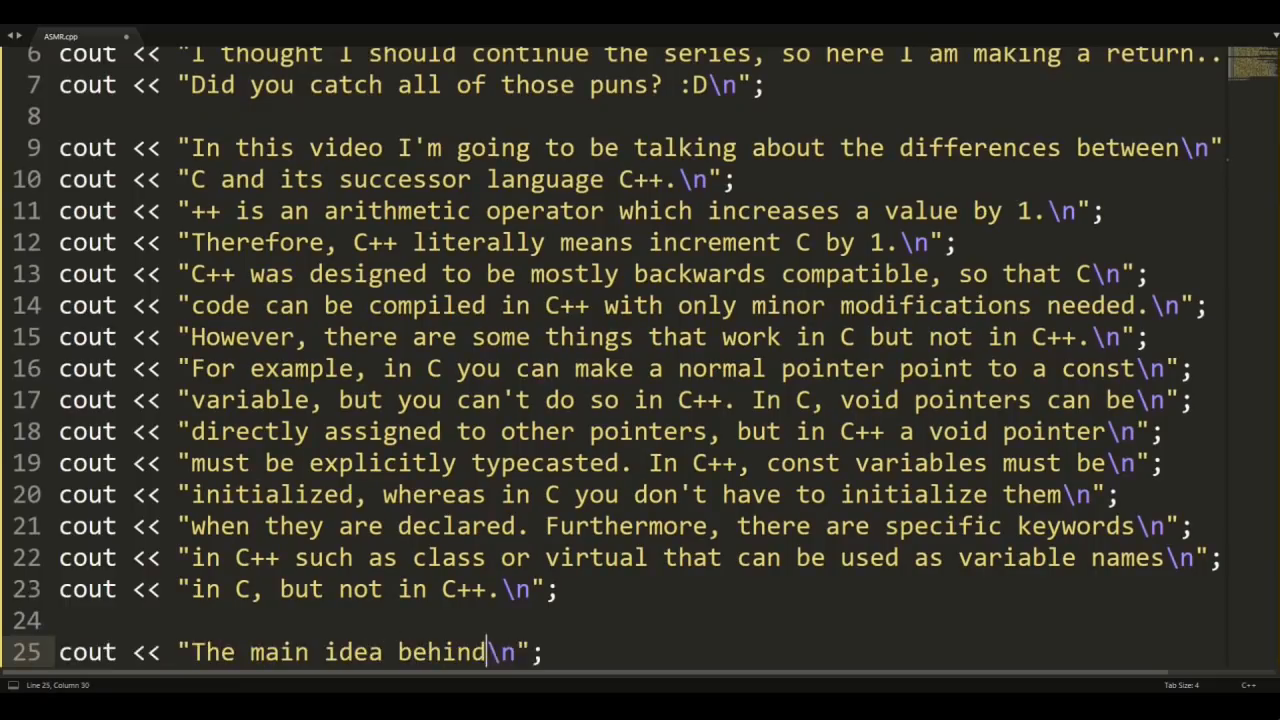
- Add lines saying non-full backwards compatibility makes code less bug-prone, and C++ has features C does not
{"action": "type", "text": "making it not fully"}
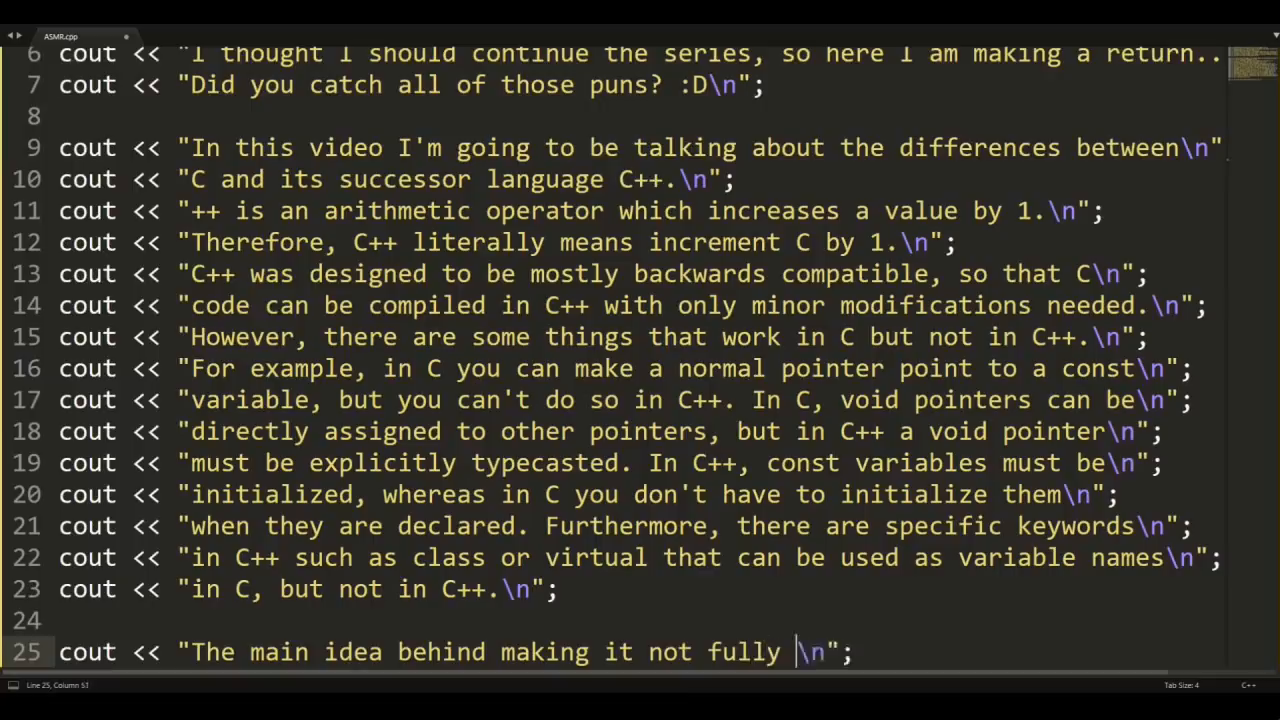
{"action": "type", "text": "backwards compatible is"}
{"action": "type", "text": "cout << \"to make the c\\n\";"}
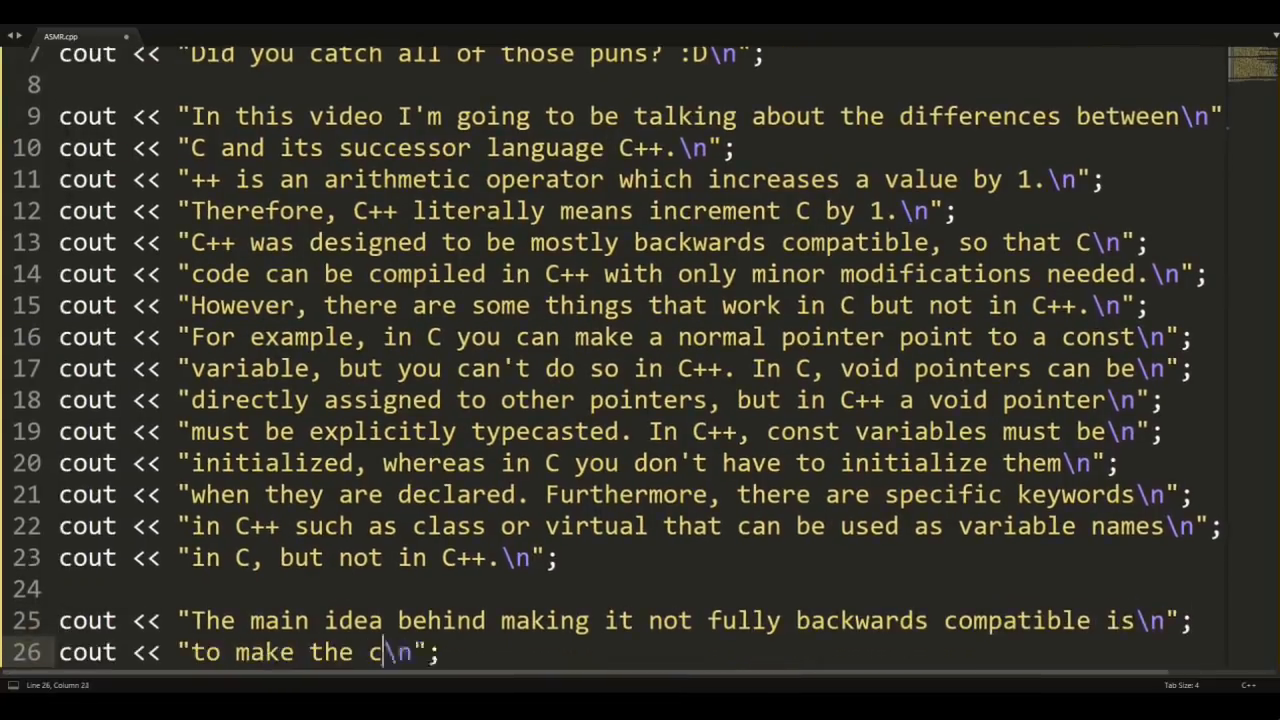
{"action": "type", "text": "ode less prone to bugs."}
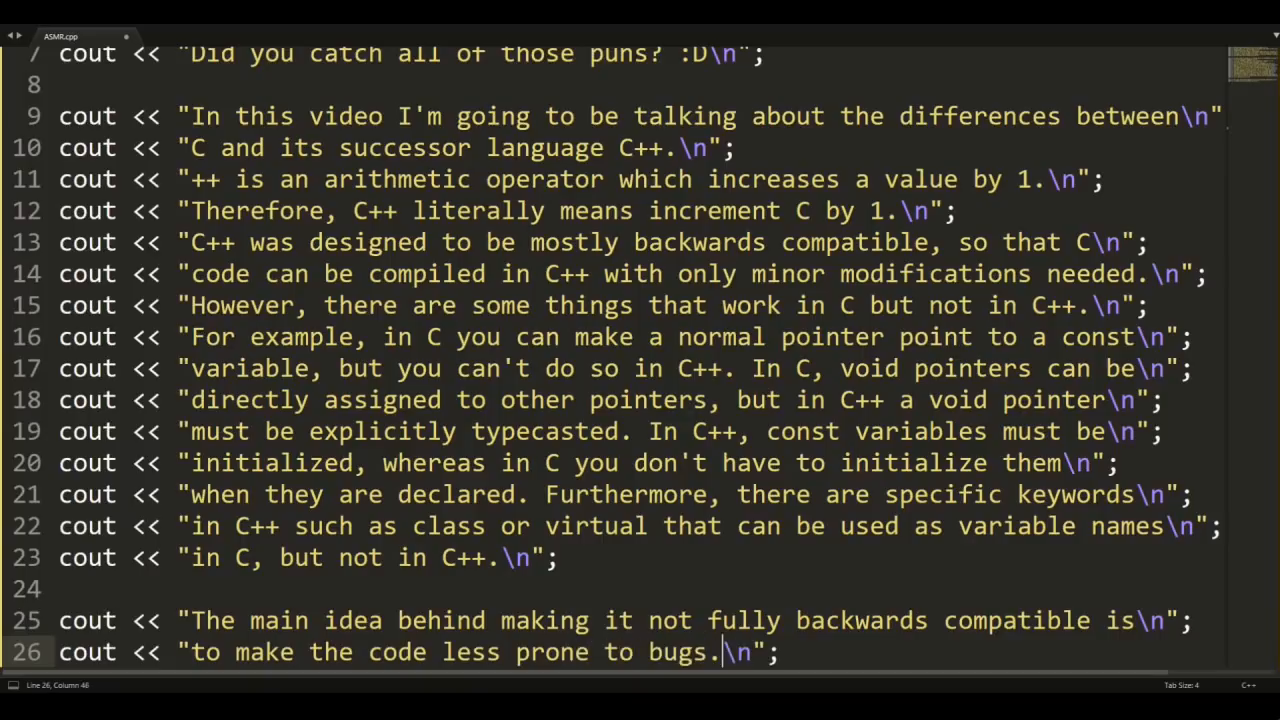
{"action": "type", "text": "So, let us get into the"}
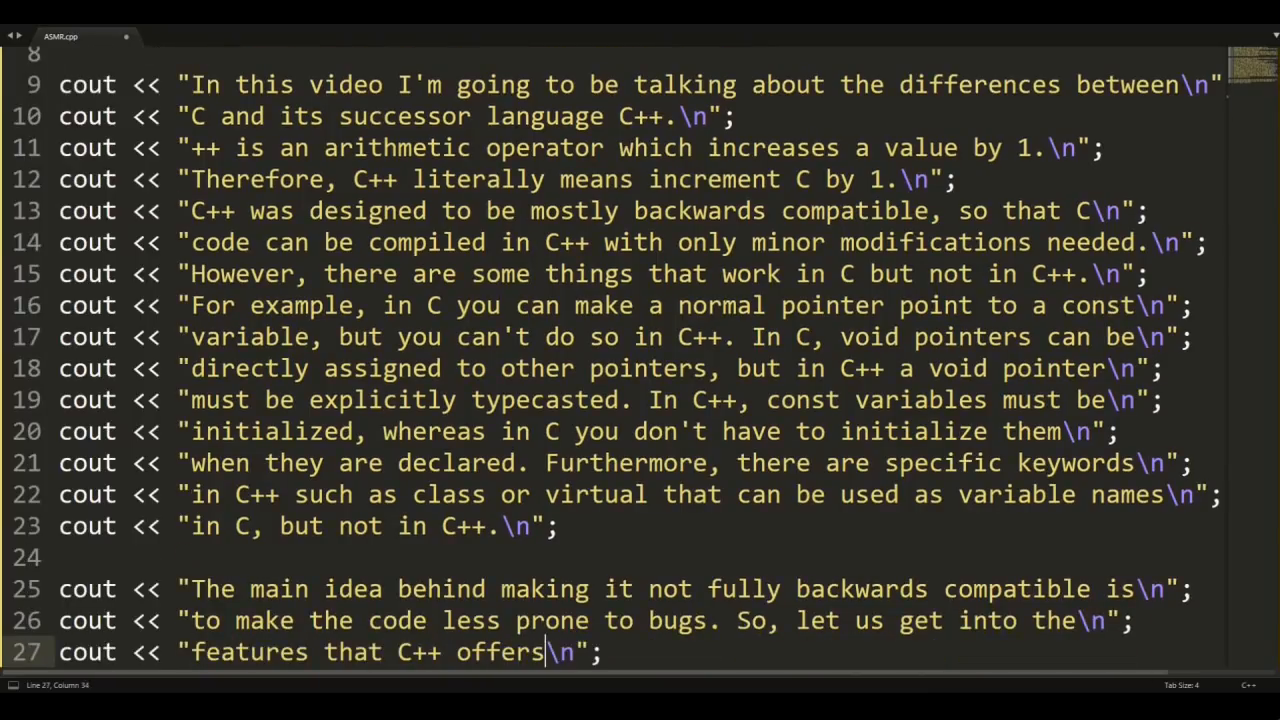
{"action": "type", "text": "but C does"}
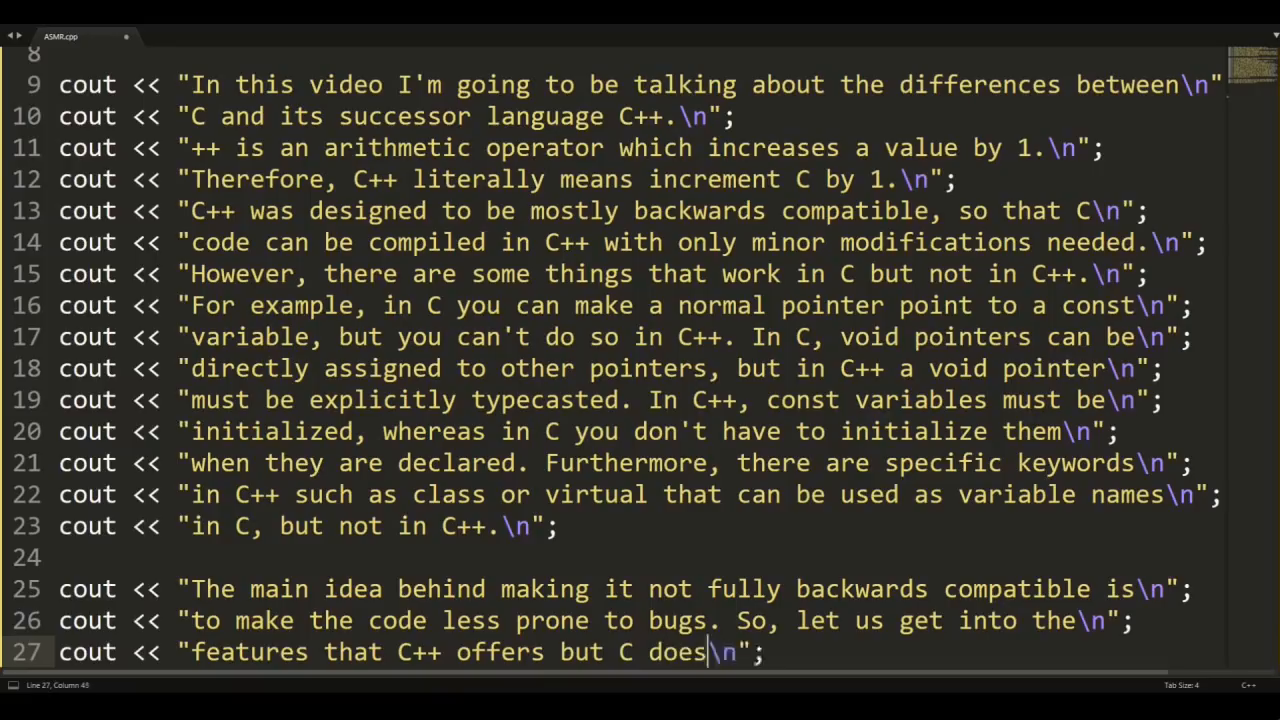
{"action": "type", "text": "not."}
{"action": "type", "text": "cout << \"When C++ first came out, i\\n\";"}
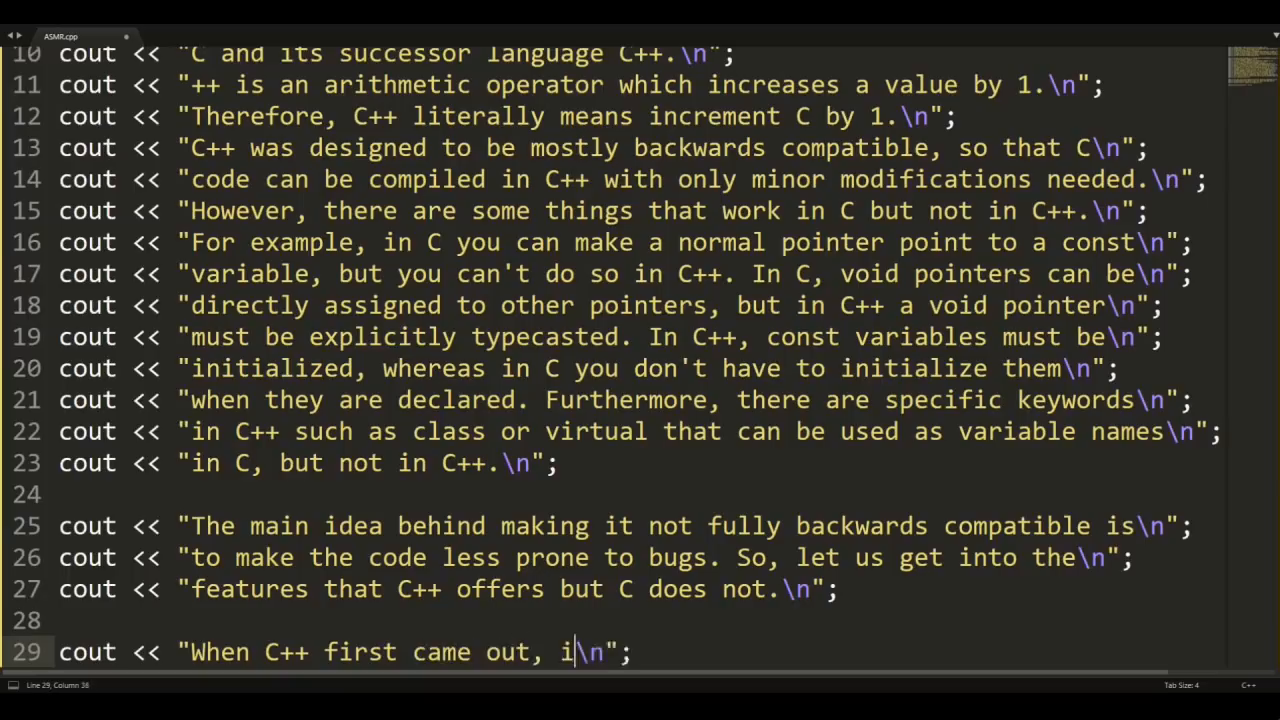
- Add lines that C++ was commonly called C with classes, classes are its biggest feature, "So, what's a class?"
{"action": "type", "text": "t was also common"}
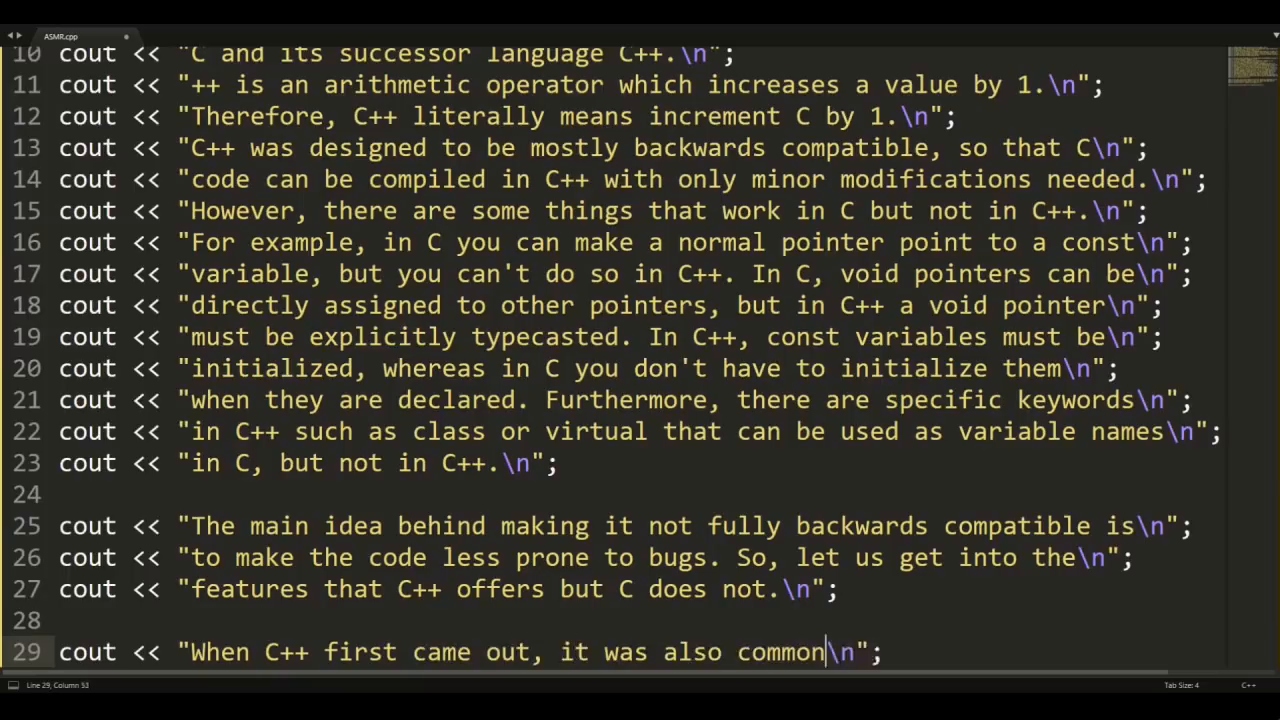
{"action": "type", "text": "ly called C with classes."}
{"action": "type", "text": "cout << \"\\n\";"}
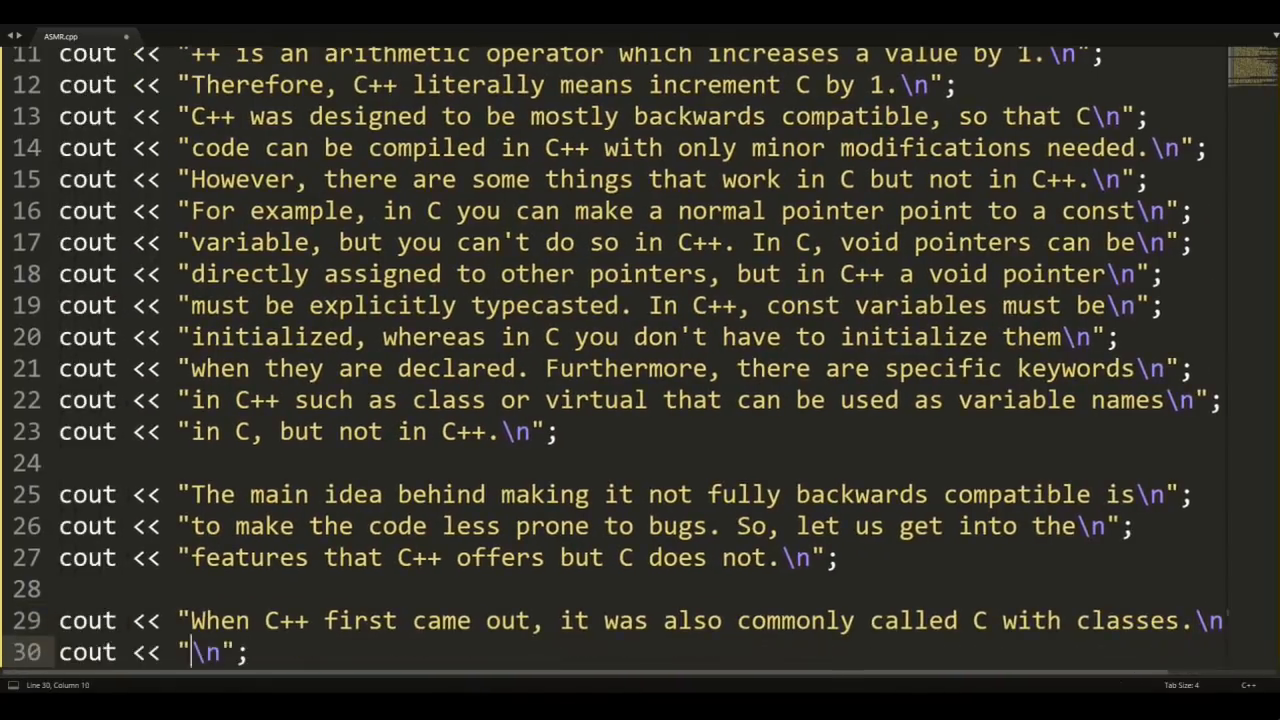
{"action": "type", "text": "This hints that the biggest"}
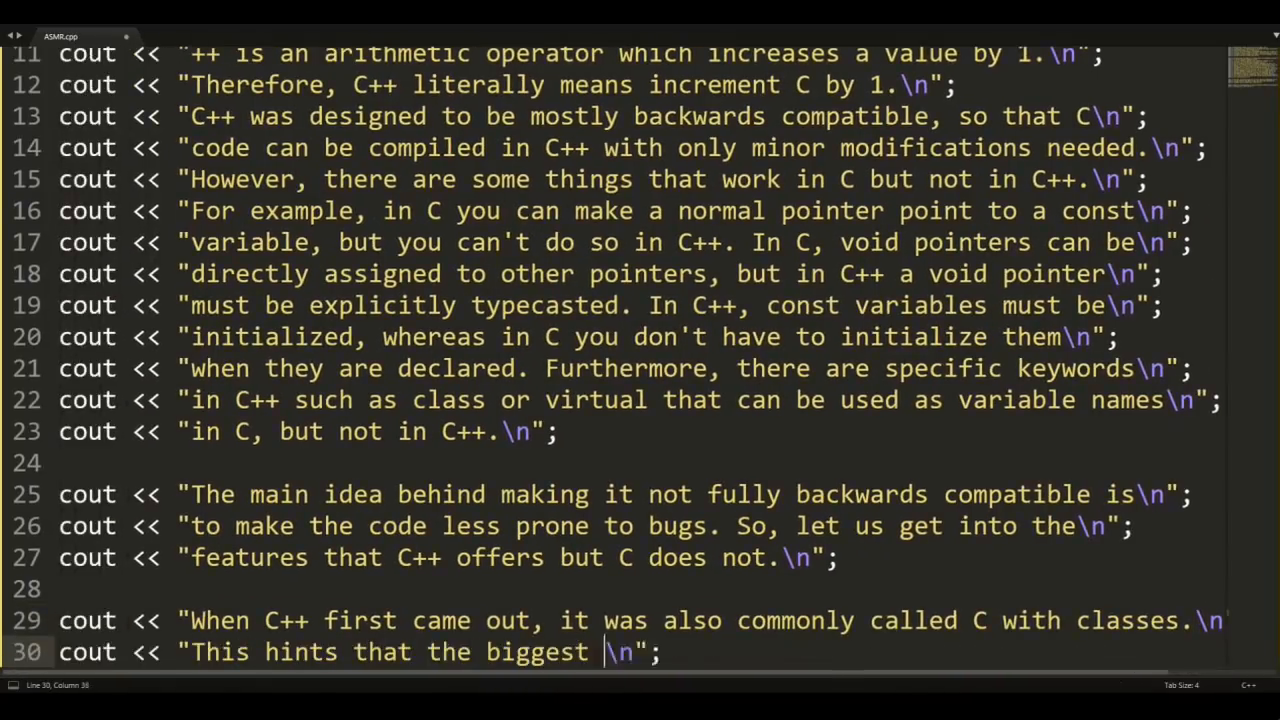
{"action": "type", "text": "feature of C++ is classes"}
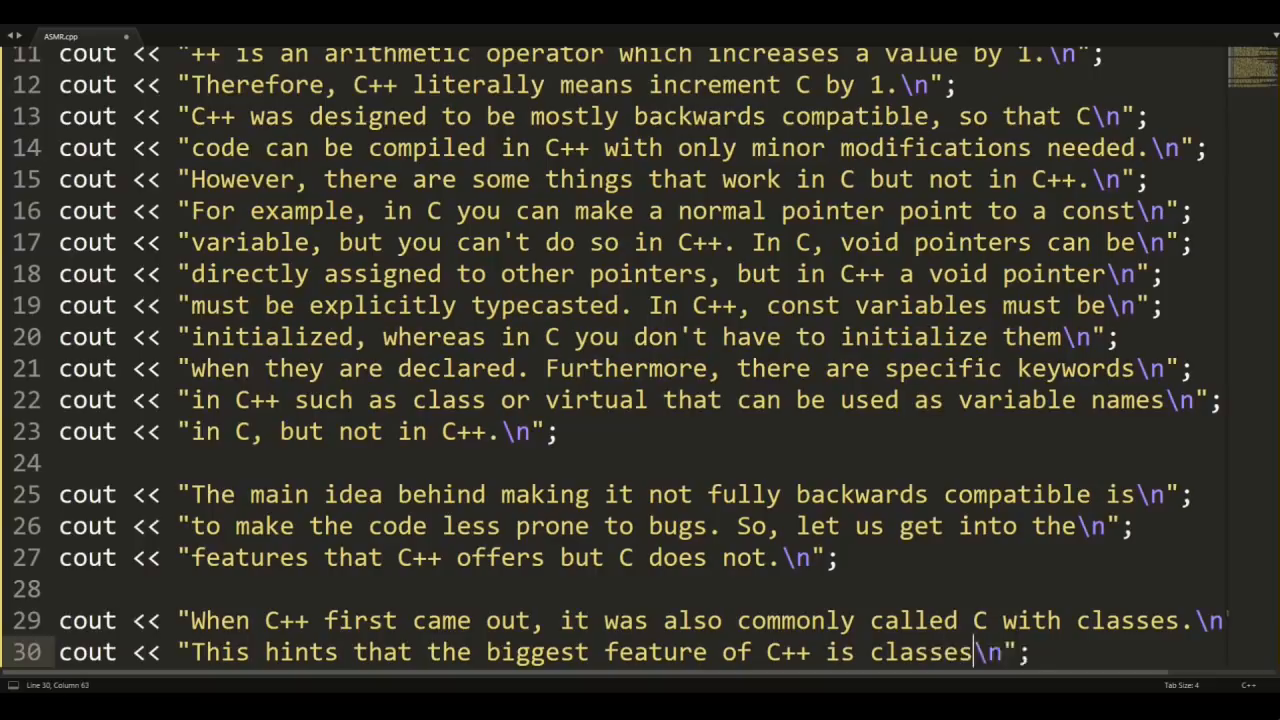
{"action": "type", "text": "So, what's"}
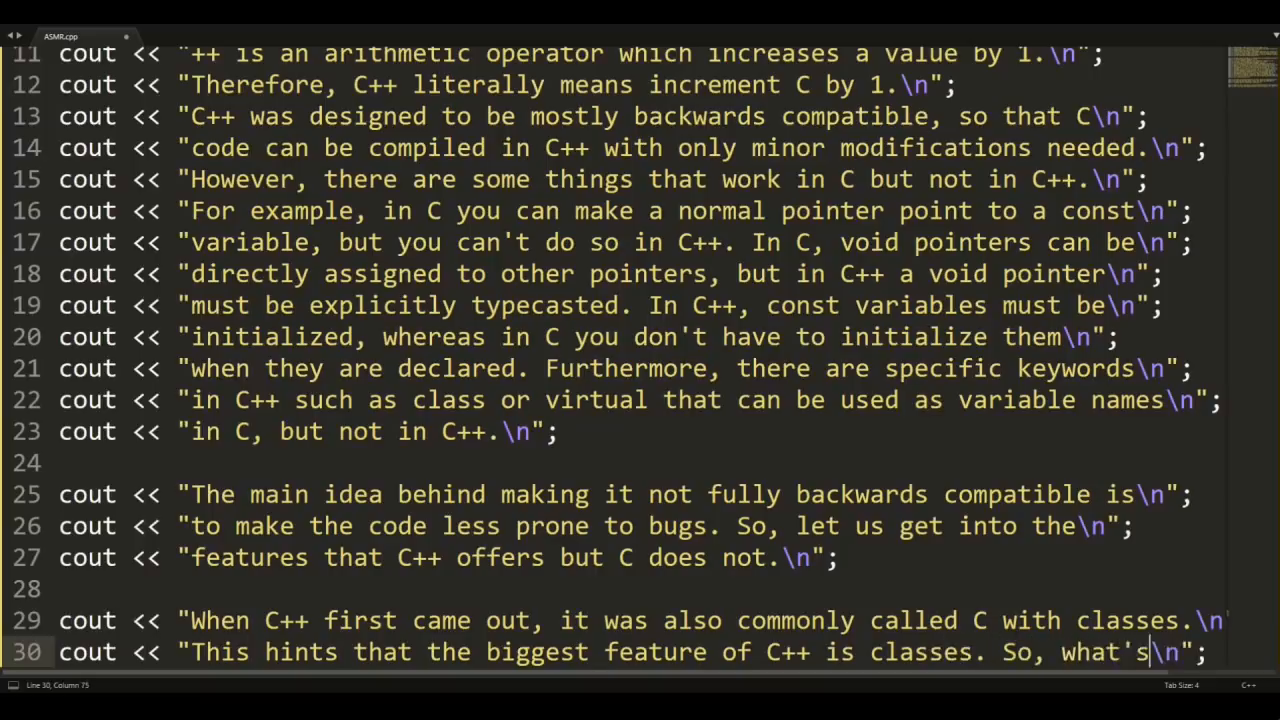
{"action": "type", "text": "a class?\\n\";"}
{"action": "type", "text": "cout << \"\\n\";"}
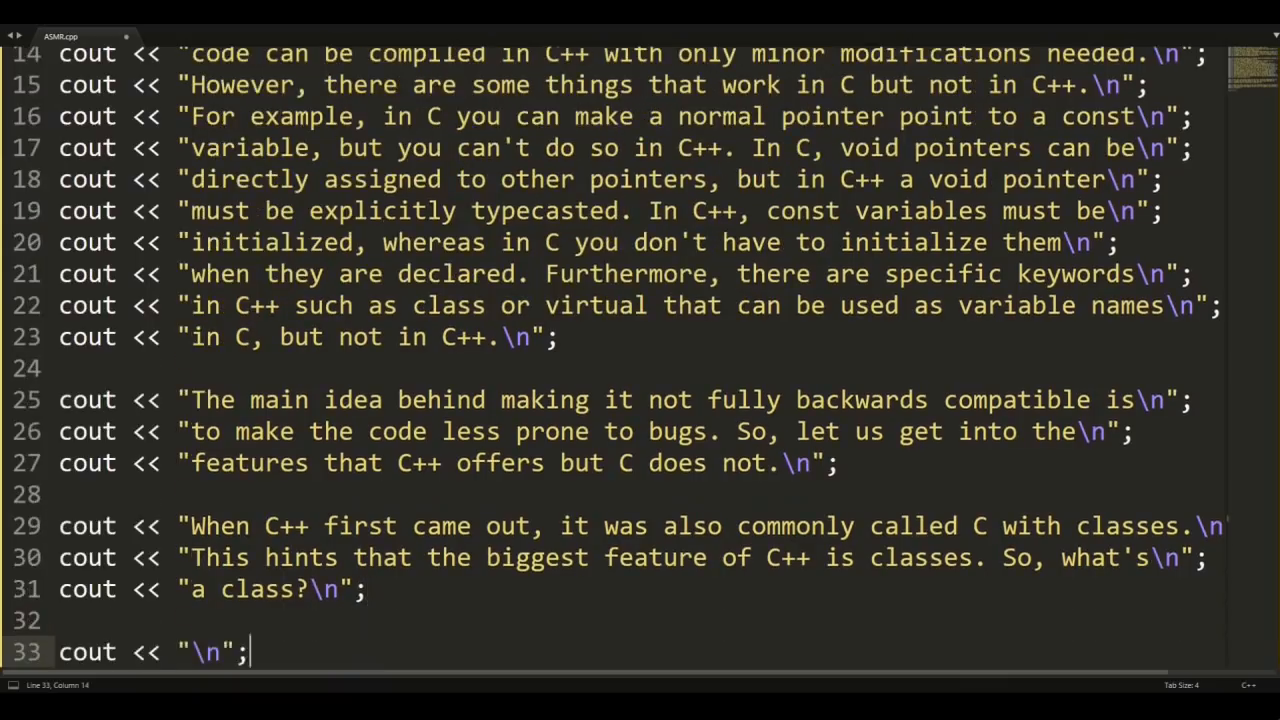
- Add lines that a class is similar to a struct but its members are private by default
{"action": "type", "text": "A class is sim"}
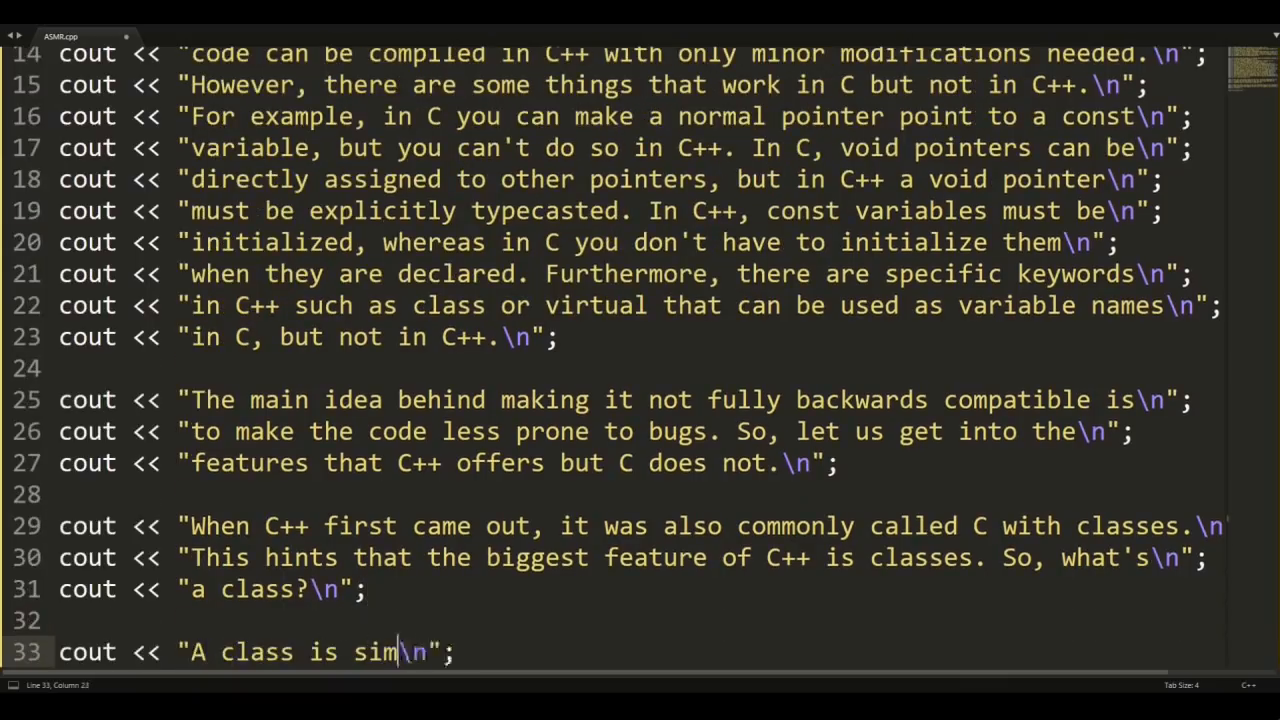
{"action": "type", "text": "ilar to a struct in the sense that it contains memb"}
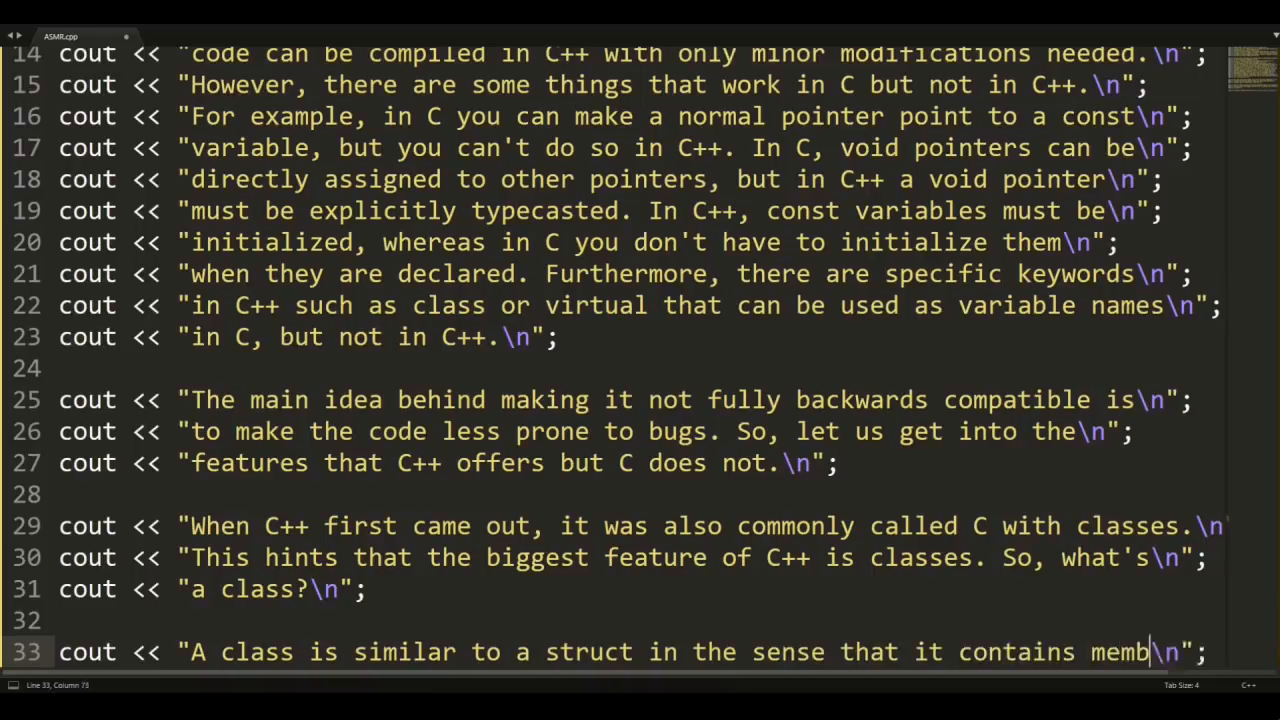
{"action": "type", "text": "variables. T\\n\";"}
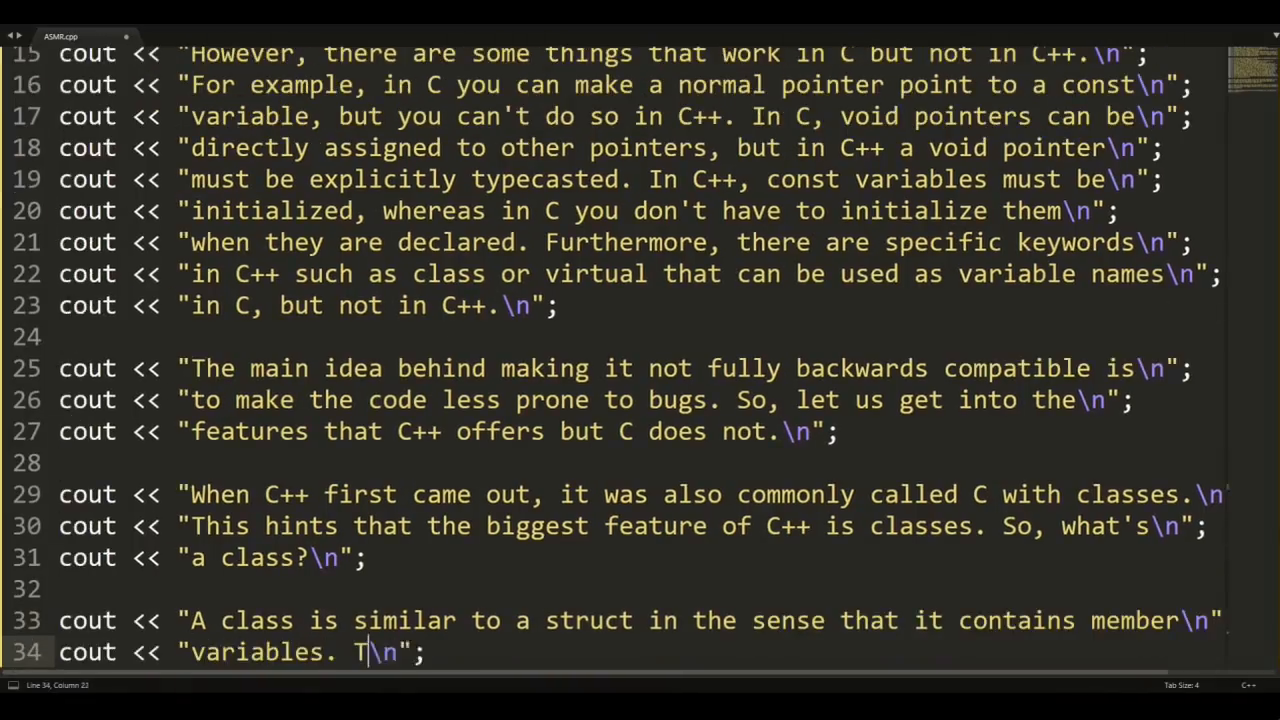
{"action": "type", "text": "he members of a class"}
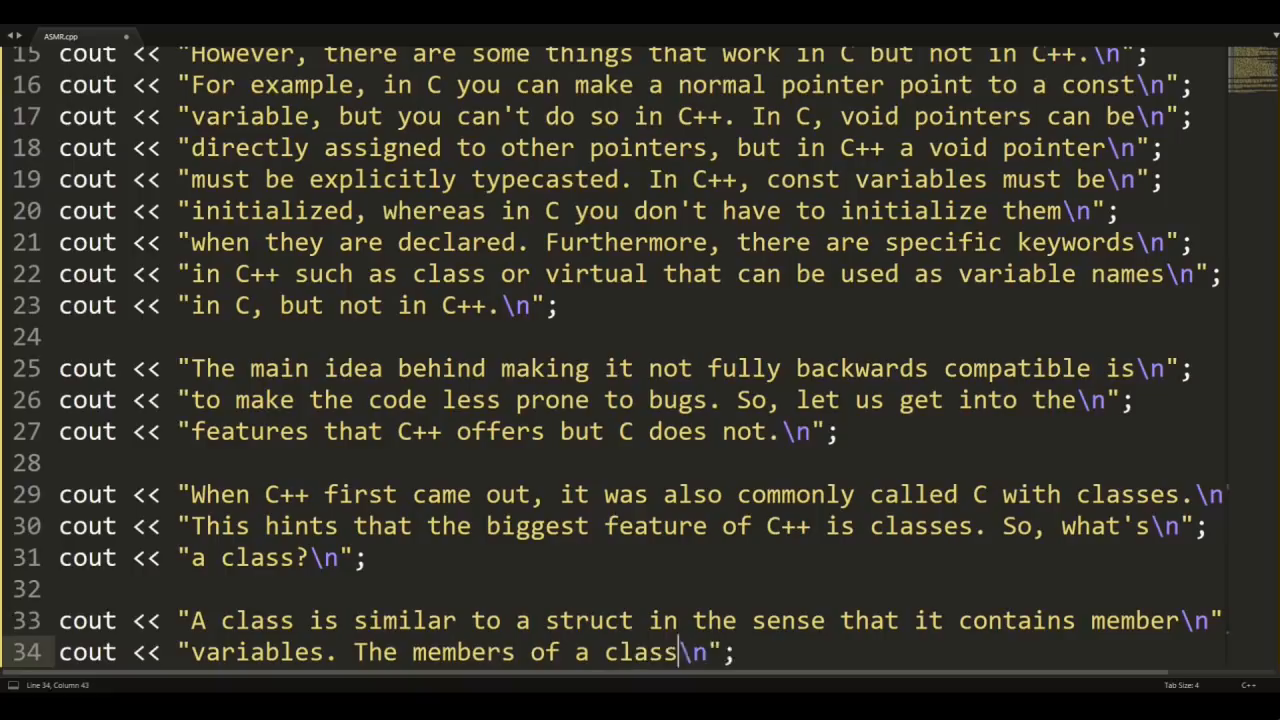
{"action": "type", "text": "are by default private, meaning"}
{"action": "type", "text": "cout << \"that \\n\";"}
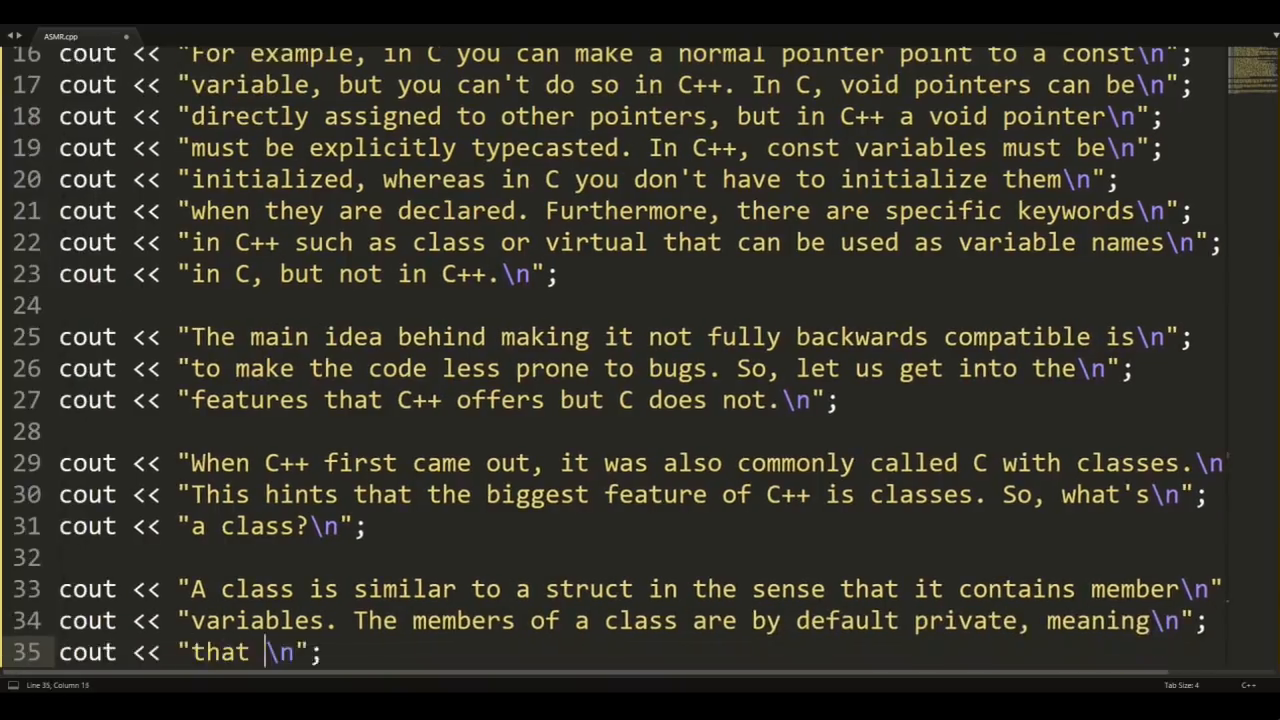
{"action": "type", "text": "you can only access them inside of the class."}
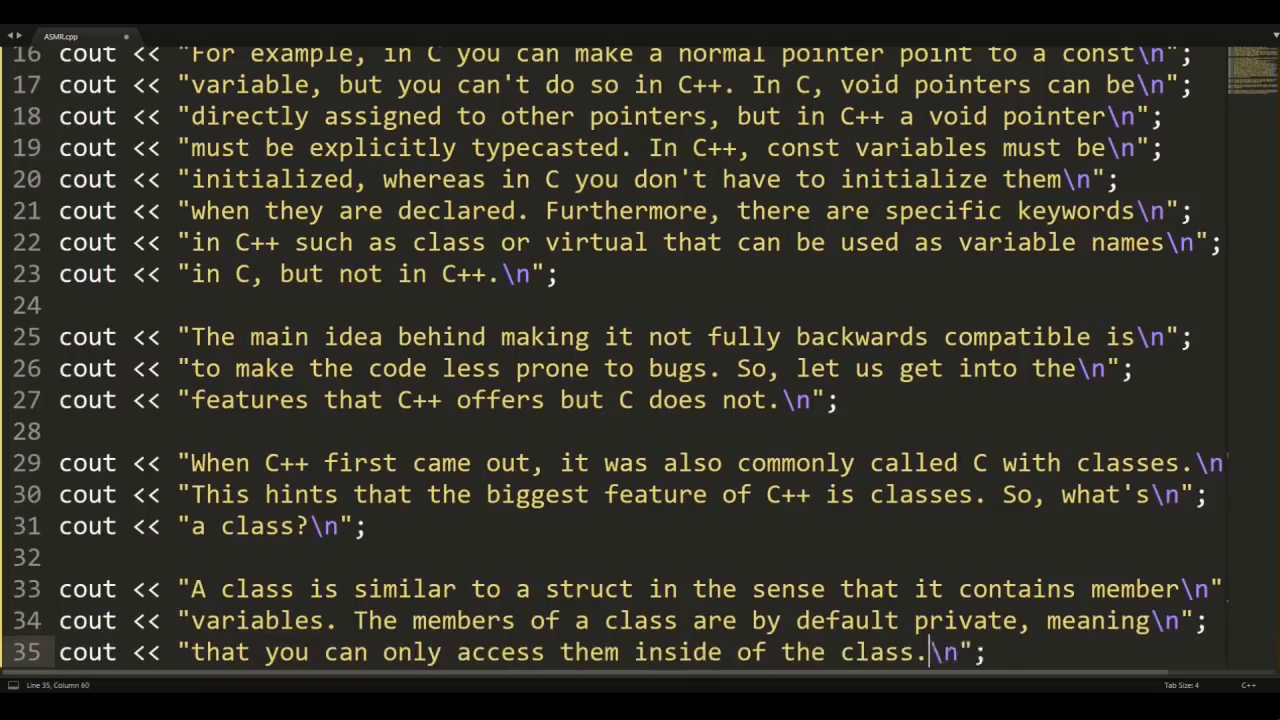
- Add lines that struct members by default can be accessed from outside
{"action": "type", "text": "On the other hand,"}
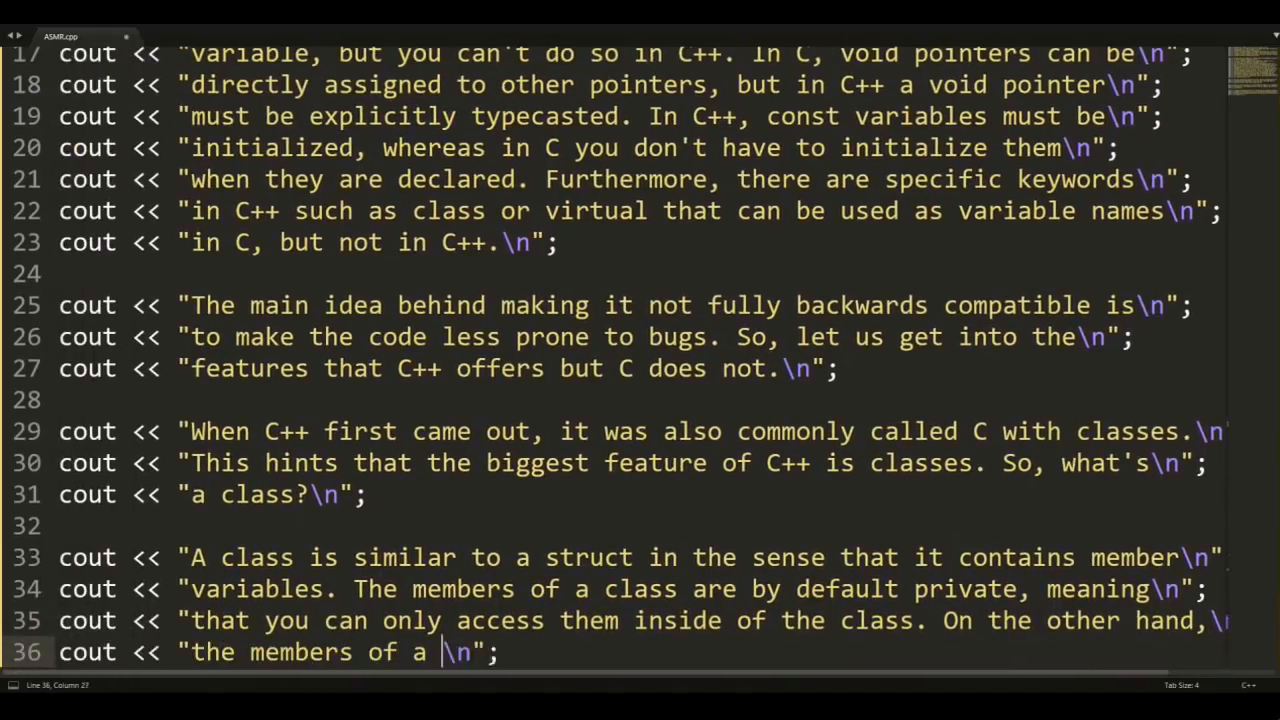
{"action": "type", "text": "struct are by d"}
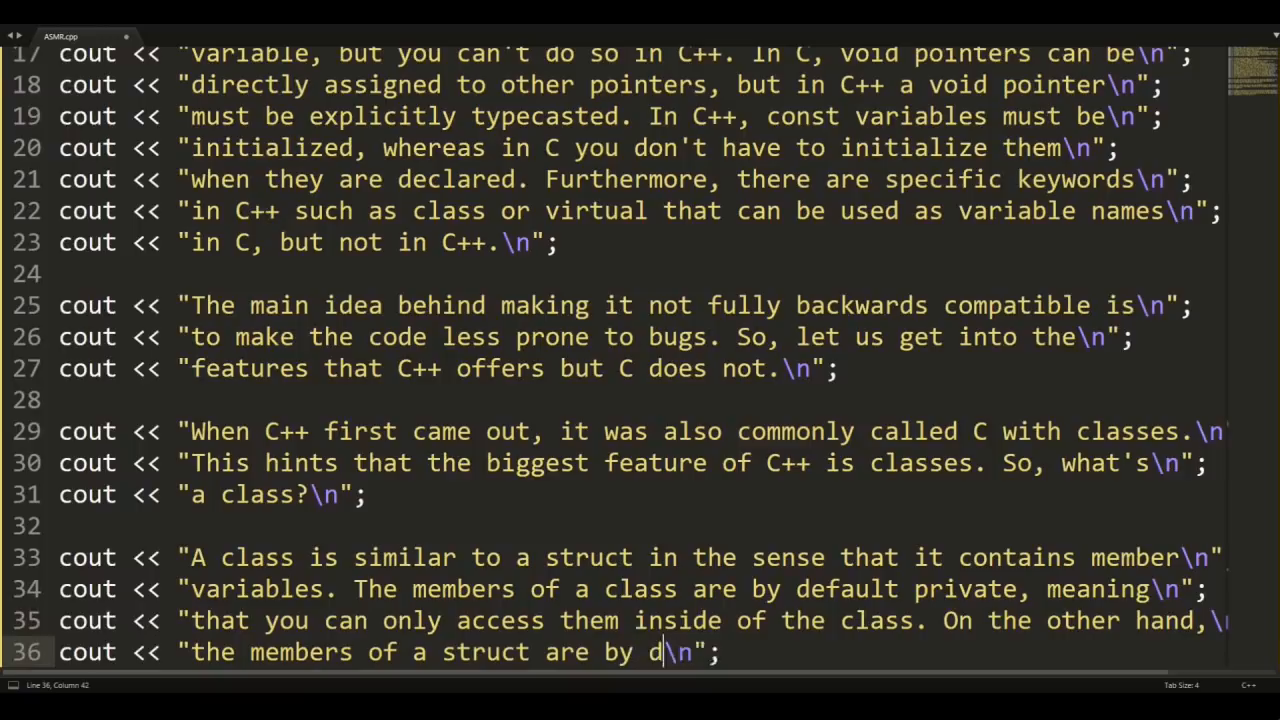
{"action": "type", "text": "efault private. This means that you"}
{"action": "type", "text": "cout << \"can \\n\";"}
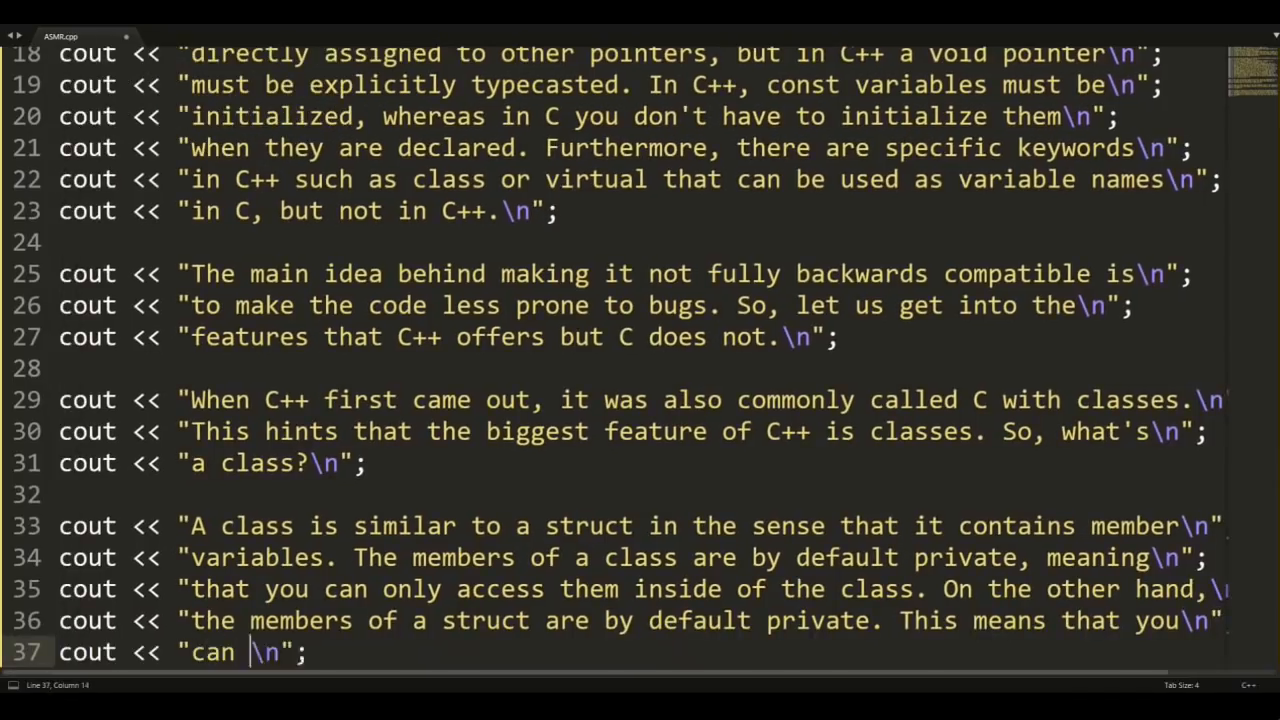
{"action": "type", "text": "access them from outside of the class."}
{"action": "type", "text": "cout << \"\\n\";"}
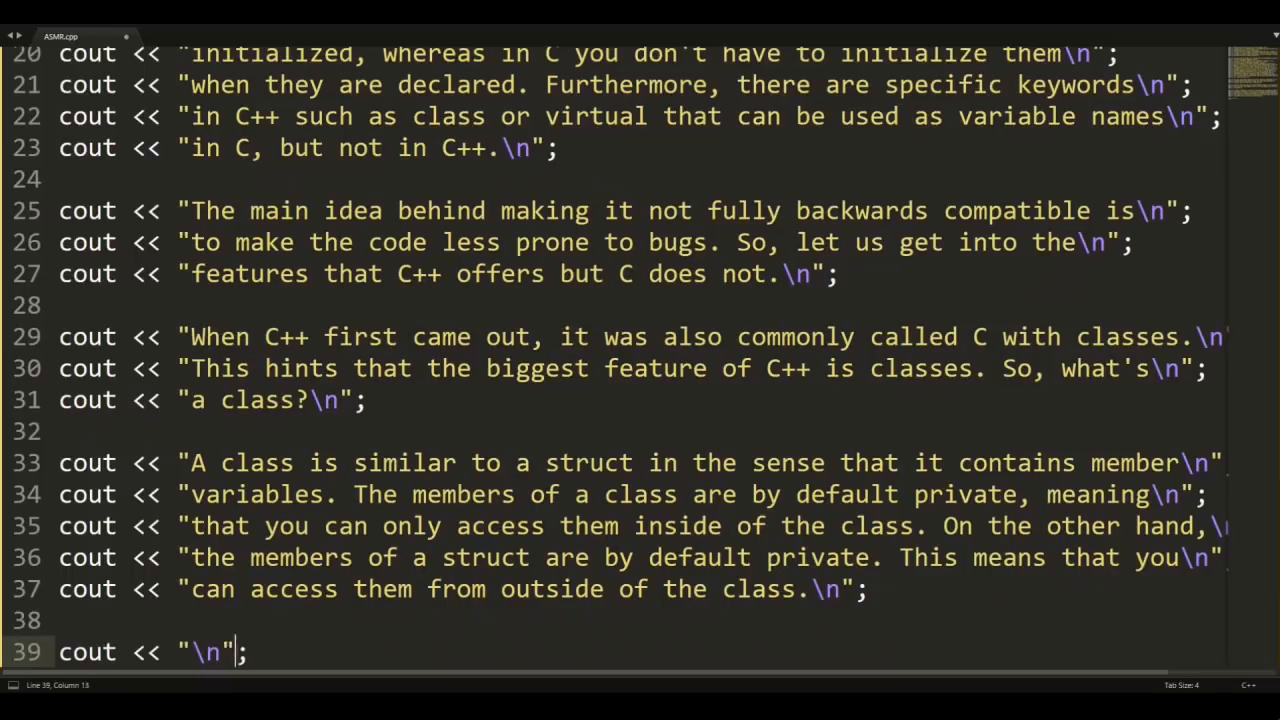
- Add lines on using public and private specifiers to override default behavior for members
{"action": "type", "text": "In C"}
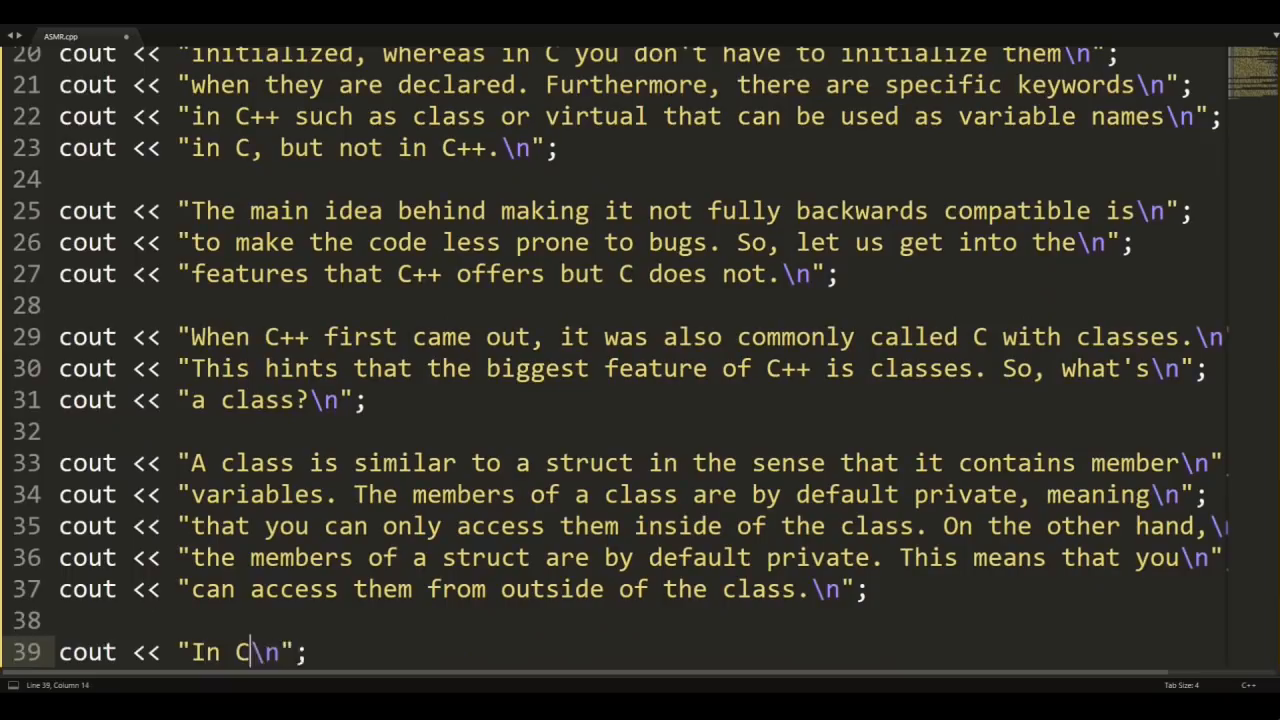
{"action": "type", "text": "++ you can use"}
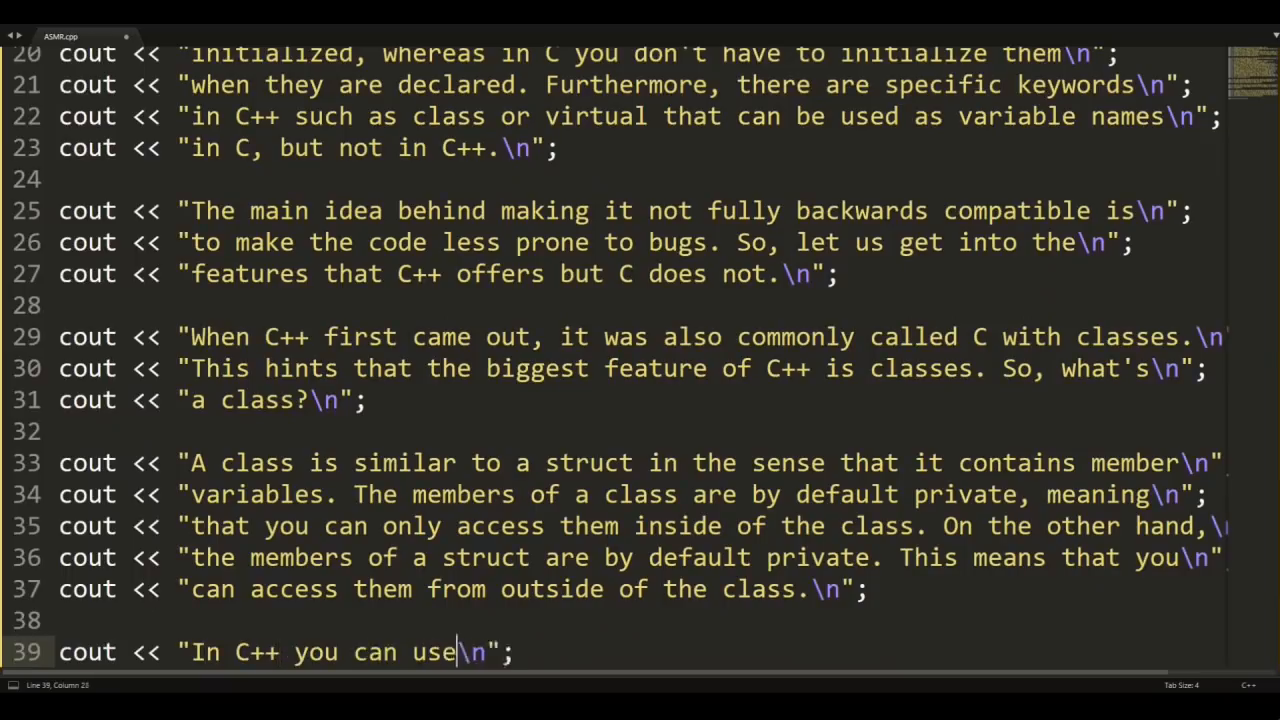
{"action": "type", "text": "the specifier public an"}
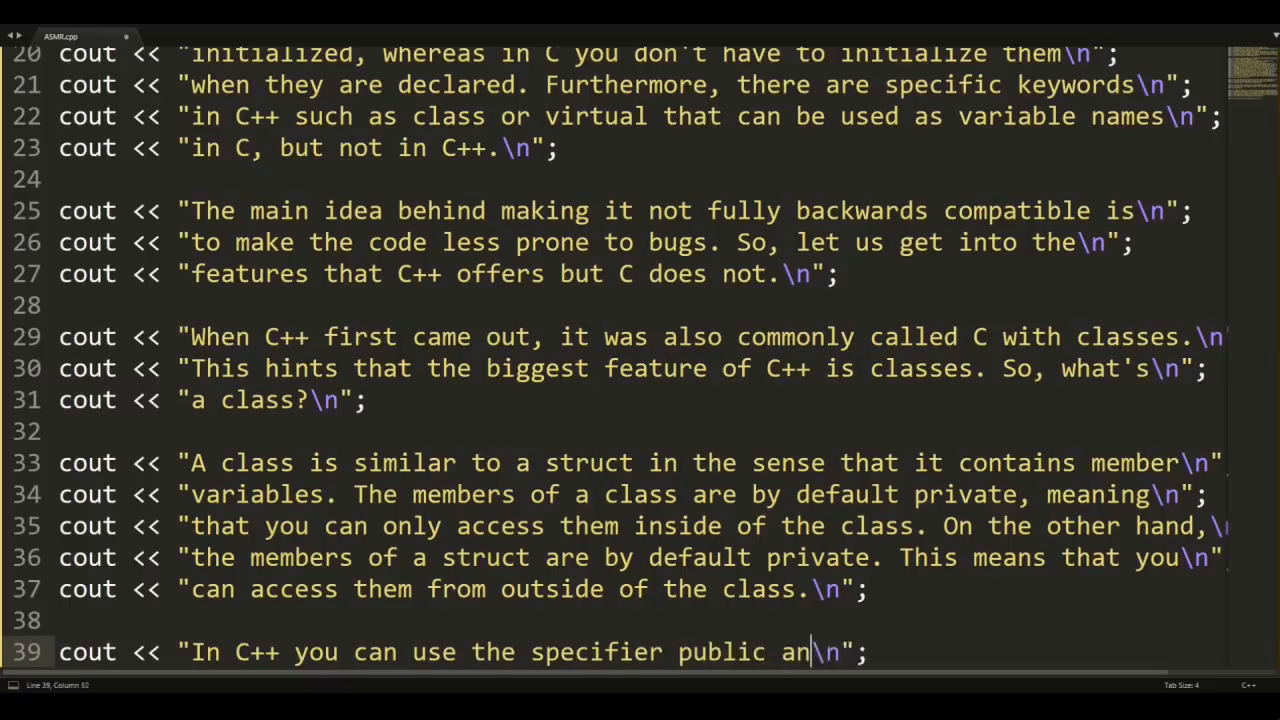
{"action": "type", "text": "d private to override t"}
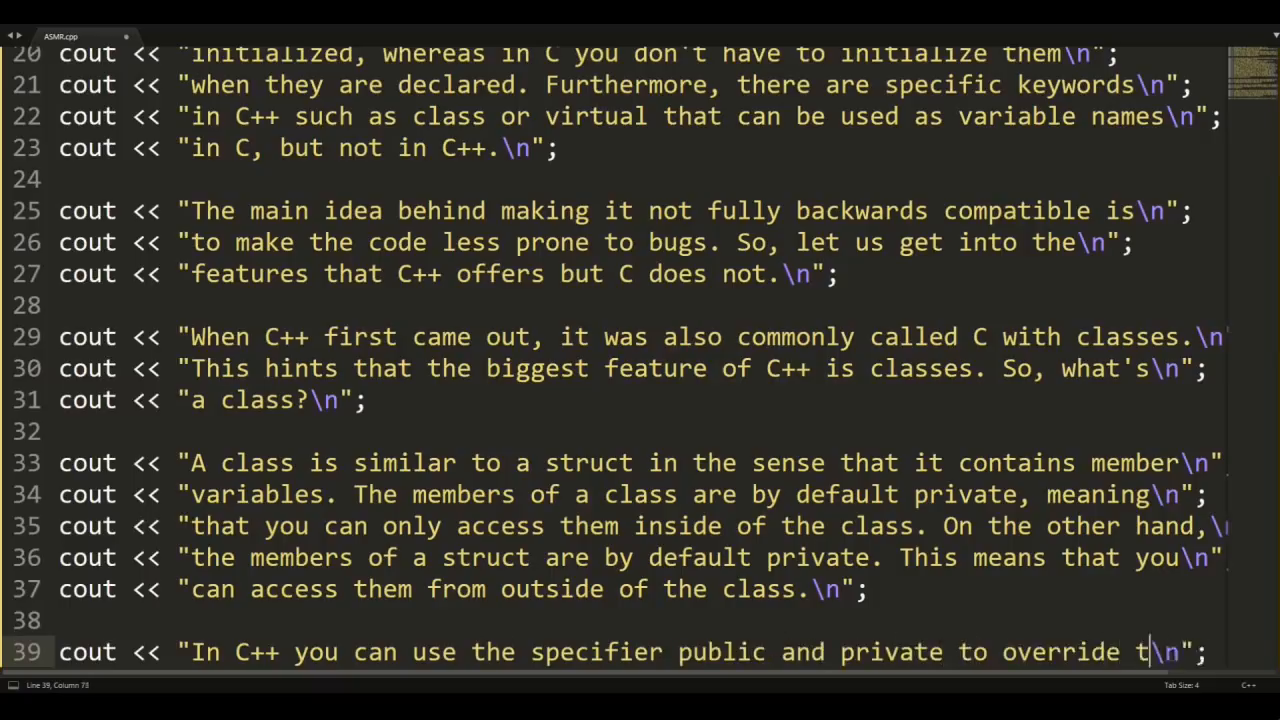
{"action": "type", "text": "default beha\\n\";"}
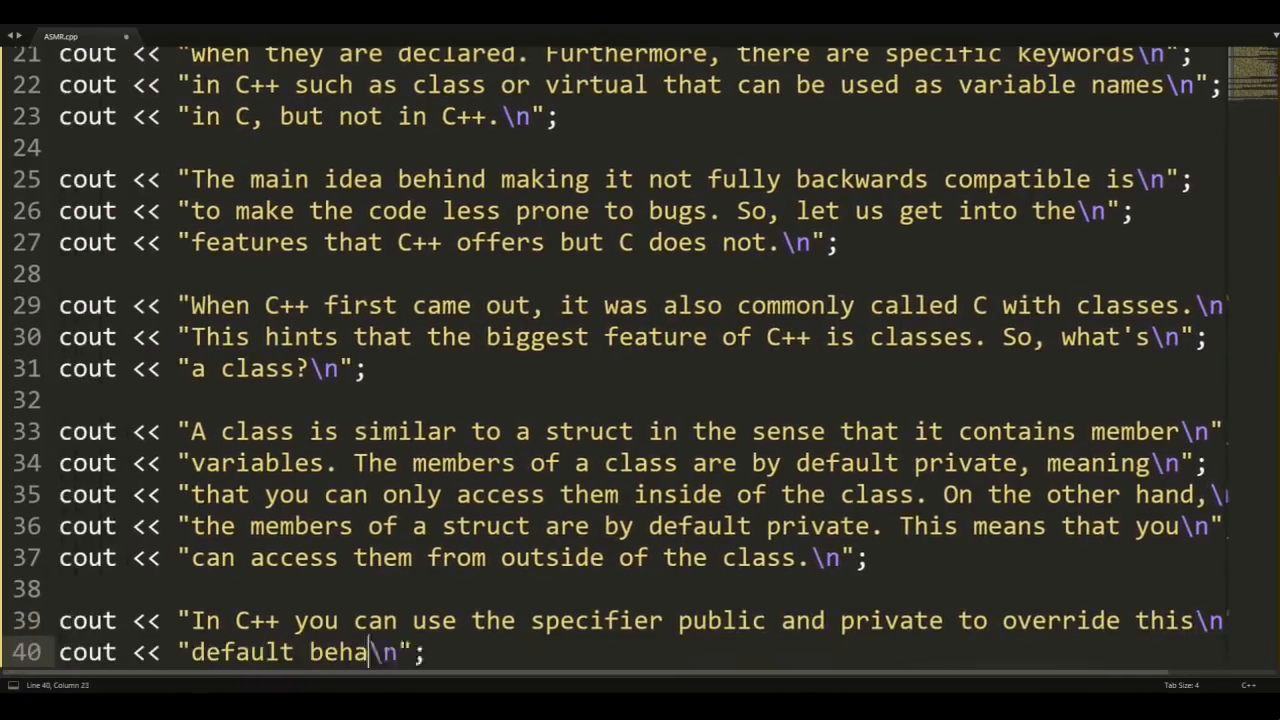
{"action": "type", "text": "vior for all or only par"}
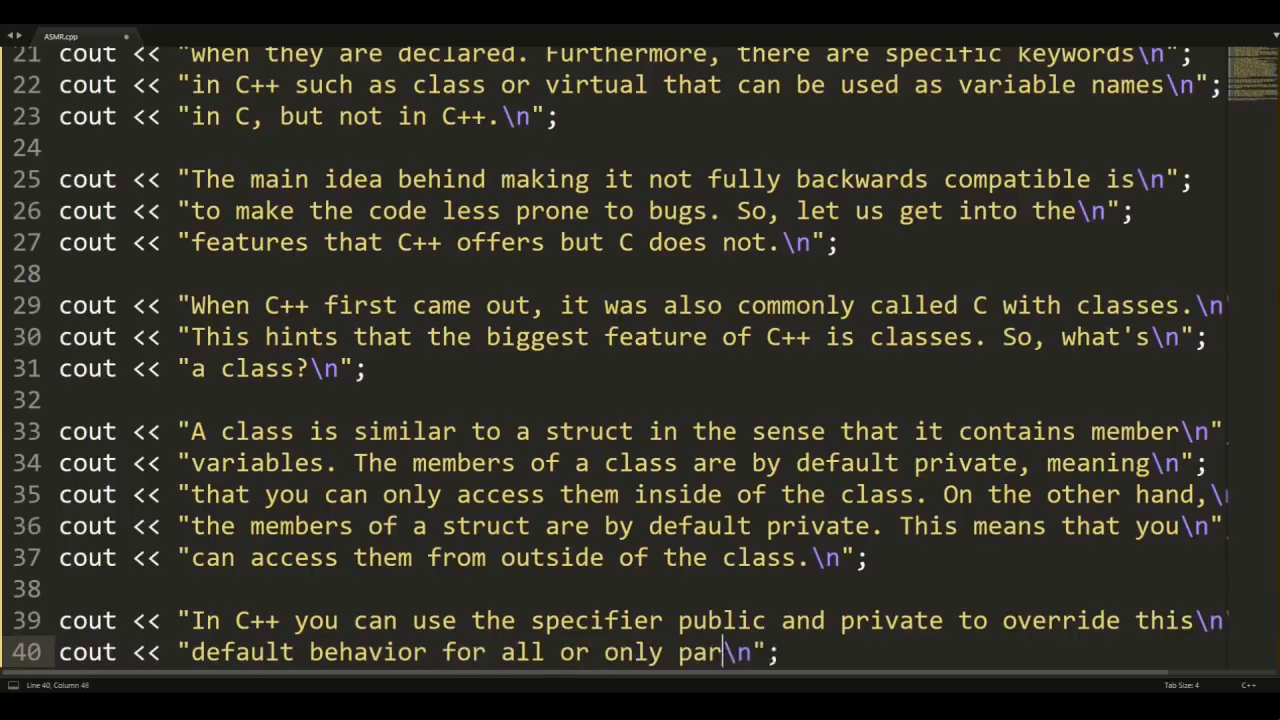
{"action": "type", "text": "t of the members."}
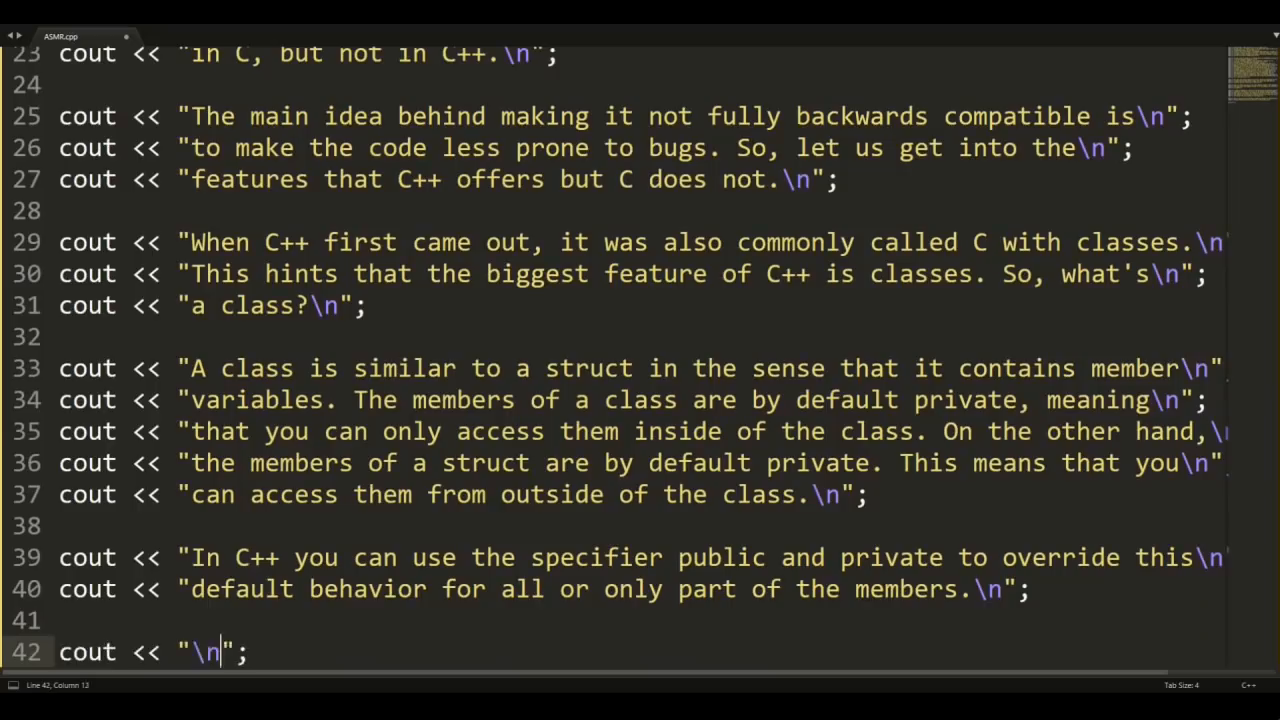
- Add lines that C++ allows member functions inside structs, with specifiers applying to them too
{"action": "type", "text": "Another new feature in"}
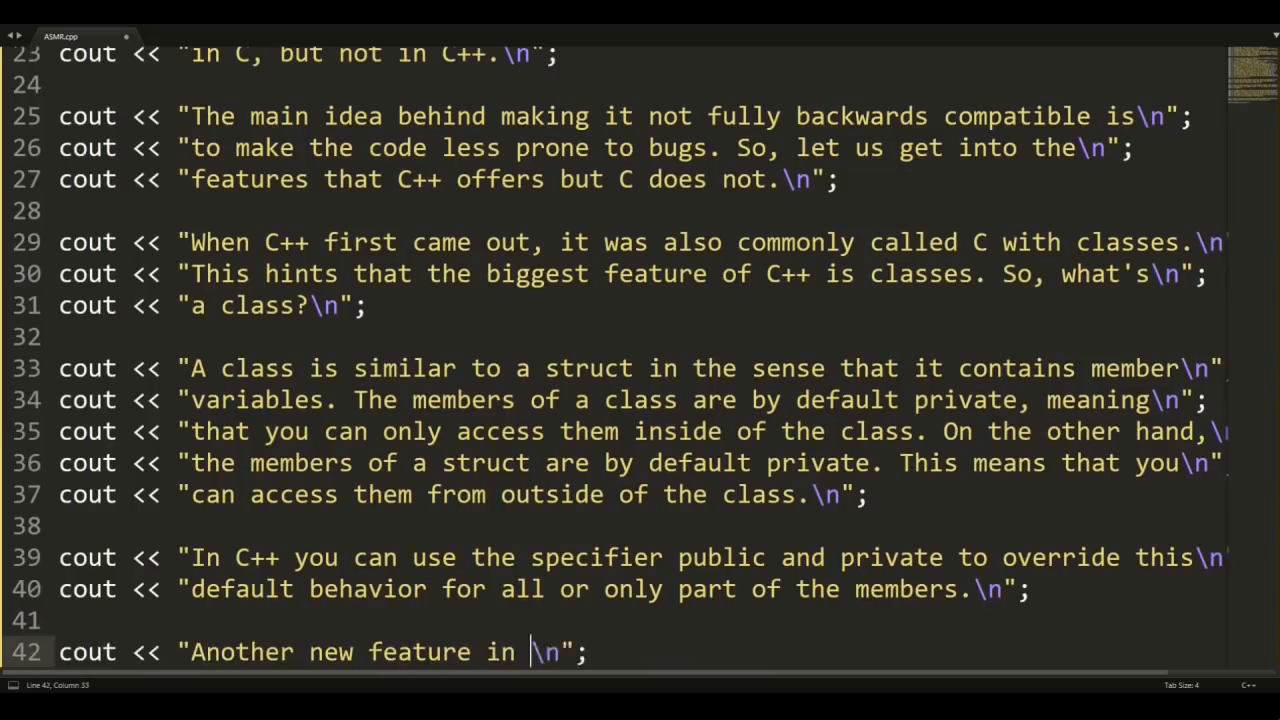
{"action": "type", "text": "C++ is that aside from member variables,"}
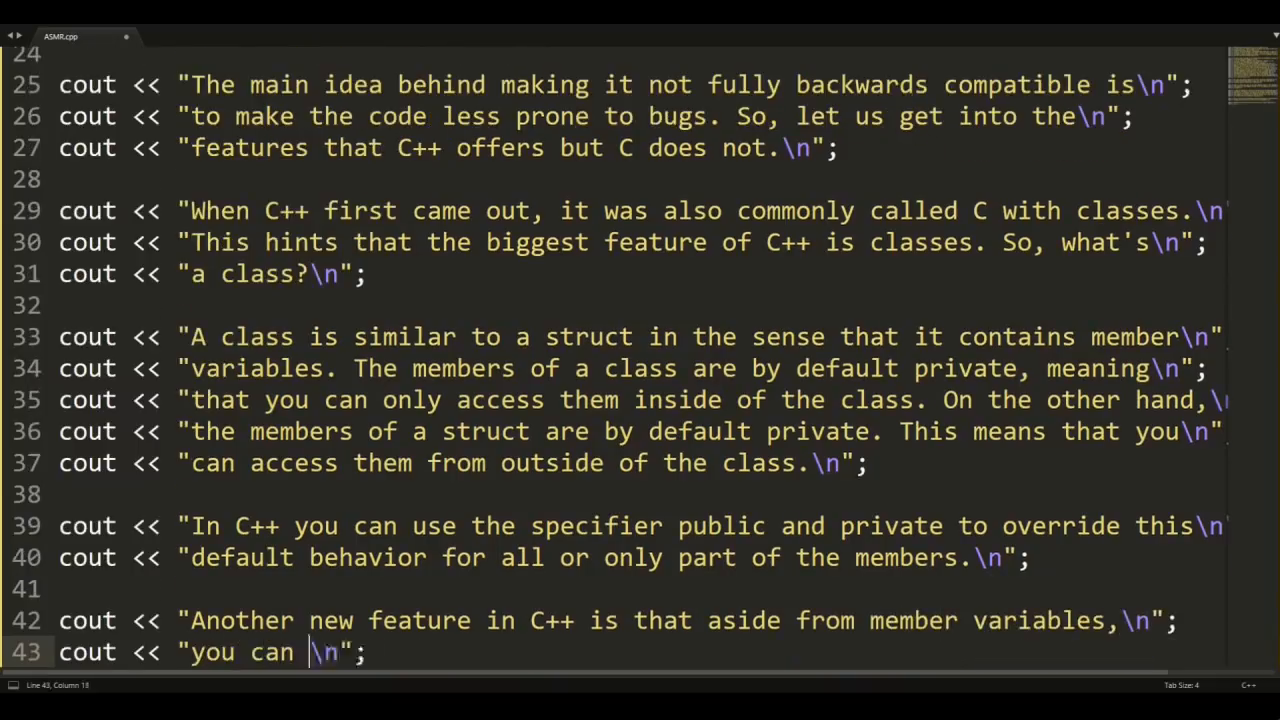
{"action": "type", "text": "also define member funct"}
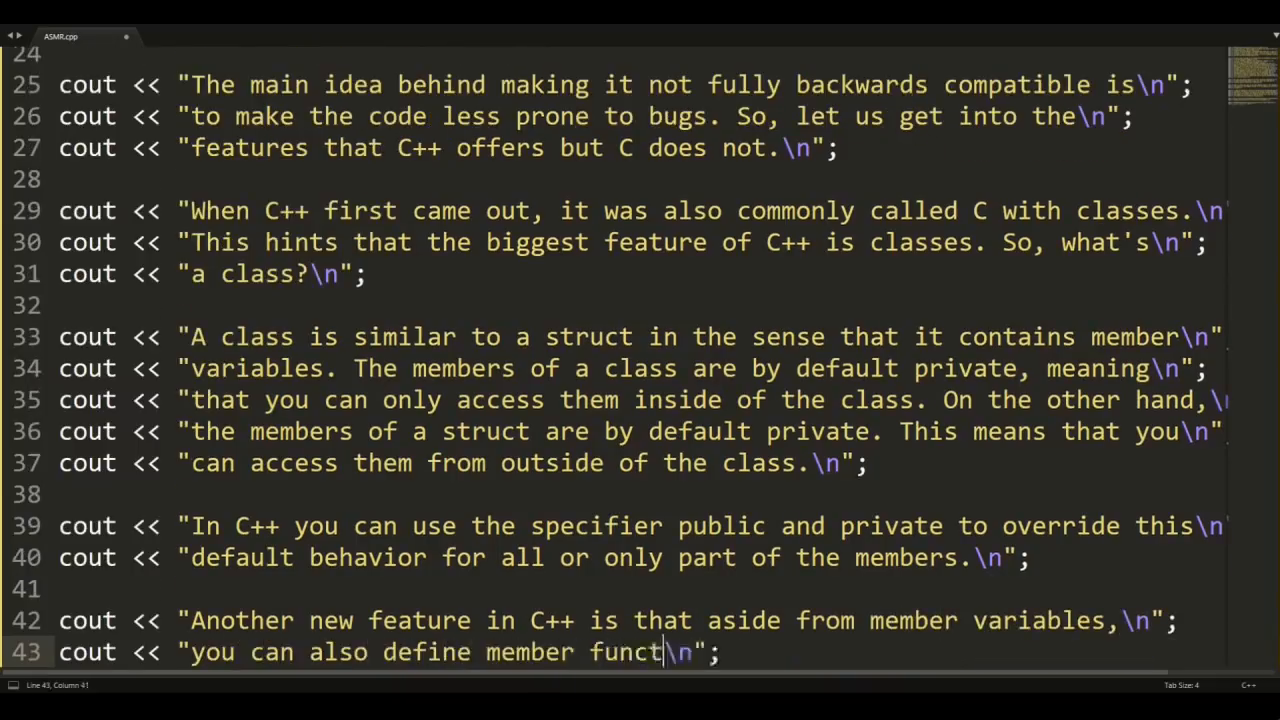
{"action": "type", "text": "ions inside a struct or a class."}
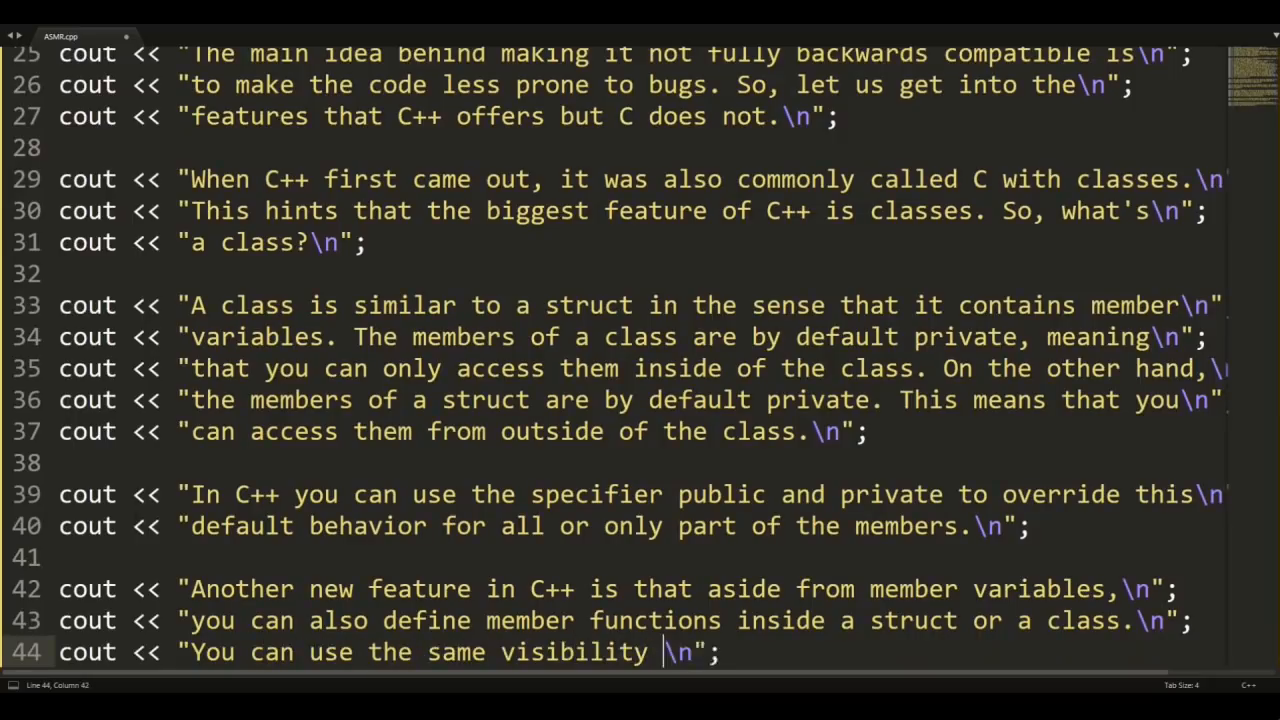
{"action": "type", "text": "specifiers like public and private"}
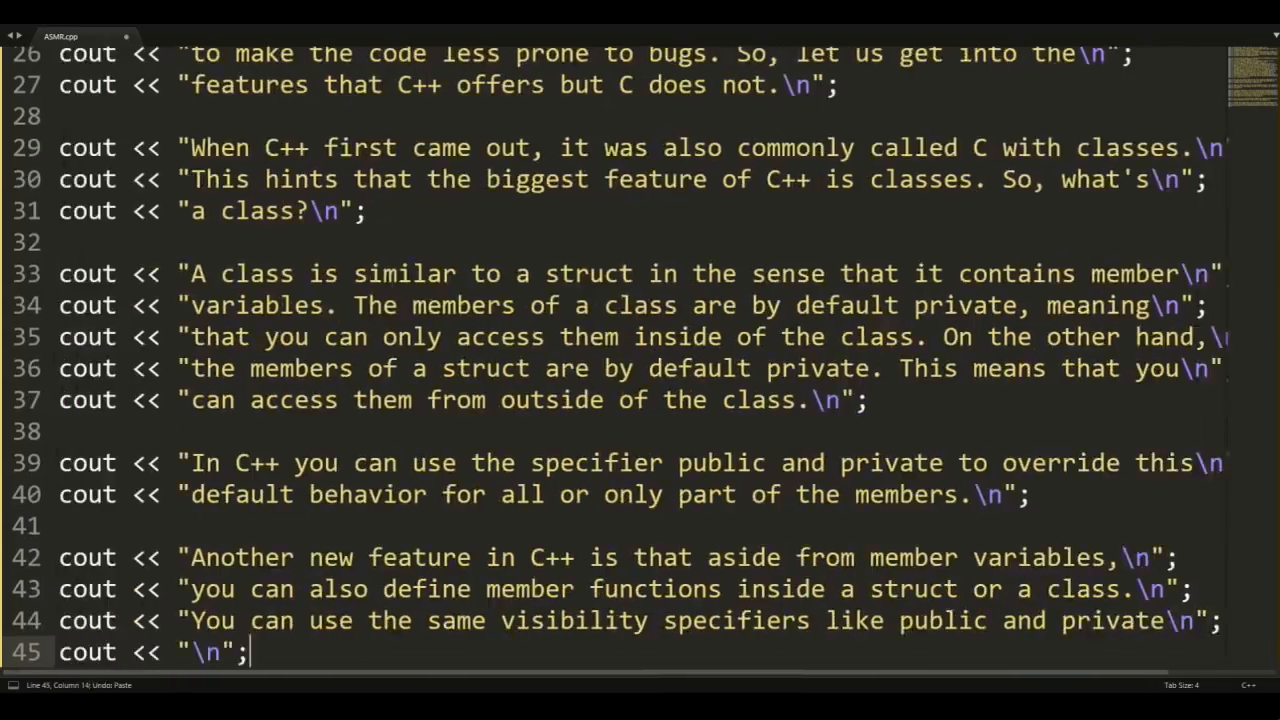
{"action": "type", "text": "for member func"}
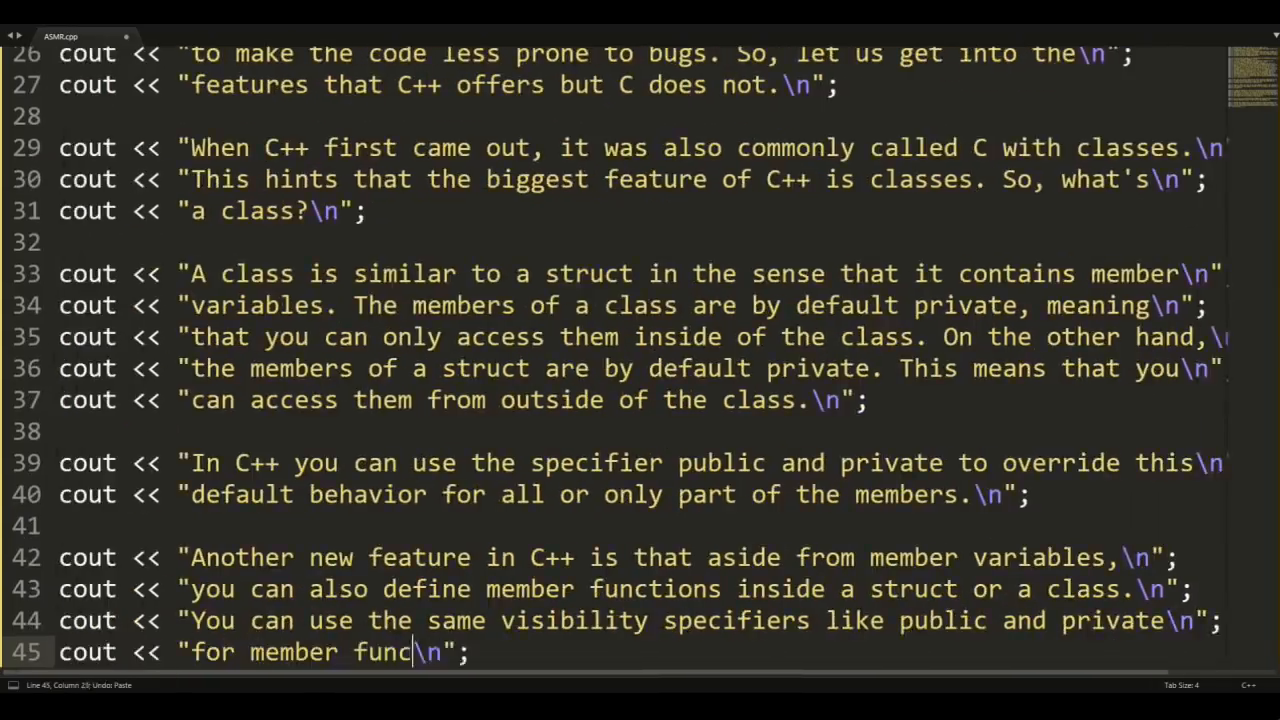
{"action": "type", "text": "tions as well."}
{"action": "type", "text": "cout << \"You also do not need to write the spe\\n\";"}
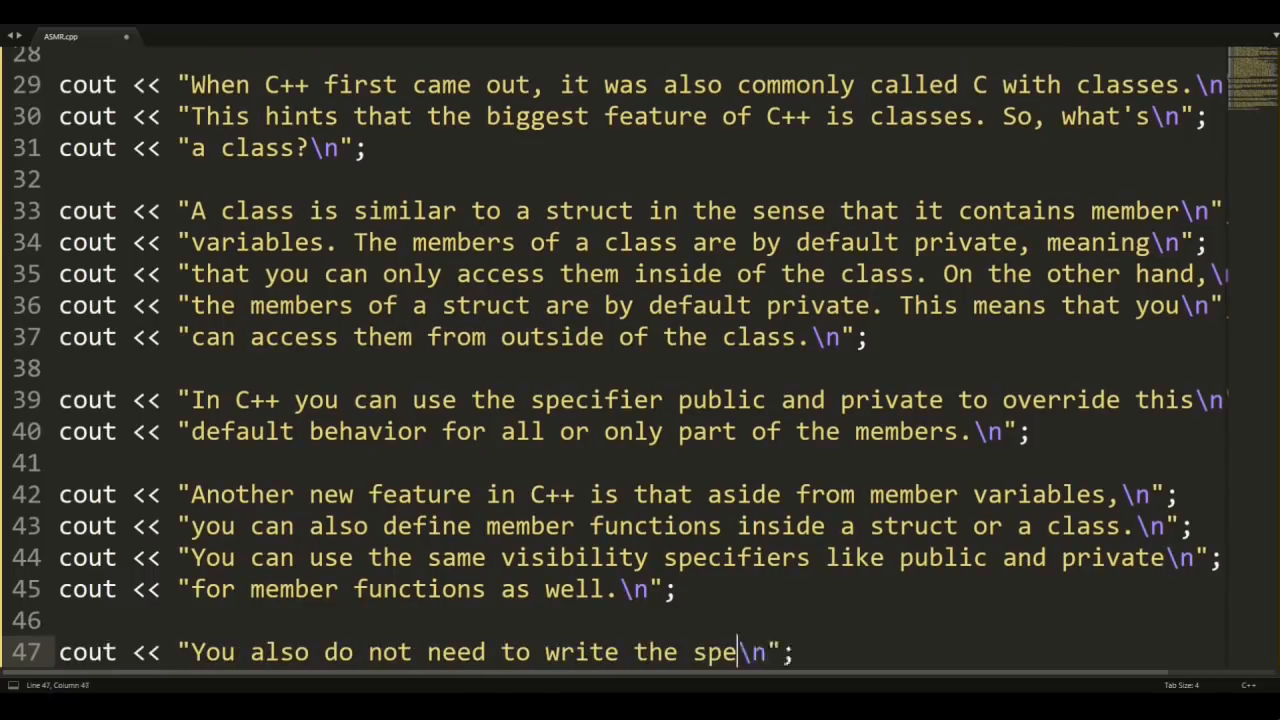
- Add lines that a specifier applies until the class ends or another specifier, then bring up the example file
{"action": "type", "text": "cifier before every member."}
{"action": "type", "text": "cout << \"Instead, the sp\\n\";"}
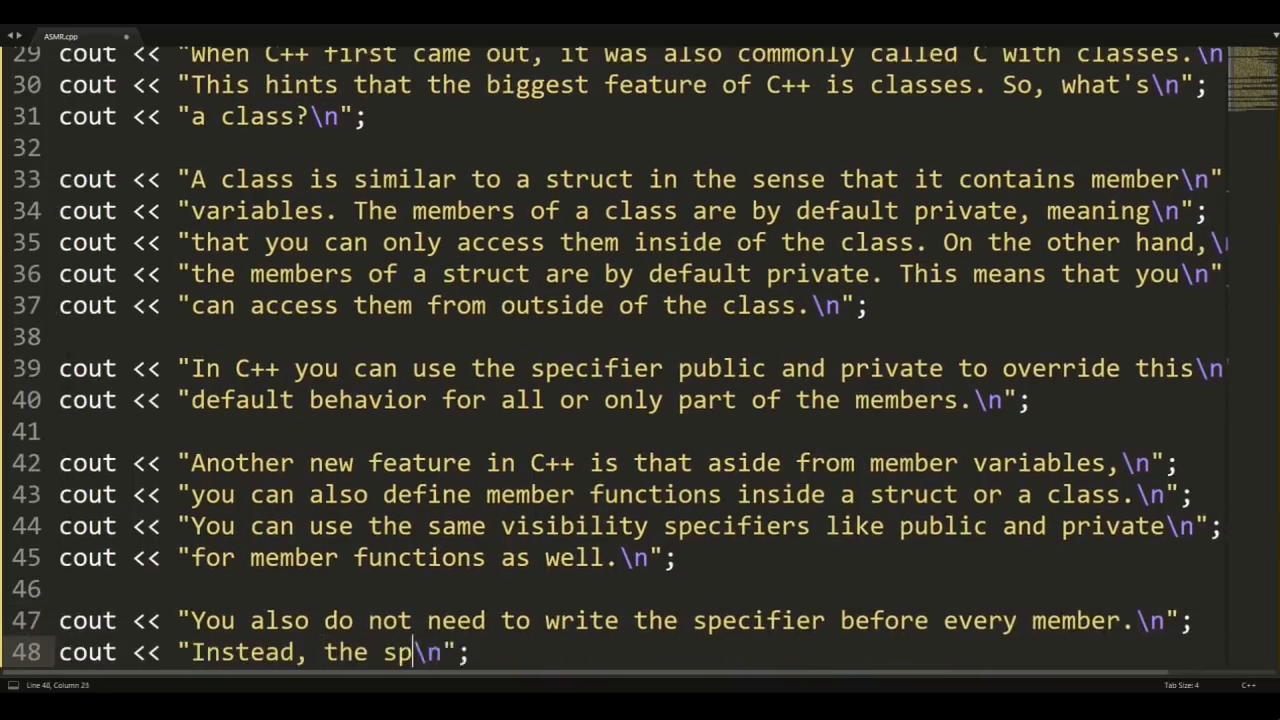
{"action": "type", "text": "ecifier is applied to every member after it until"}
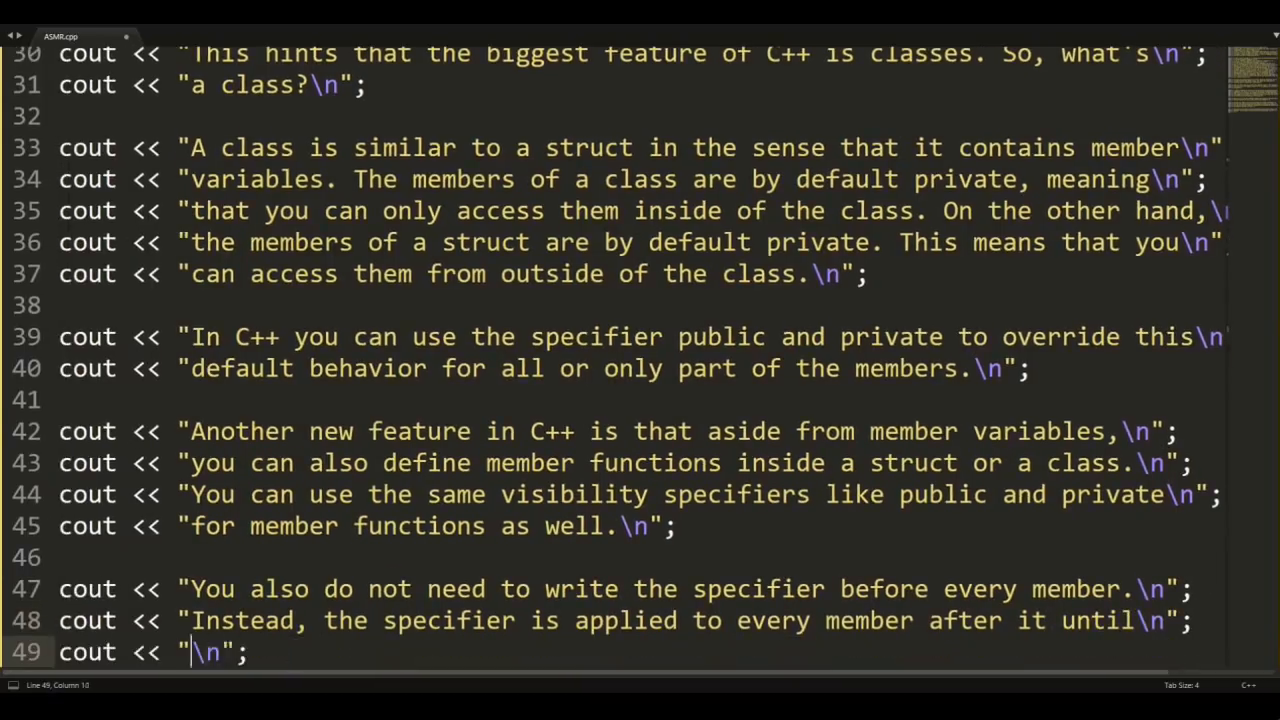
{"action": "type", "text": "the end of the class or"}
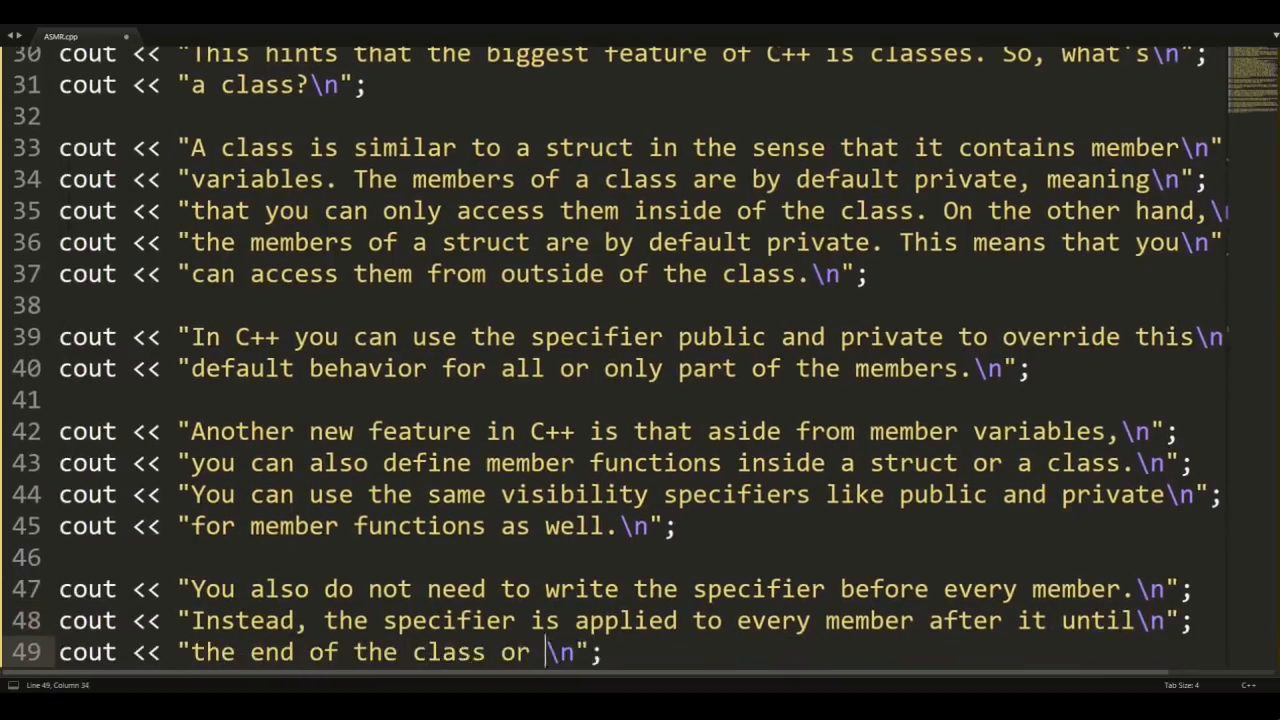
{"action": "type", "text": "another specifier is reached."}
{"action": "type", "text": "cout << \"\\n\";"}
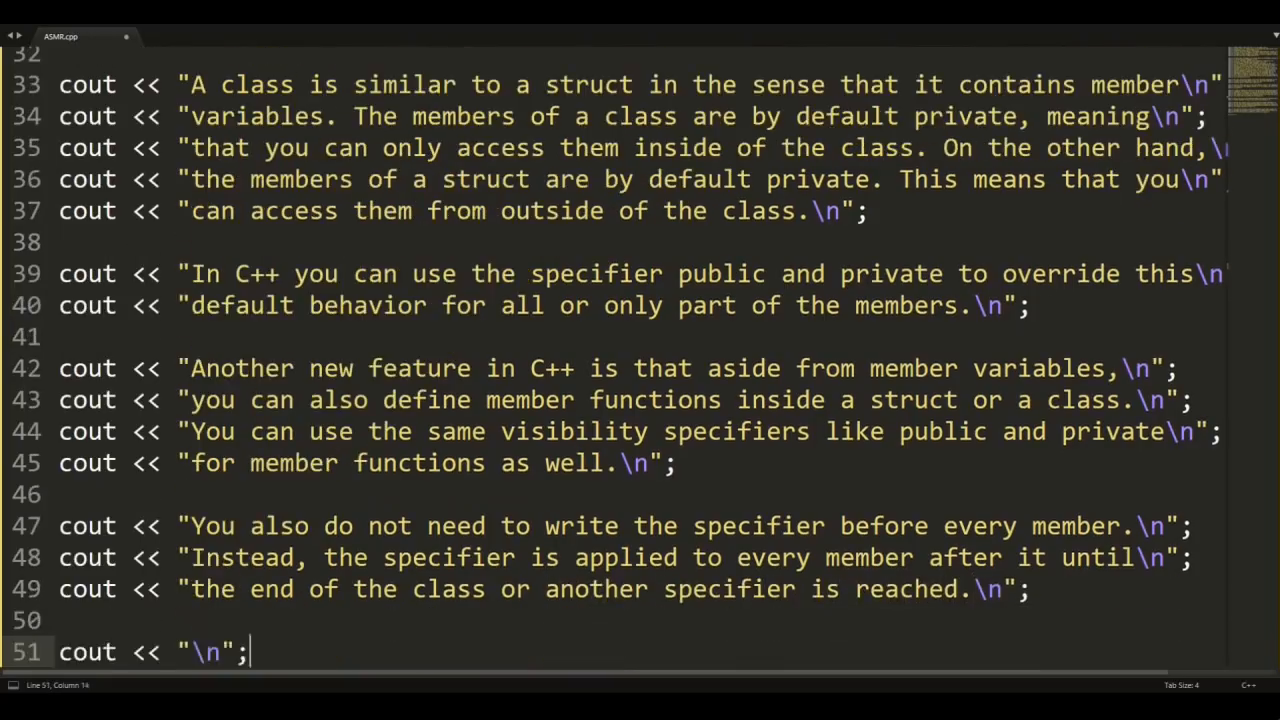
{"action": "type", "text": "Let me show you an exampl"}
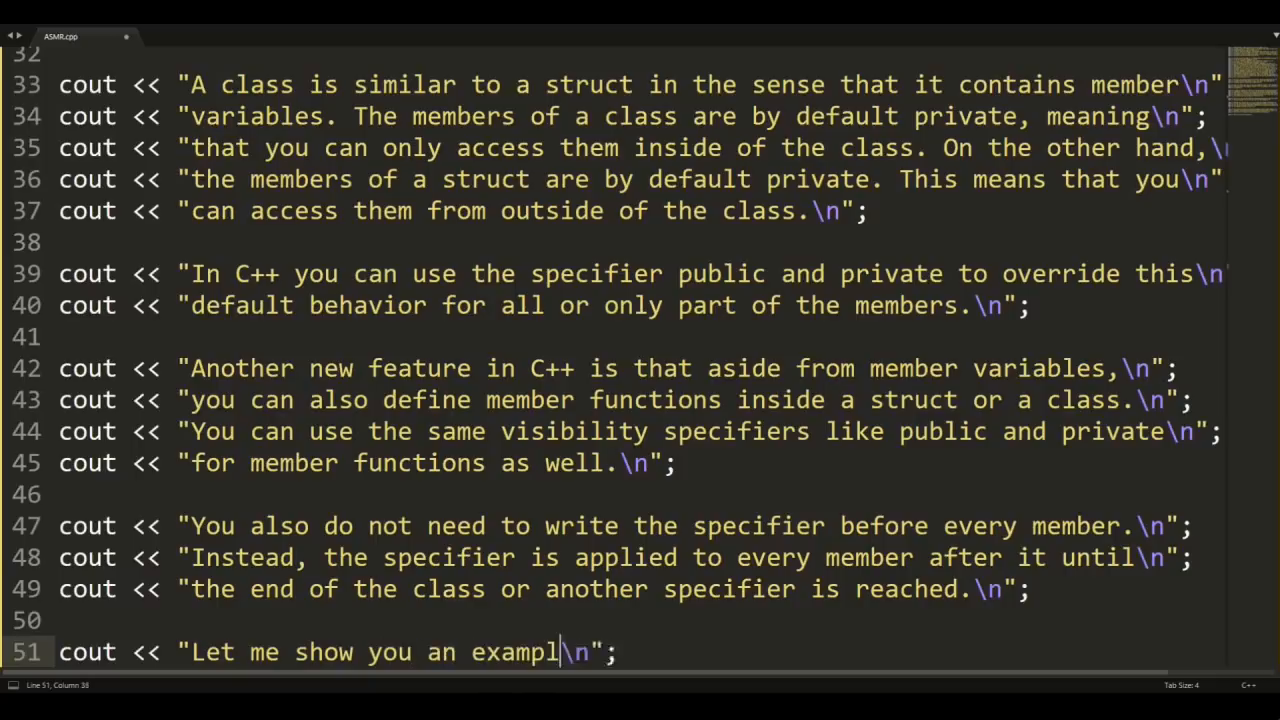
{"action": "left_click", "coordinate": [176, 36]}
{"action": "type", "text": "cout << \"There also e\\n\";"}
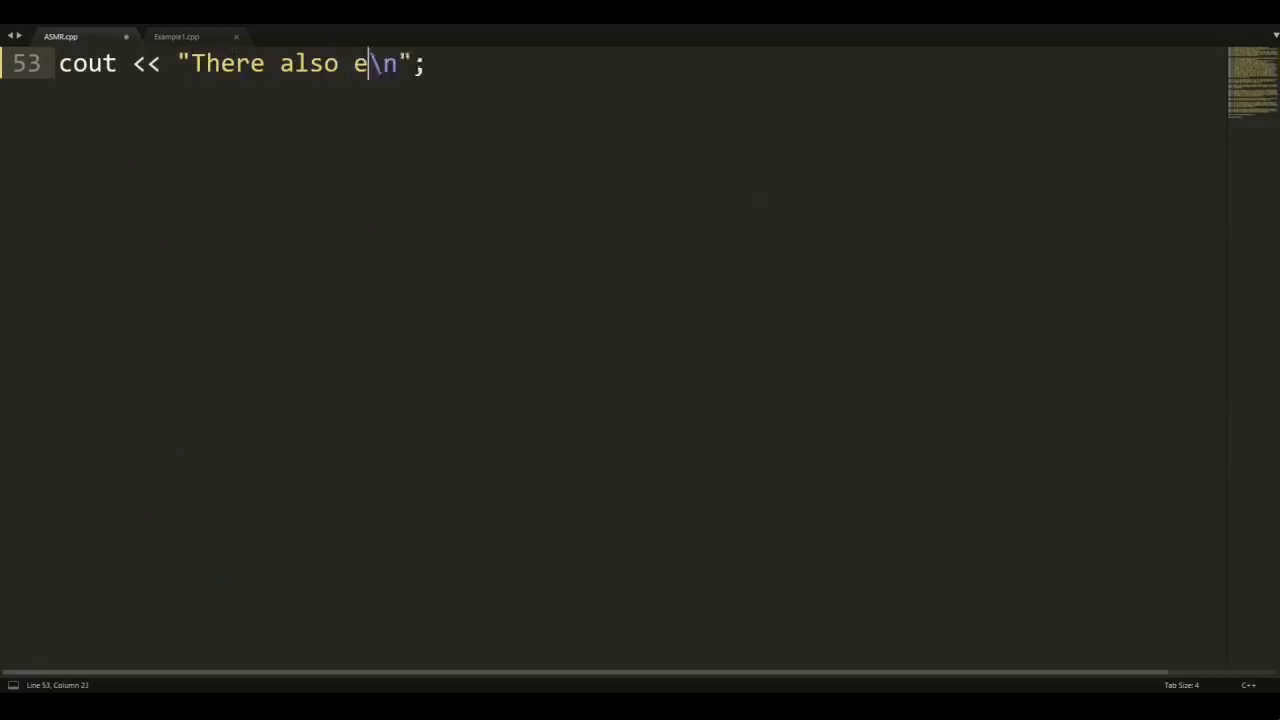
- Add lines introducing destructors and that another new C++ feature is inheritance
{"action": "type", "text": "xists something called a des"}
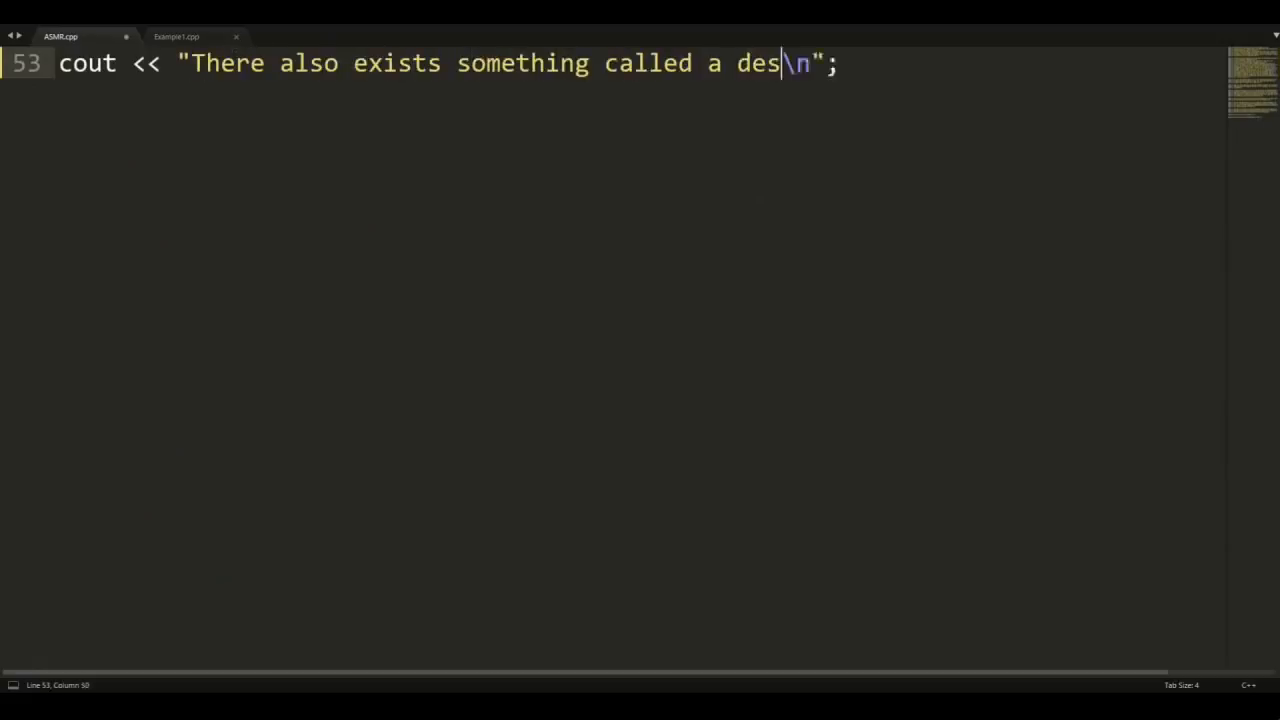
{"action": "type", "text": "tructor which is used"}
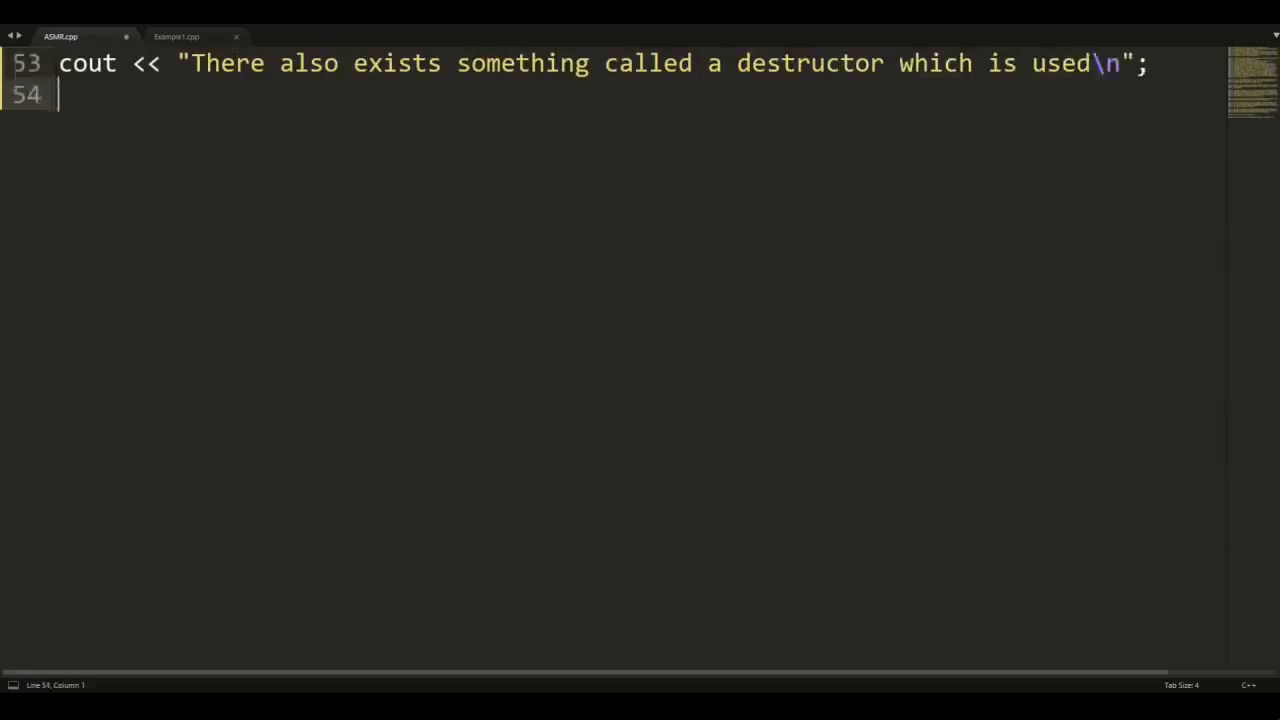
{"action": "type", "text": "cout << \"to destruct an obj\\n\";"}
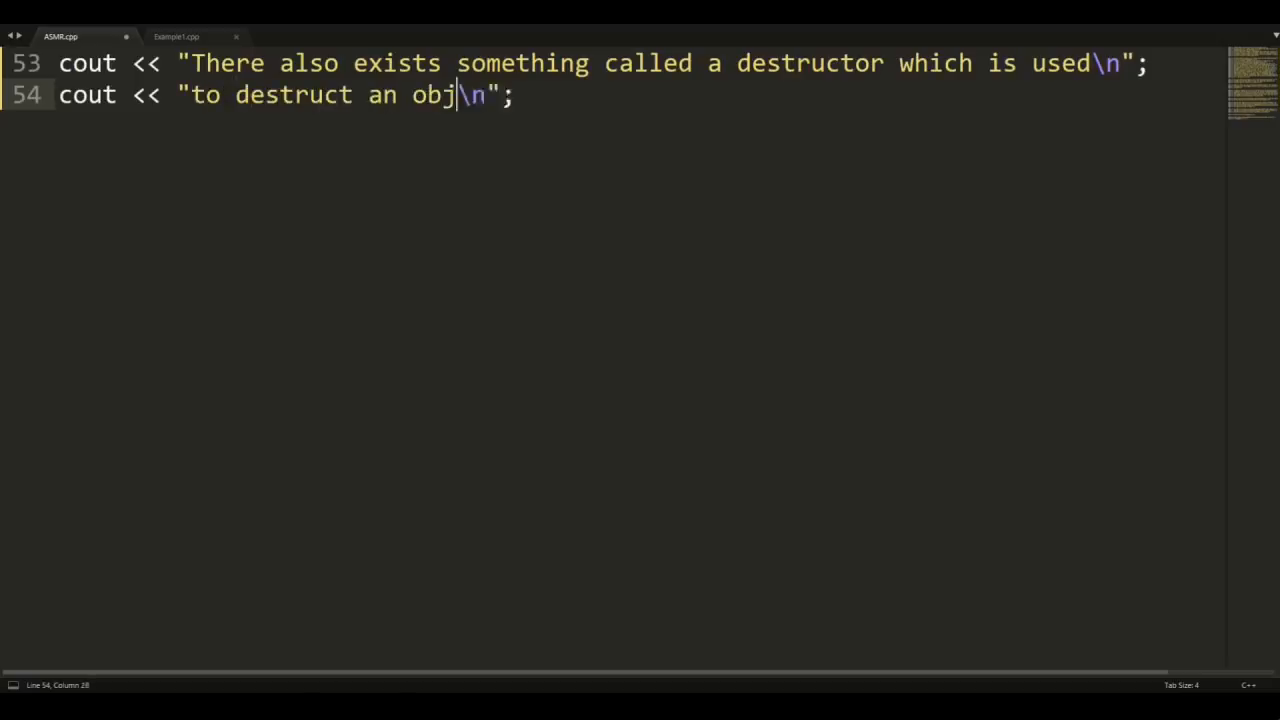
{"action": "type", "text": "ect. I will talk a bit more"}
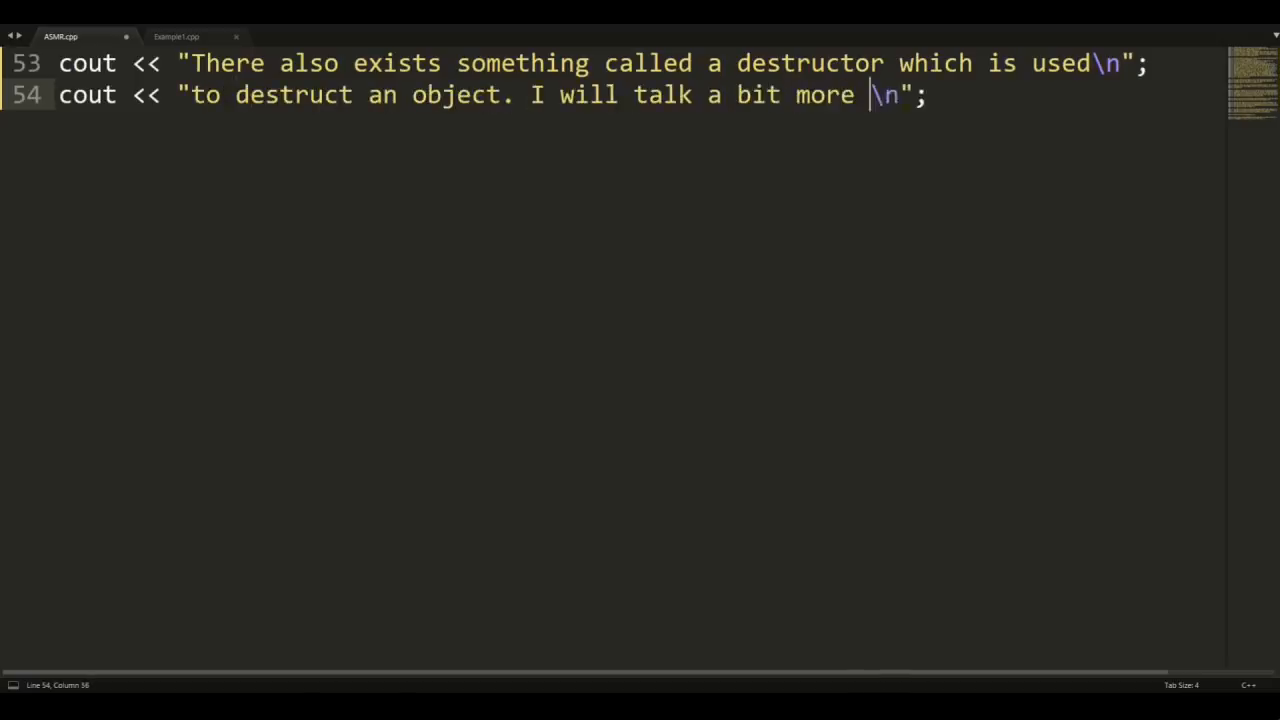
{"action": "type", "text": "about constructors"}
{"action": "type", "text": "cout << \"and d\\n\";"}
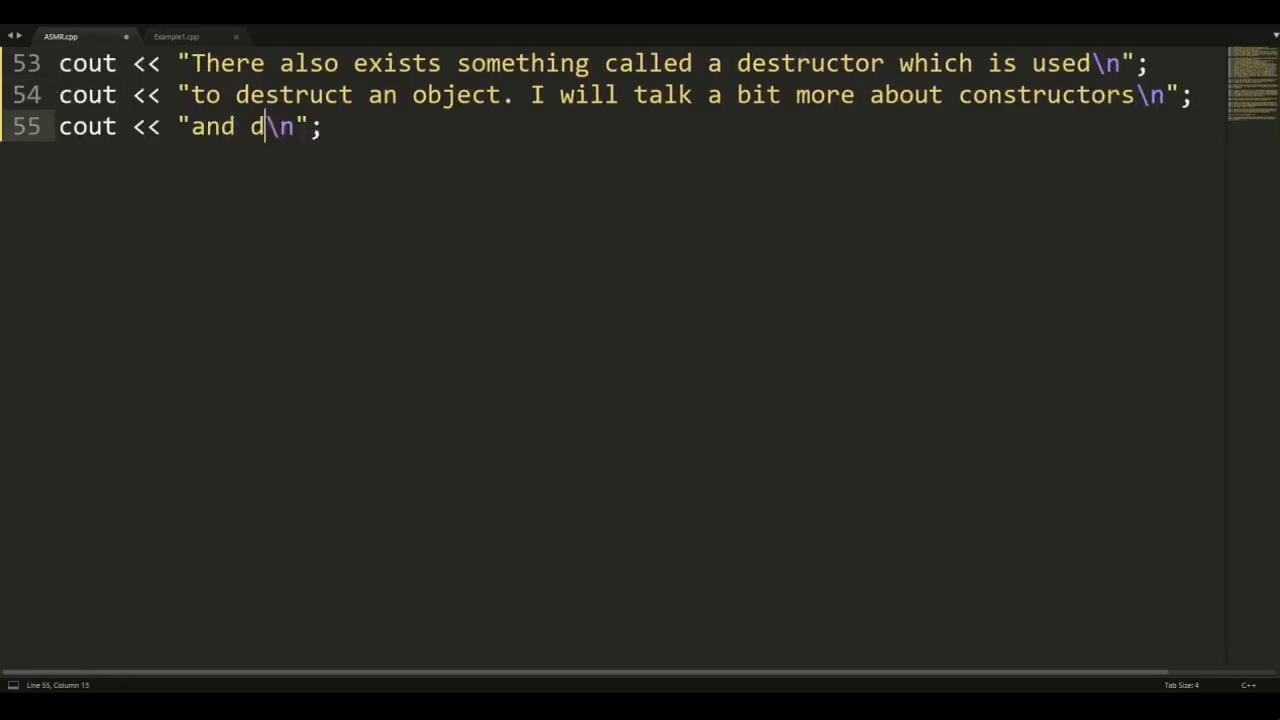
{"action": "type", "text": "estructors later. A"}
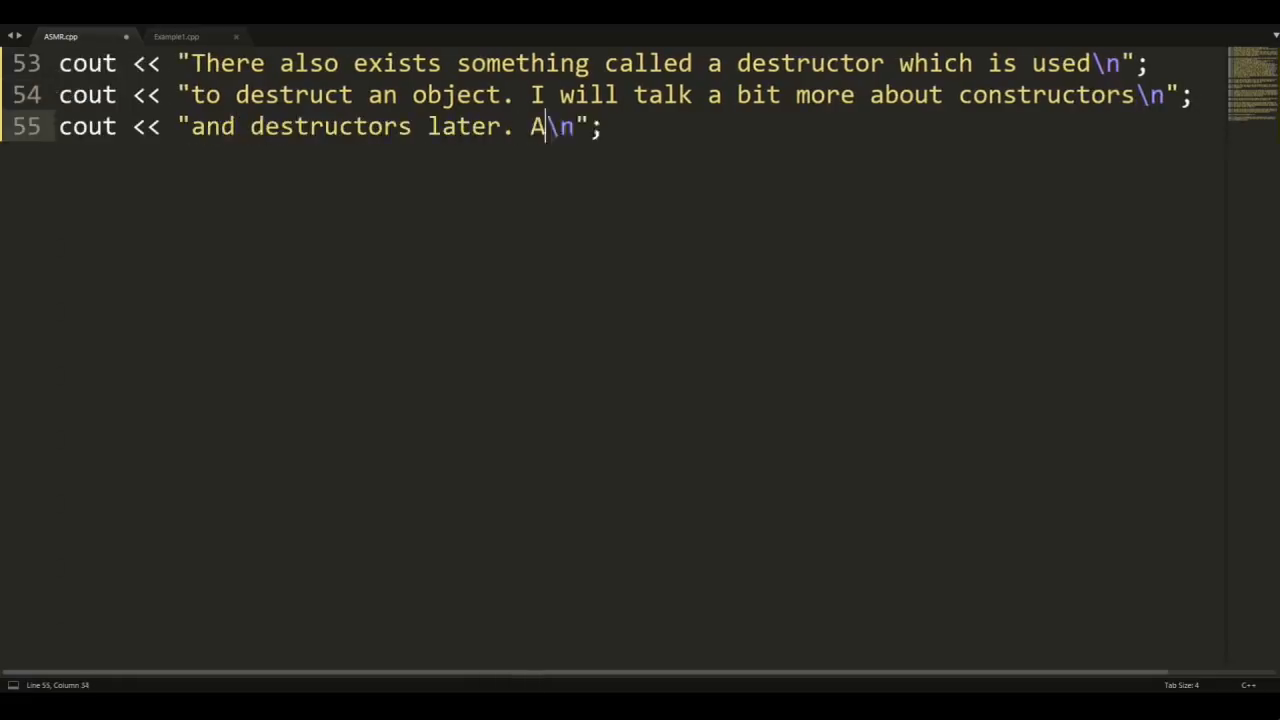
{"action": "type", "text": "nother new thing in C"}
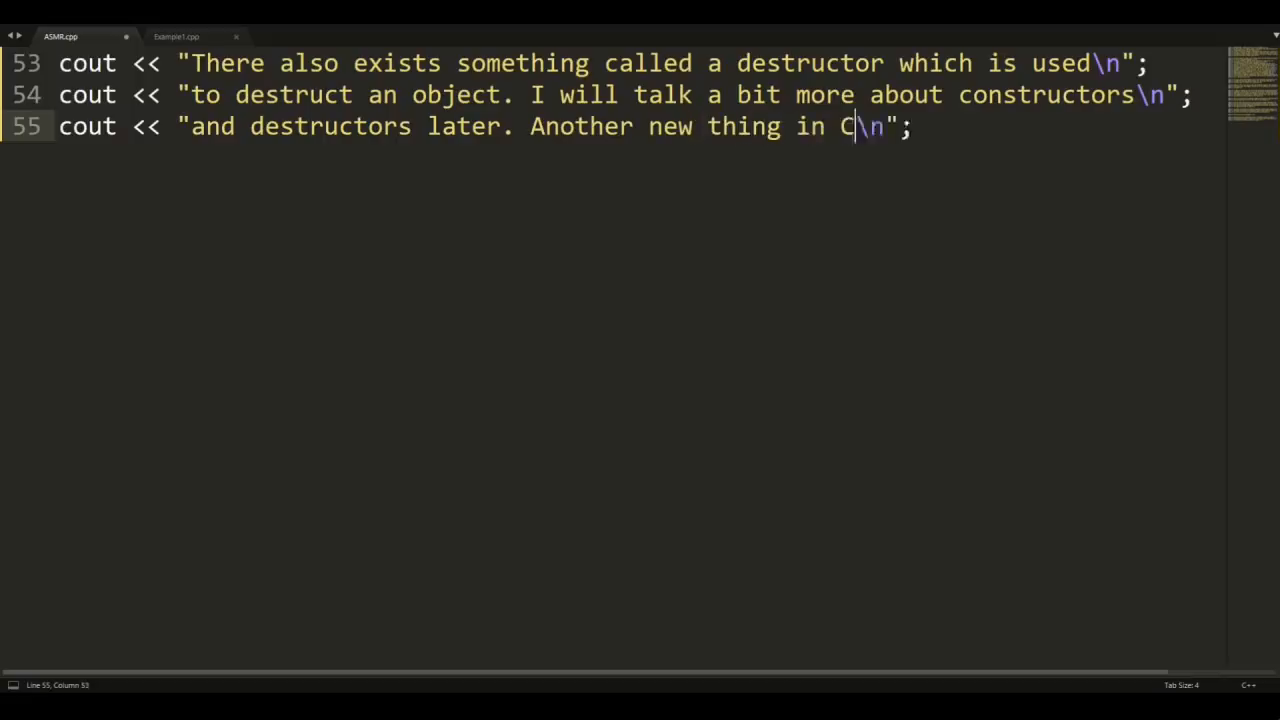
{"action": "type", "text": "++ is inherita"}
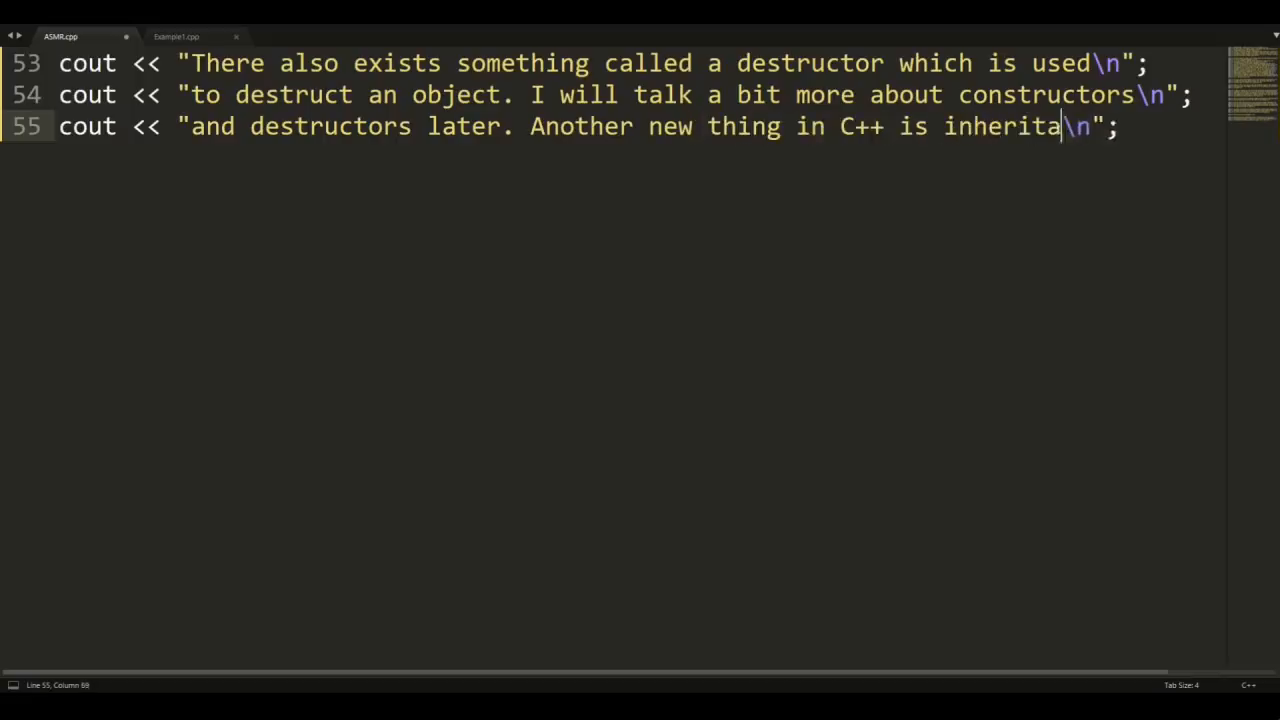
{"action": "type", "text": "nce.\\n\";"}
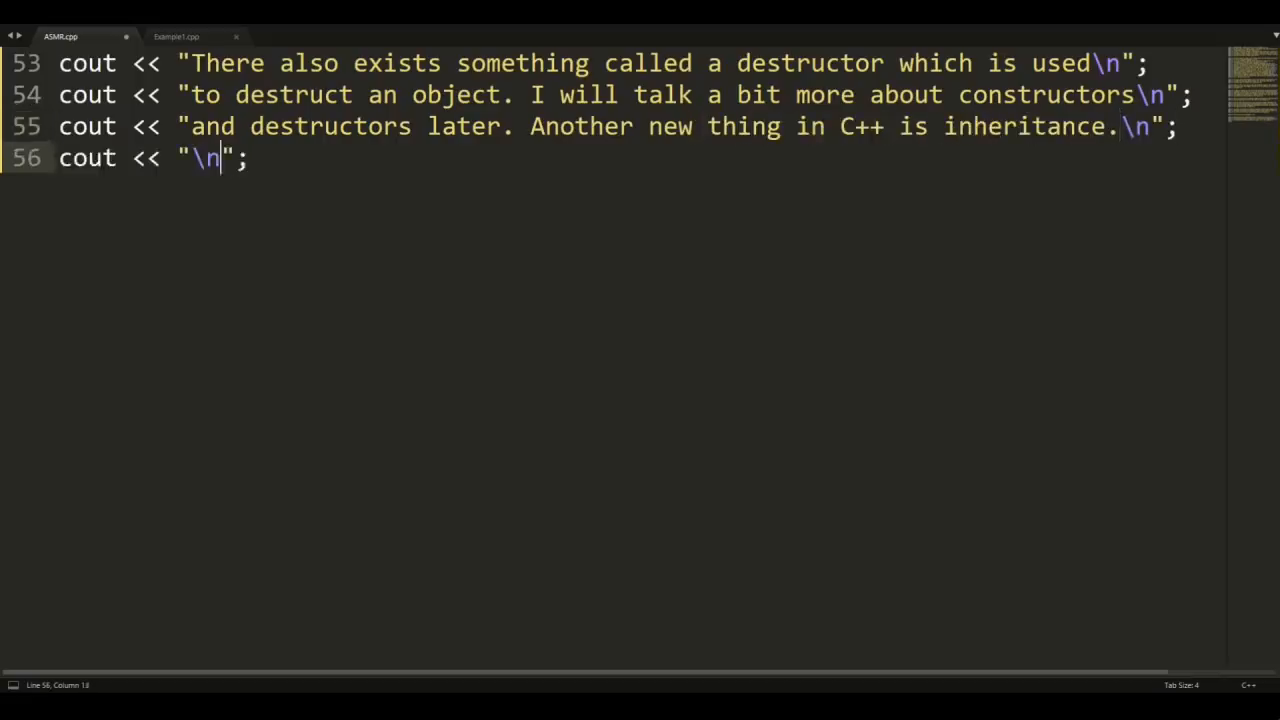
- Add lines that the example also works for structs, default specifier public for structs, private for classes
{"action": "type", "text": "My examples will be for classes,"}
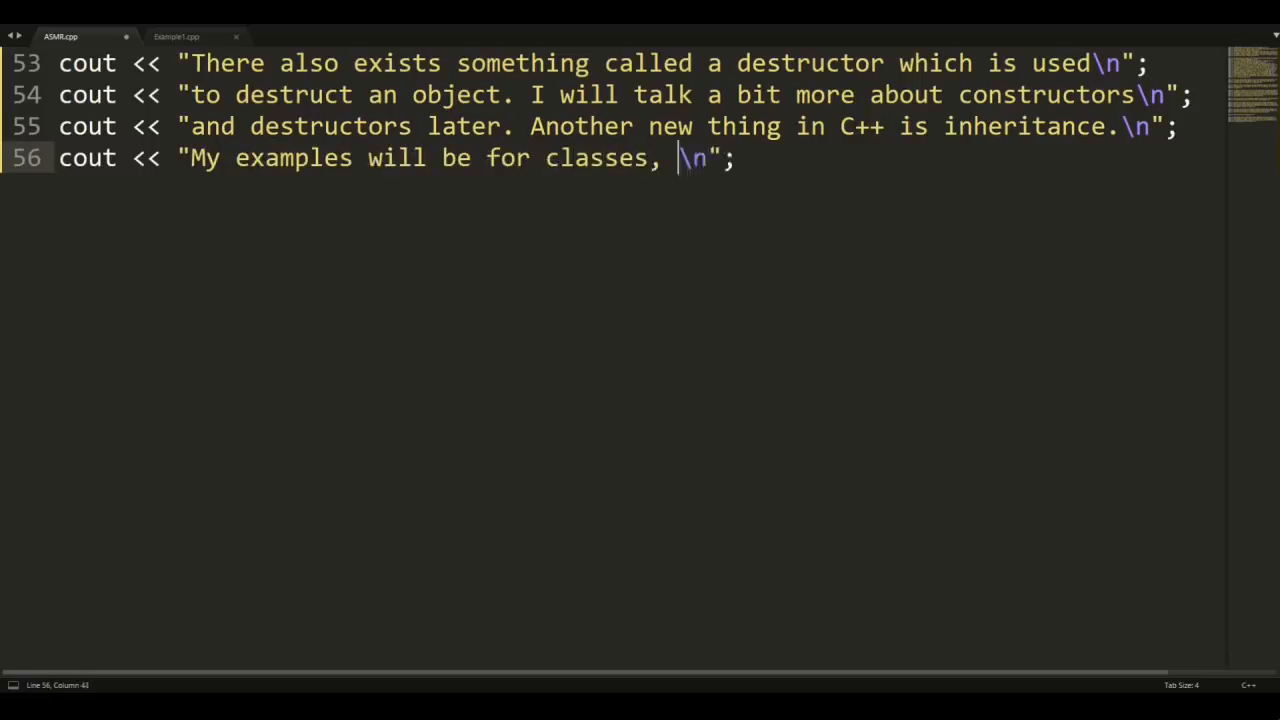
{"action": "type", "text": "but it will also work for structs."}
{"action": "type", "text": "cout << \"The difference is again the d\\n\";"}
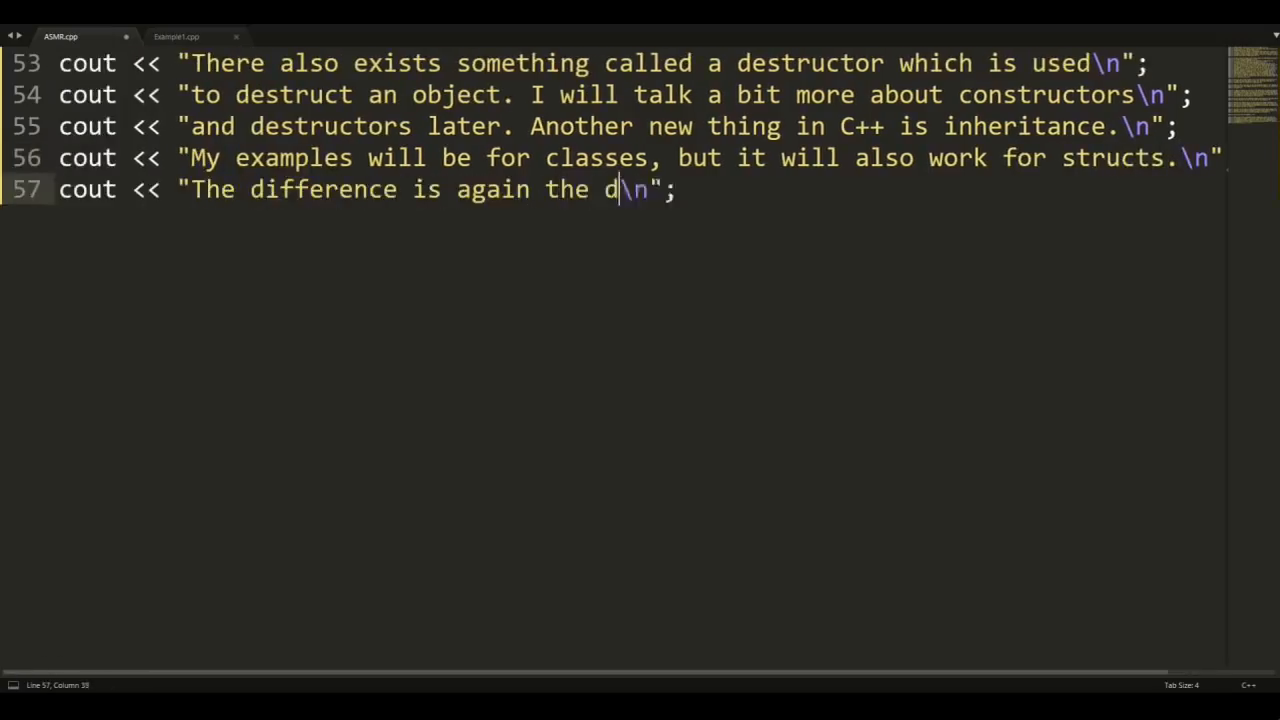
{"action": "type", "text": "efault specifier which is public for"}
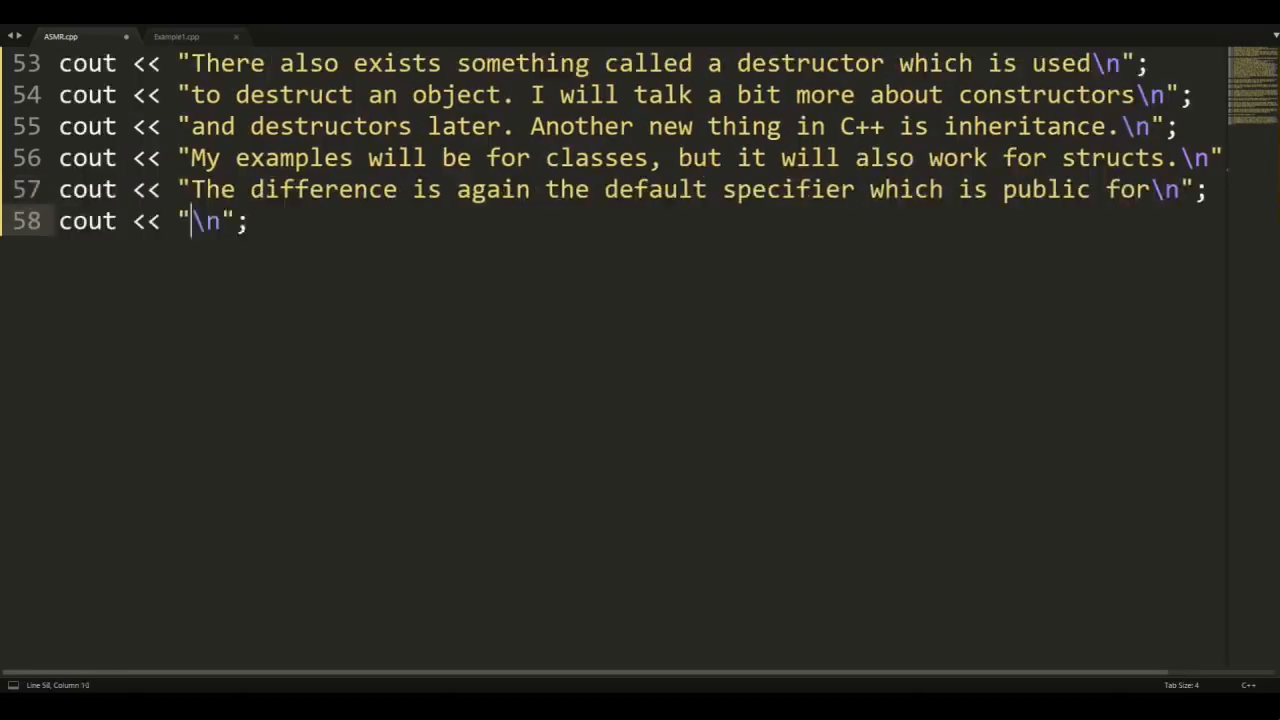
{"action": "type", "text": "structs and private for cl"}
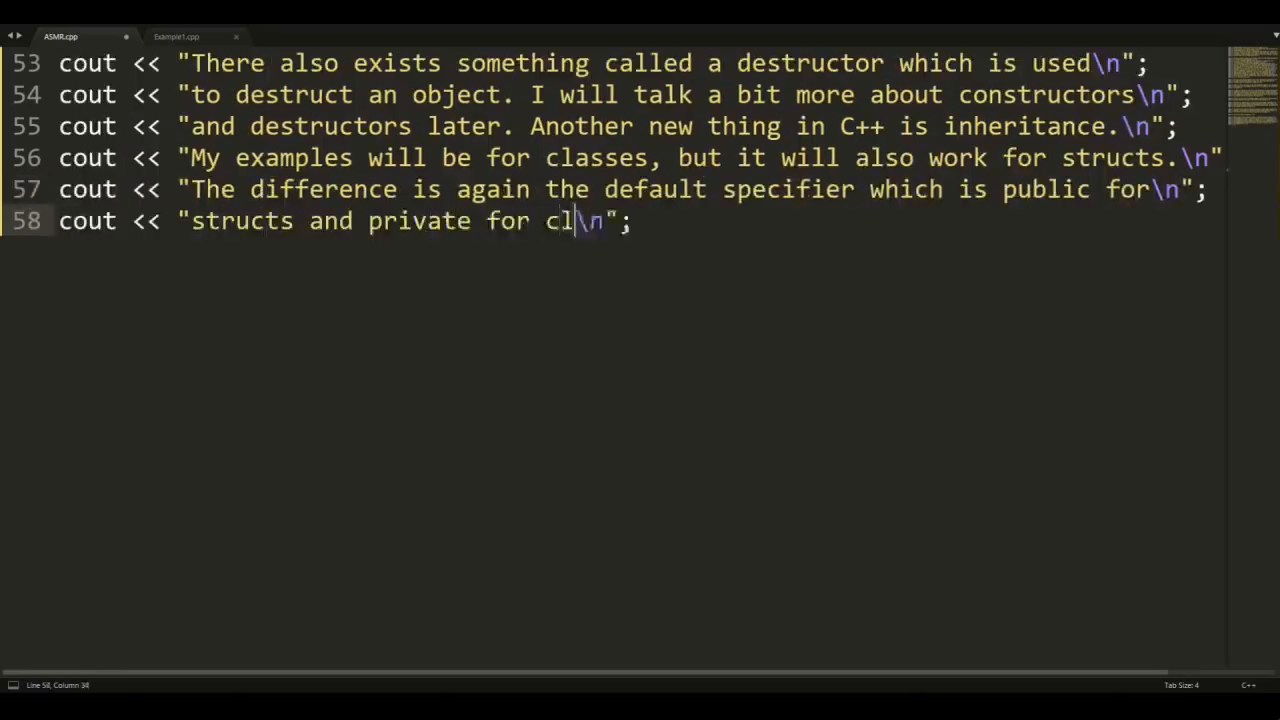
{"action": "type", "text": "asses."}
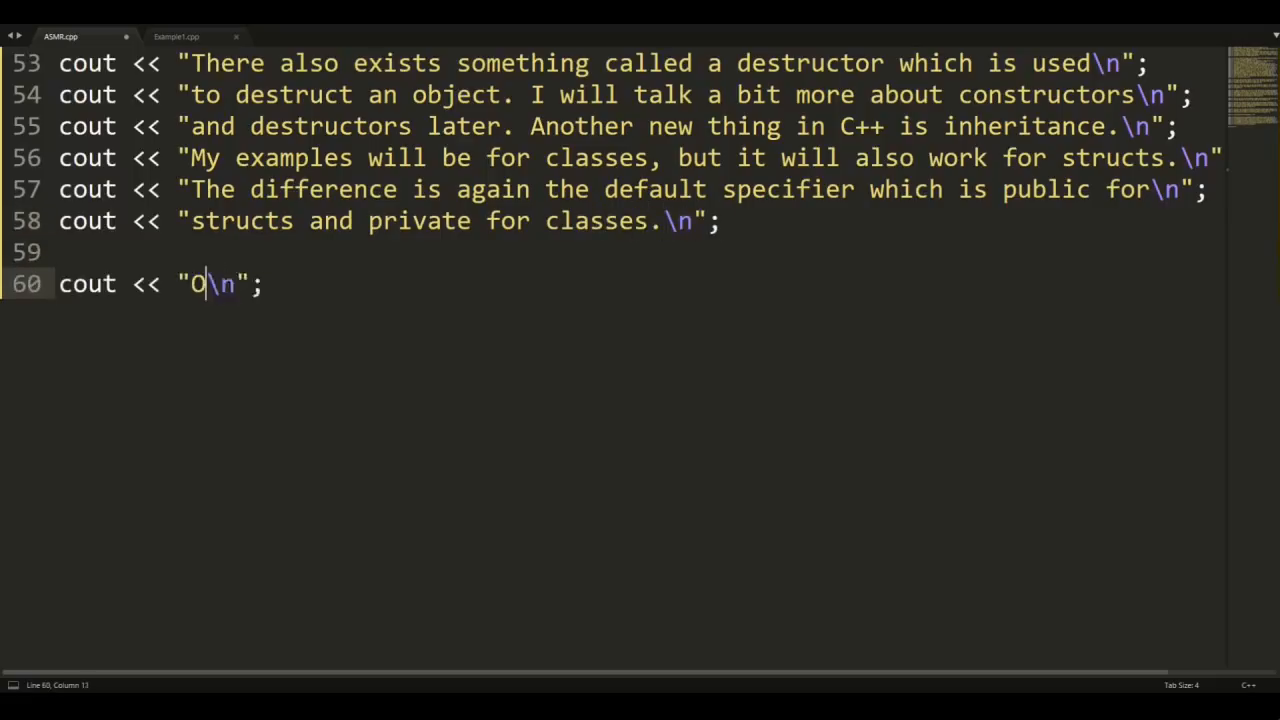
- Add lines about extending the current Point class, then switch to the Point3D inheritance example
{"action": "type", "text": "ne use of inheritance is to extend an existing cl"}
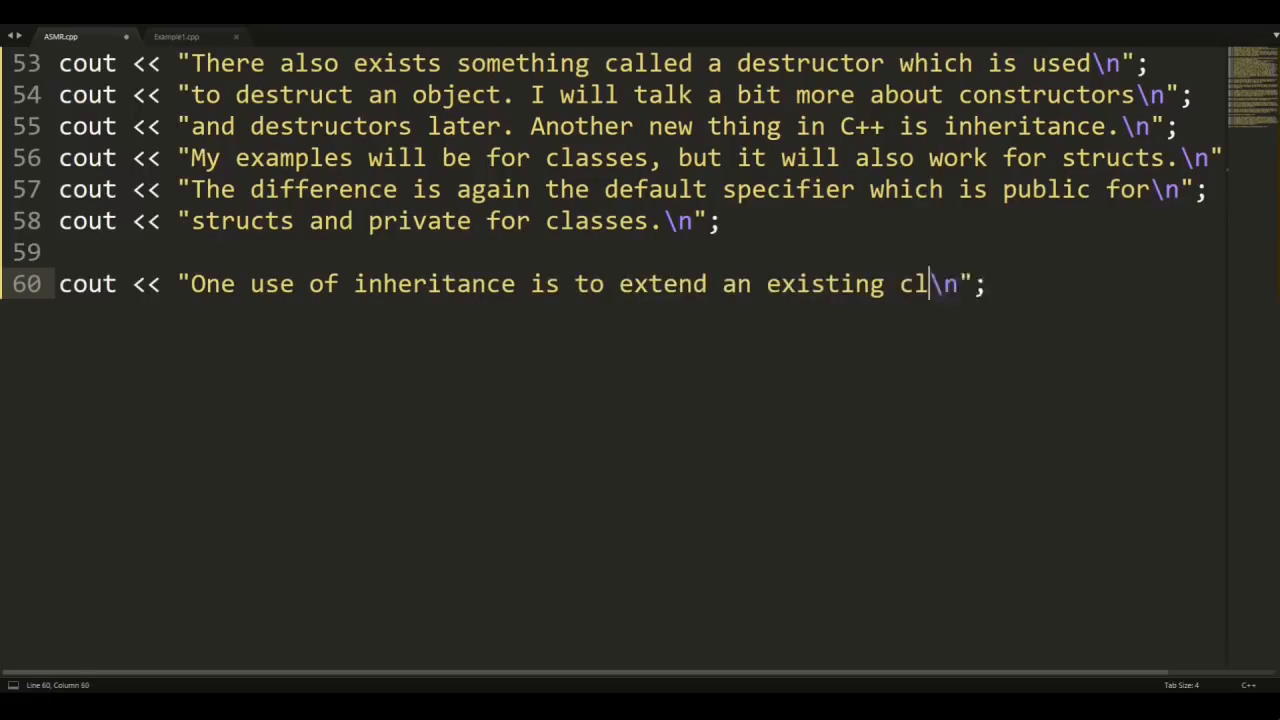
{"action": "type", "text": "ass. Our current"}
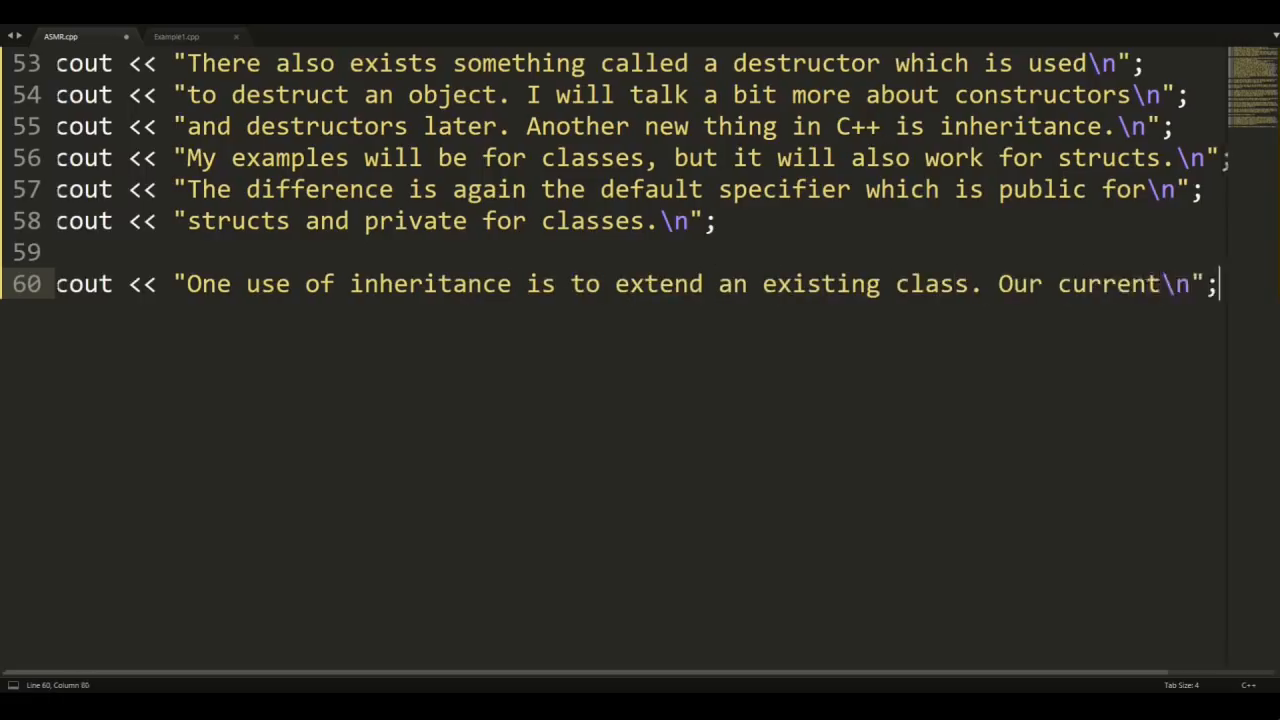
{"action": "type", "text": "cout << \"Point clas\\n\";"}
{"action": "type", "text": "cout << \"We can use our existing\\n\";"}
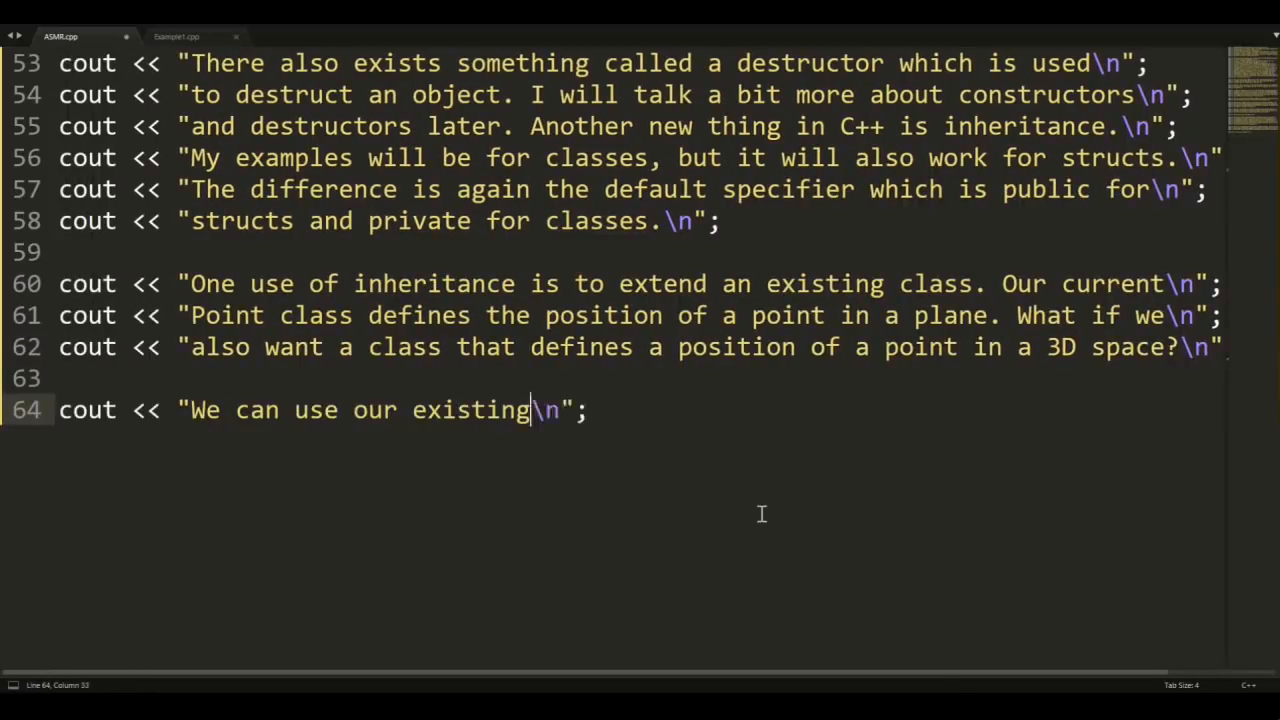
{"action": "type", "text": "Point class and extend it by adding a member"}
{"action": "type", "text": "cout << \"variable for the third dimension.\\n\";"}
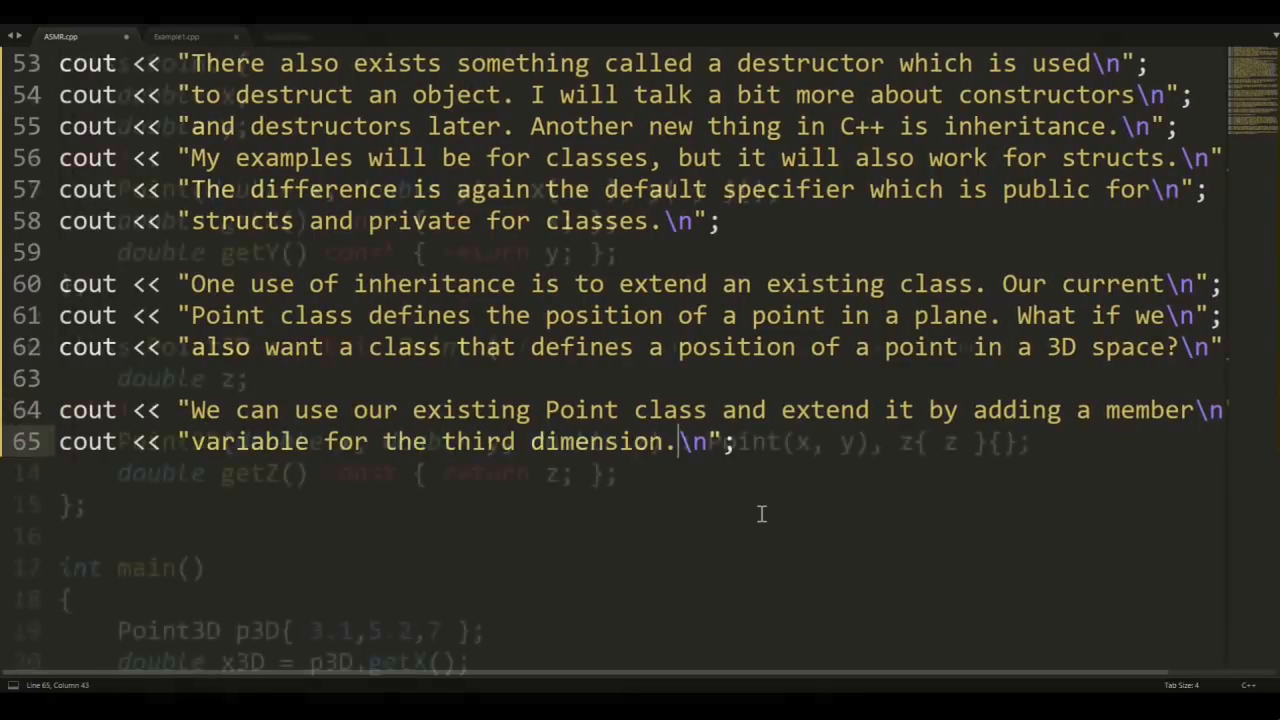
{"action": "left_click", "coordinate": [288, 36]}
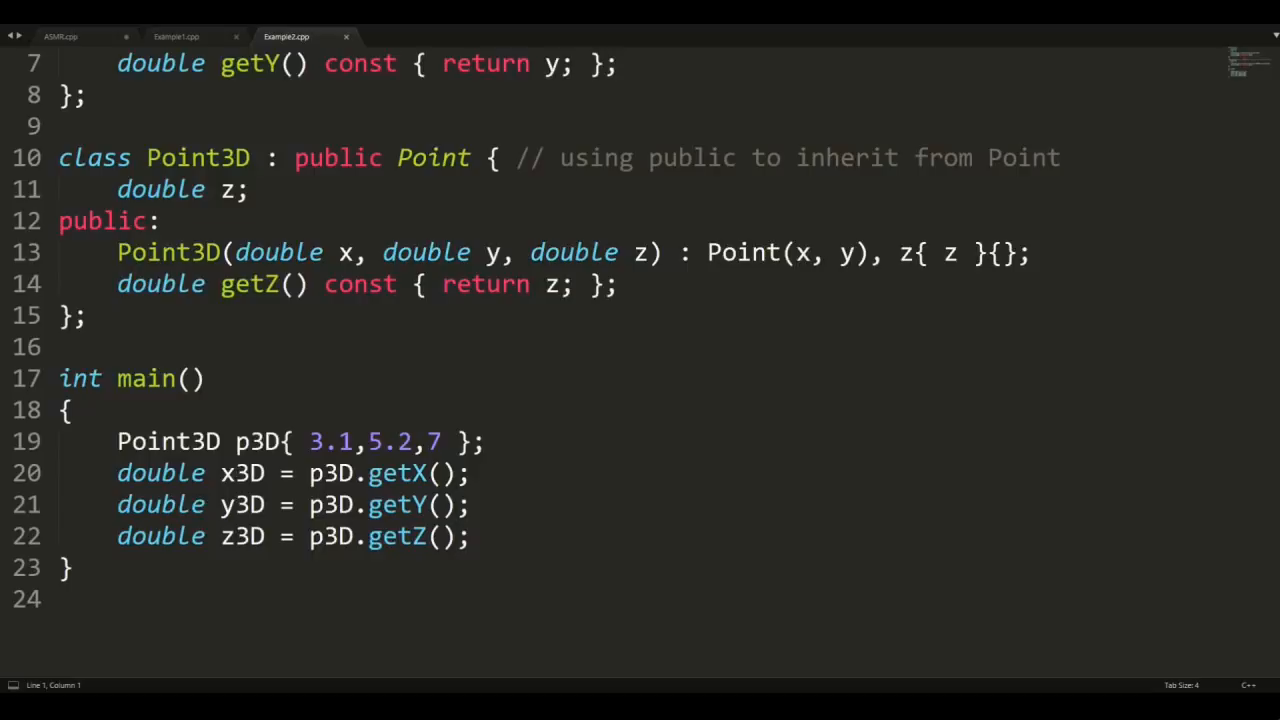
- Return from the Point3D example to the narration file
{"action": "left_click", "coordinate": [60, 36]}
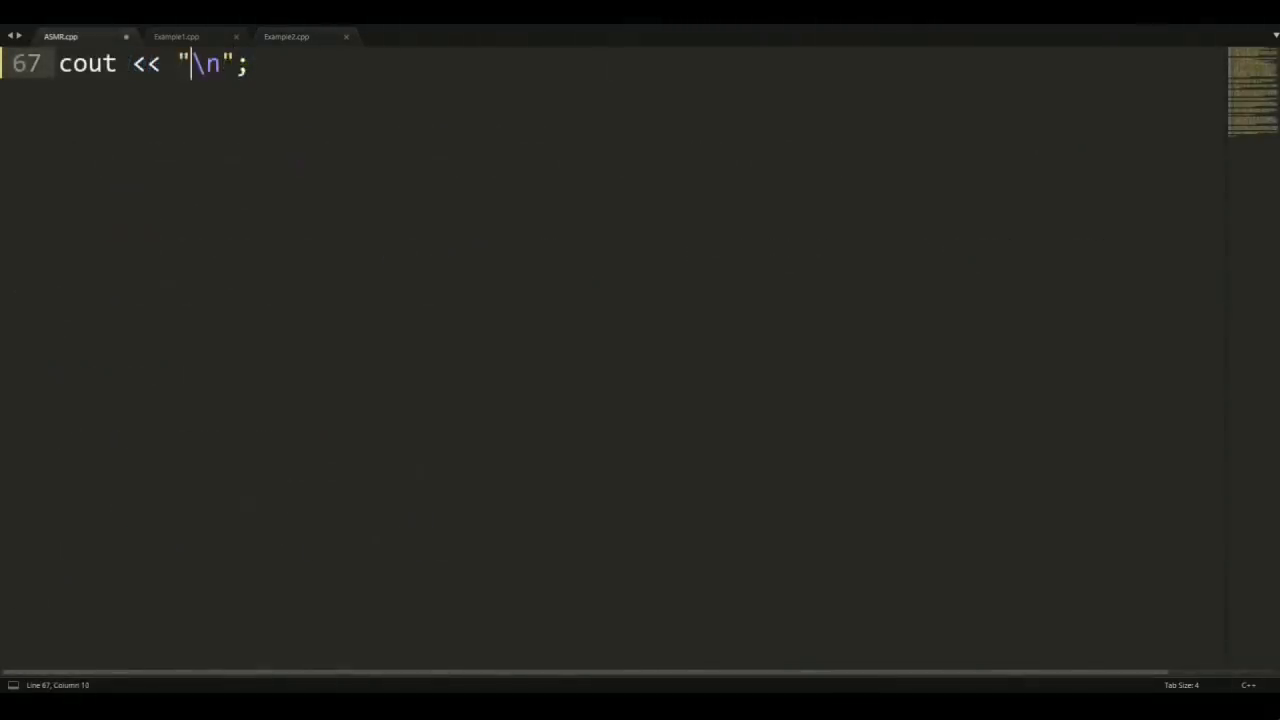
- Add lines explaining inheritance can define an interface you cannot instantiate, only derive from
{"action": "type", "text": "Another use of inher"}
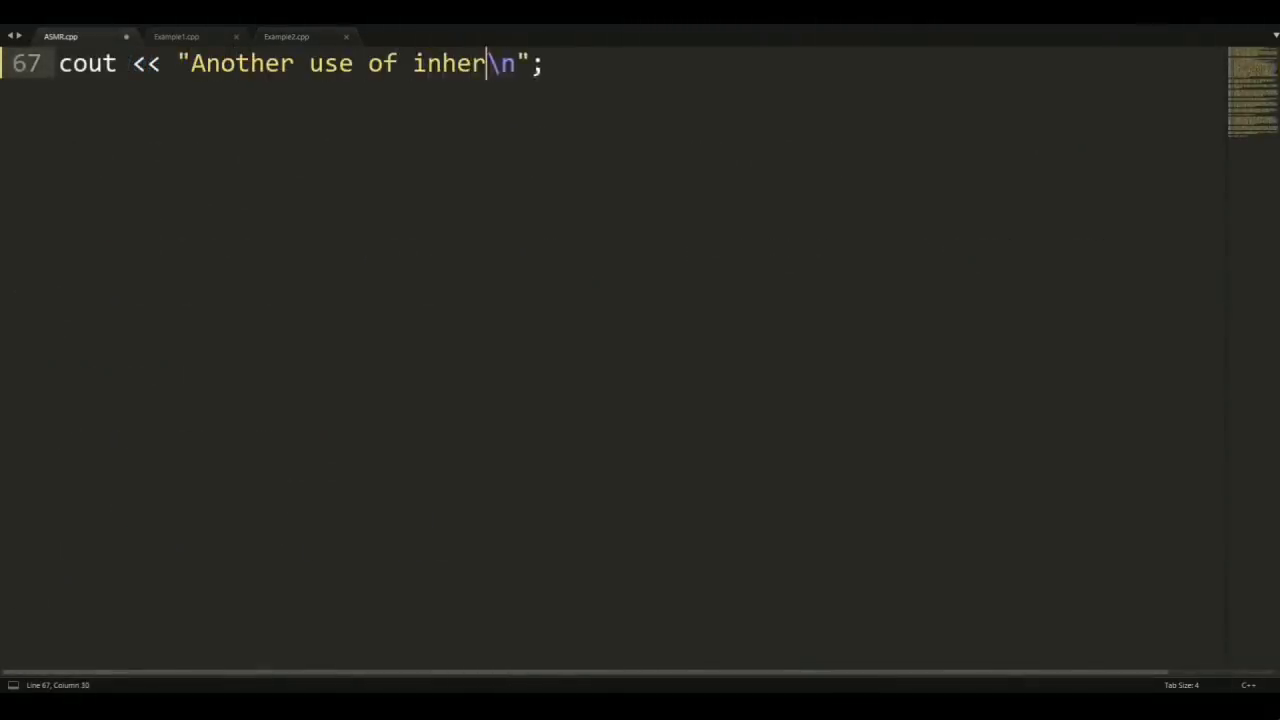
{"action": "type", "text": "itance is to define"}
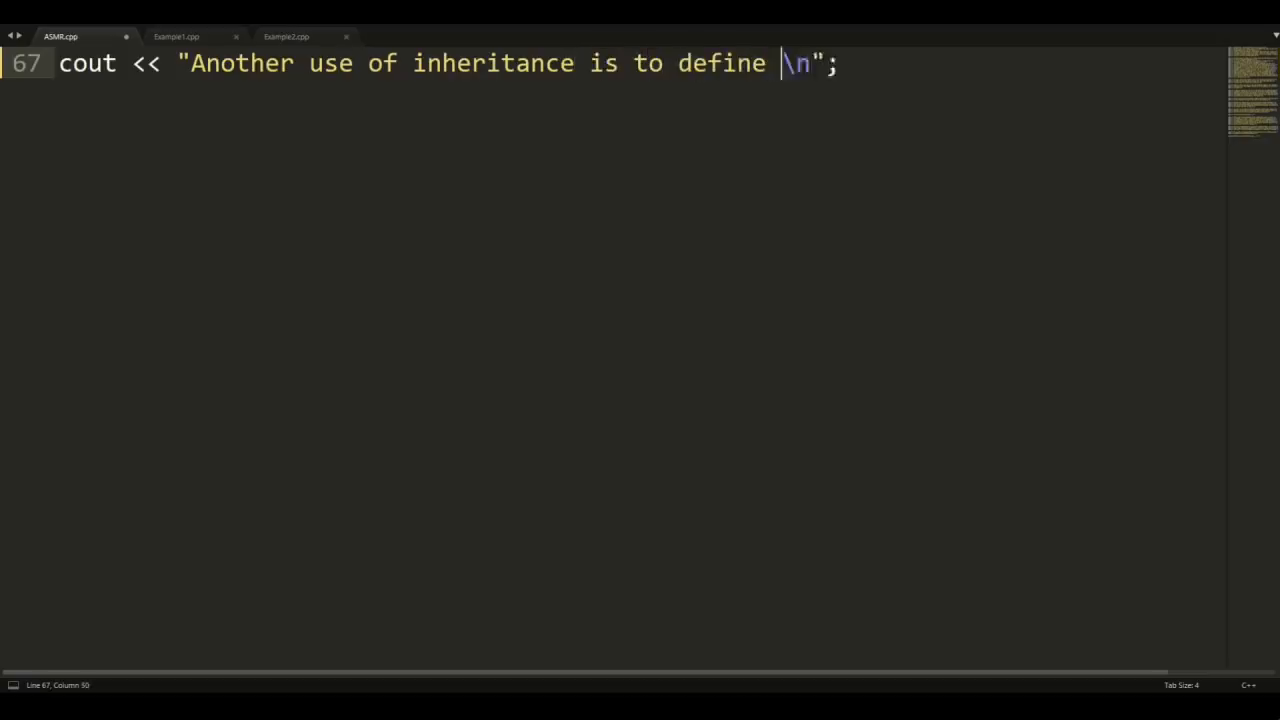
{"action": "type", "text": "an interface. The idea"}
{"action": "type", "text": "cout << \"is that the i\\n\";"}
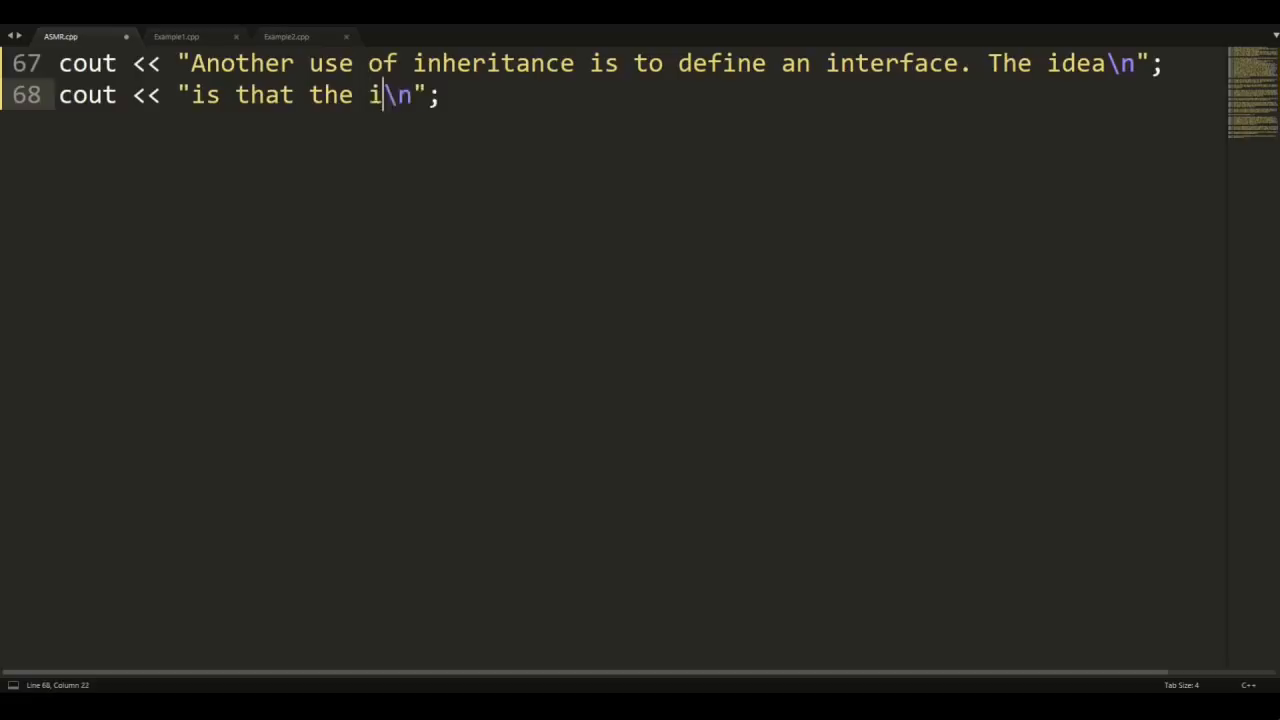
{"action": "type", "text": "nterface defines certain functions but does not"}
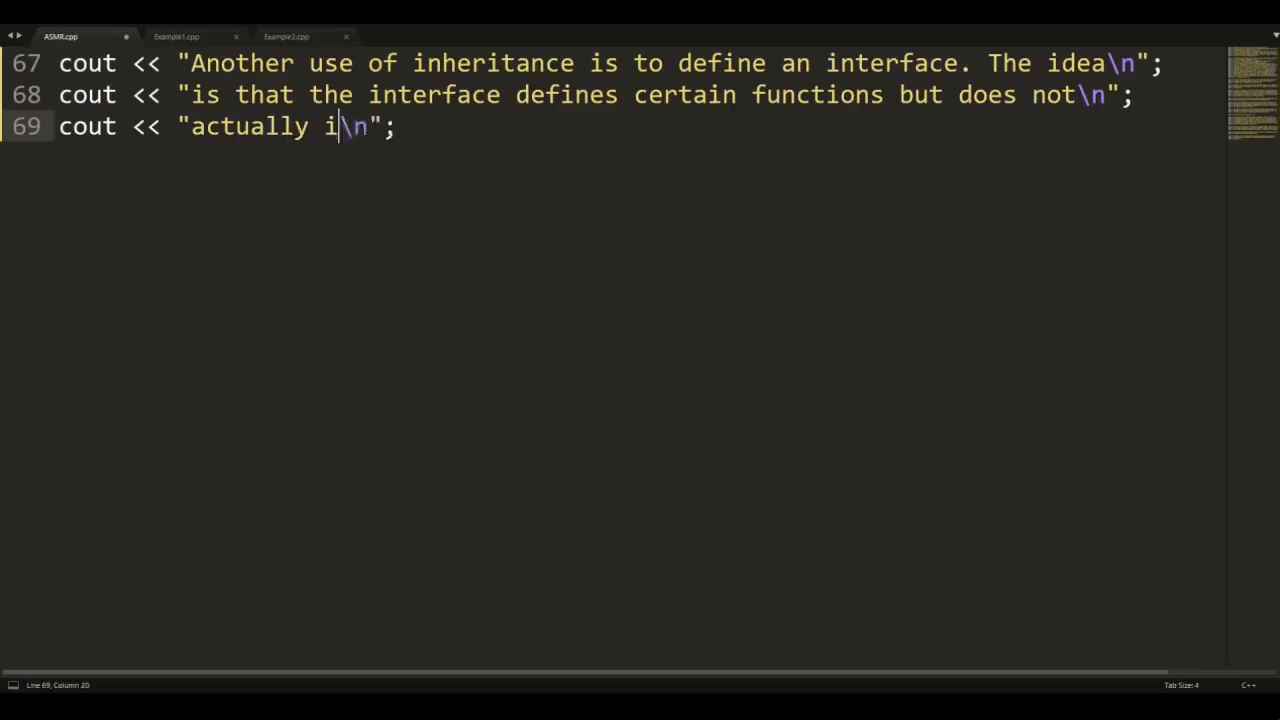
{"action": "type", "text": "mplement them. T"}
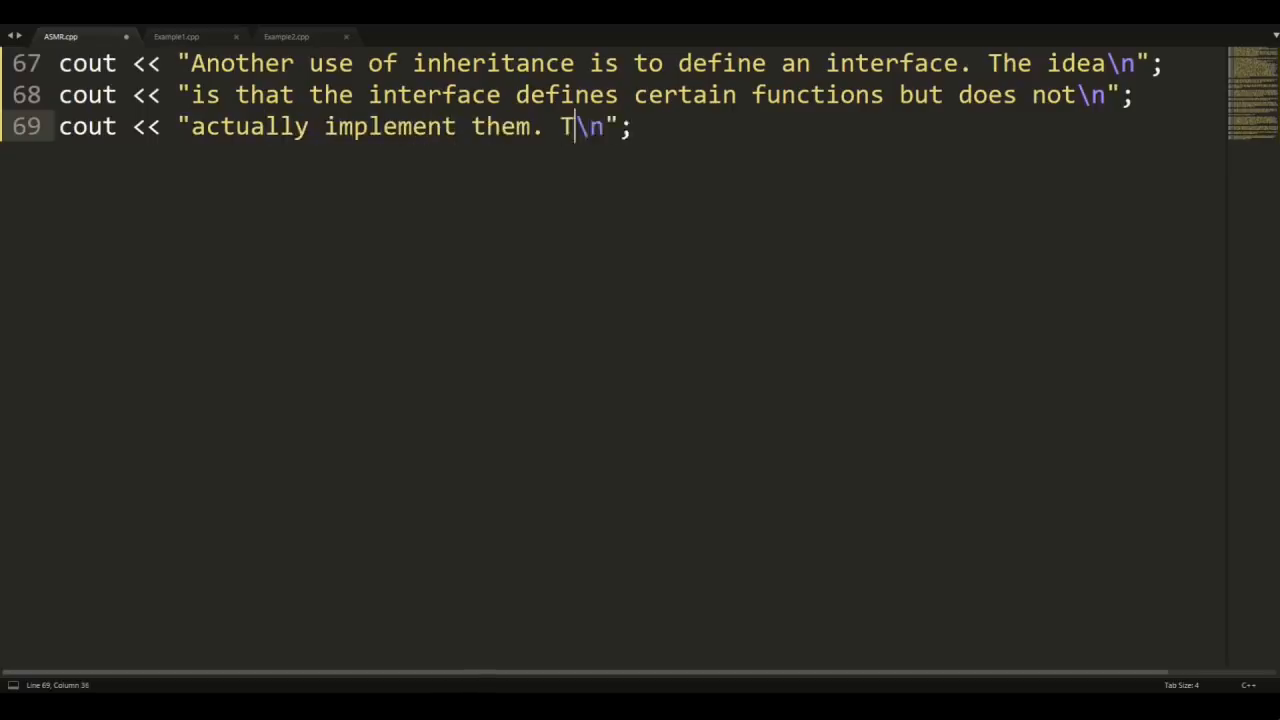
{"action": "type", "text": "his means that you ca"}
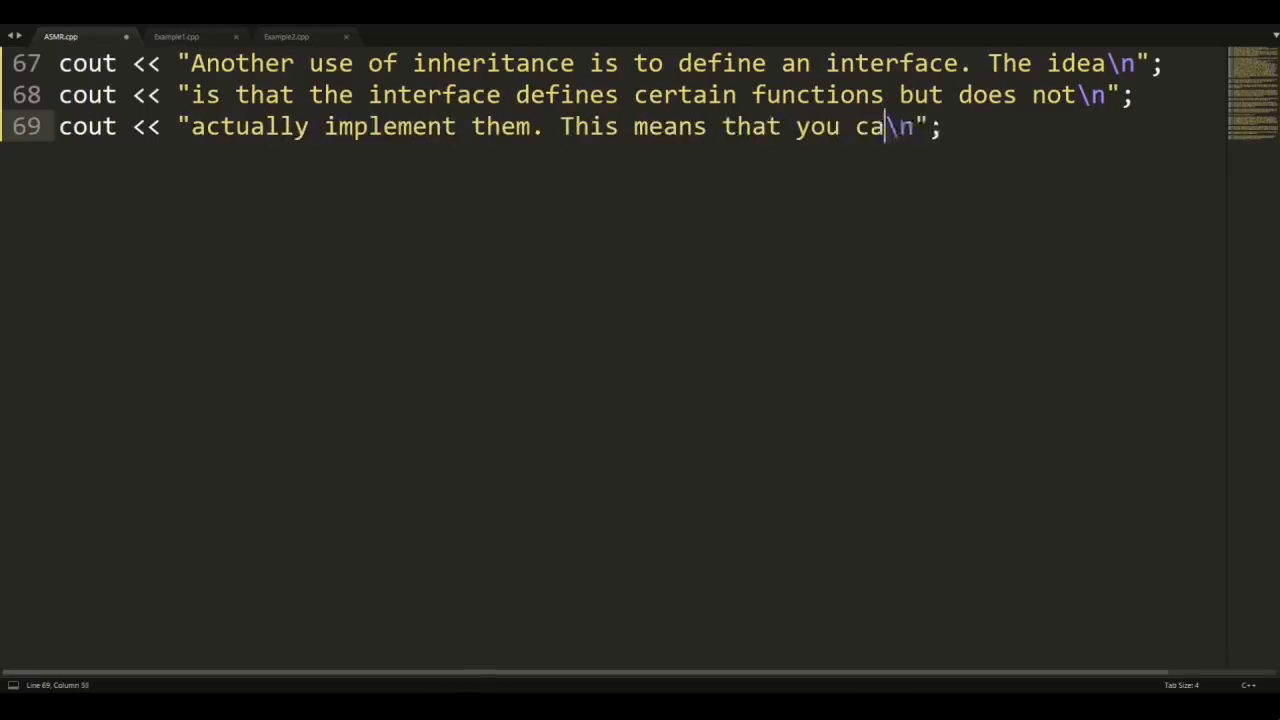
{"action": "type", "text": "nnot create an"}
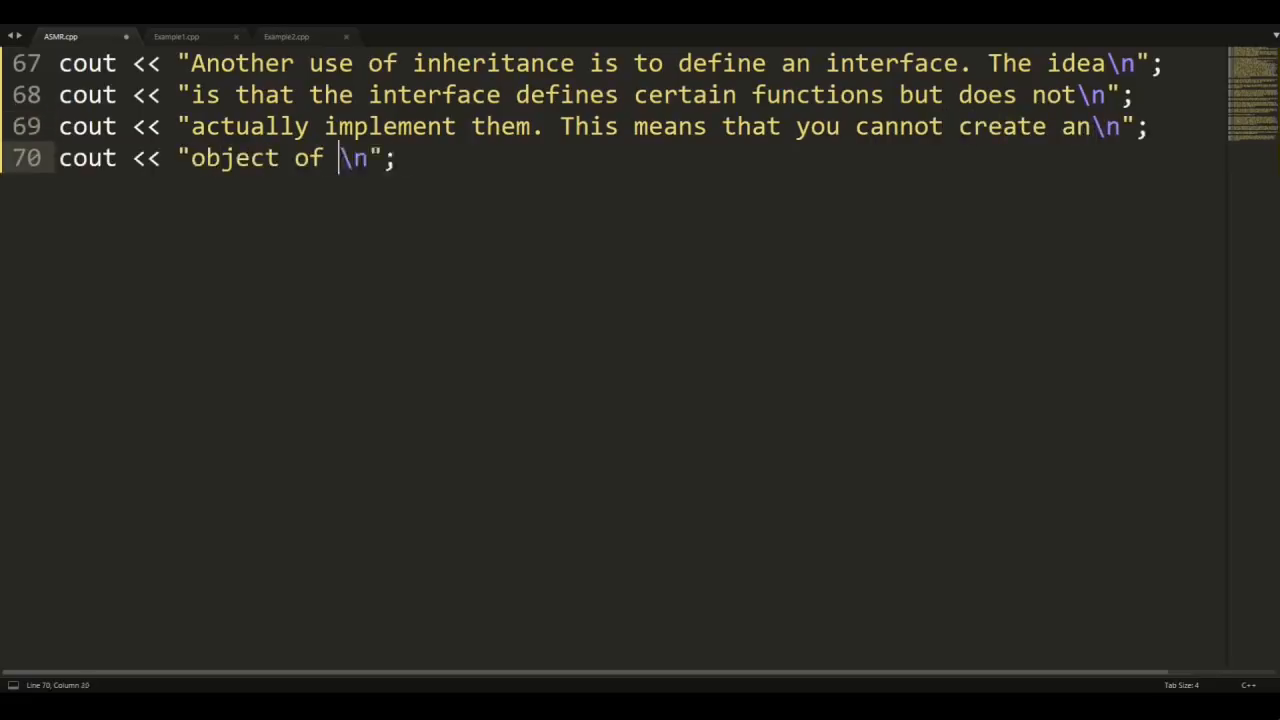
{"action": "type", "text": "the interface class. Instead, you can only create"}
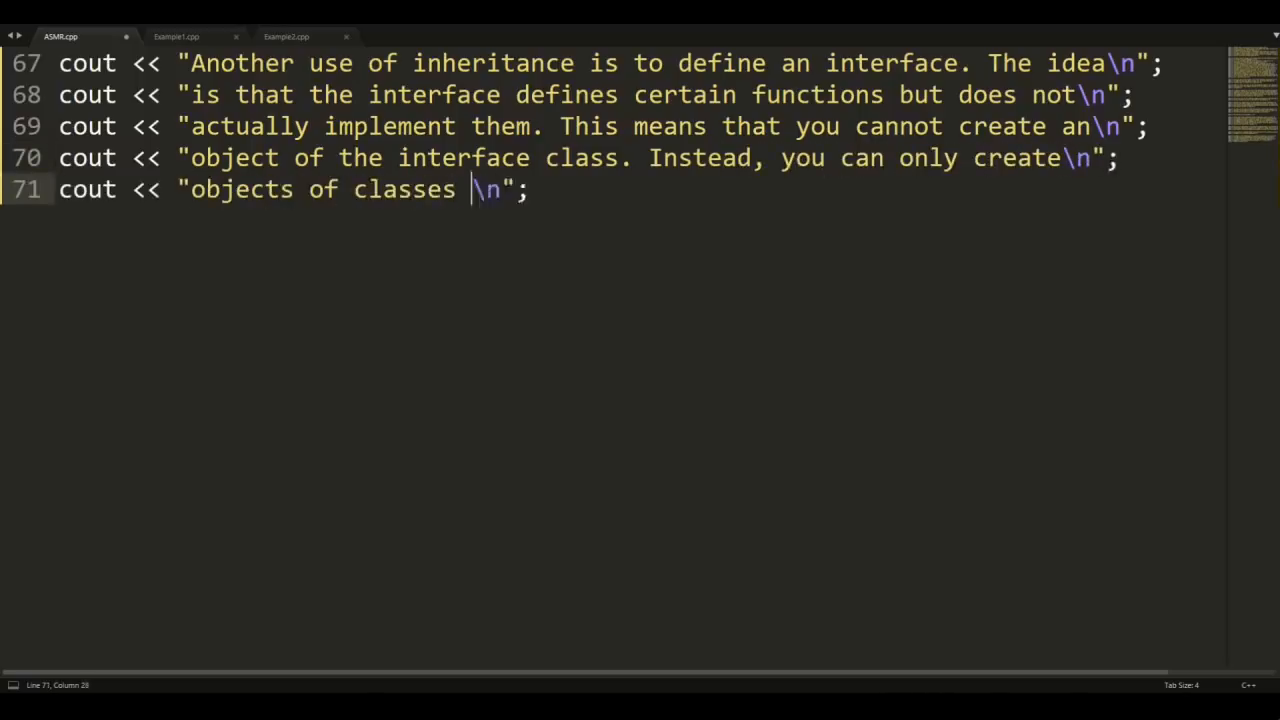
{"action": "type", "text": "that are derived from"}
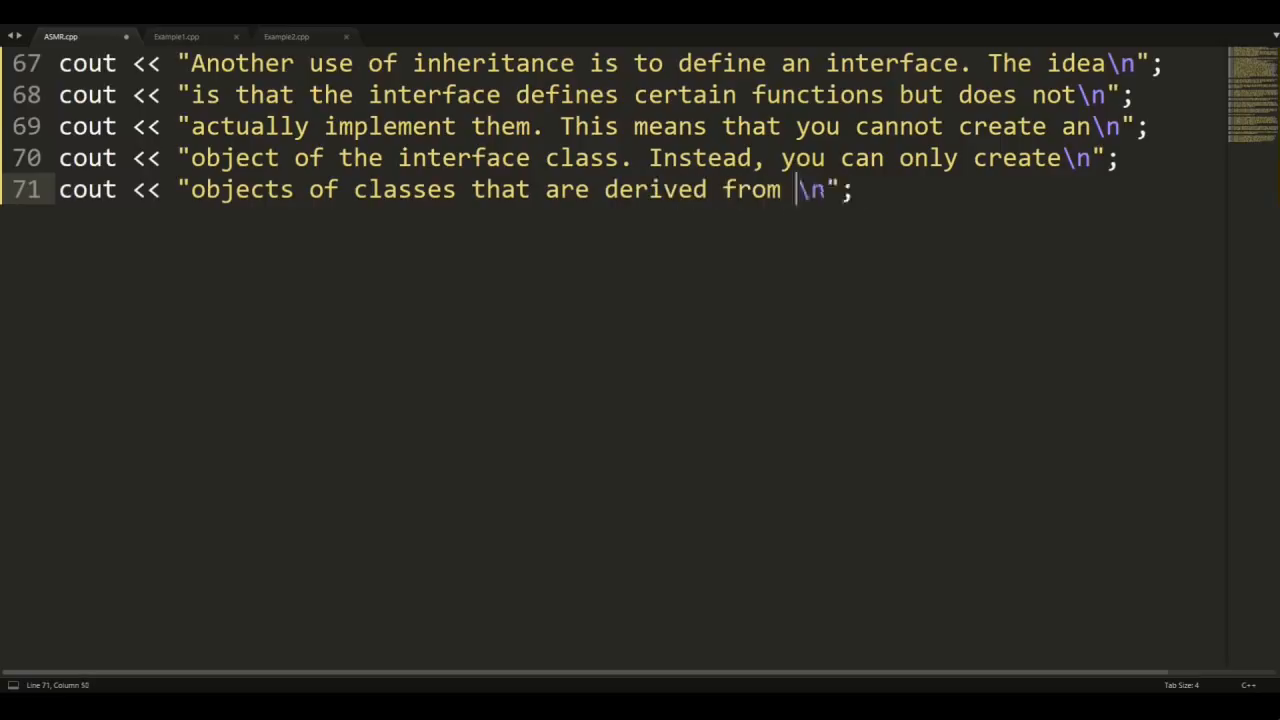
{"action": "type", "text": "that interface.\\n\";"}
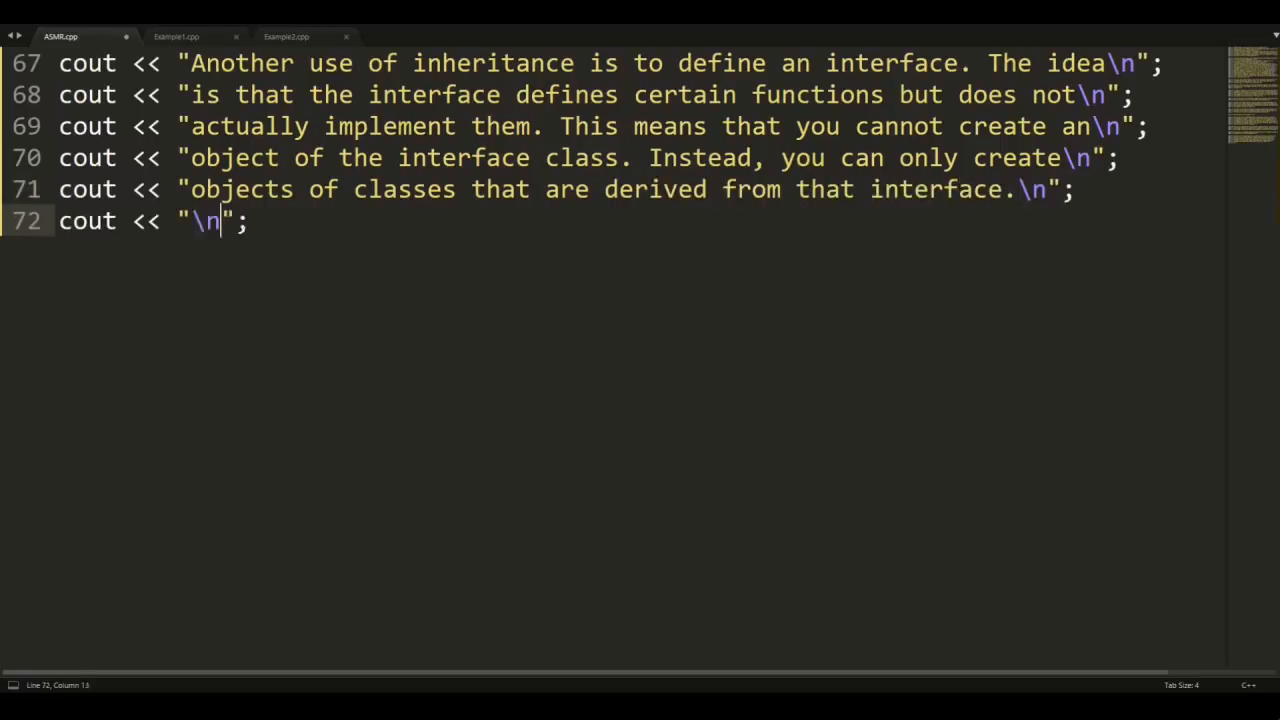
- Add lines that derived classes must implement the interface functions, then "let's look at an example..."
{"action": "type", "text": "Those derived cla"}
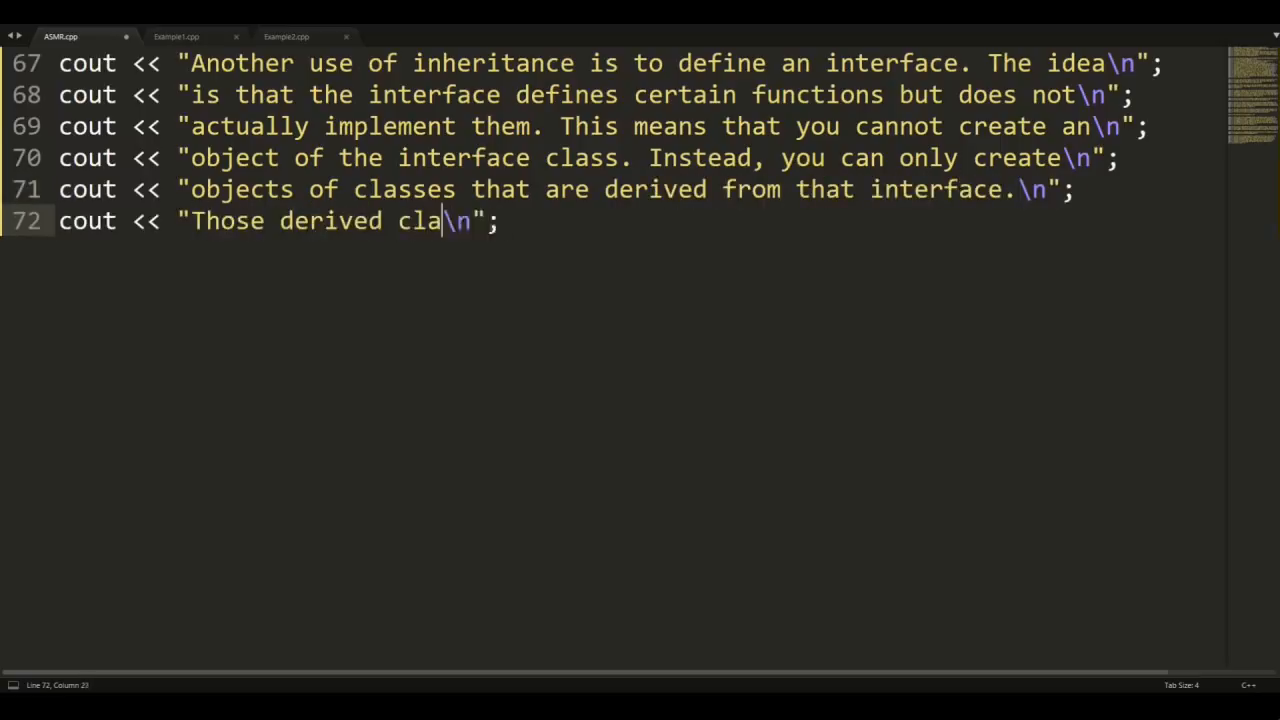
{"action": "type", "text": "sses then"}
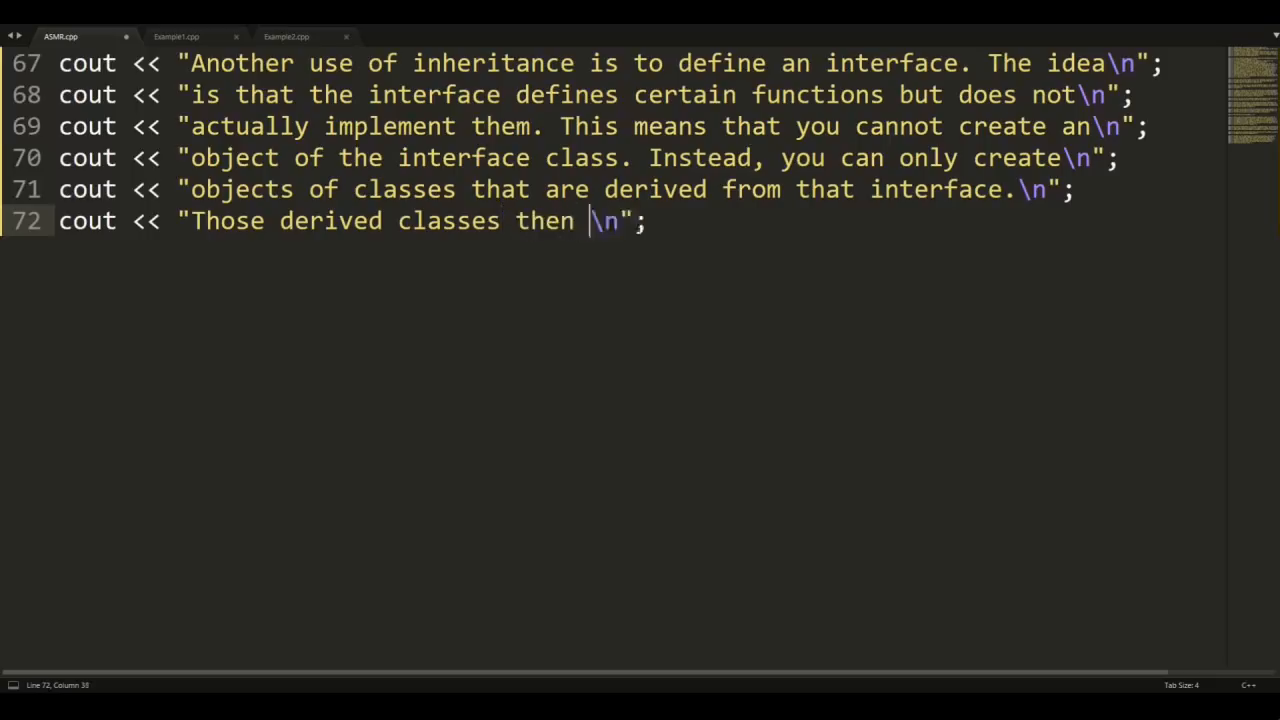
{"action": "type", "text": "must implement the functions of th"}
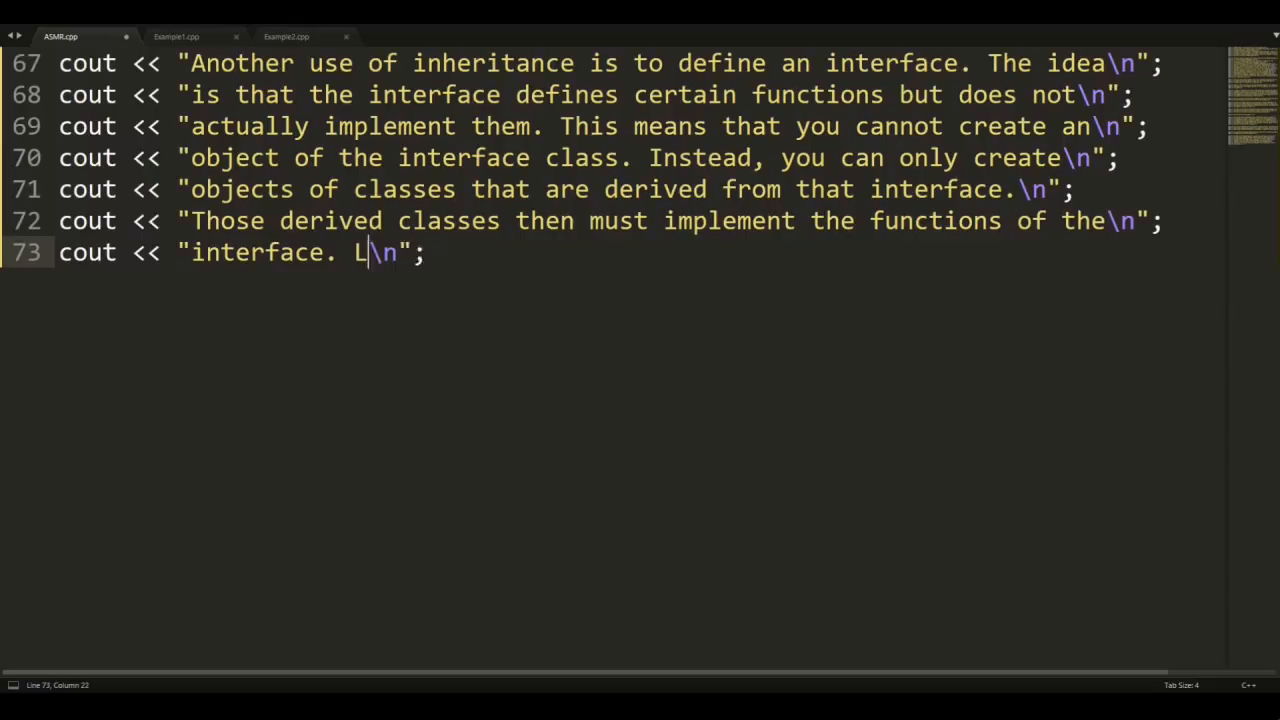
{"action": "type", "text": "et's look at an example..."}
{"action": "type", "text": "cout << \"\\n\";"}
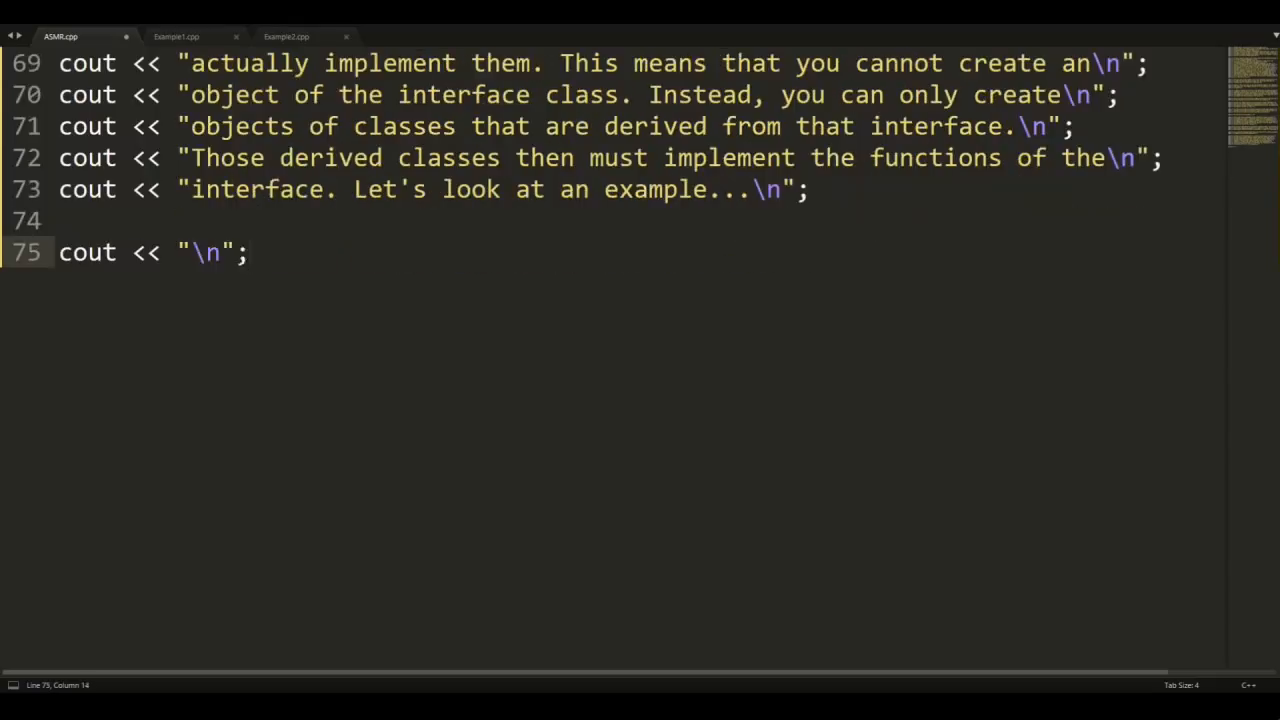
- Add lines imagining a program with triangles, rectangles, circles that can tell you their area
{"action": "type", "text": "Imagine"}
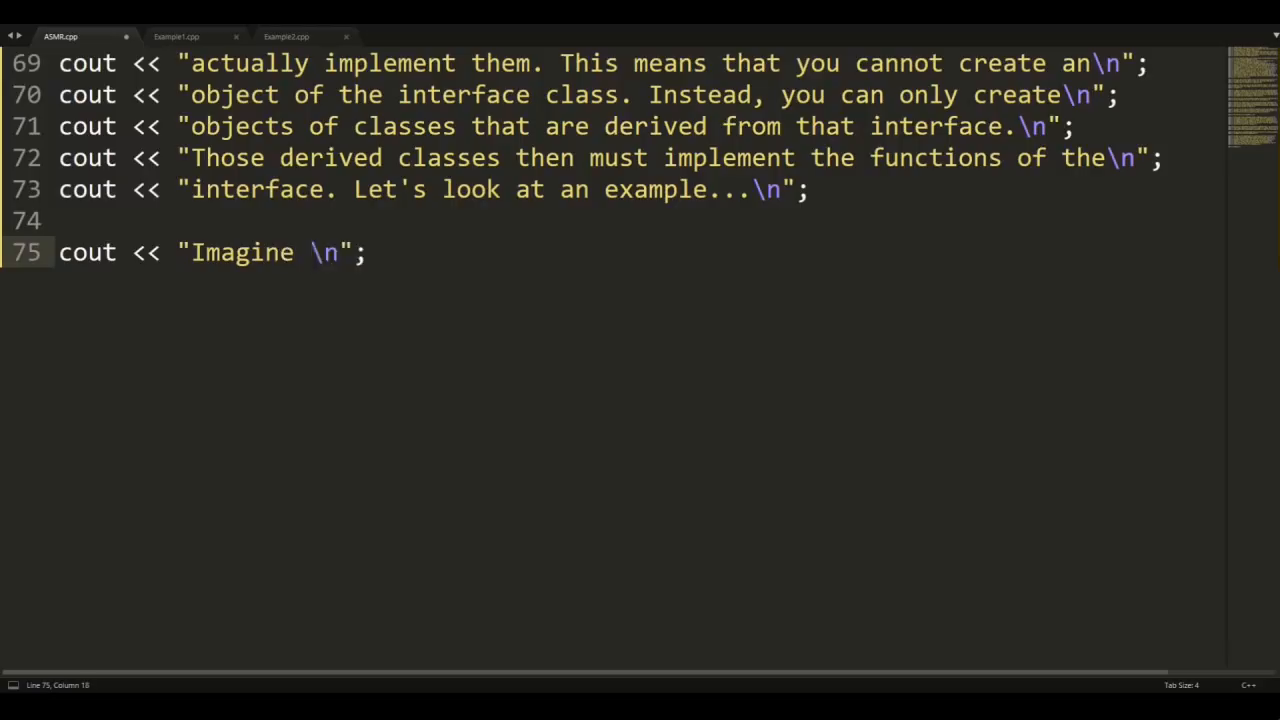
{"action": "type", "text": "we want to write a program in which you can draw different"}
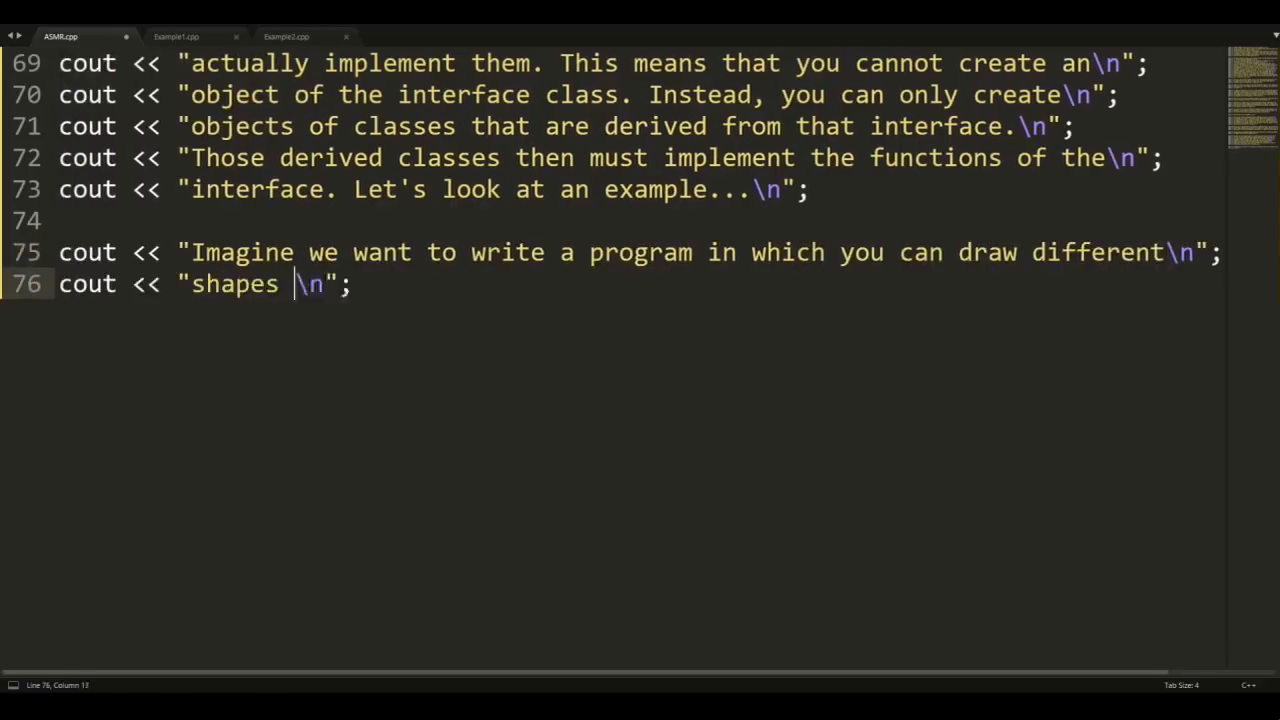
{"action": "type", "text": "like triangles, rectangles,"}
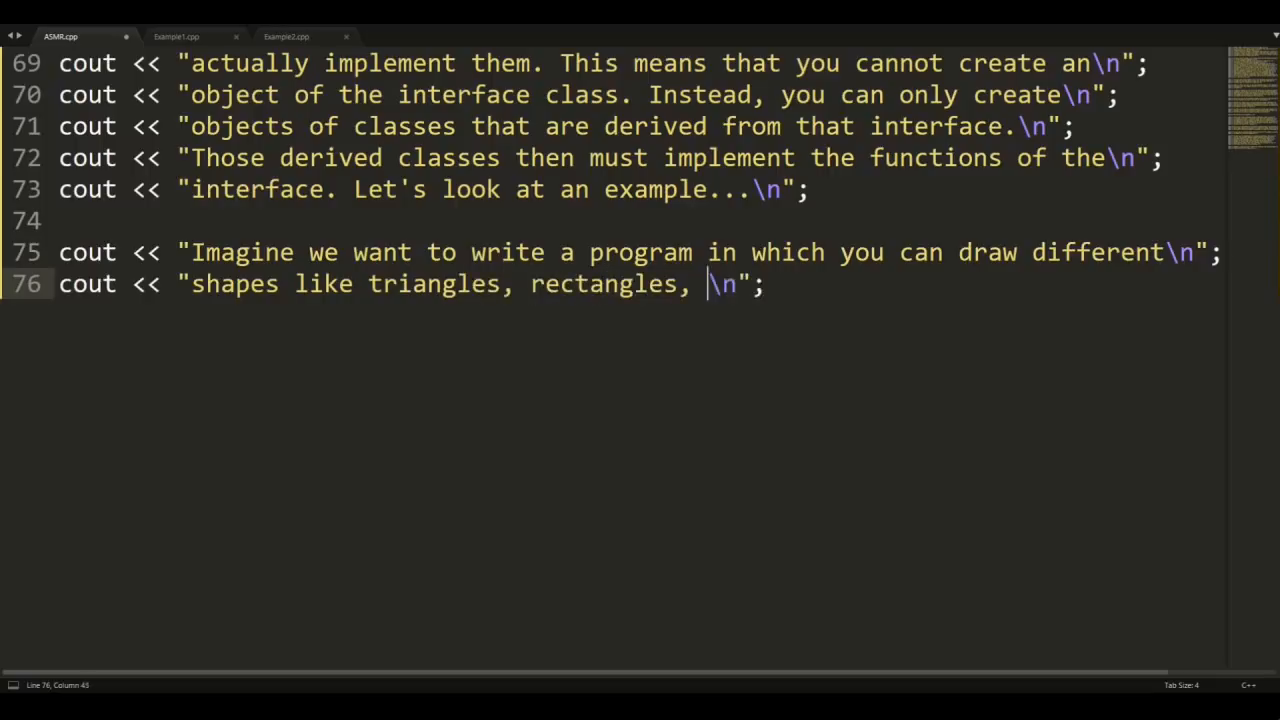
{"action": "type", "text": "circles, etc. And you want the"}
{"action": "type", "text": "cout << \"program to \\n\";"}
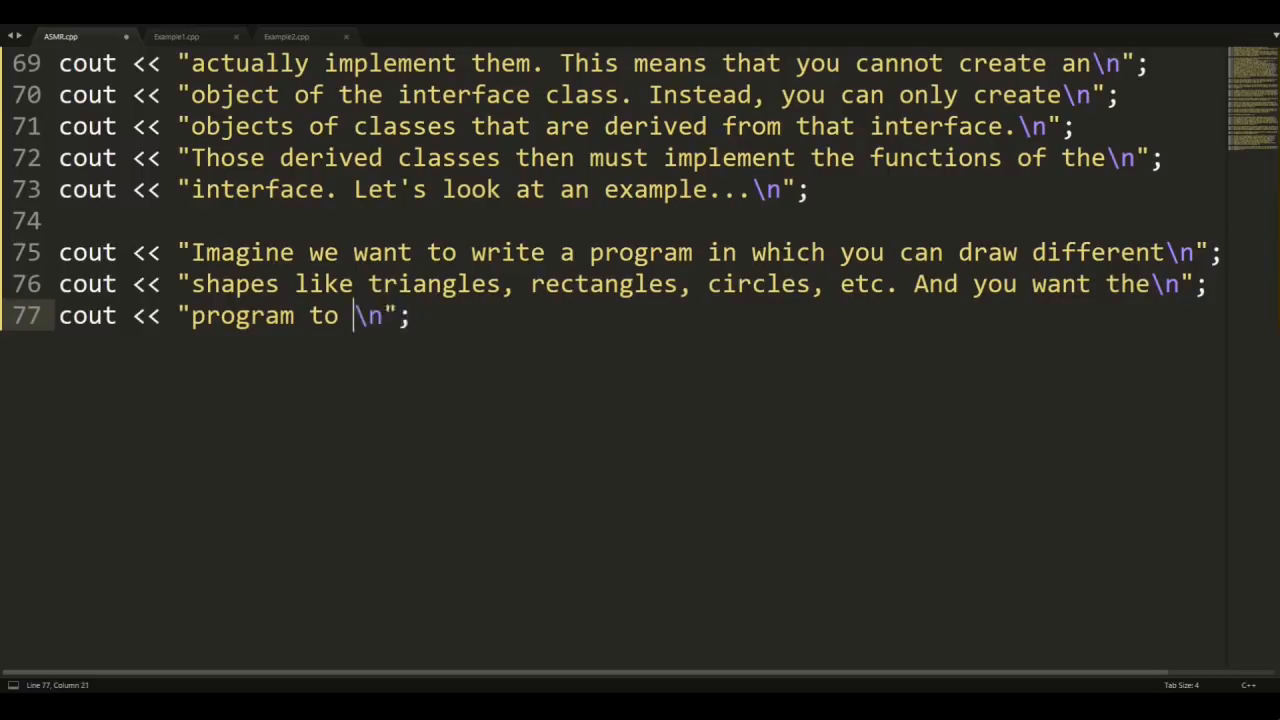
{"action": "type", "text": "be able to tell you the area of"}
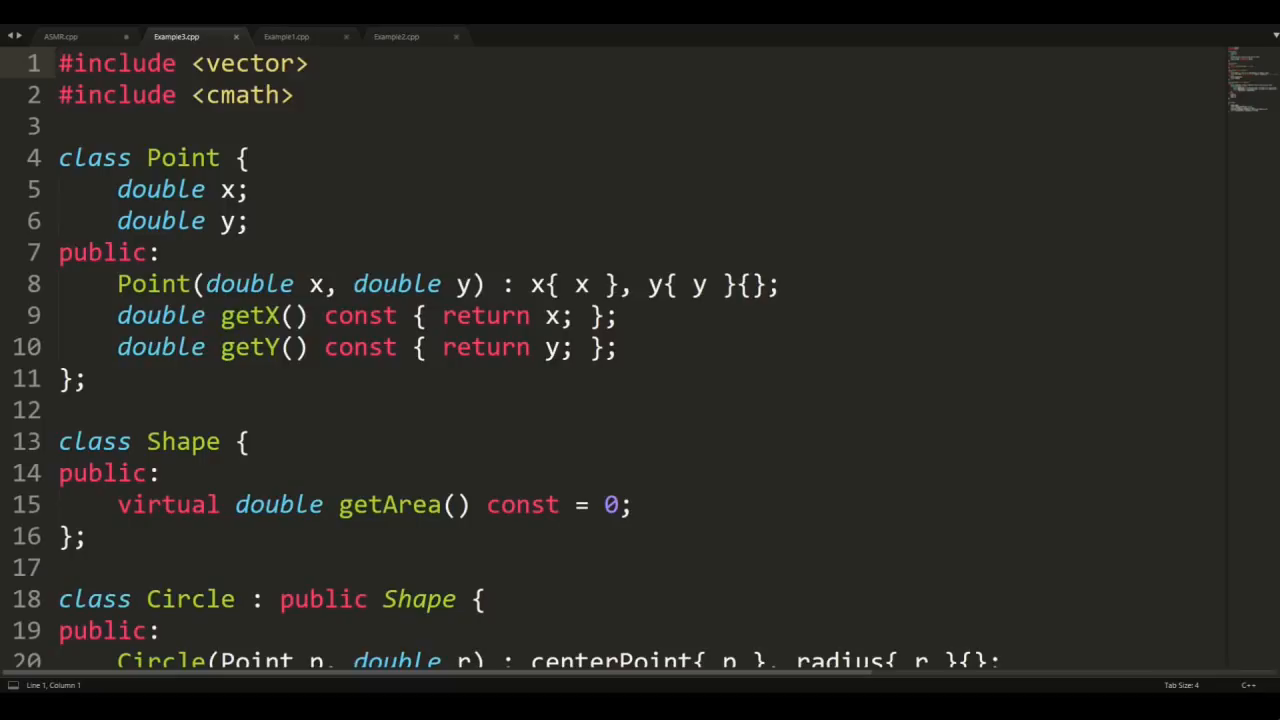
{"action": "scroll", "scroll_direction": "down", "scroll_amount": 3}
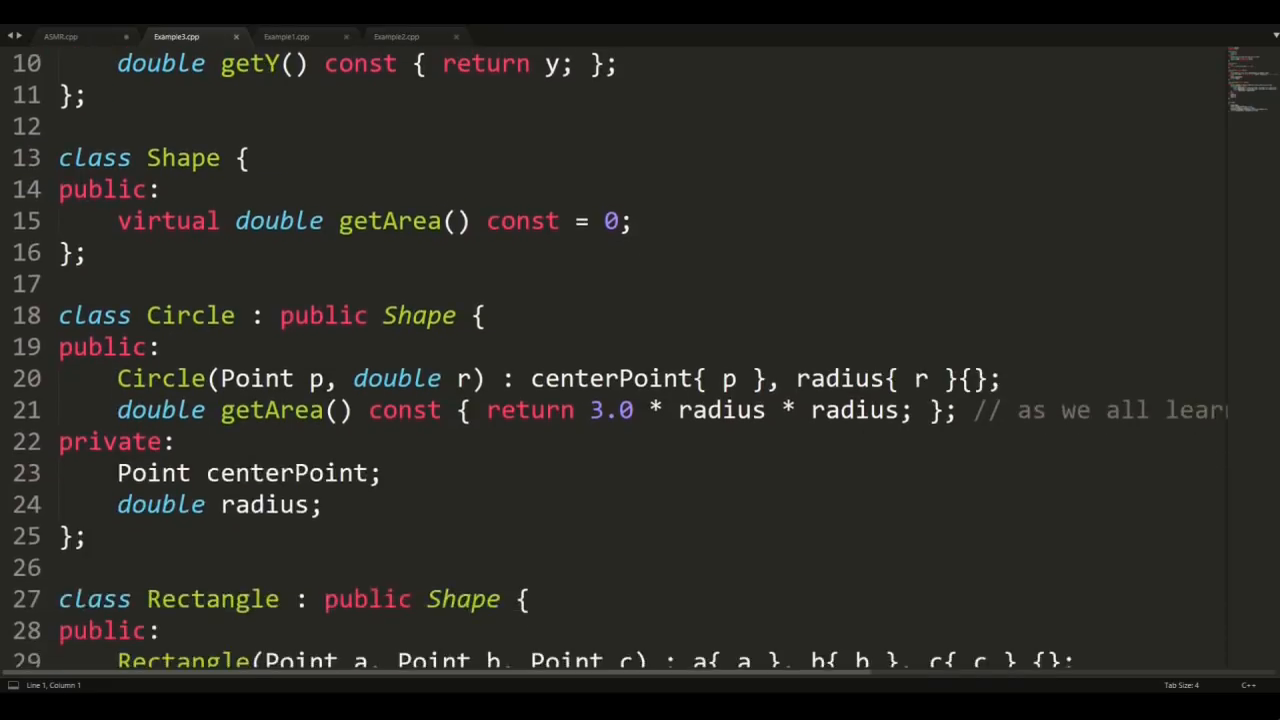
{"action": "scroll", "scroll_direction": "down", "scroll_amount": 3}
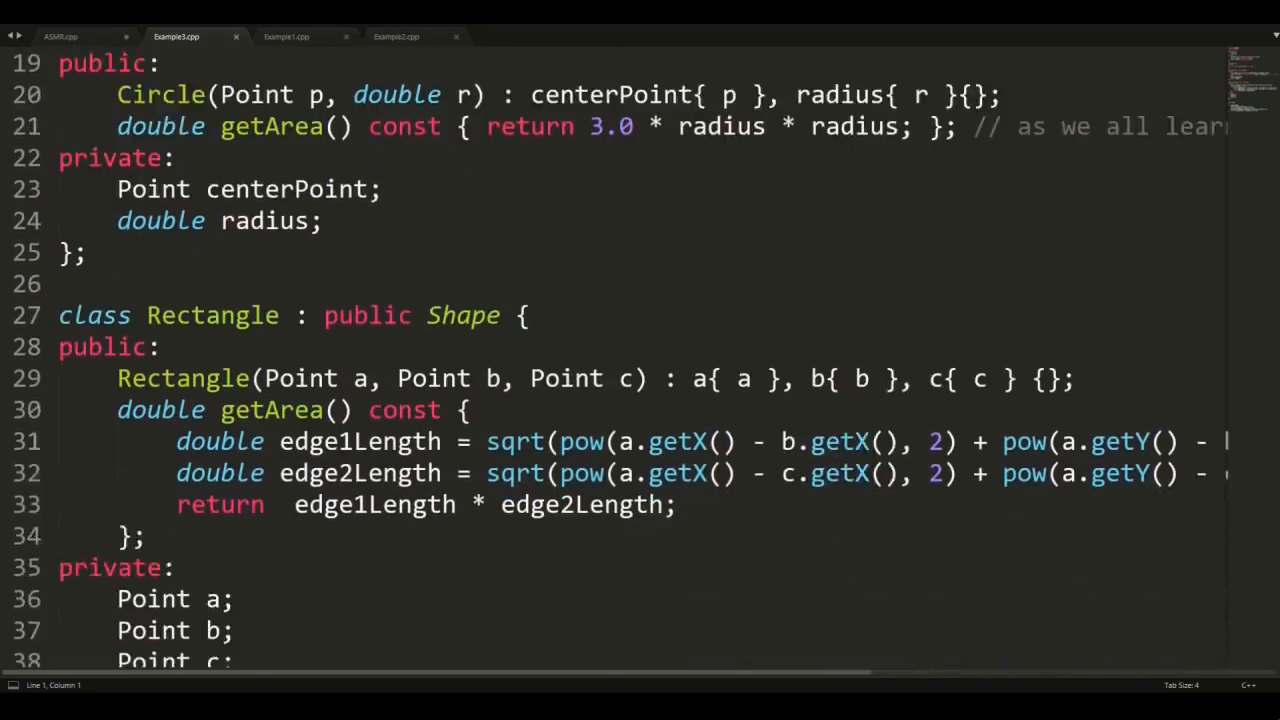
{"action": "scroll", "scroll_direction": "down", "scroll_amount": 3}
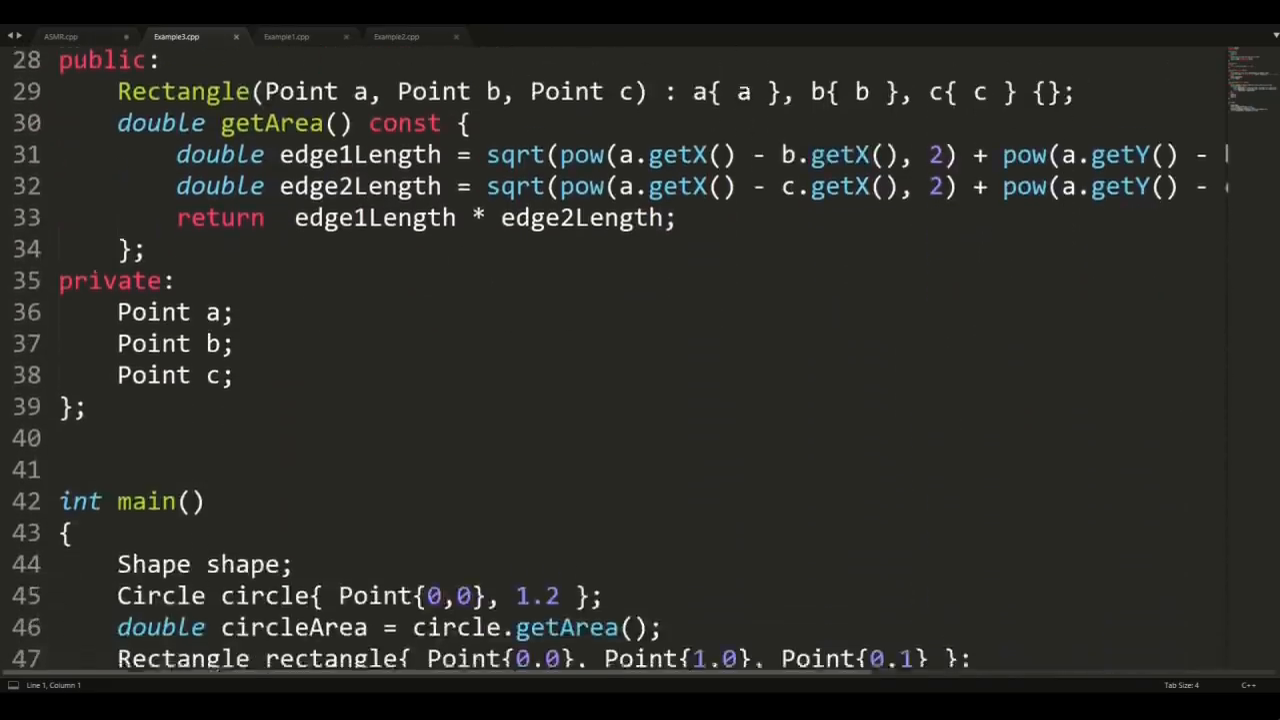
{"action": "scroll", "scroll_direction": "down", "scroll_amount": 3}
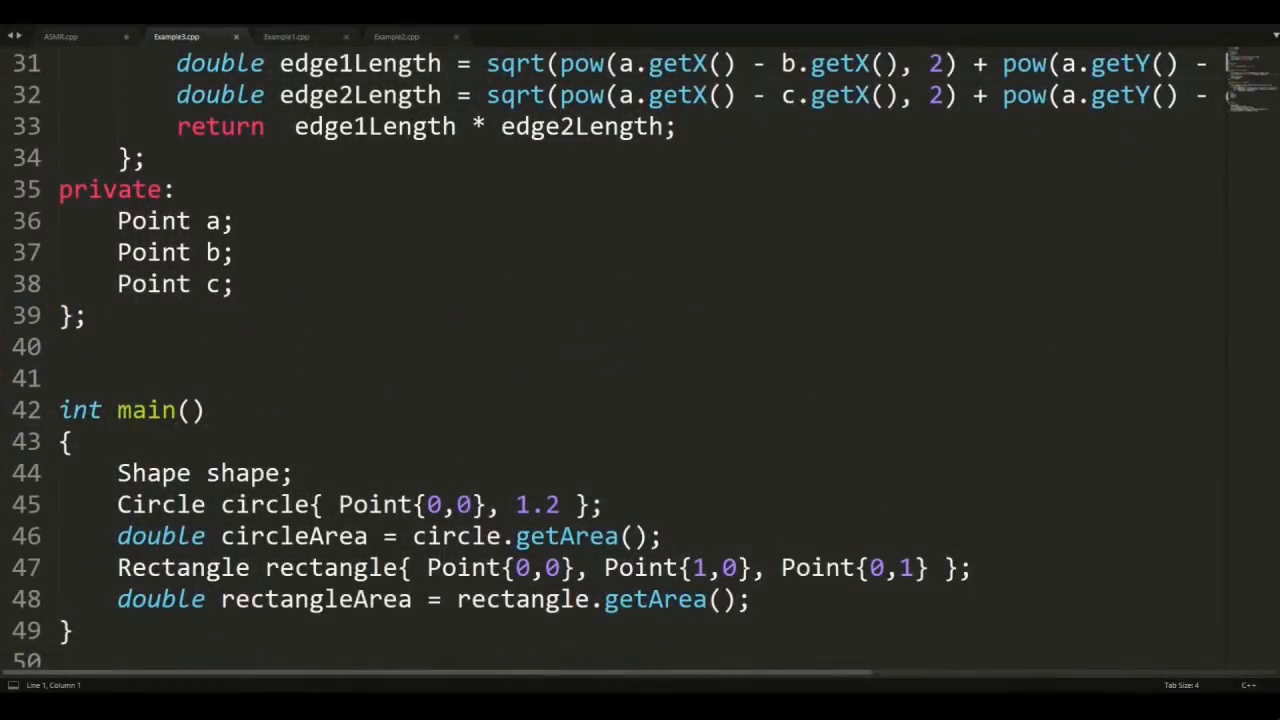
{"action": "scroll", "scroll_direction": "up", "scroll_amount": 3}
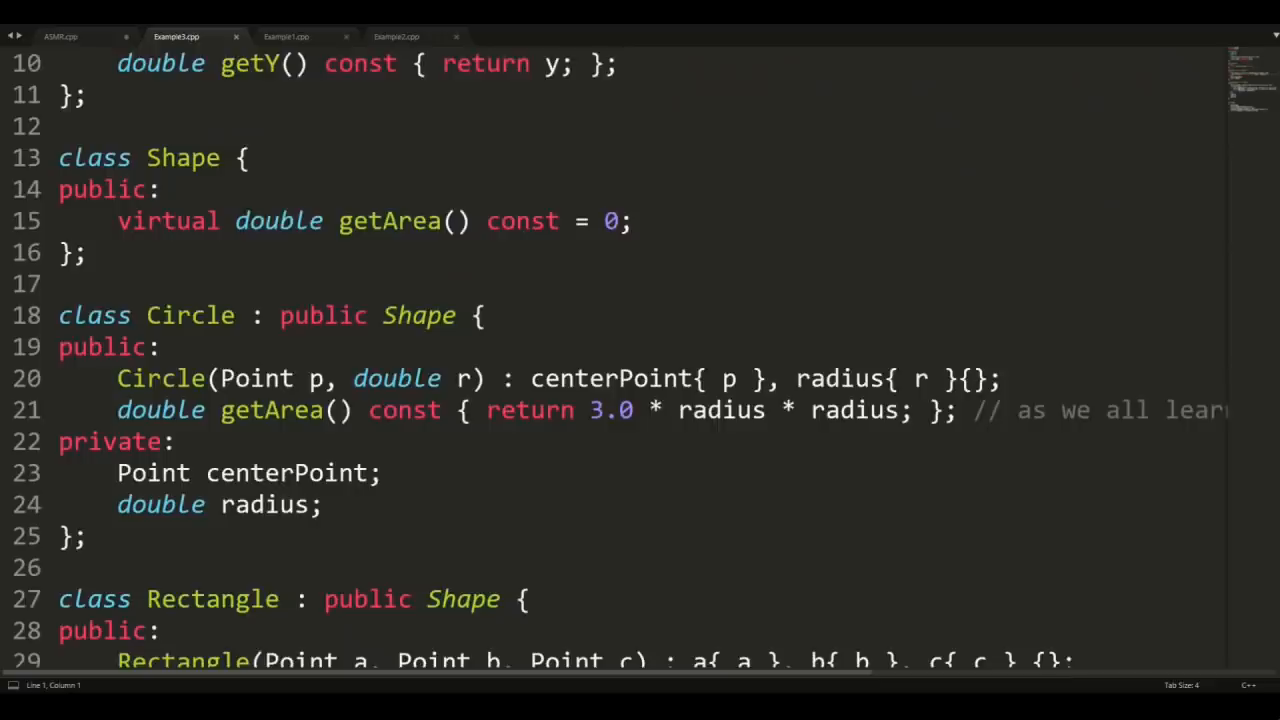
{"action": "scroll", "scroll_direction": "up", "scroll_amount": 3}
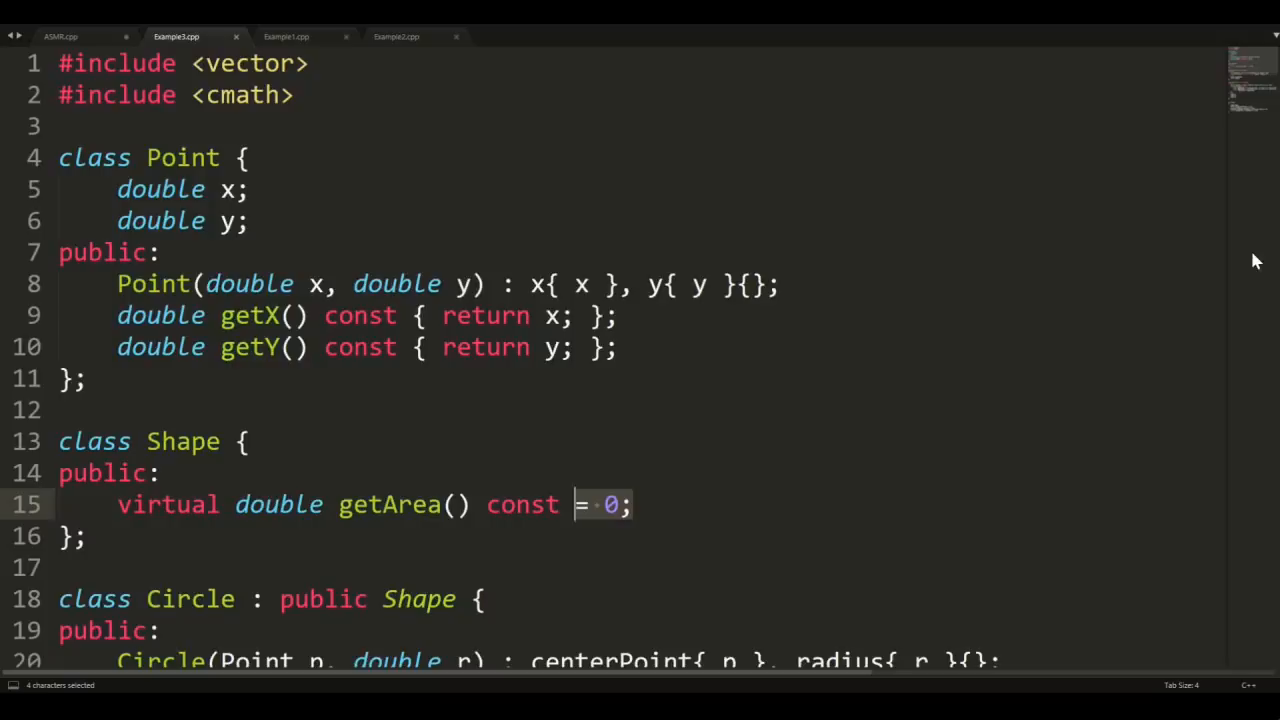
- Back in the narration file, write that Rectangle and Circle implement the function and are no longer abstract
{"action": "left_click", "coordinate": [60, 36]}
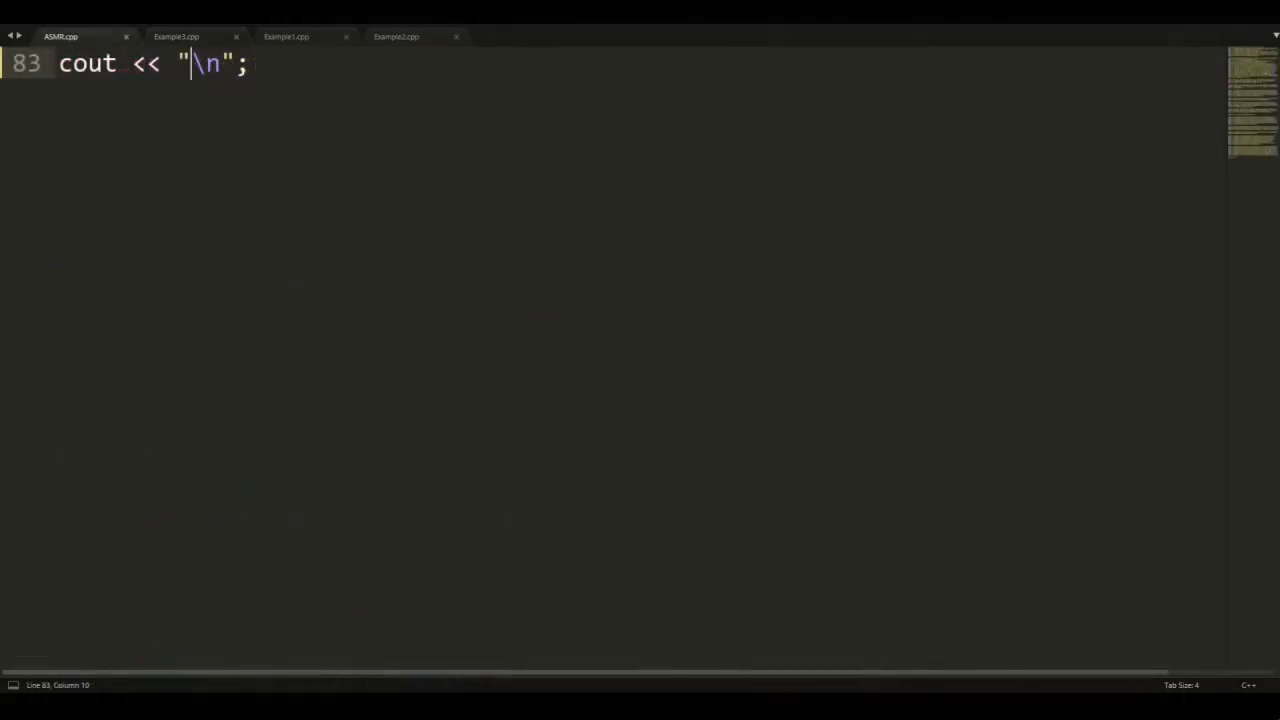
{"action": "type", "text": "Our clas"}
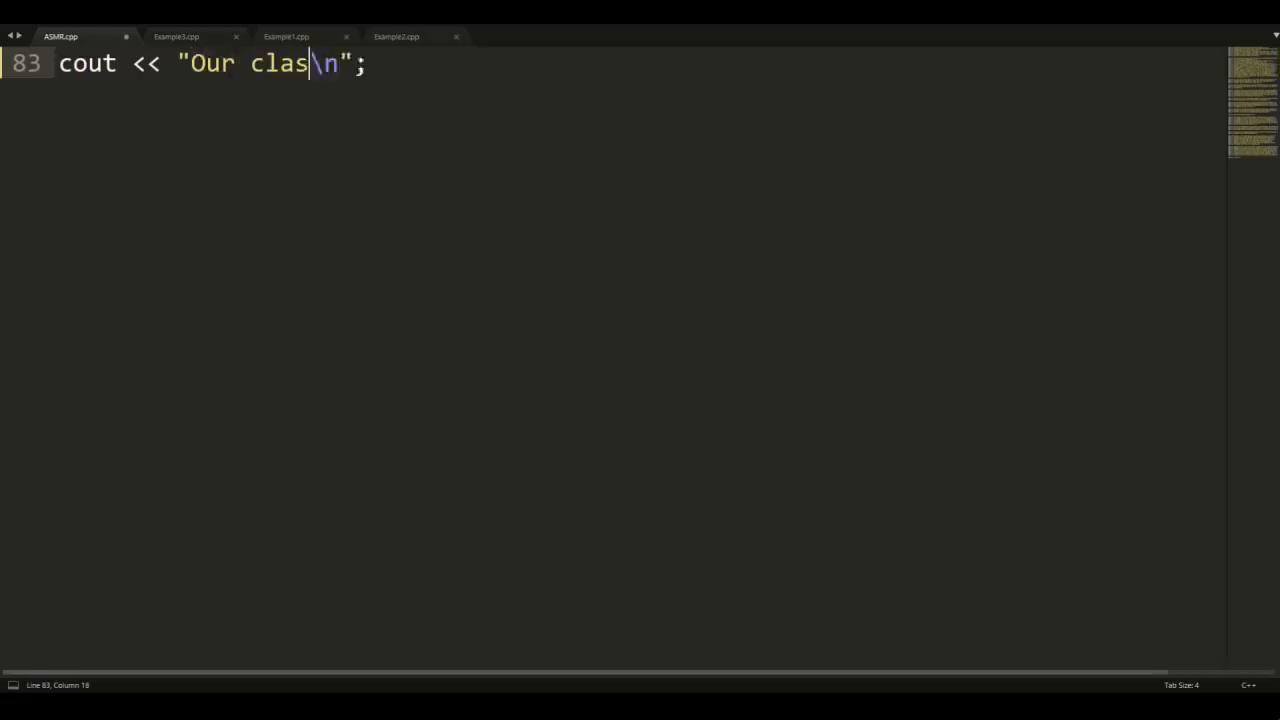
{"action": "type", "text": "ses Rectangle and Ci"}
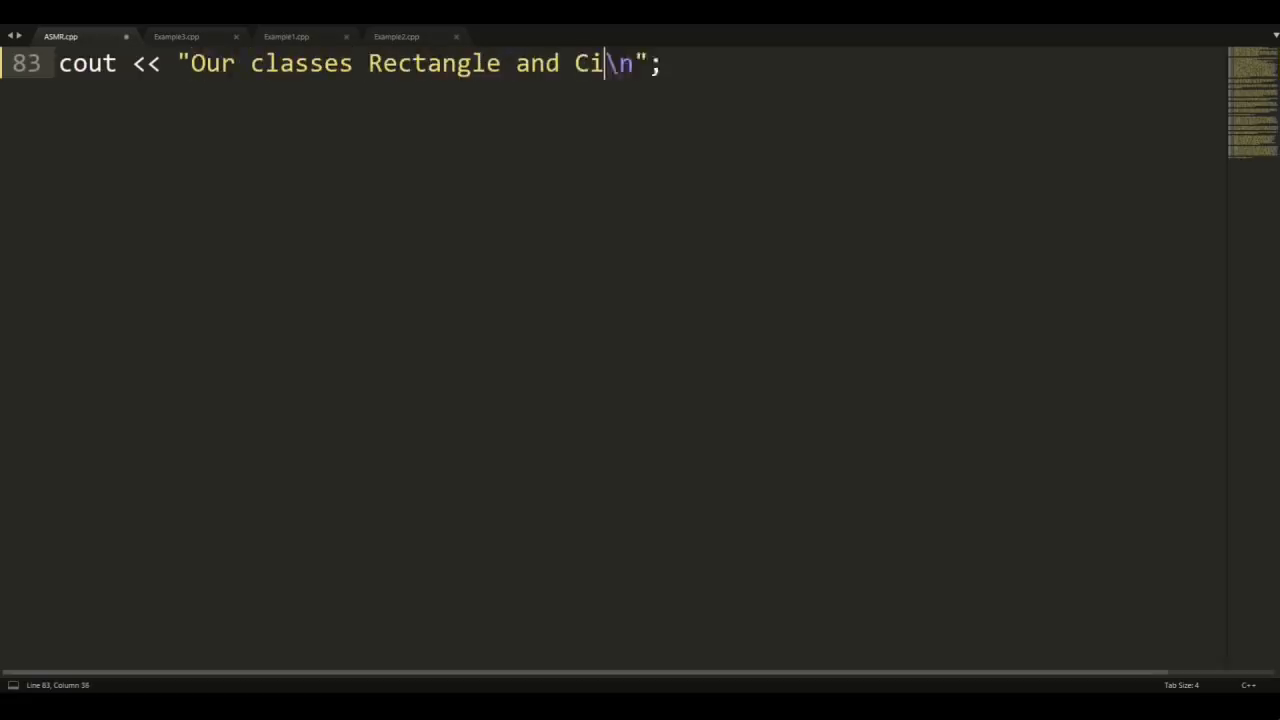
{"action": "type", "text": "rcle implement the function and"}
{"action": "type", "text": "cout << \"\\n\";"}
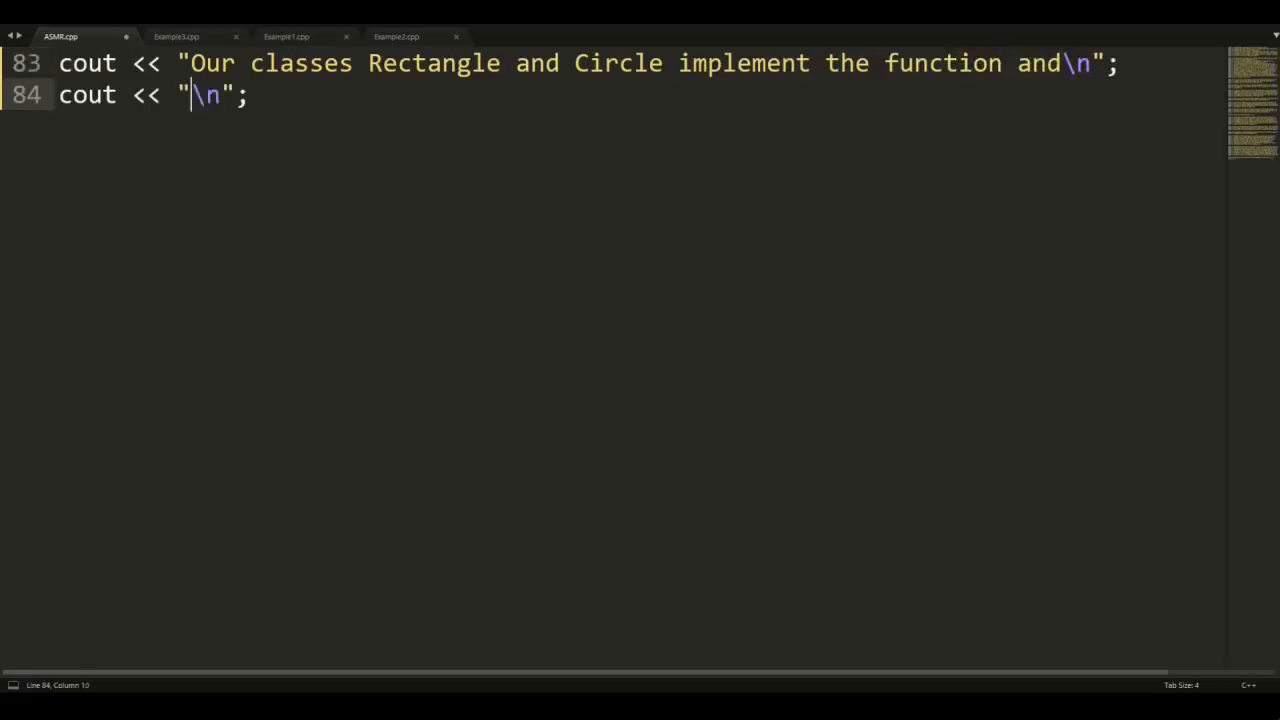
{"action": "type", "text": "therefor those classes"}
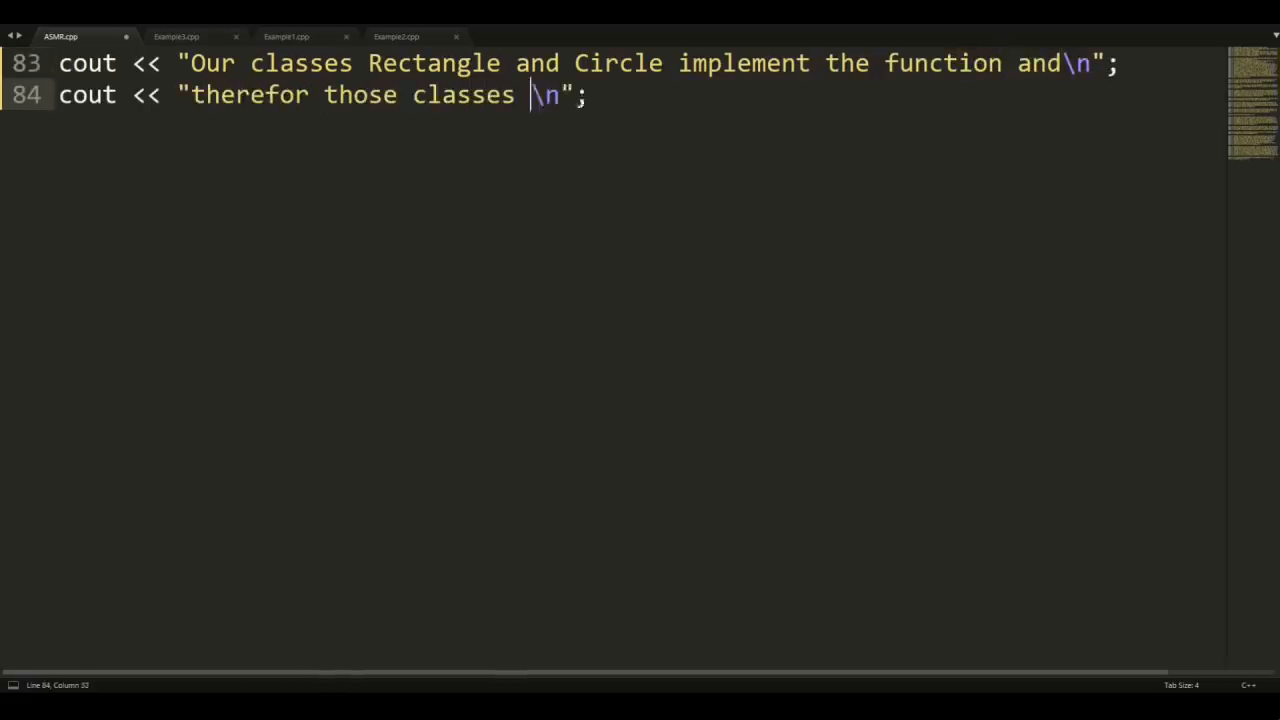
{"action": "type", "text": "are not abstract anymore and I can create"}
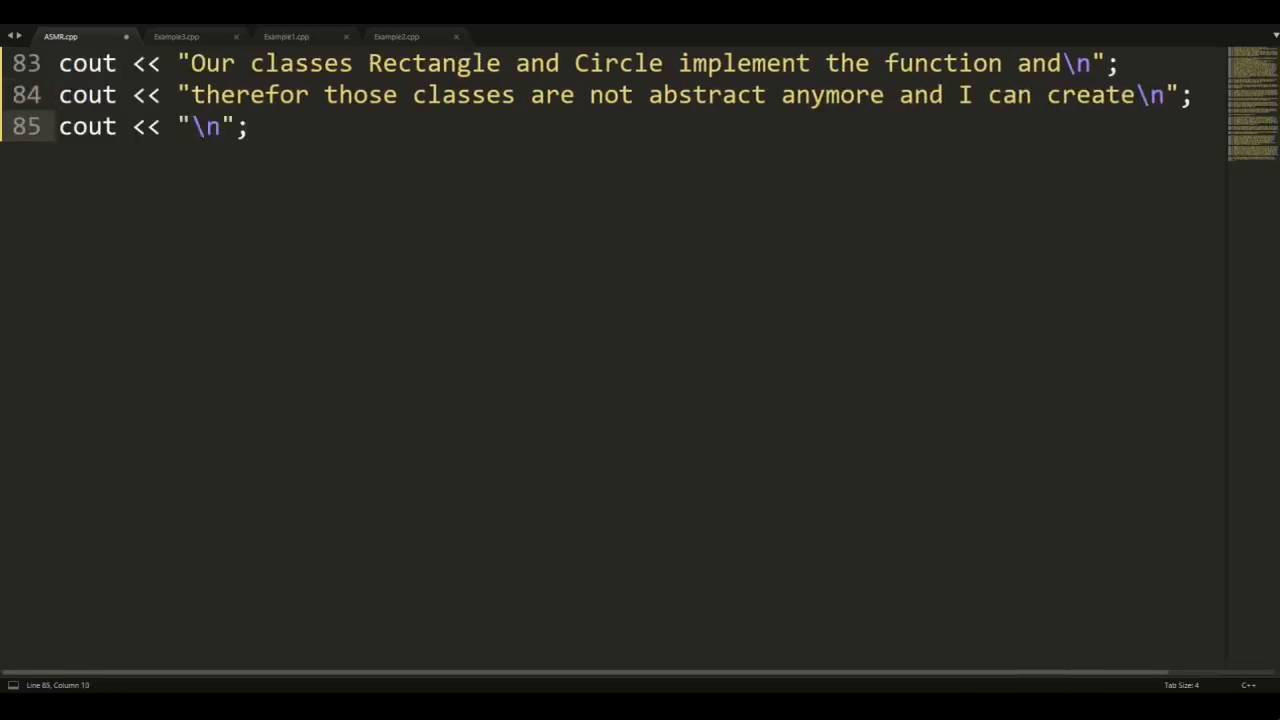
{"action": "type", "text": "the objects Rec"}
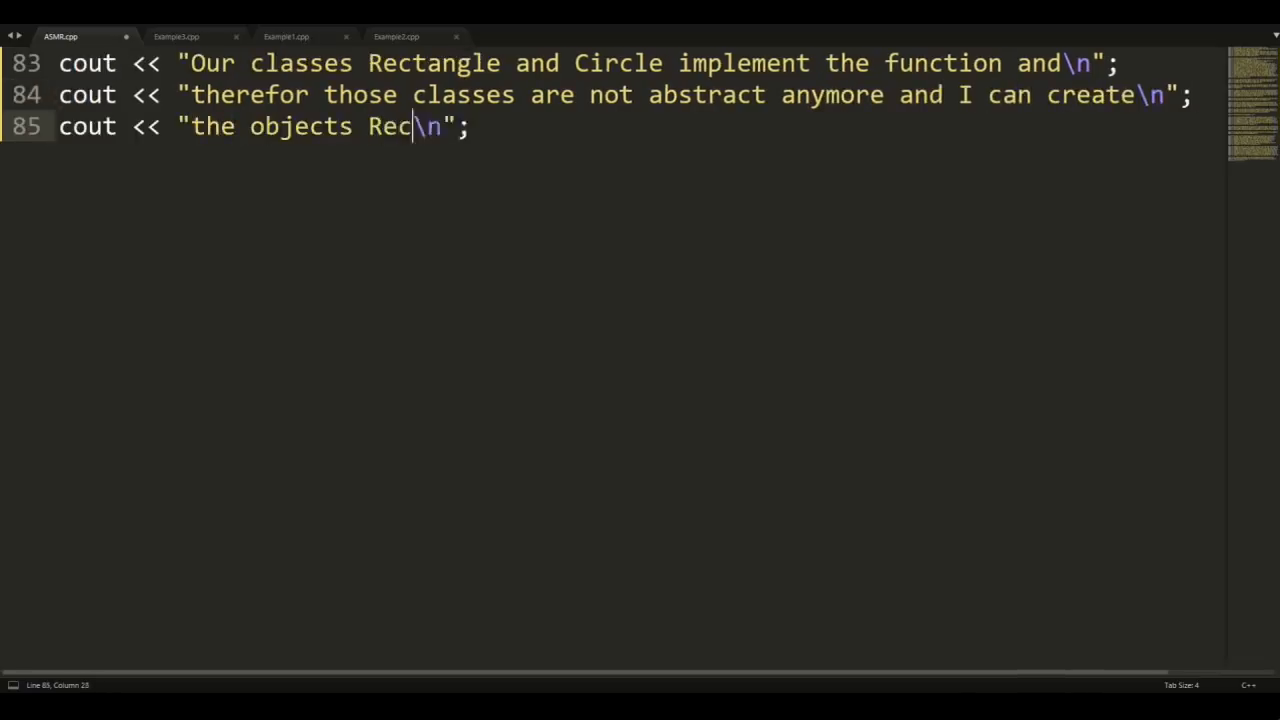
{"action": "type", "text": "tangle and Circle."}
{"action": "type", "text": "cout << \"Next we talk about memory \\n\";"}
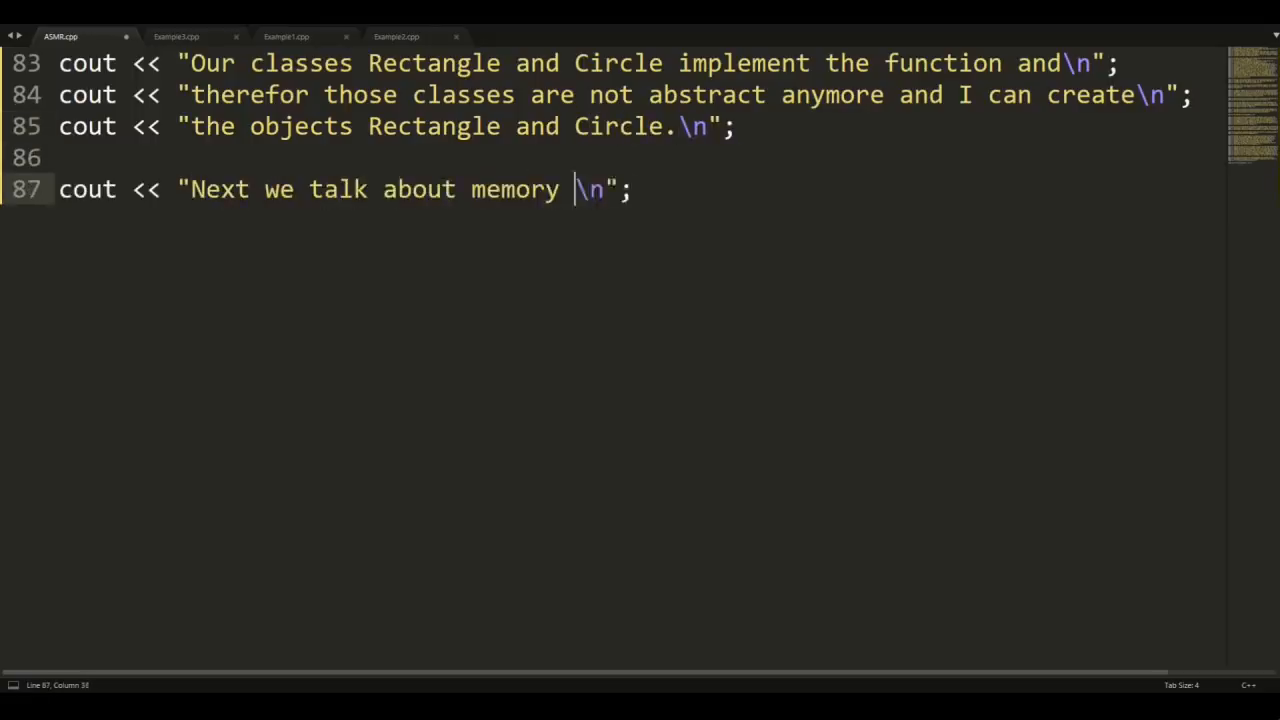
- Write that in C a heap object requires malloc() and free(), then return from the Example 4 tab
{"action": "type", "text": "management. I"}
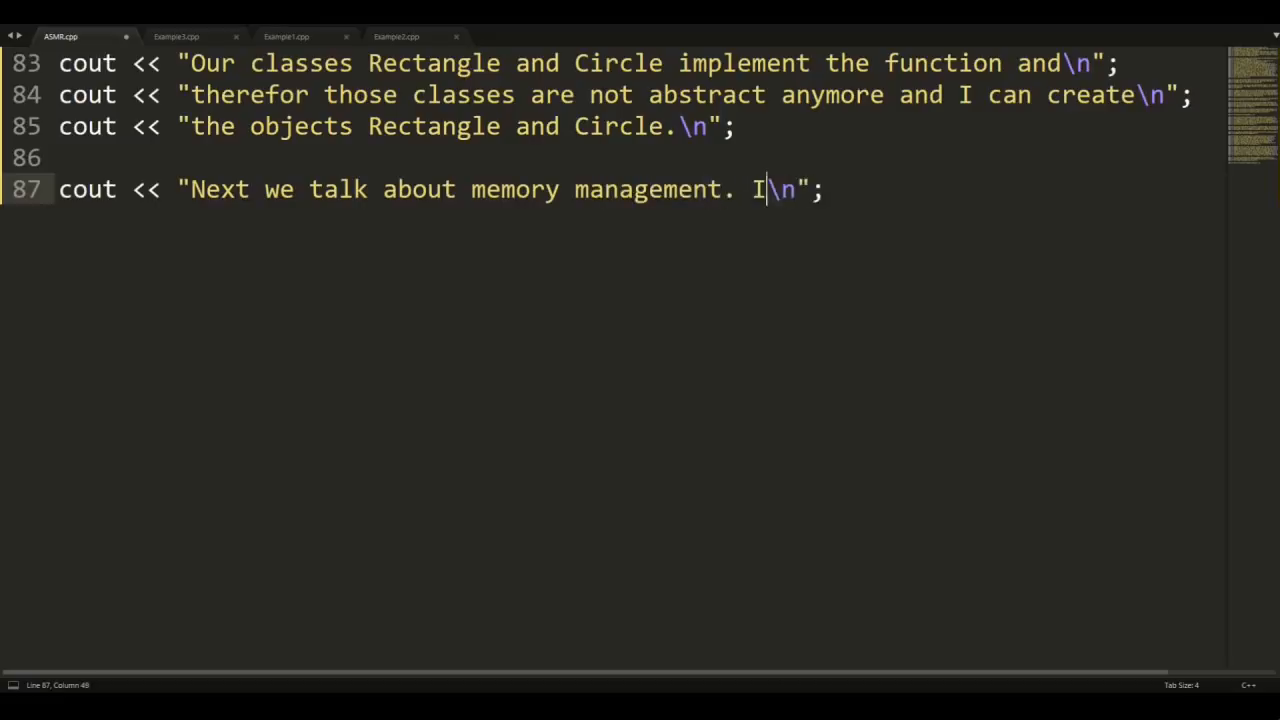
{"action": "type", "text": "n C, if you want to create an"}
{"action": "type", "text": "cout << \"\\n\";"}
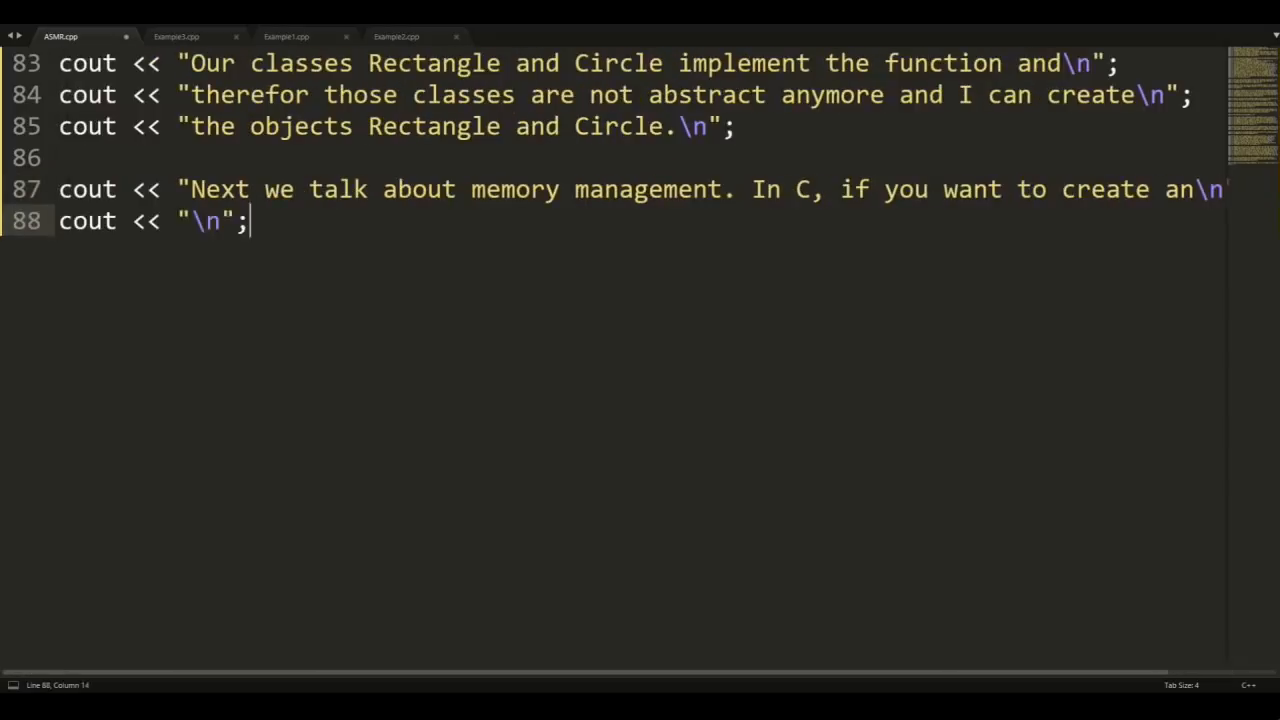
{"action": "type", "text": "object on the"}
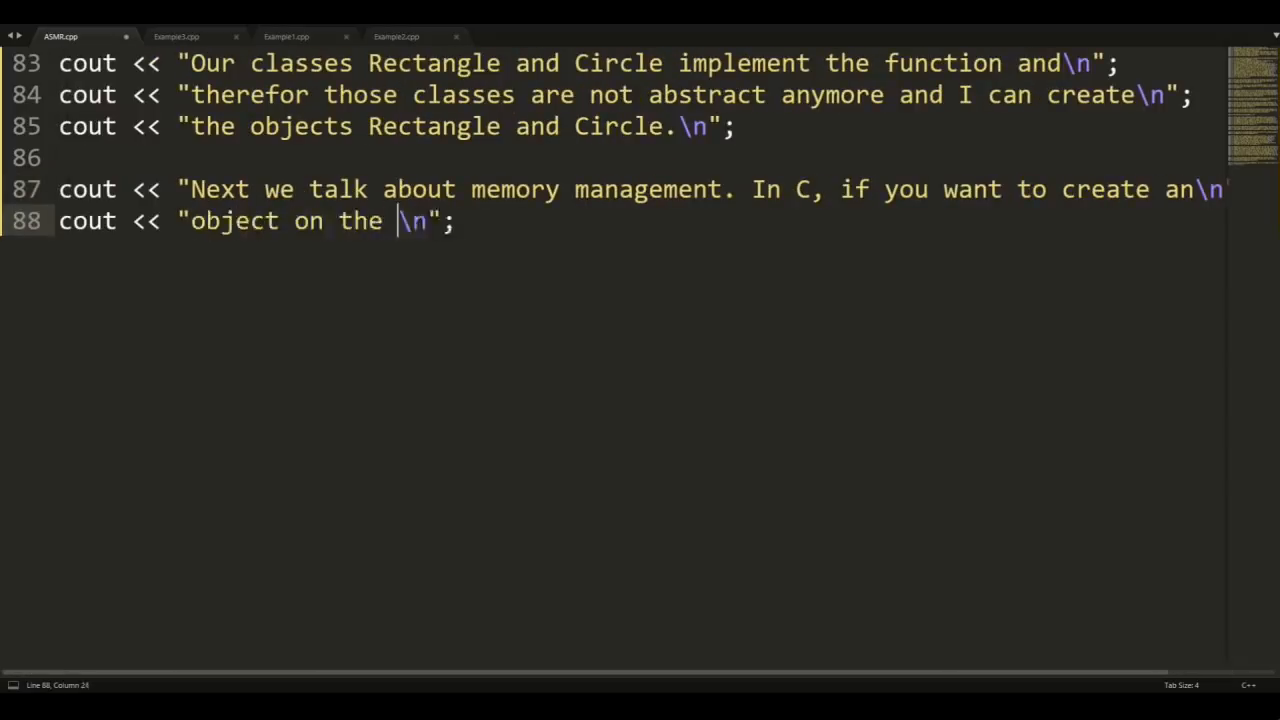
{"action": "type", "text": "heap you have to use ma"}
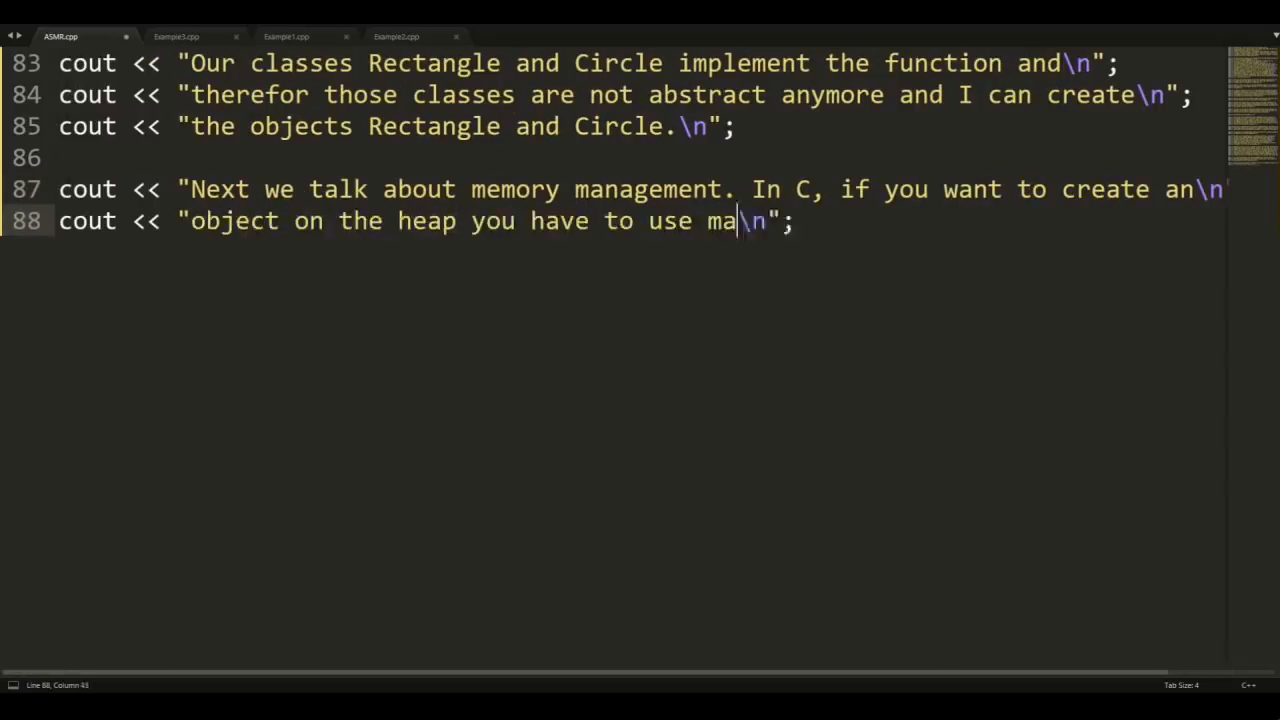
{"action": "type", "text": "lloc() and free()."}
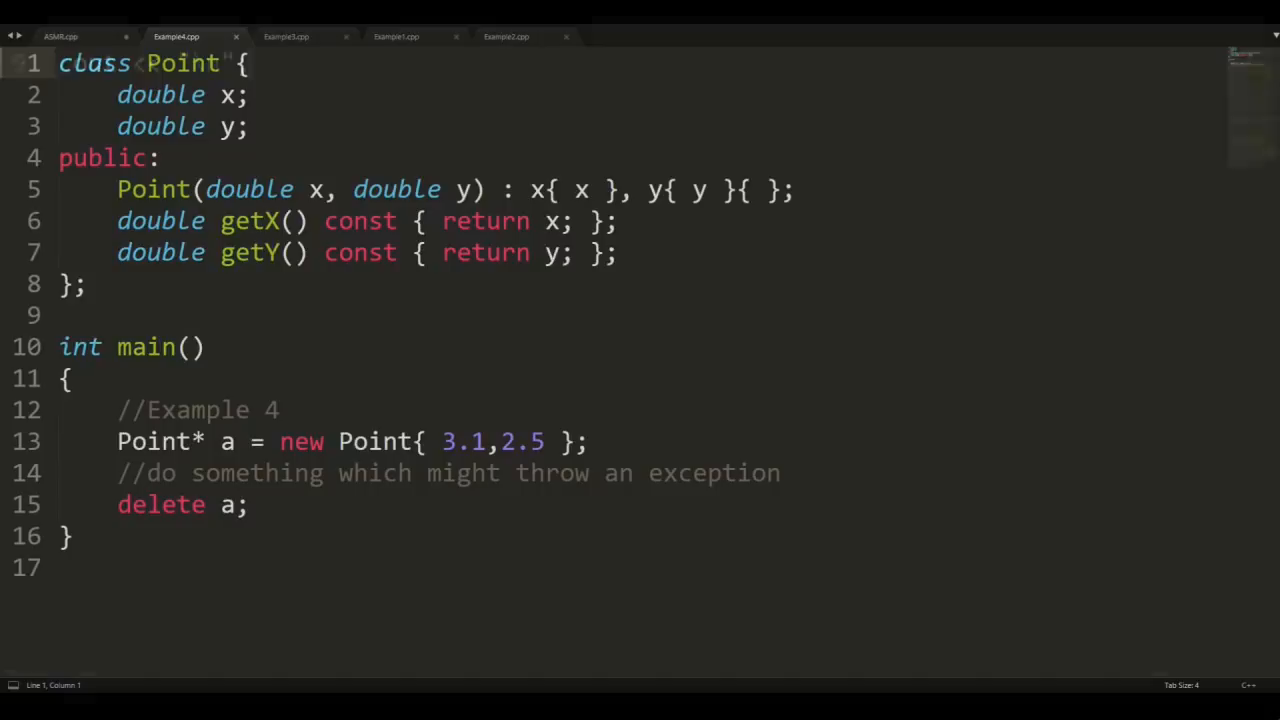
{"action": "left_click", "coordinate": [60, 36]}
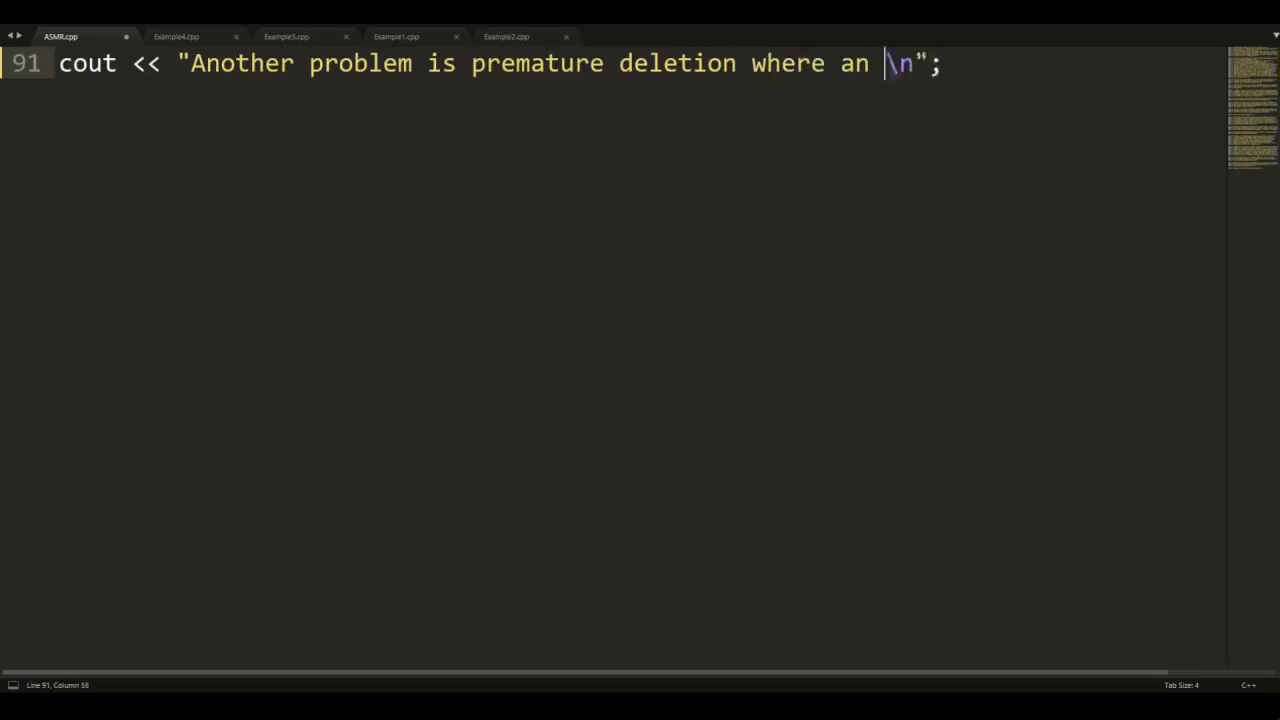
- Write cout lines on premature deletion: object deleted too early, its space reused, value changed
{"action": "type", "text": "object is deleted"}
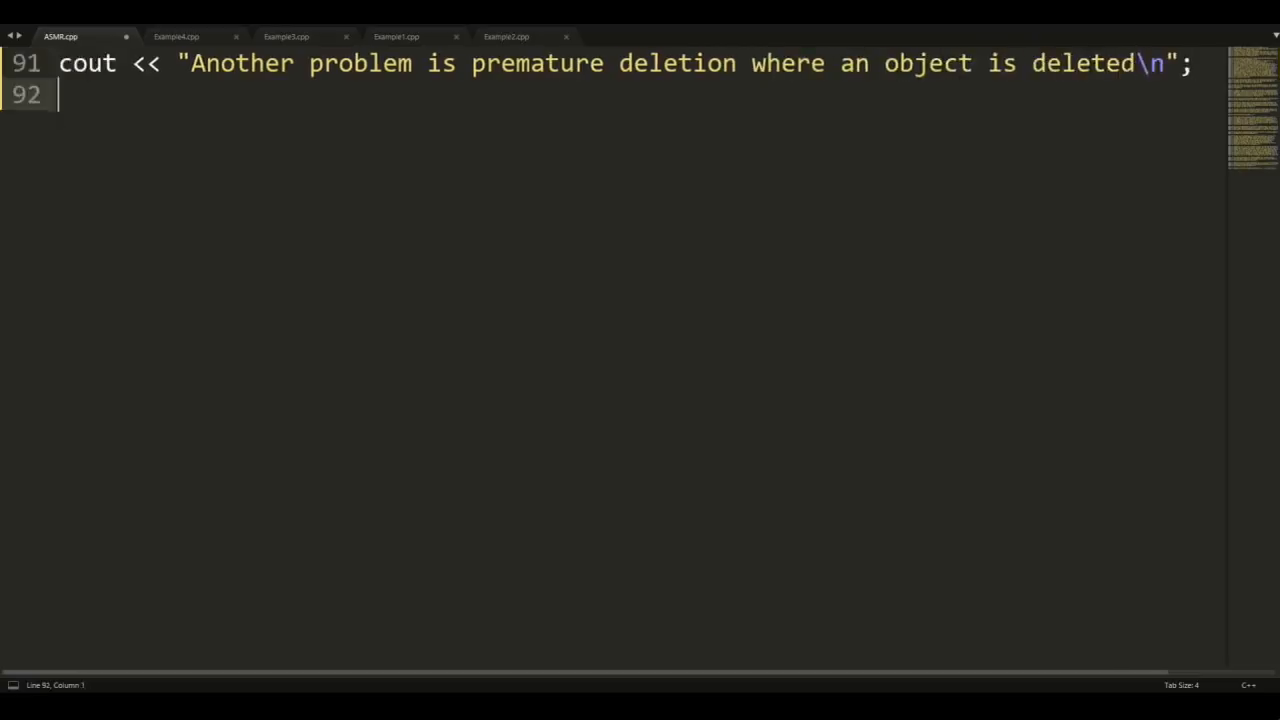
{"action": "type", "text": "cout << \"too early. \\n\";"}
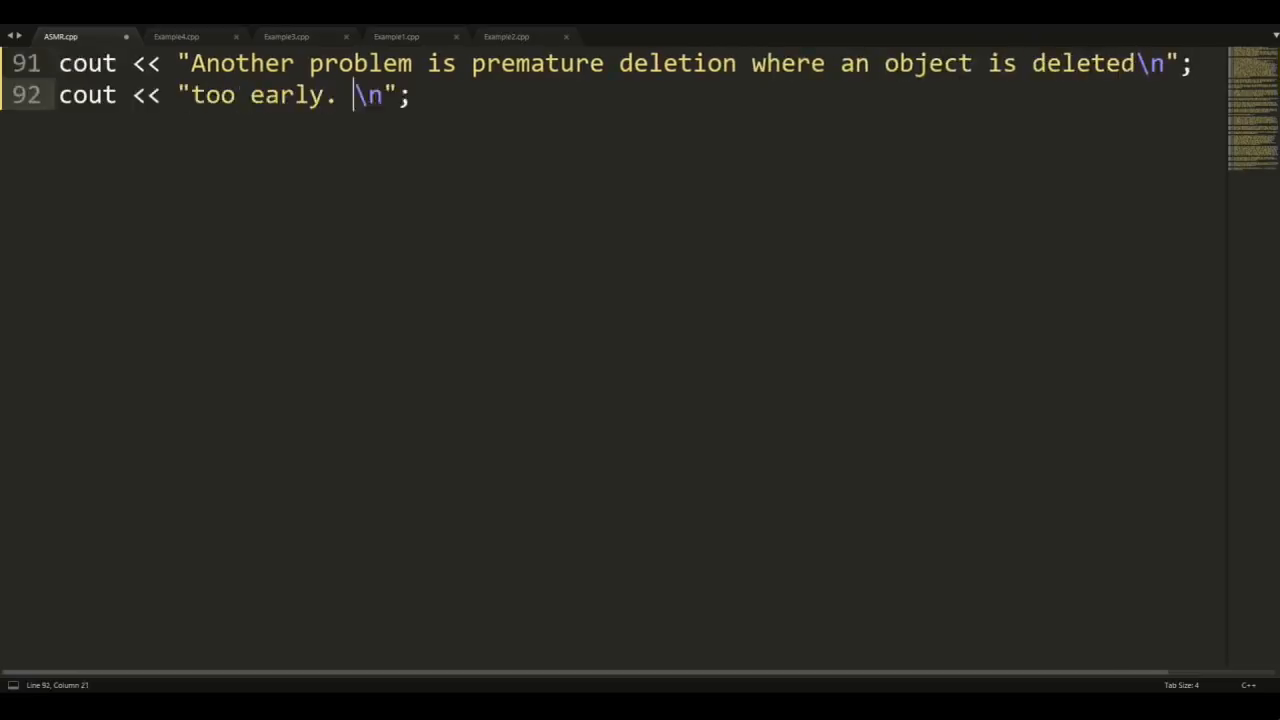
{"action": "type", "text": "In that case it is possible that th"}
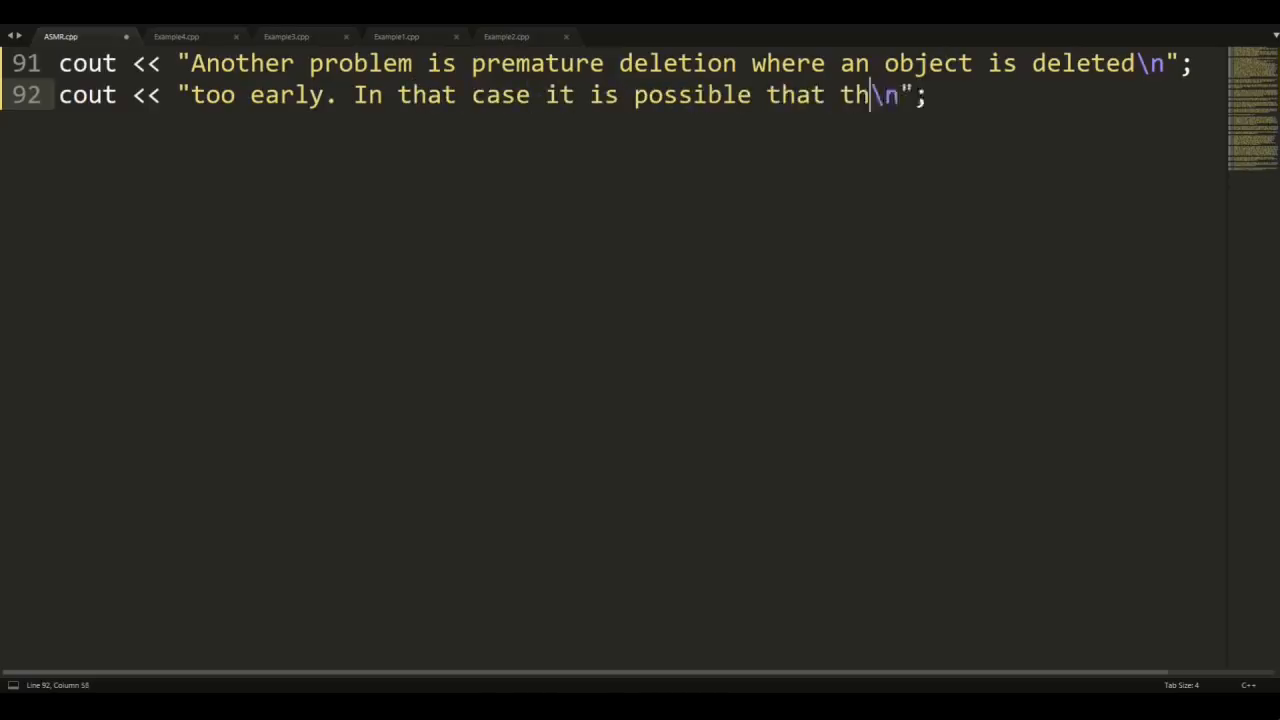
{"action": "type", "text": "e space where your"}
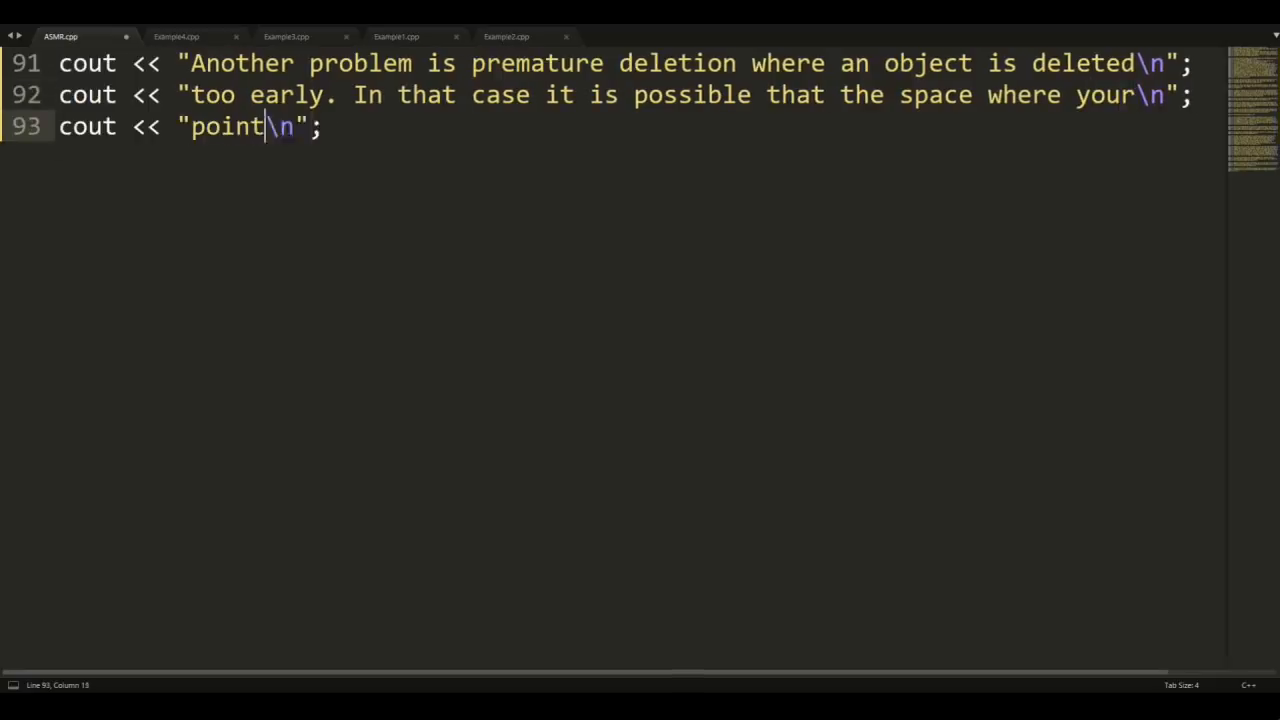
{"action": "type", "text": "er is pointing to"}
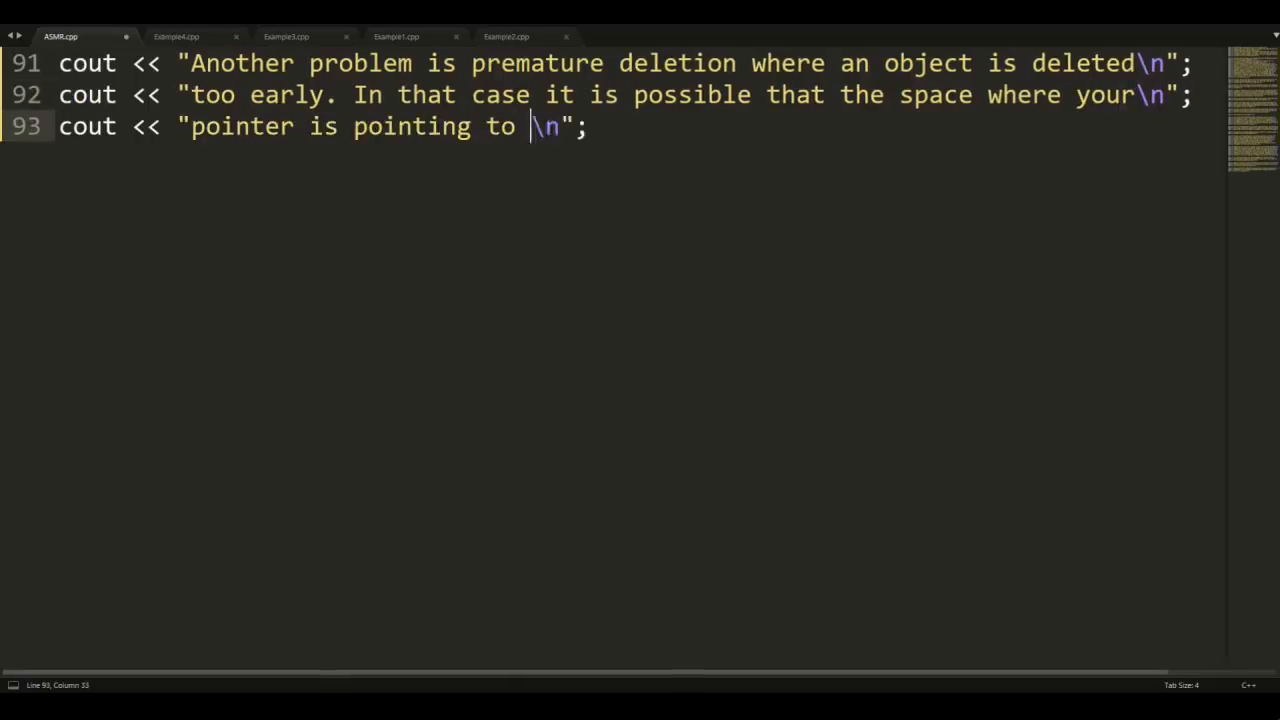
{"action": "type", "text": "is used for another object and therefor the"}
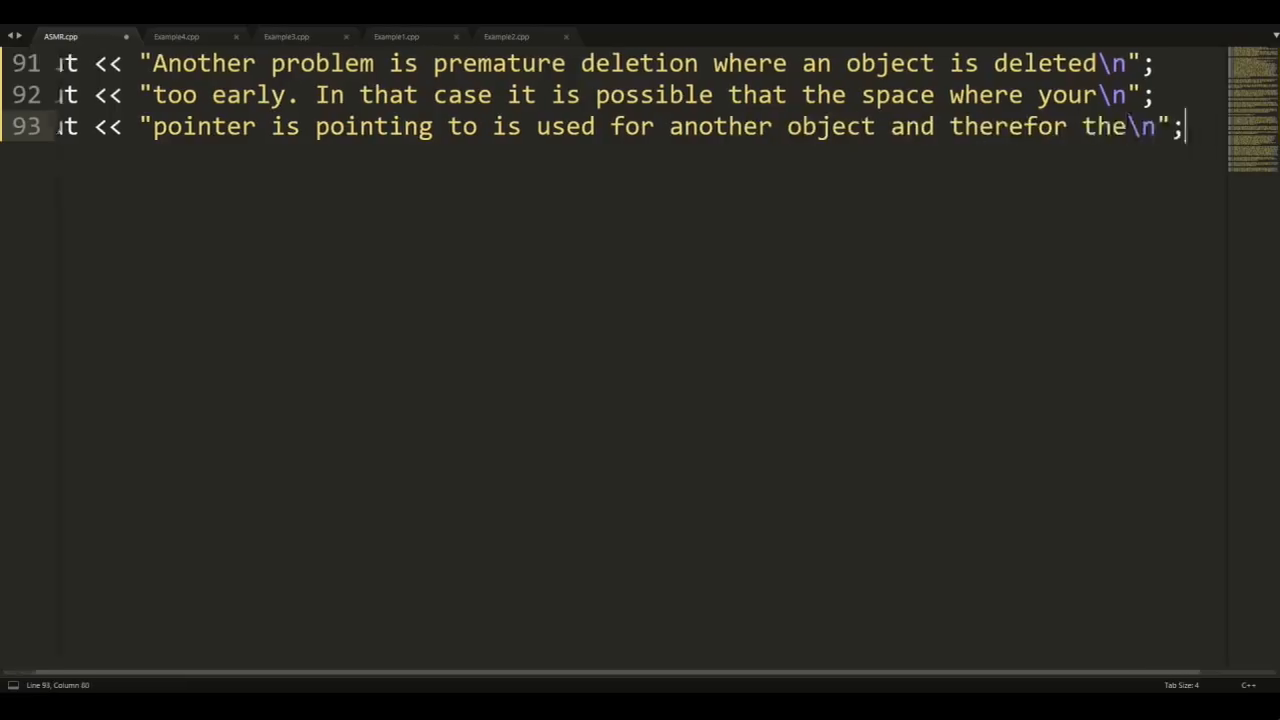
{"action": "type", "text": "cout << \"value changed.\\n\";"}
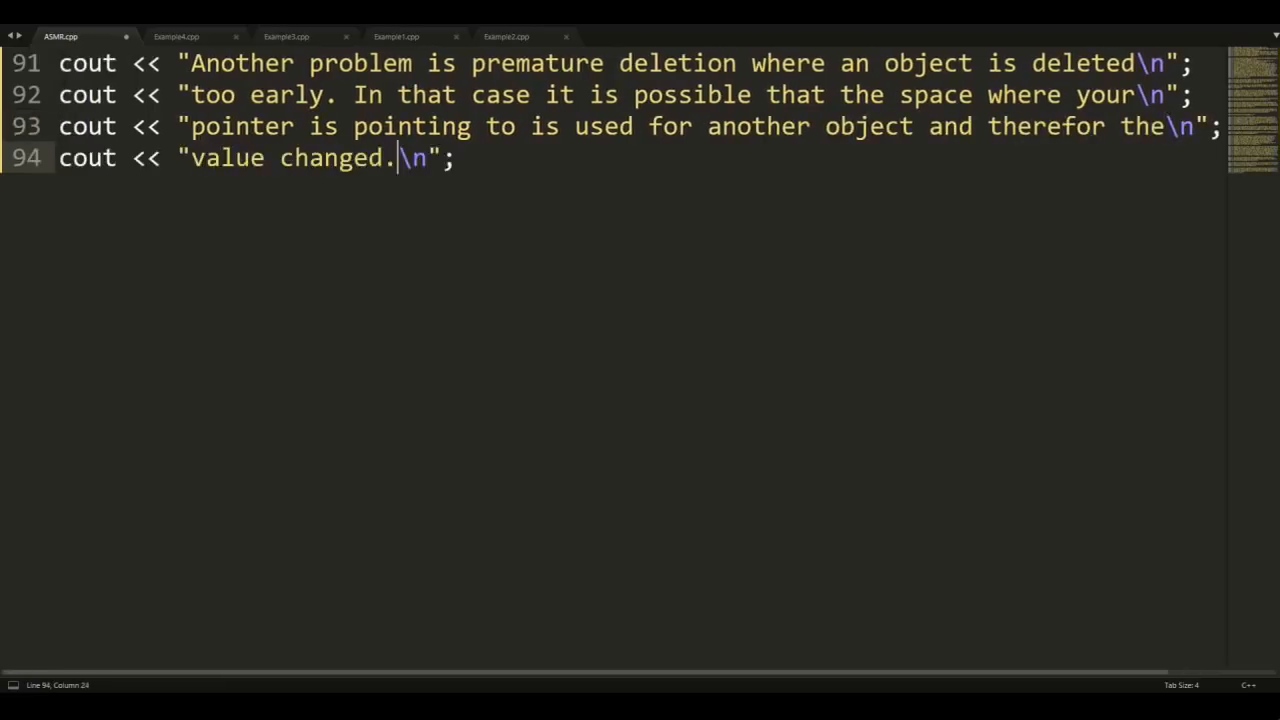
- Add lines that such errors are hard to track since each run can differ, plus a blank cout line
{"action": "type", "text": "Those errors are esp"}
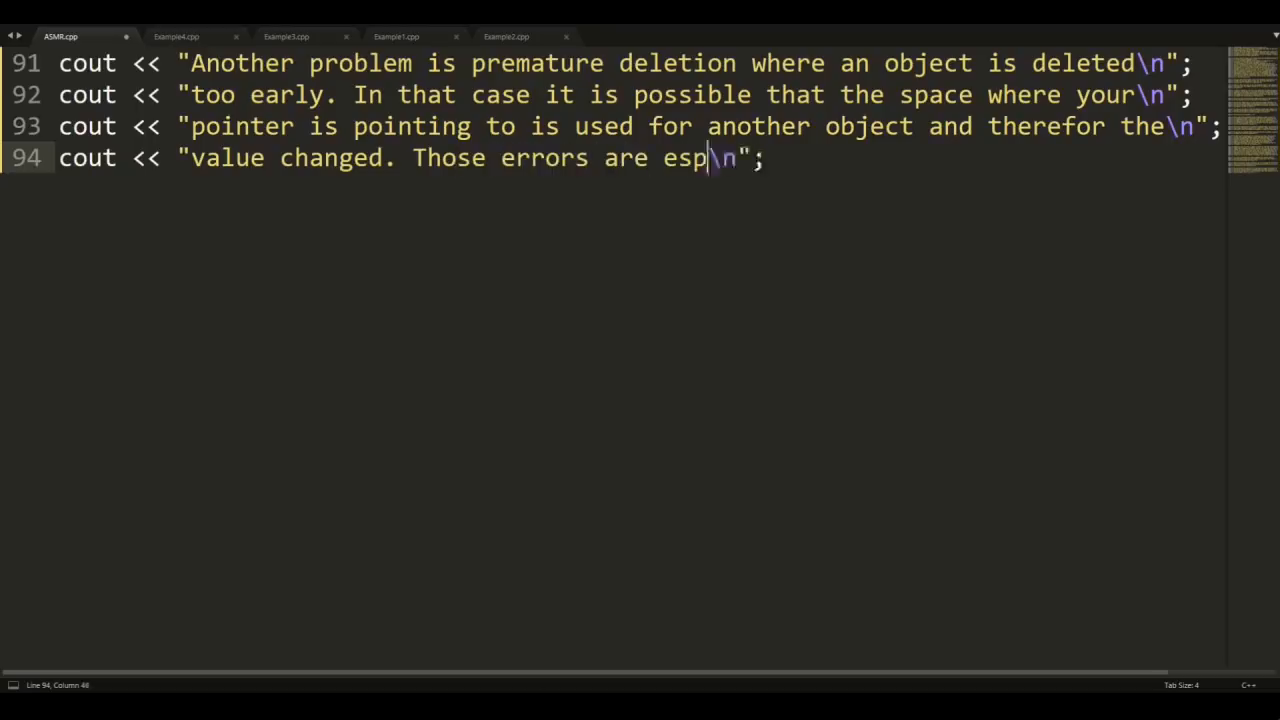
{"action": "type", "text": "ecially hard to track because the"}
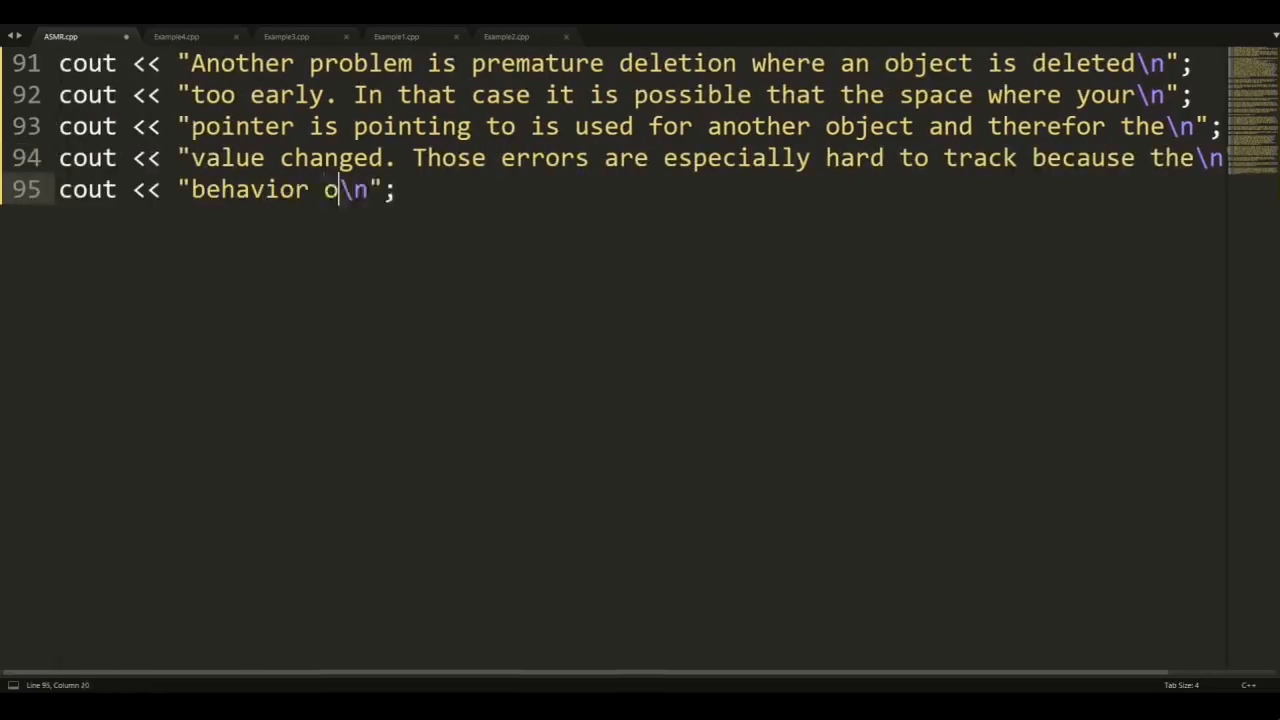
{"action": "type", "text": "f your program can be different every single time you"}
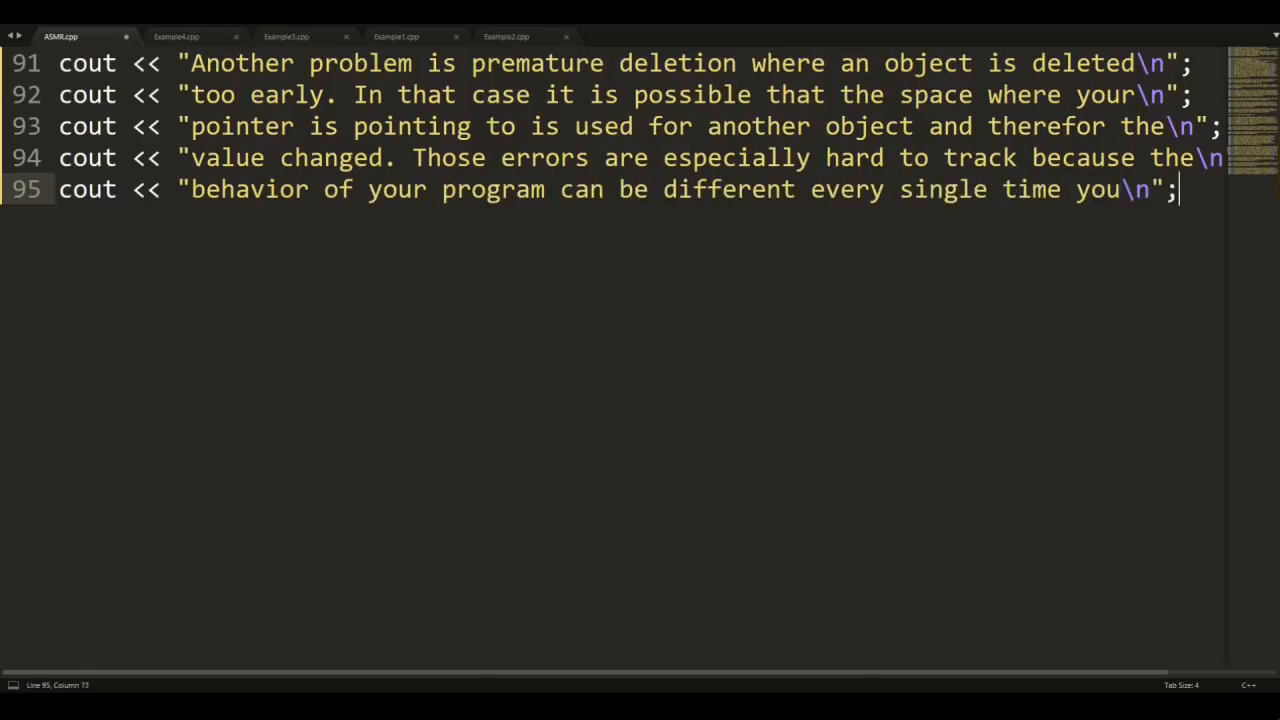
{"action": "type", "text": "cout << \"run it.\\n\";"}
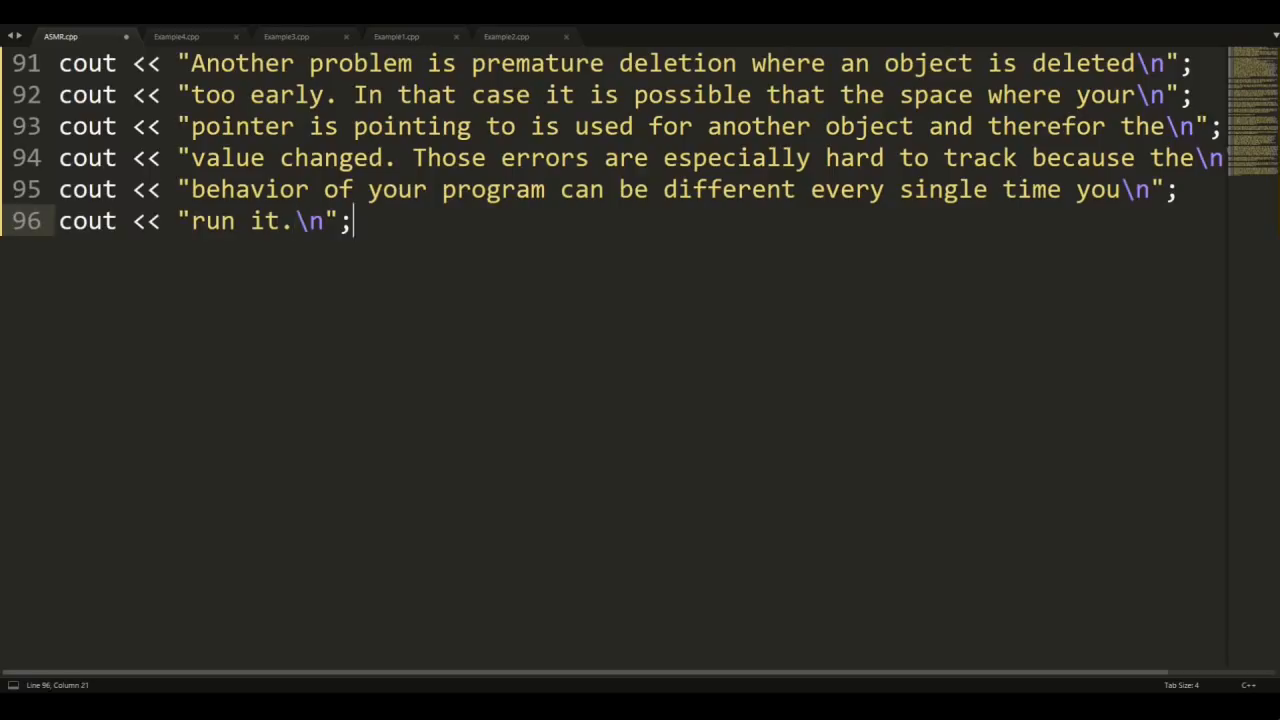
{"action": "type", "text": "cout << \"\\n\";"}
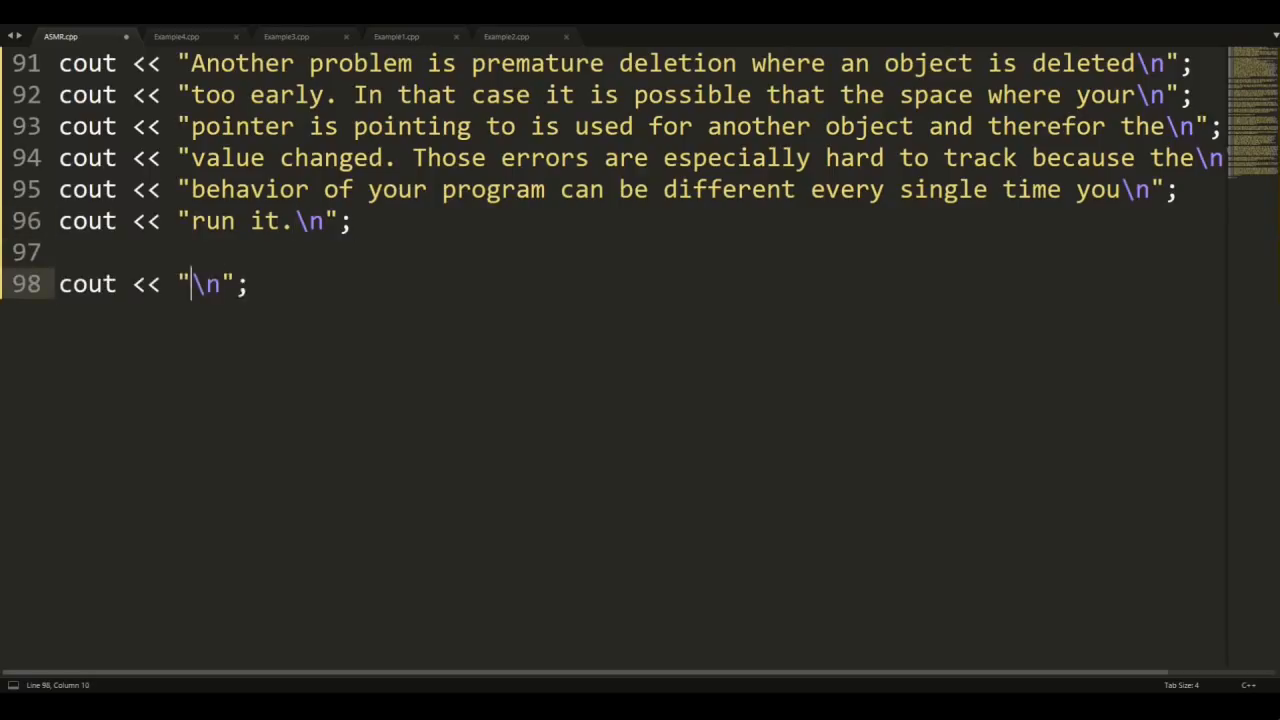
- Add lines on double deletion and tracking heap objects in larger programs, then show the smart pointer example
{"action": "type", "text": "The same goes for double deletion where you delete an object twice."}
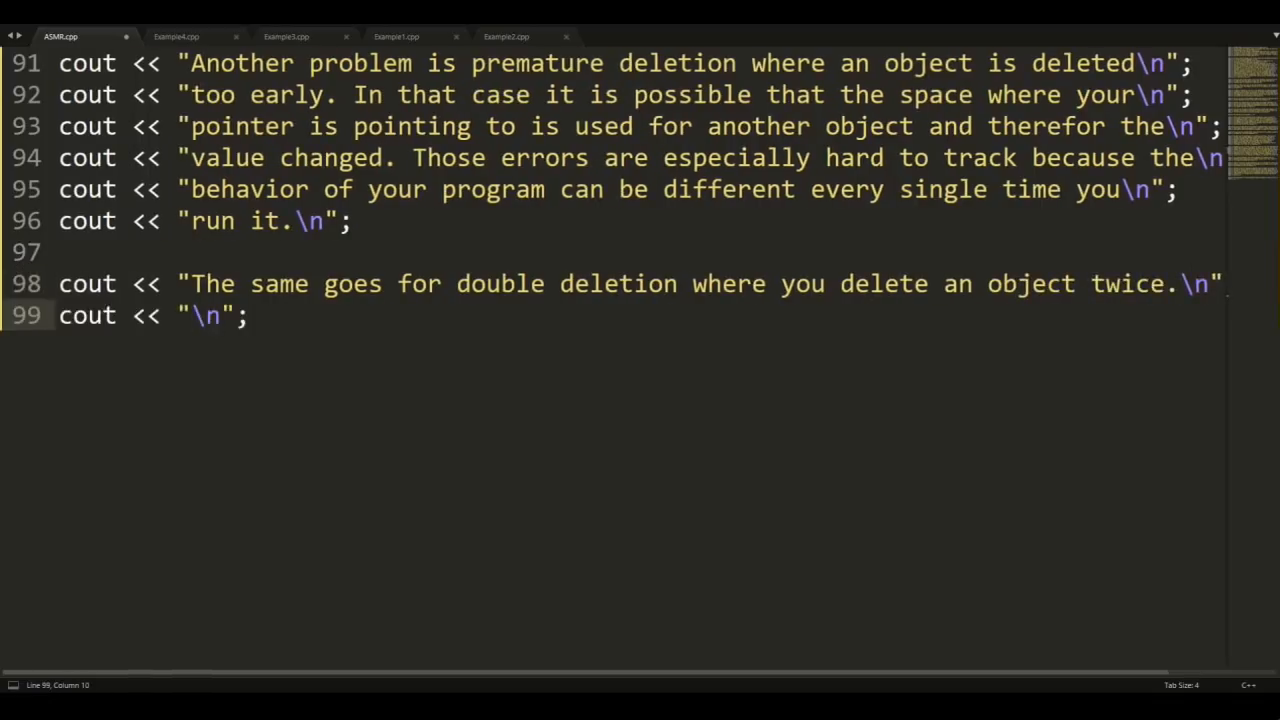
{"action": "type", "text": "At first glance, it might look easy to keep track of your objects"}
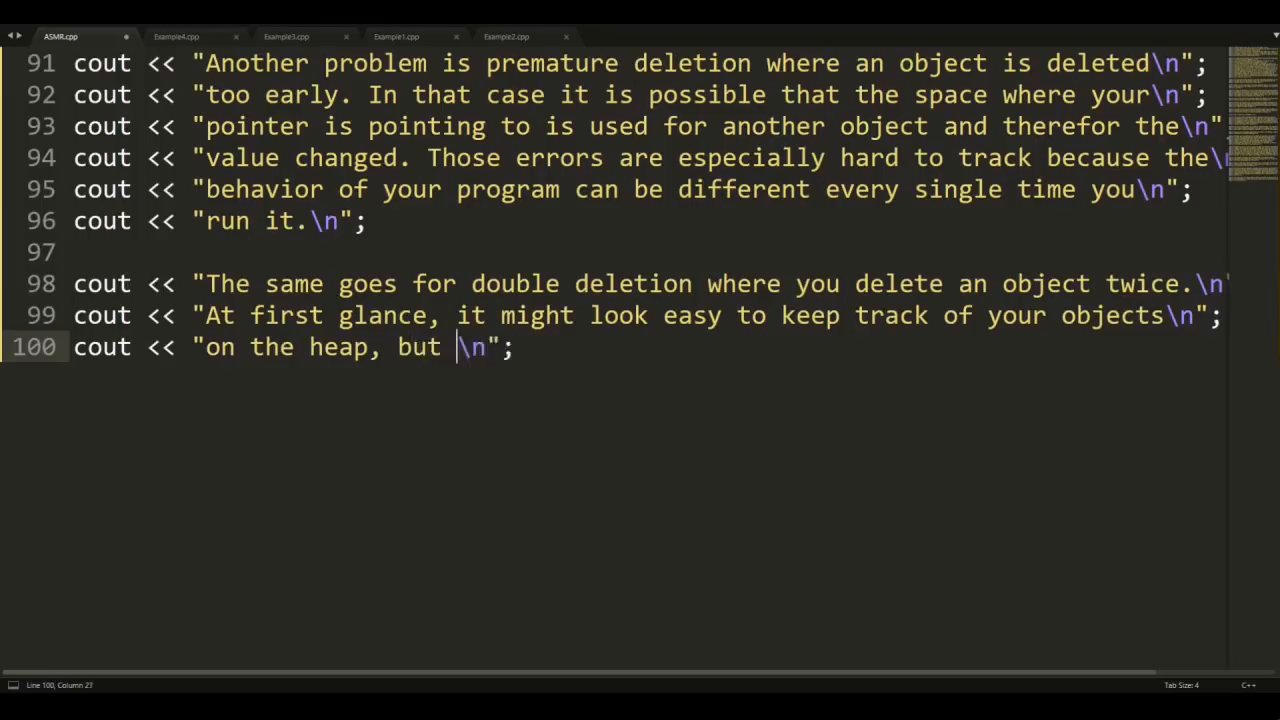
{"action": "type", "text": "the larger your program gets the harder it will be."}
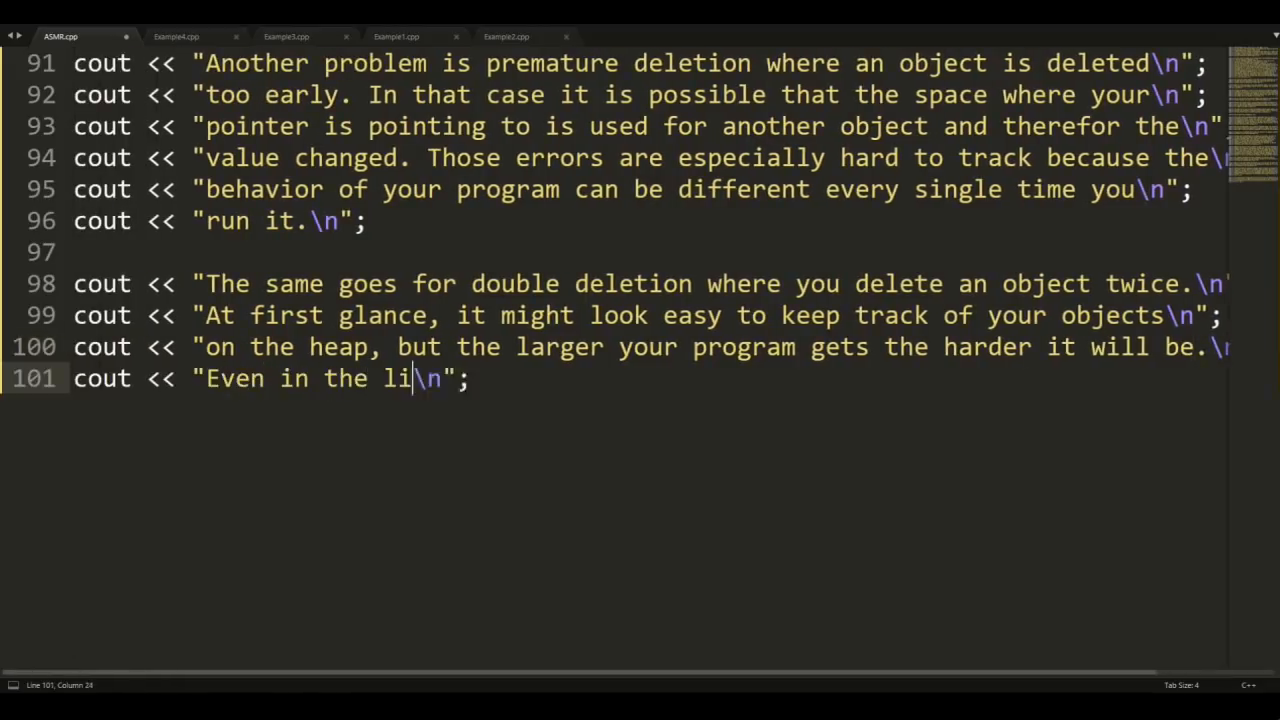
{"action": "type", "text": "ttle example we just looked at."}
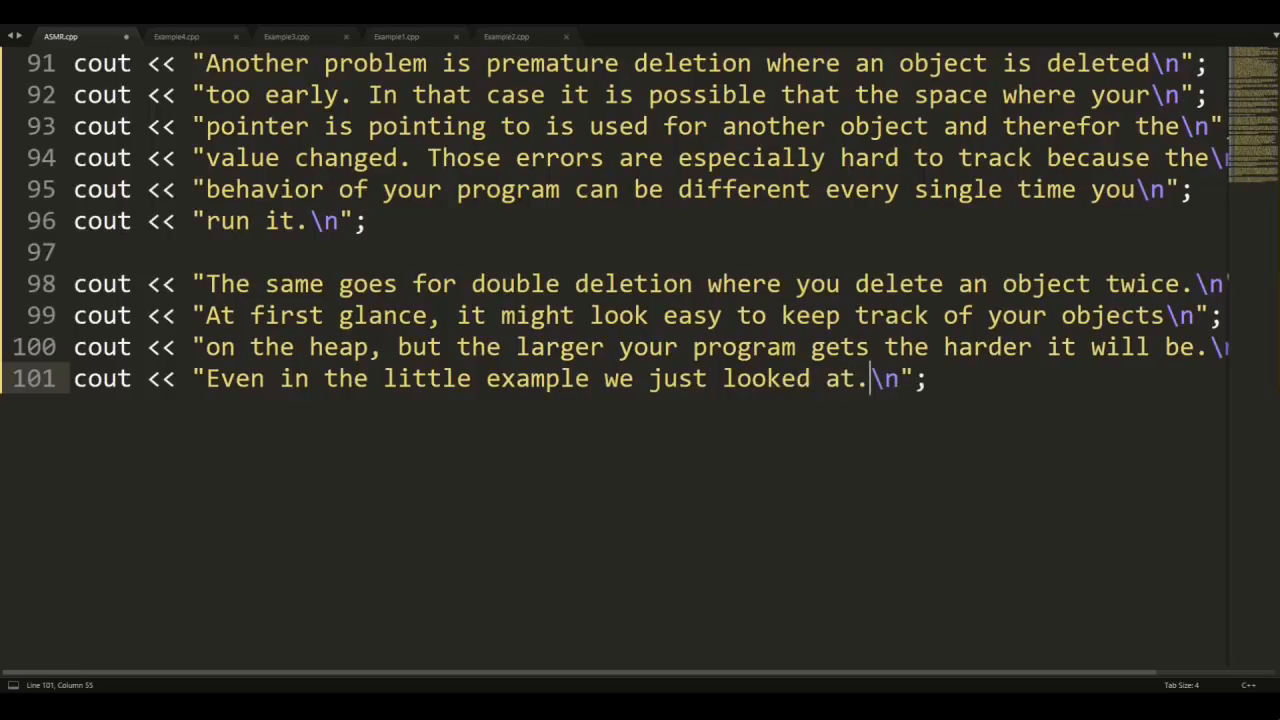
{"action": "left_click", "coordinate": [176, 36]}
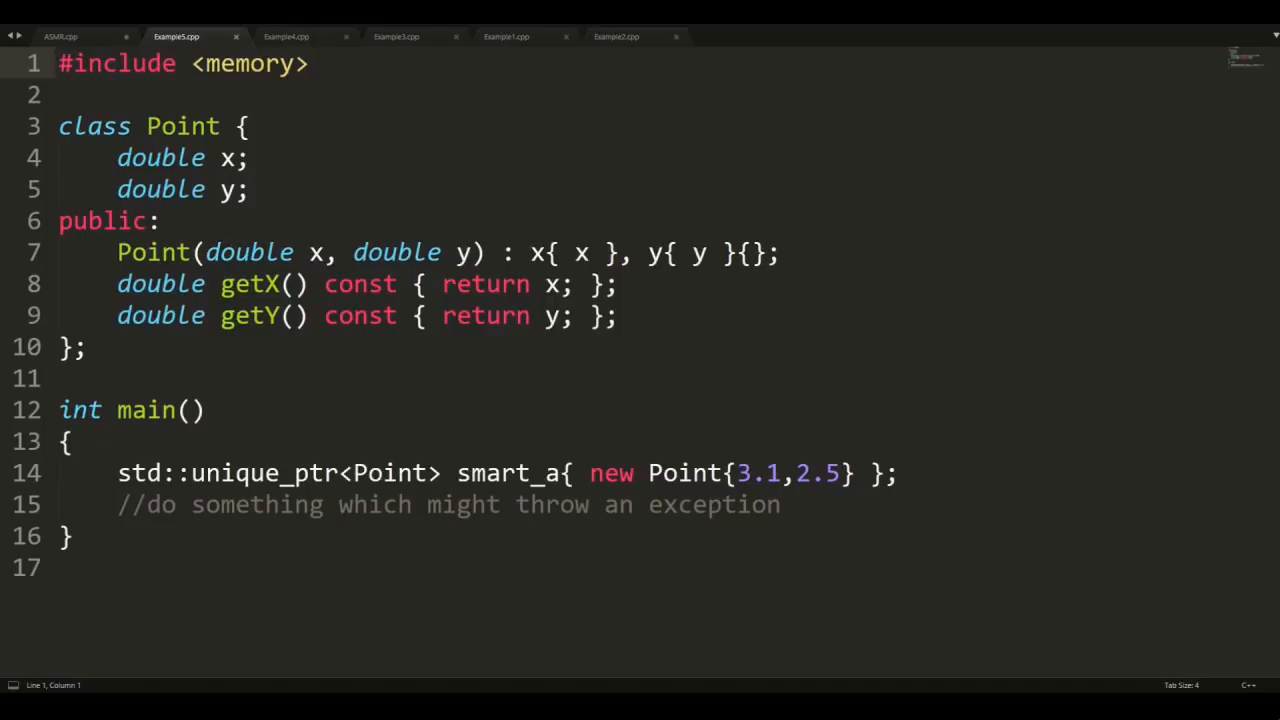
- Switch to the Example4 tab comparing raw pointer and unique_ptr cleanup under exceptions
{"action": "left_click", "coordinate": [286, 36]}
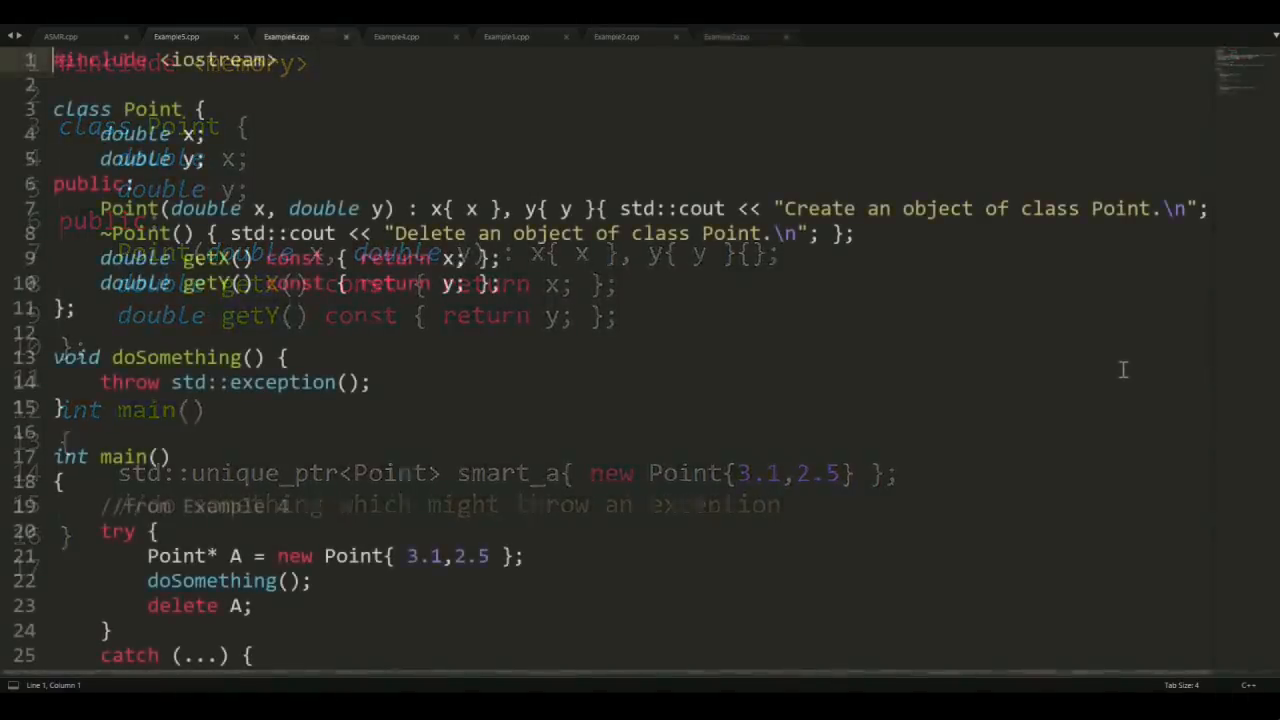
{"action": "left_click", "coordinate": [286, 36]}
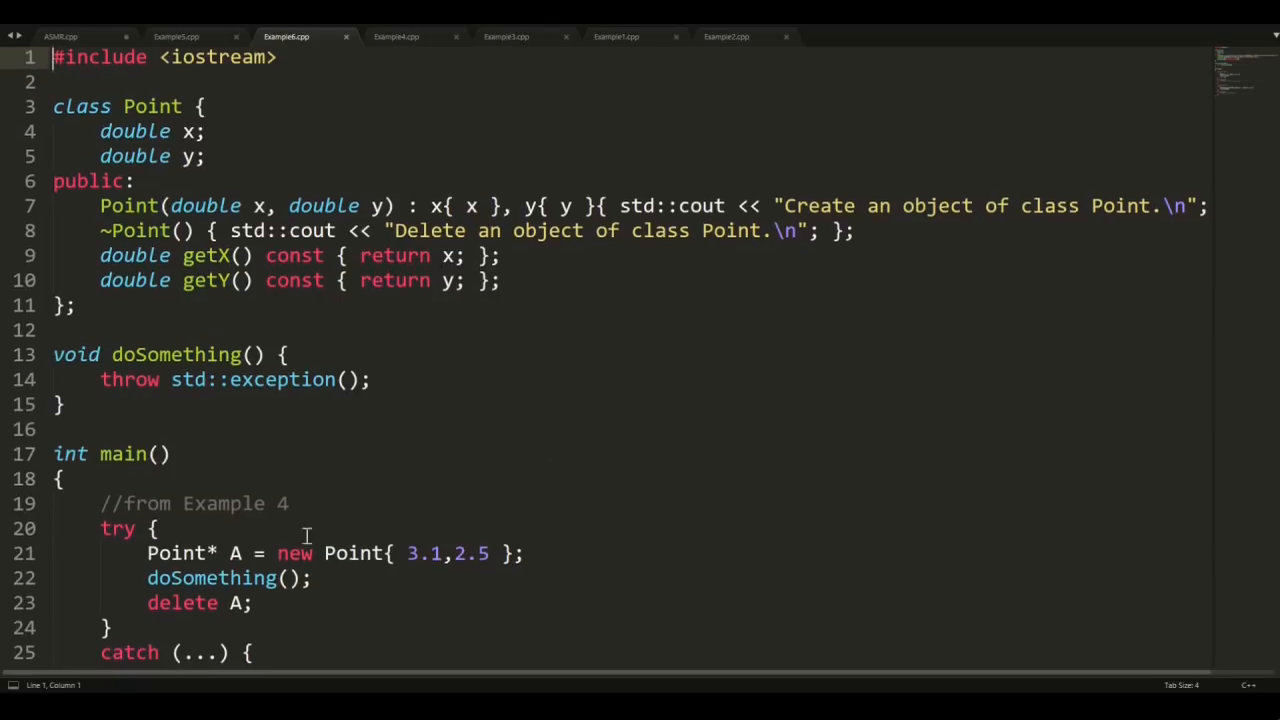
- Scroll to the catch blocks contrasting A and smart_A, then return to the narration file
{"action": "scroll", "scroll_direction": "down", "scroll_amount": 3}
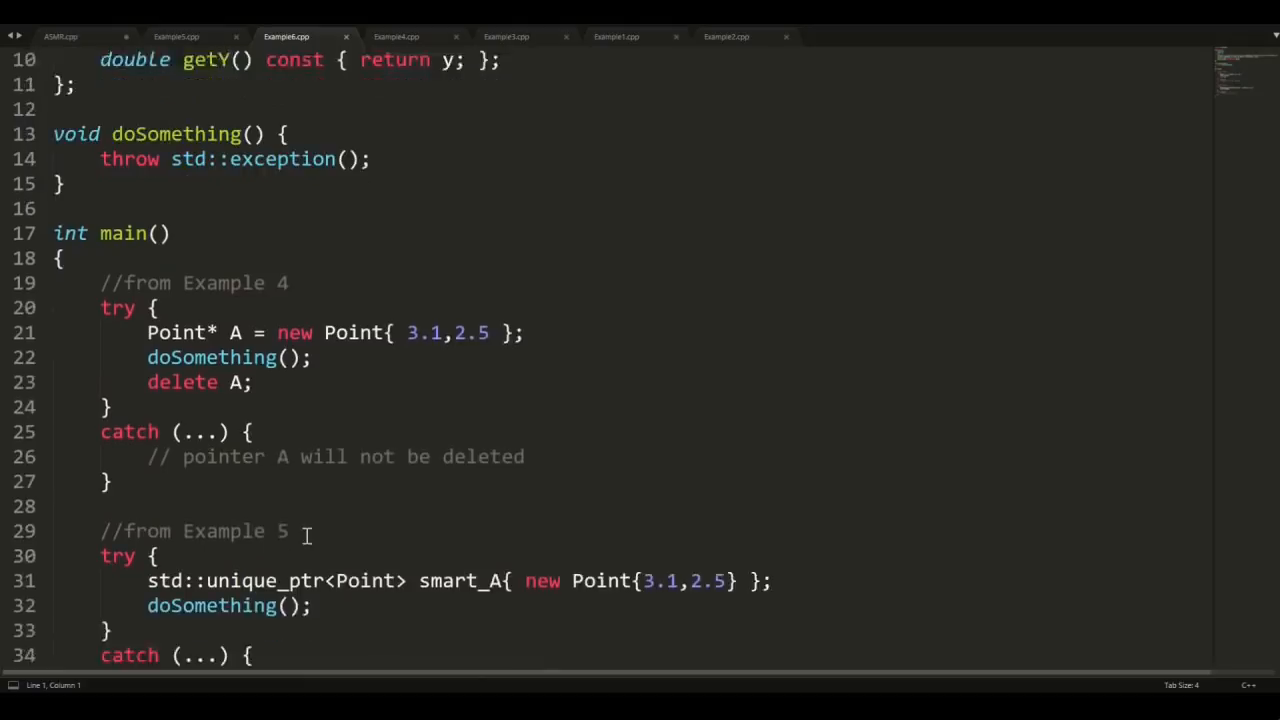
{"action": "scroll", "scroll_direction": "down", "scroll_amount": 3}
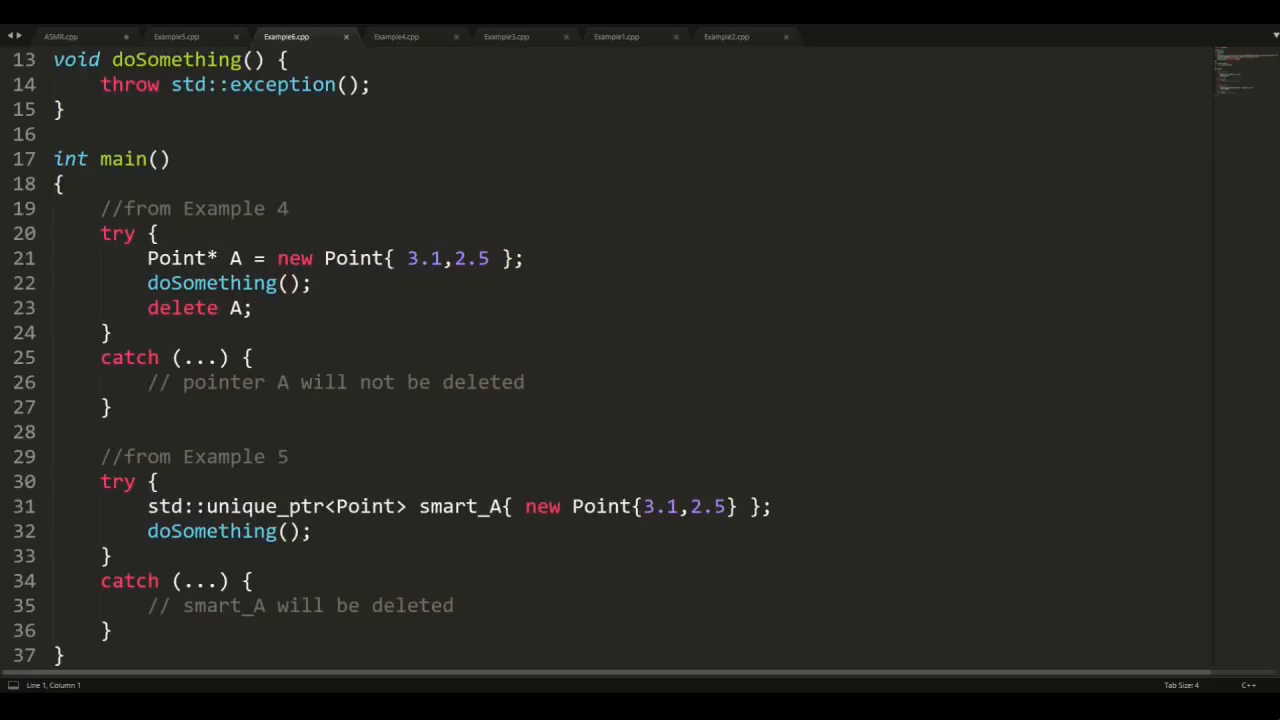
{"action": "left_click", "coordinate": [60, 36]}
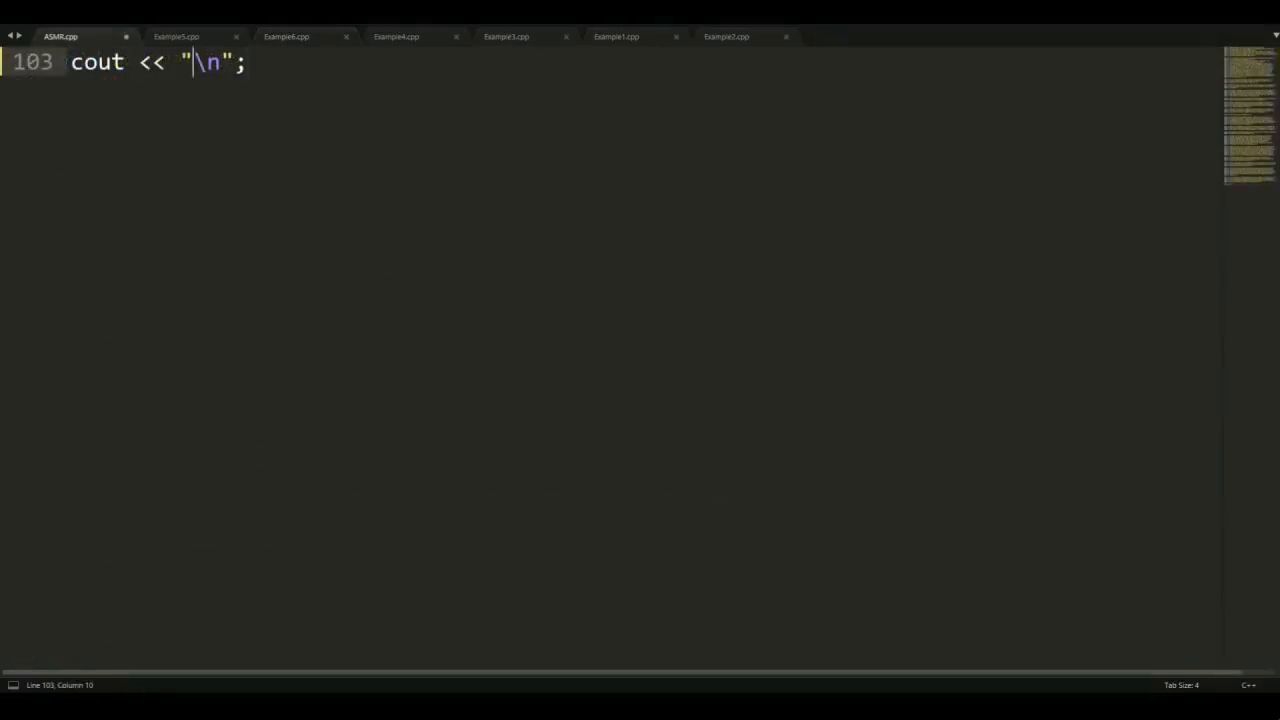
- Write that a deleted object's destructor is called, named after its class and starting with a tilde
{"action": "type", "text": "Every time an object is de"}
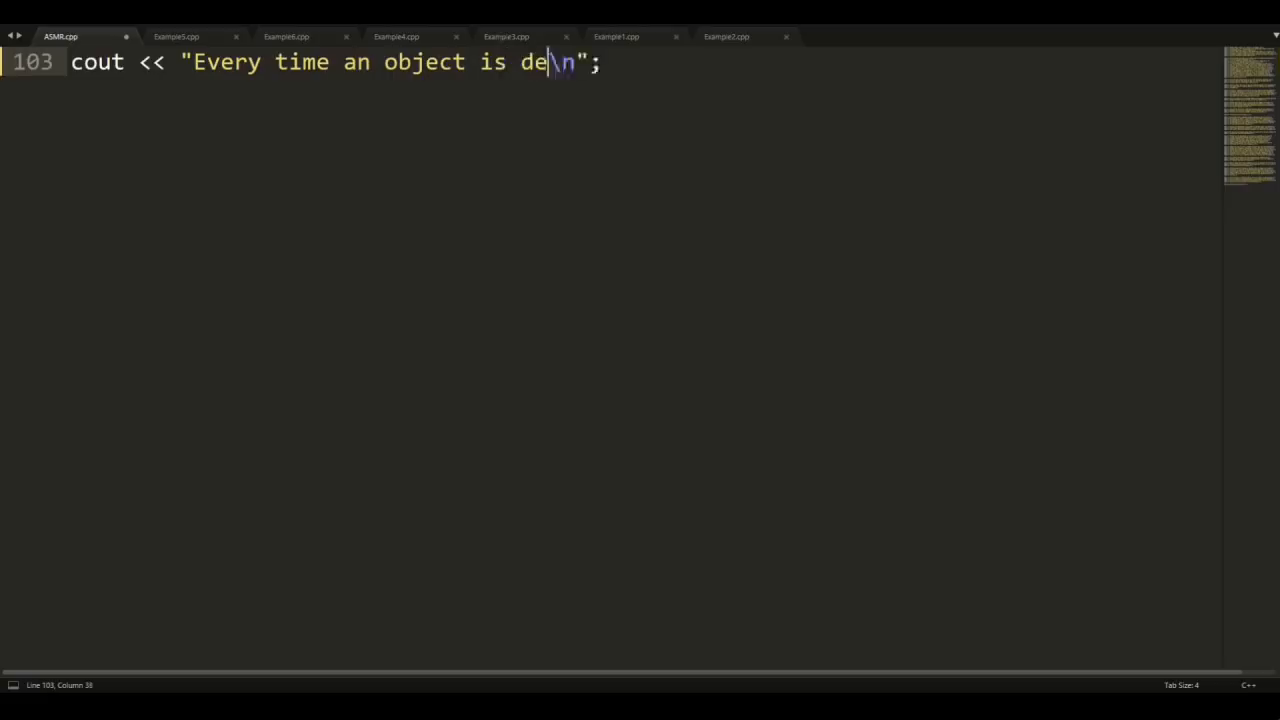
{"action": "type", "text": "leted, its destructo"}
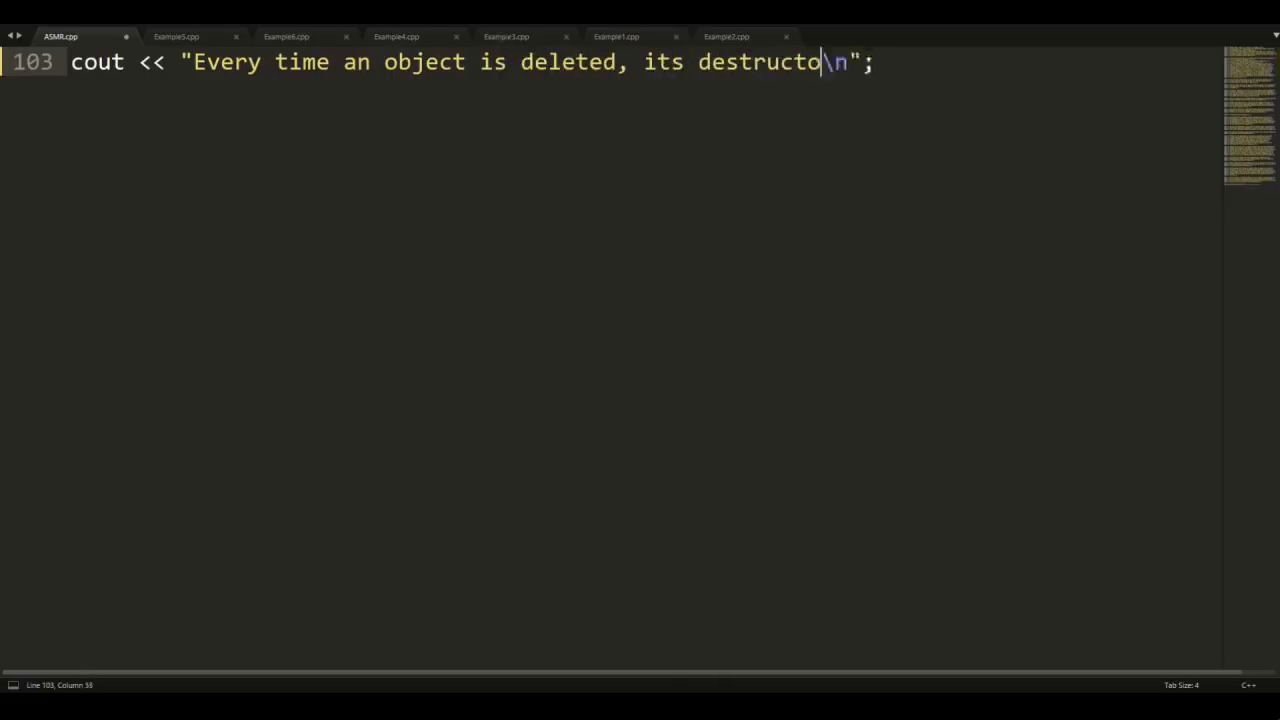
{"action": "type", "text": "r is called. The"}
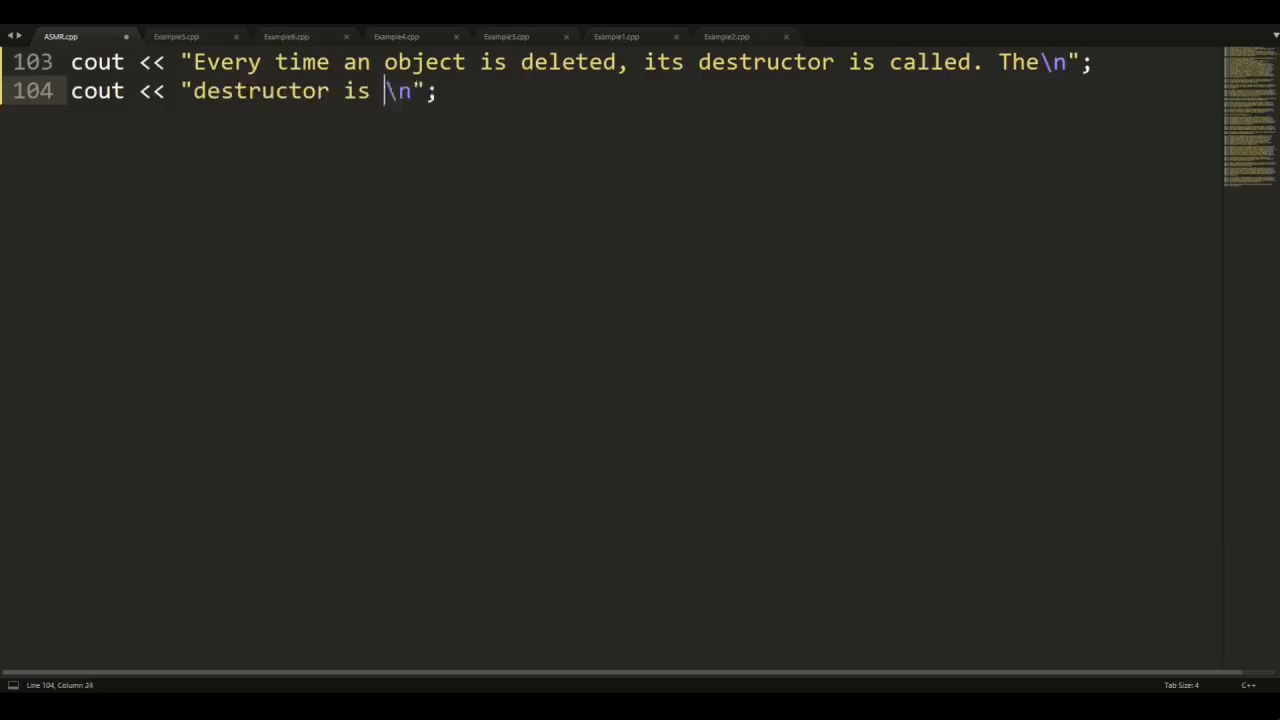
{"action": "type", "text": "always named after its c"}
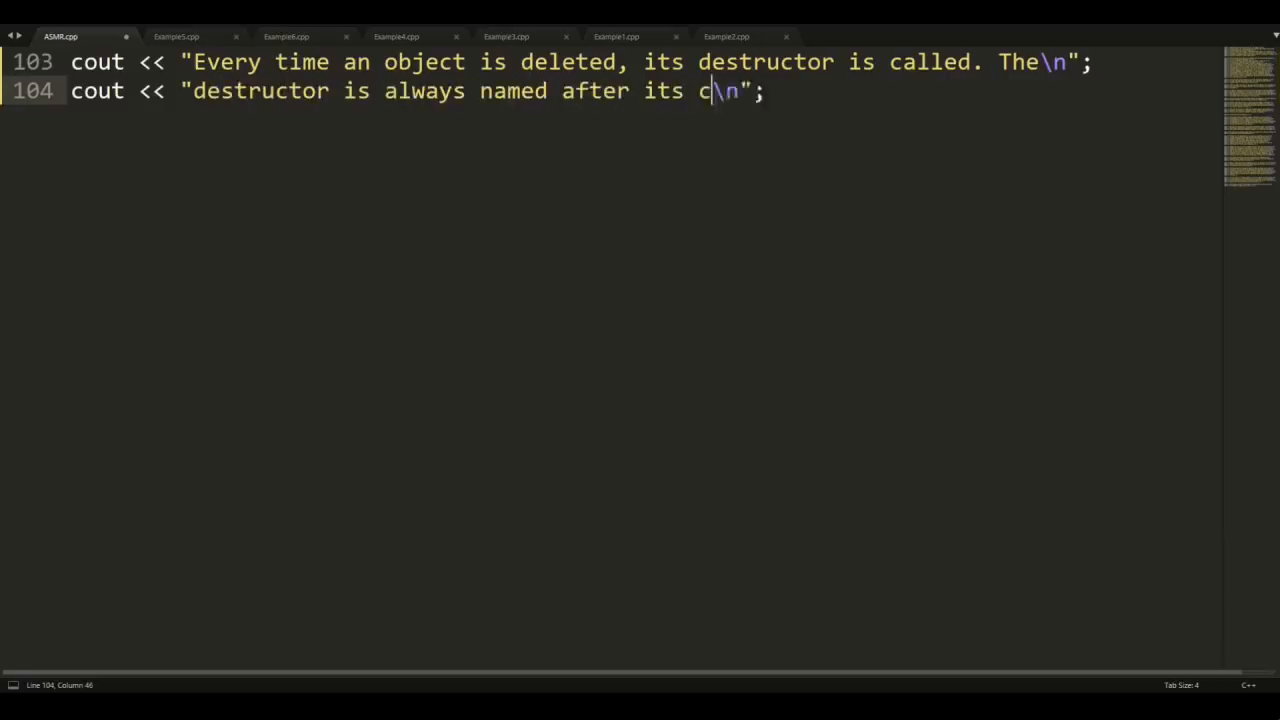
{"action": "type", "text": "lass and starts with a tilde."}
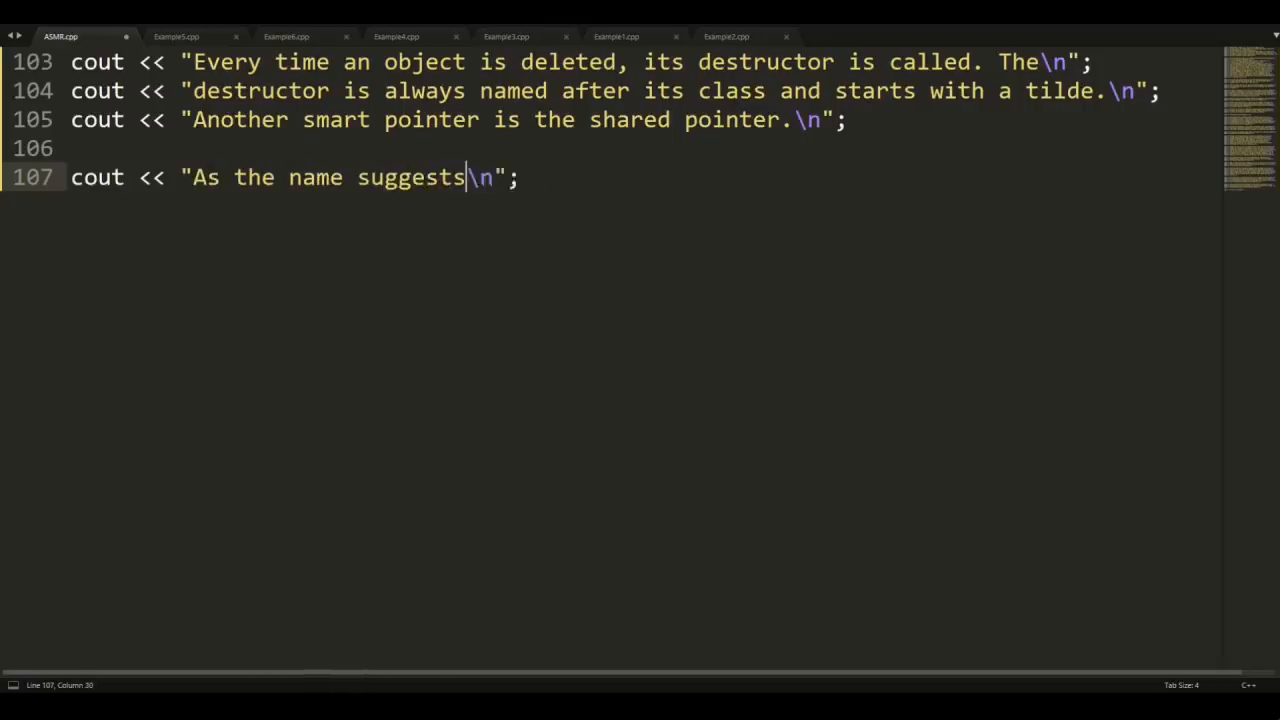
- Write that unique pointers mean unique ownership while shared pointers keep track of their count
{"action": "type", "text": ", the unique pointer represents unique ownership"}
{"action": "type", "text": "cout << \"whereas the shared pointer \\n\";"}
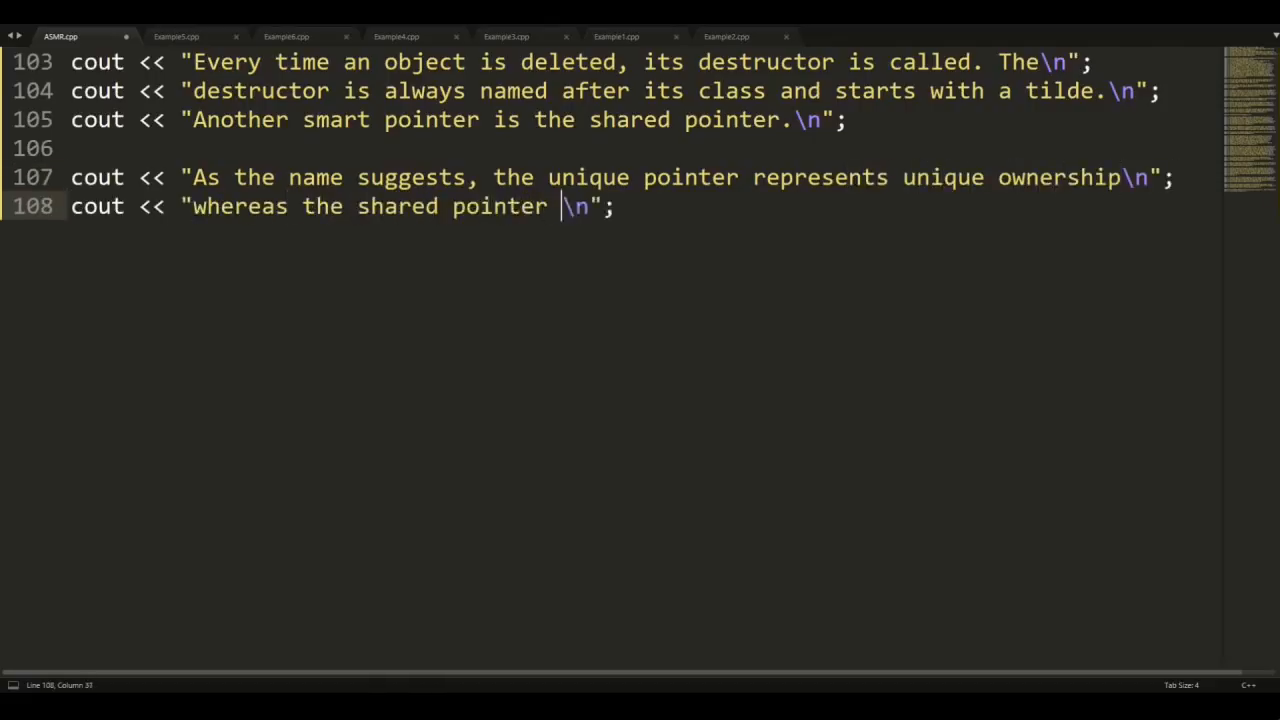
{"action": "type", "text": "represents shared ownership. A"}
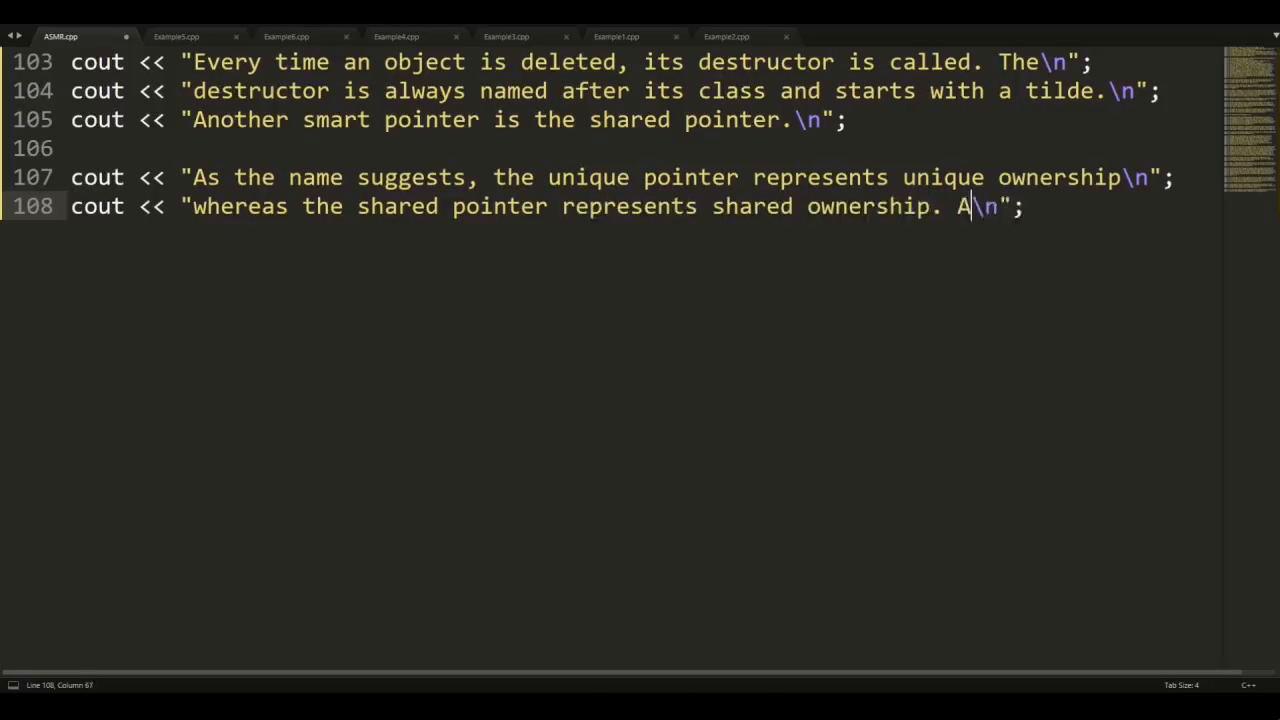
{"action": "type", "text": "shared pointer"}
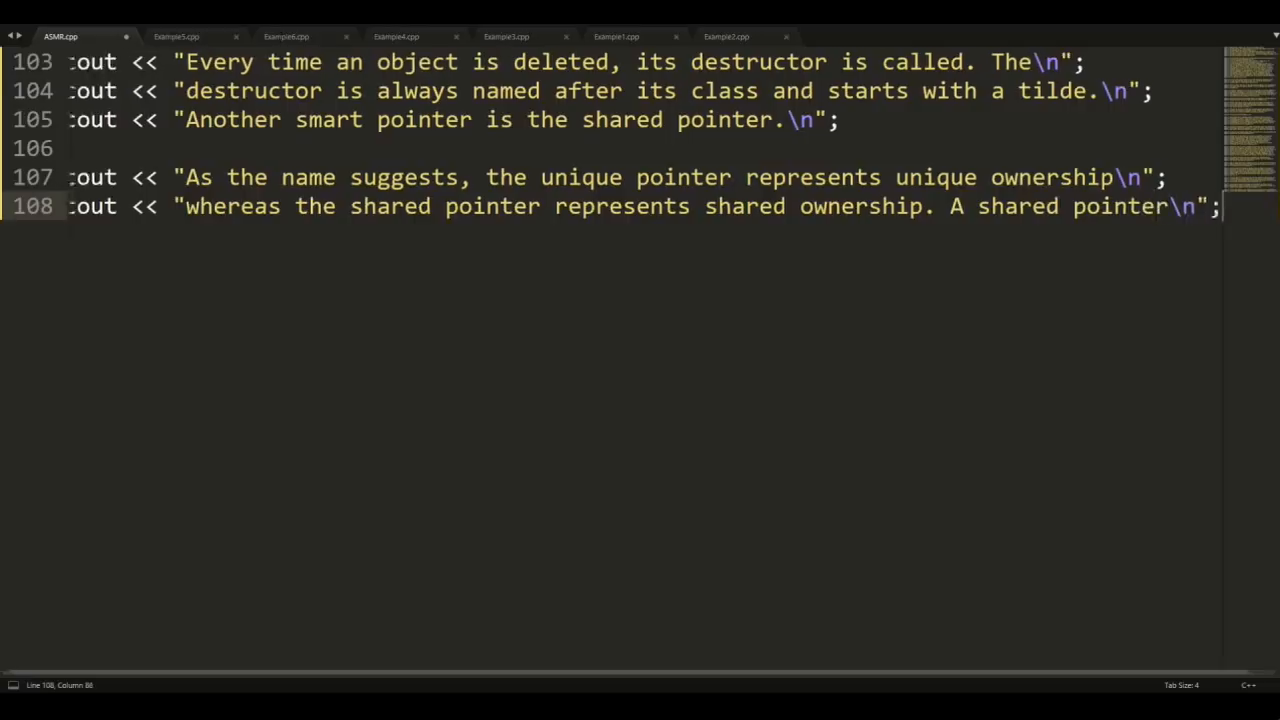
{"action": "type", "text": "cout << \"keeps track \\n\";"}
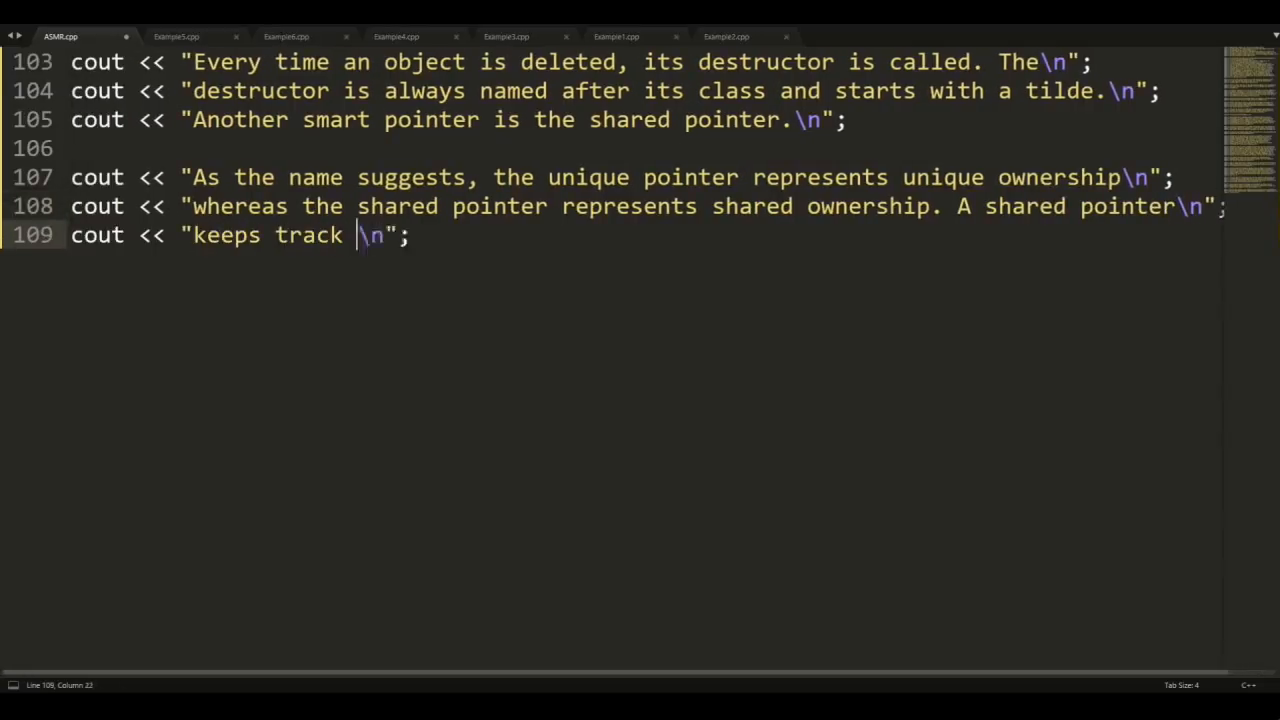
{"action": "type", "text": "of how many shared pointers are pointing to the object and"}
{"action": "type", "text": "cout << \"only the last shared pointer deletes the object.\\n\";"}
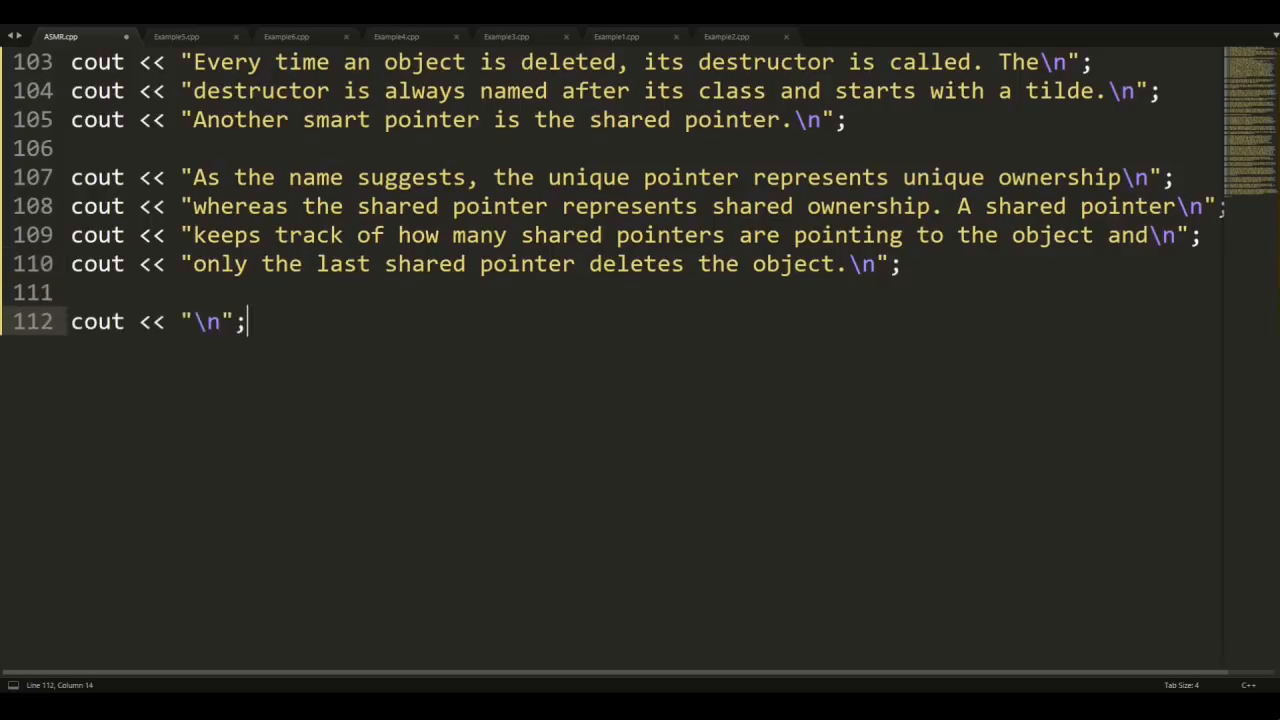
{"action": "type", "text": "The smart pointers are part of the Standard Library which gets extended"}
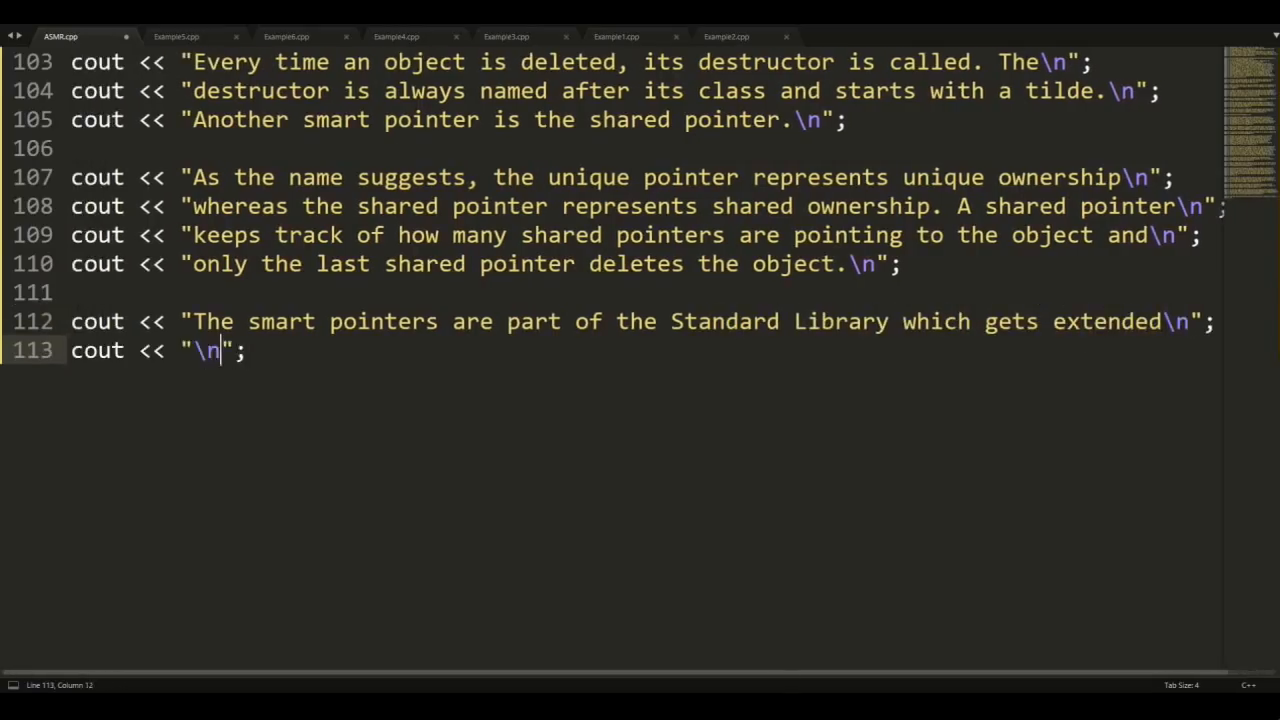
- Write that the language is modified every few years, C++17 is latest and the next likely releases in 2020
{"action": "type", "text": "every few years. The programming language i"}
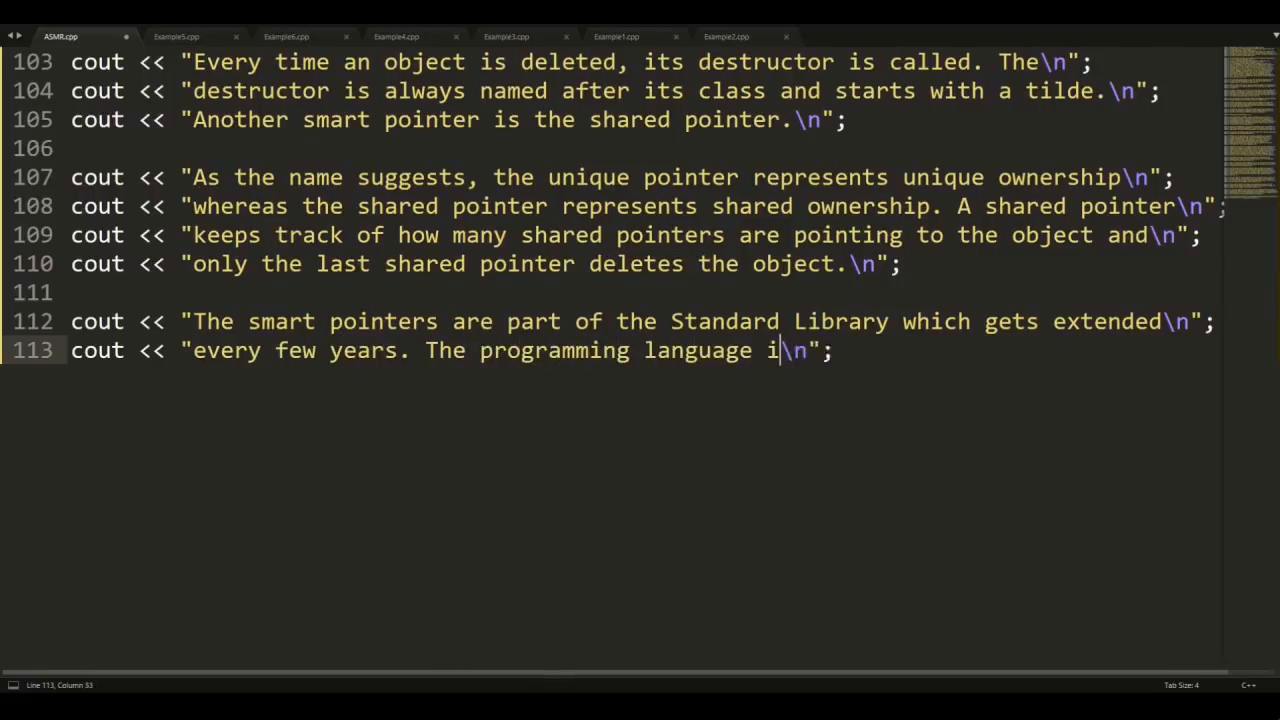
{"action": "type", "text": "tself gets modified as well."}
{"action": "type", "text": "cout << \"As of today, th\\n\";"}
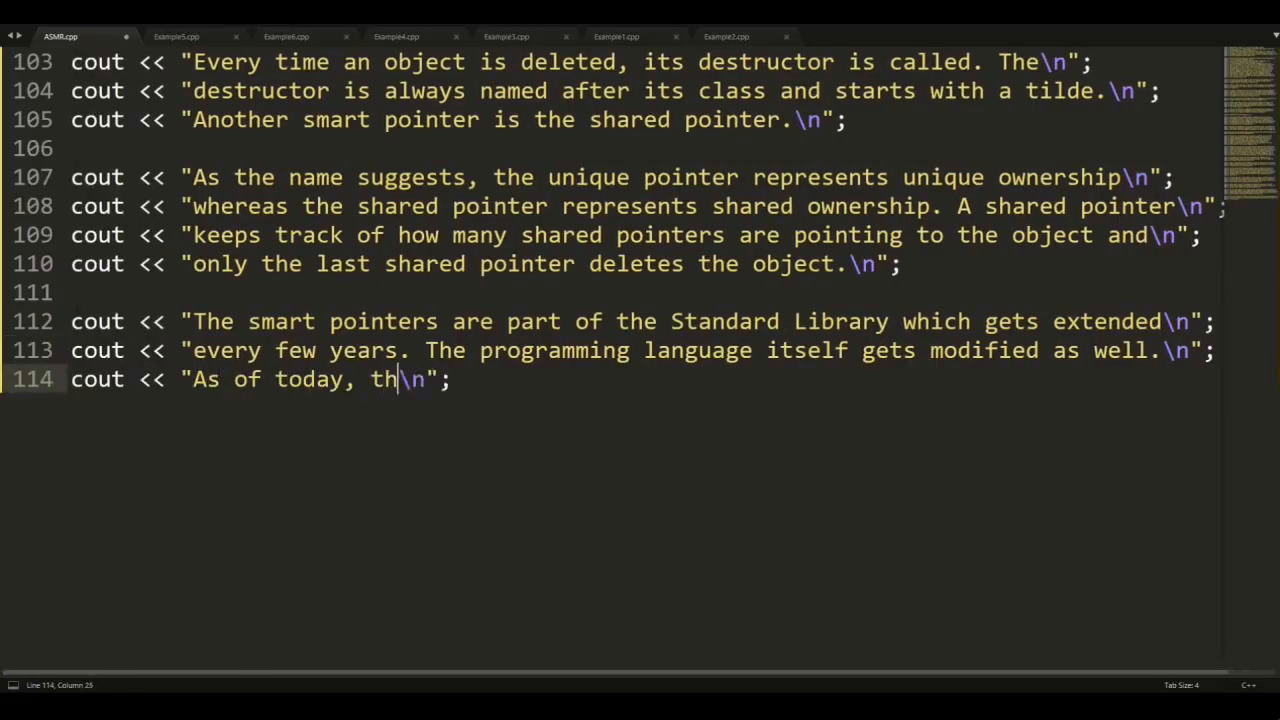
{"action": "type", "text": "e latest version is C+"}
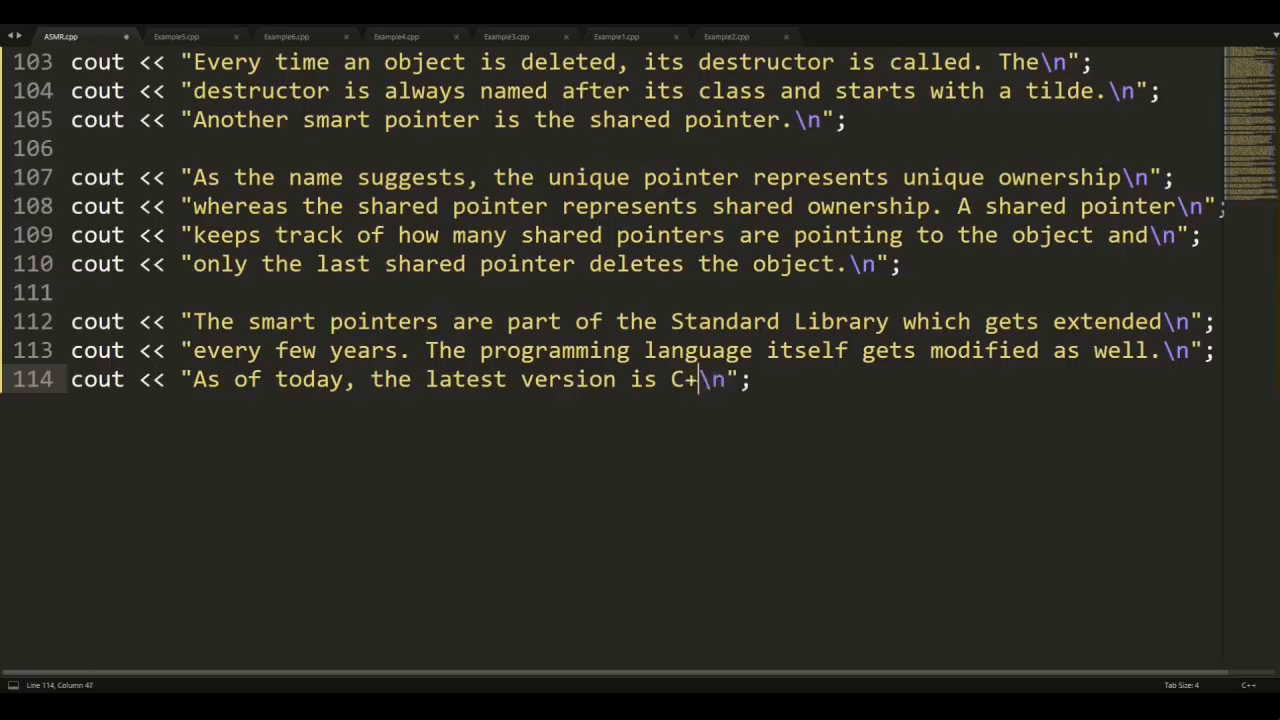
{"action": "type", "text": "+17 and the next"}
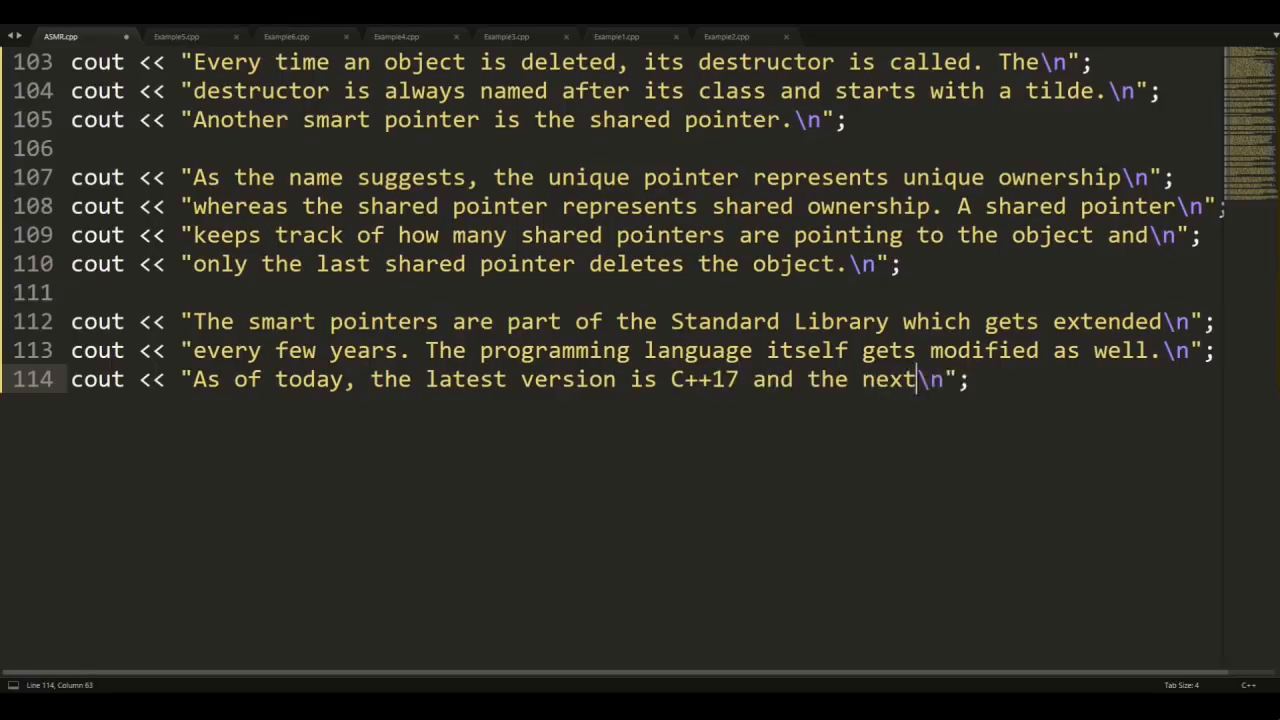
{"action": "type", "text": "version will most"}
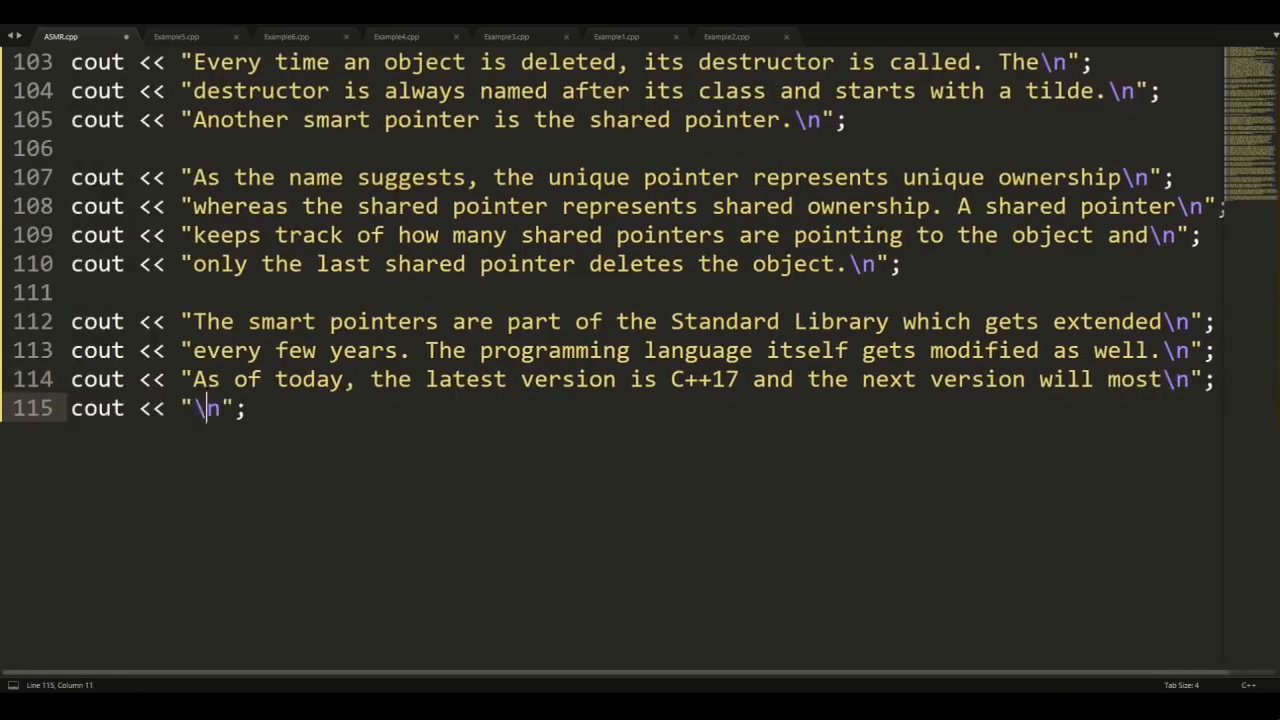
{"action": "type", "text": "likely be re"}
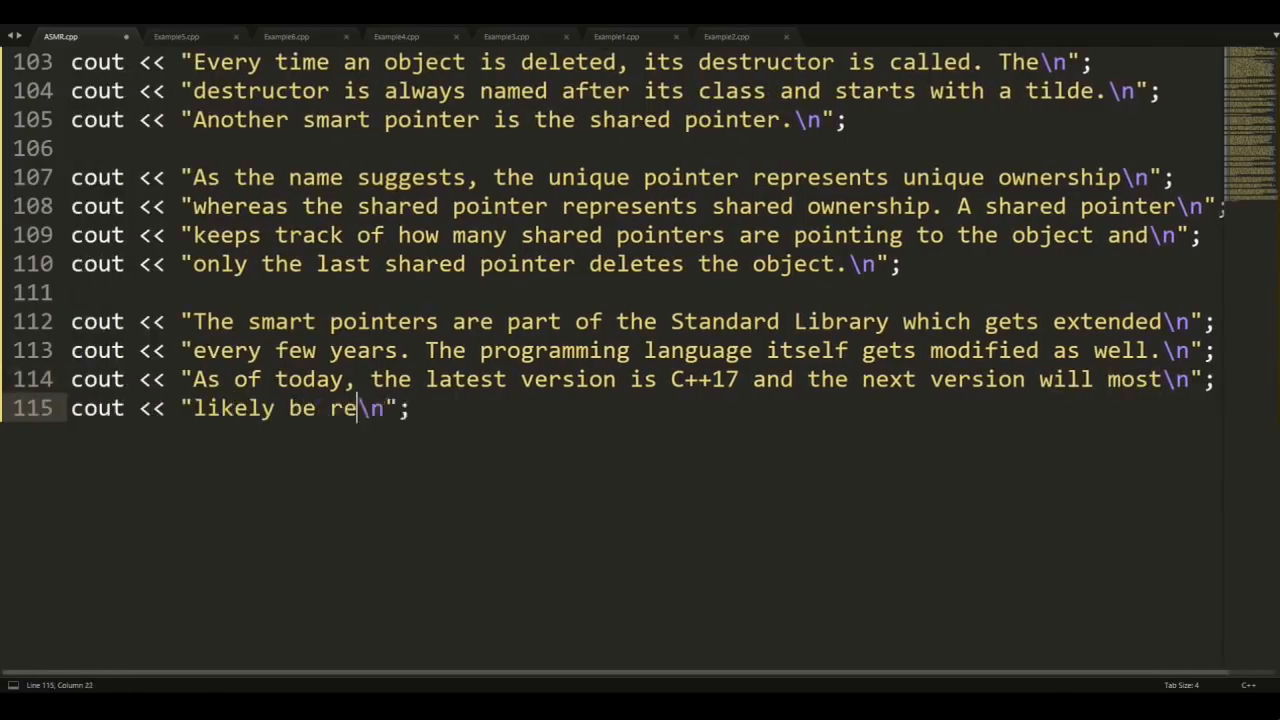
{"action": "type", "text": "leased in 2020."}
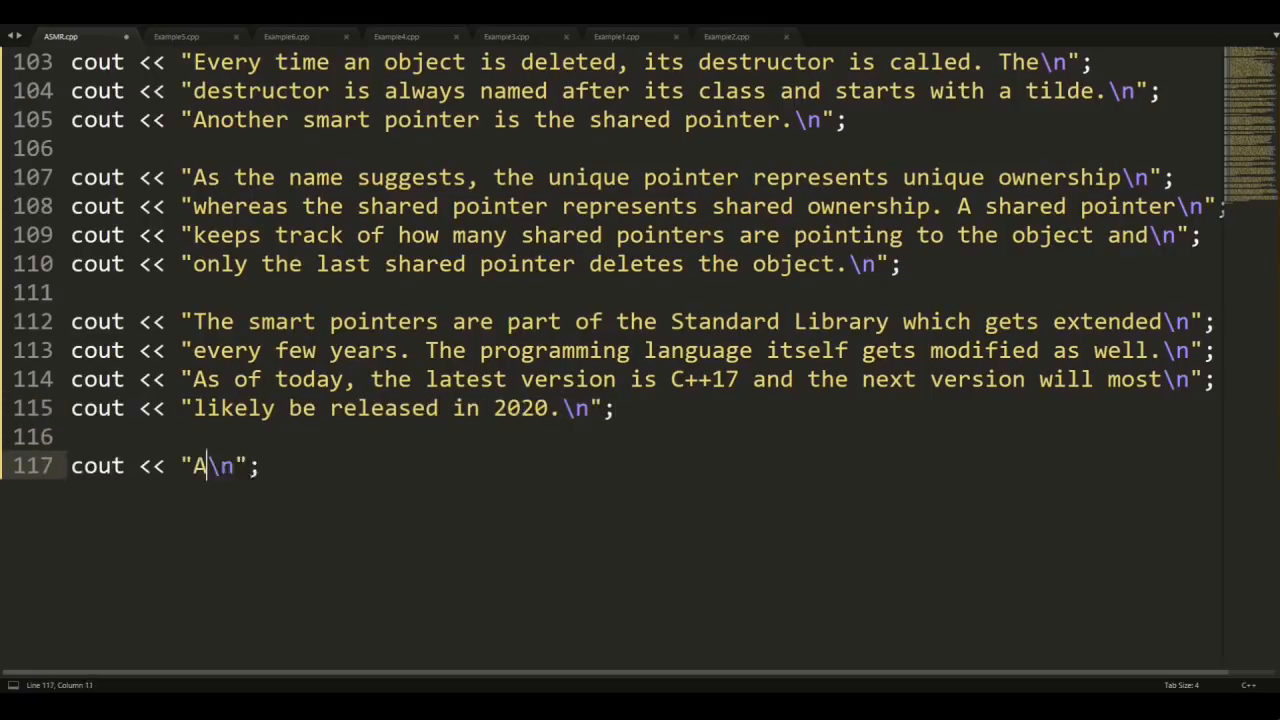
- Write that another well-known library is Boost, worth checking out beyond the Standard Library
{"action": "type", "text": "nother well-known l"}
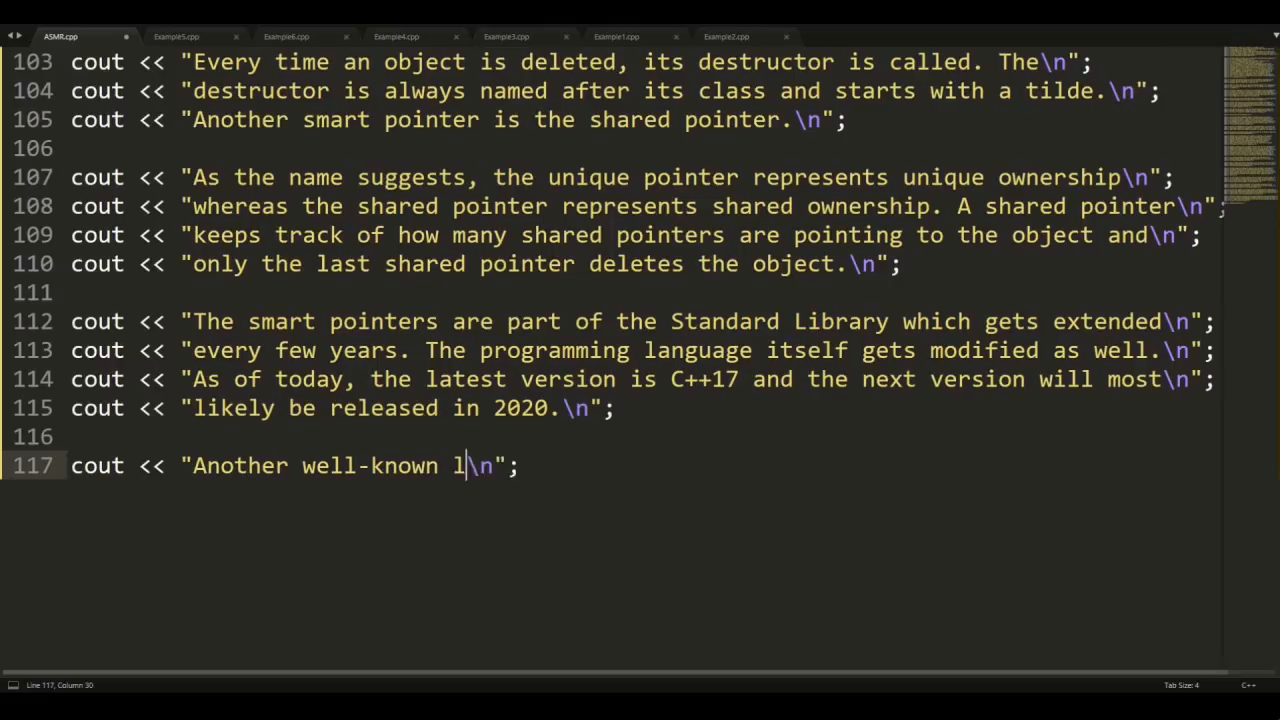
{"action": "type", "text": "ibrary is called Boost"}
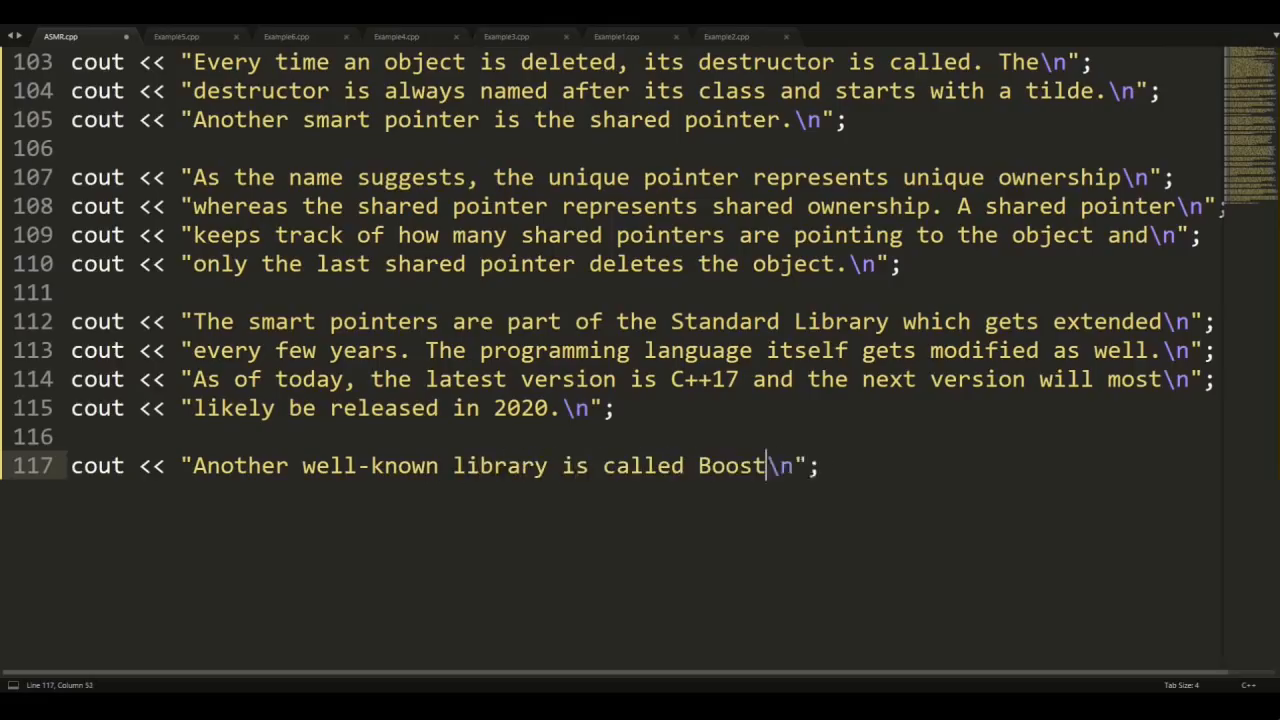
{"action": "type", "text": ". If you're looking for something"}
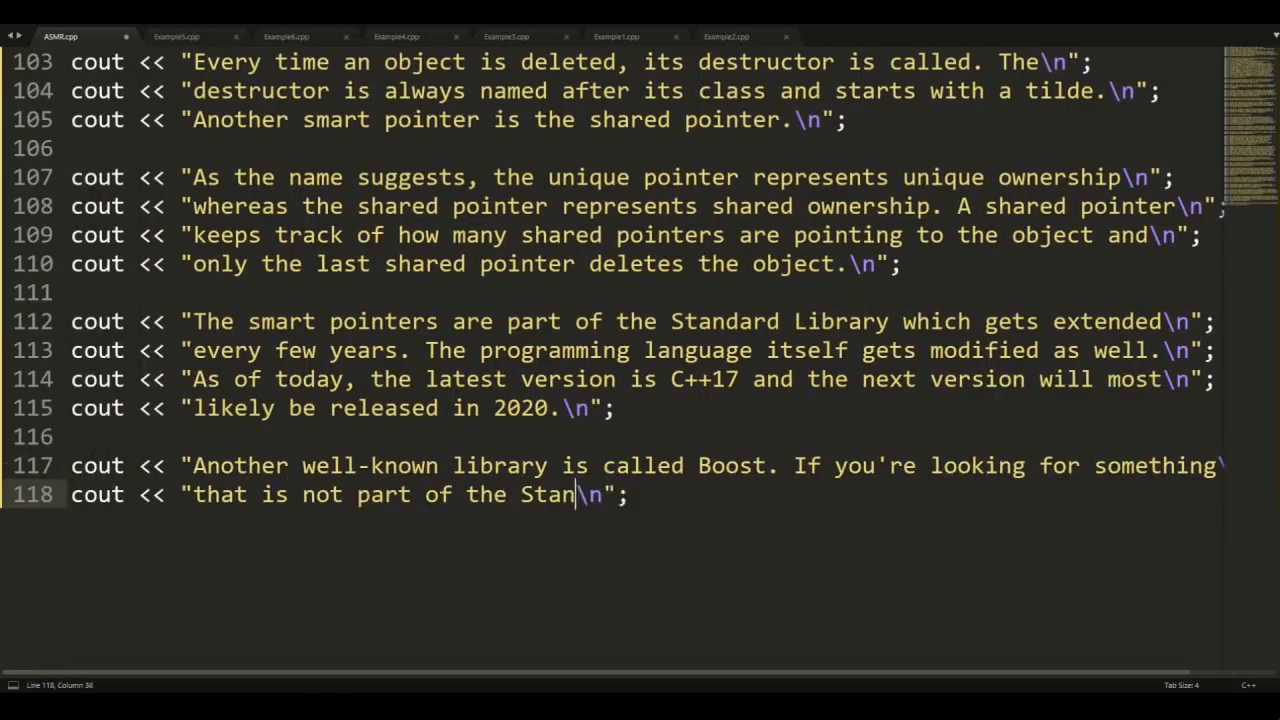
{"action": "type", "text": "dard Library, it's worth chec"}
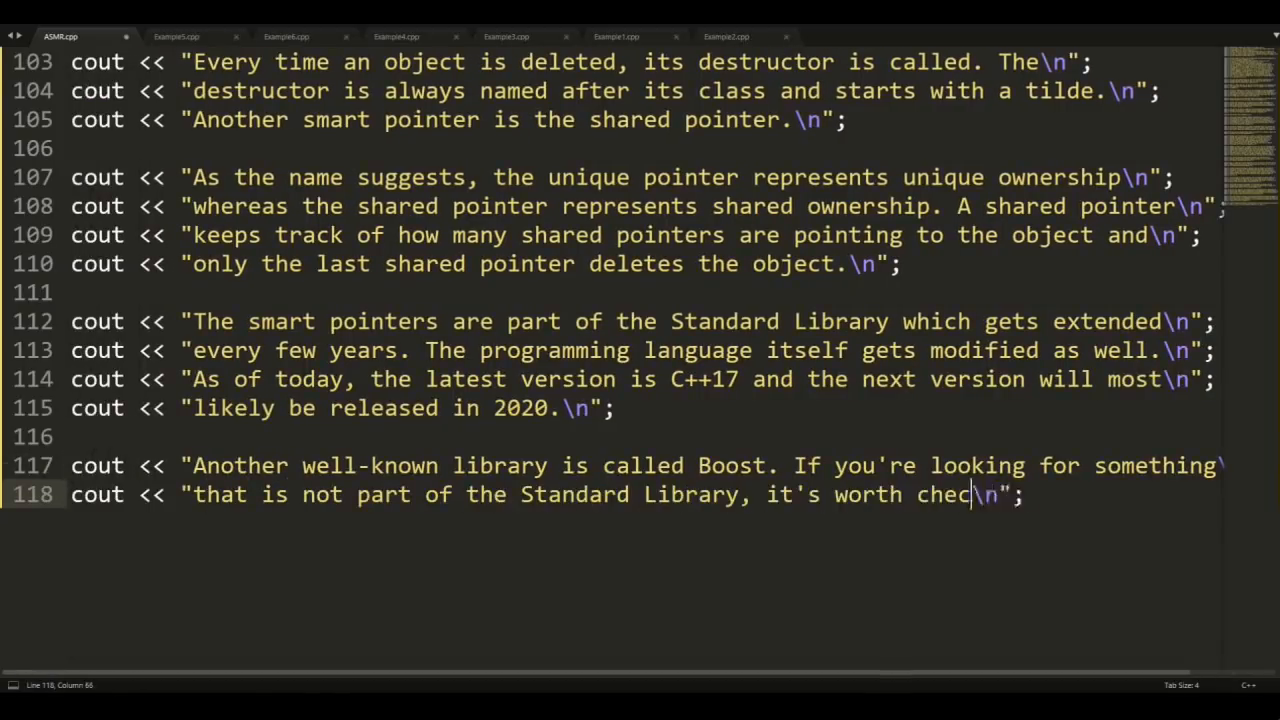
{"action": "type", "text": "king out Boost\\n\";"}
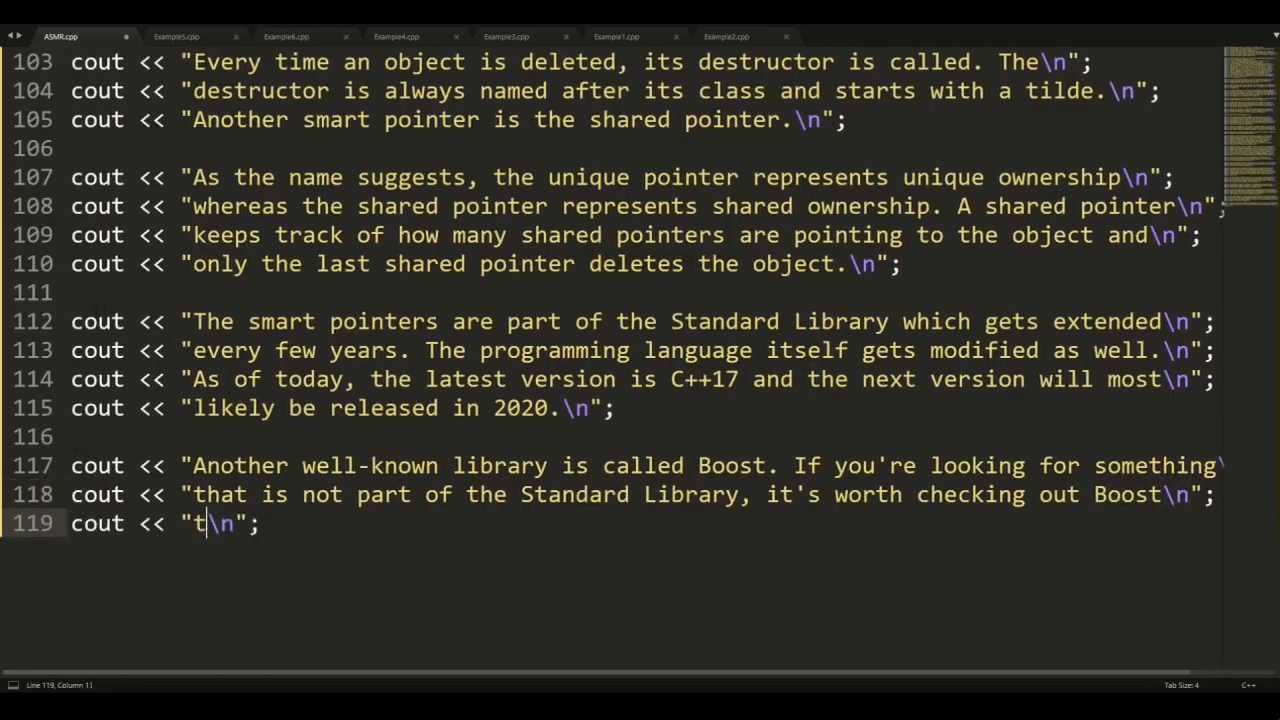
{"action": "type", "text": "o see if it contains functionality that can help you."}
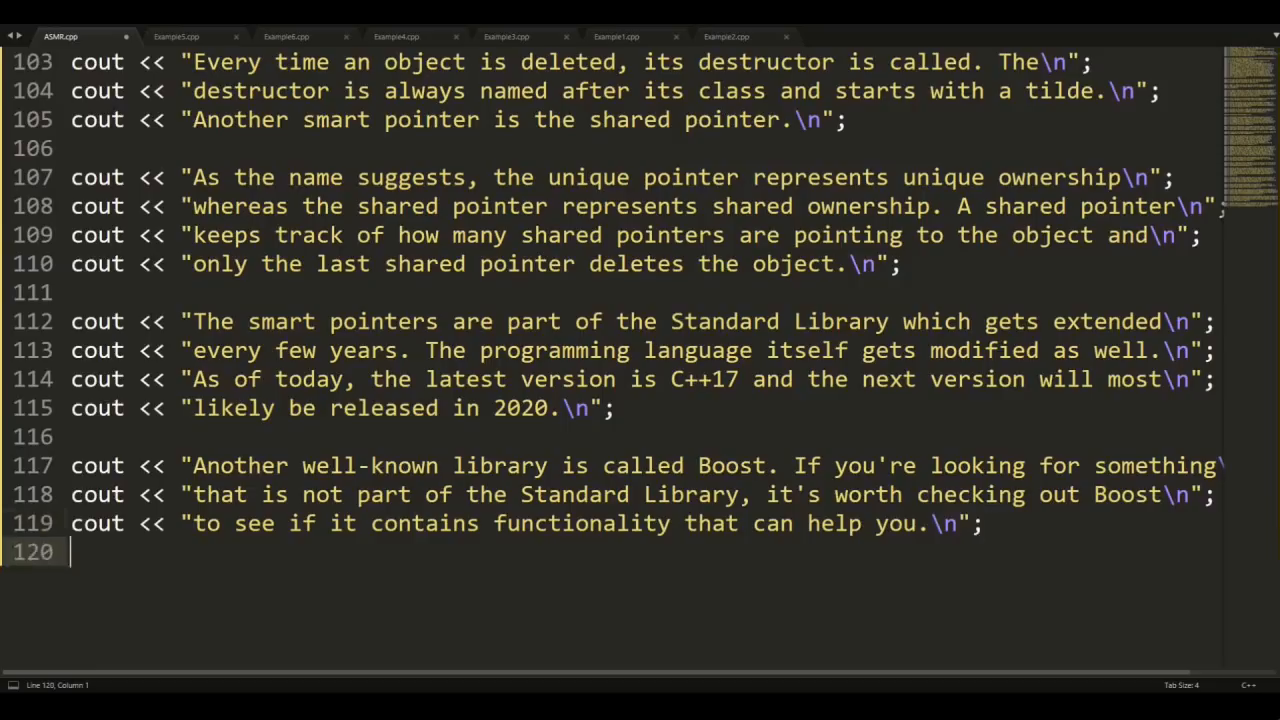
- Begin the closing line: "That's everything I have to share for part 7. I am C-riously thankful t"
{"action": "type", "text": "cout << \"That'\\n\";"}
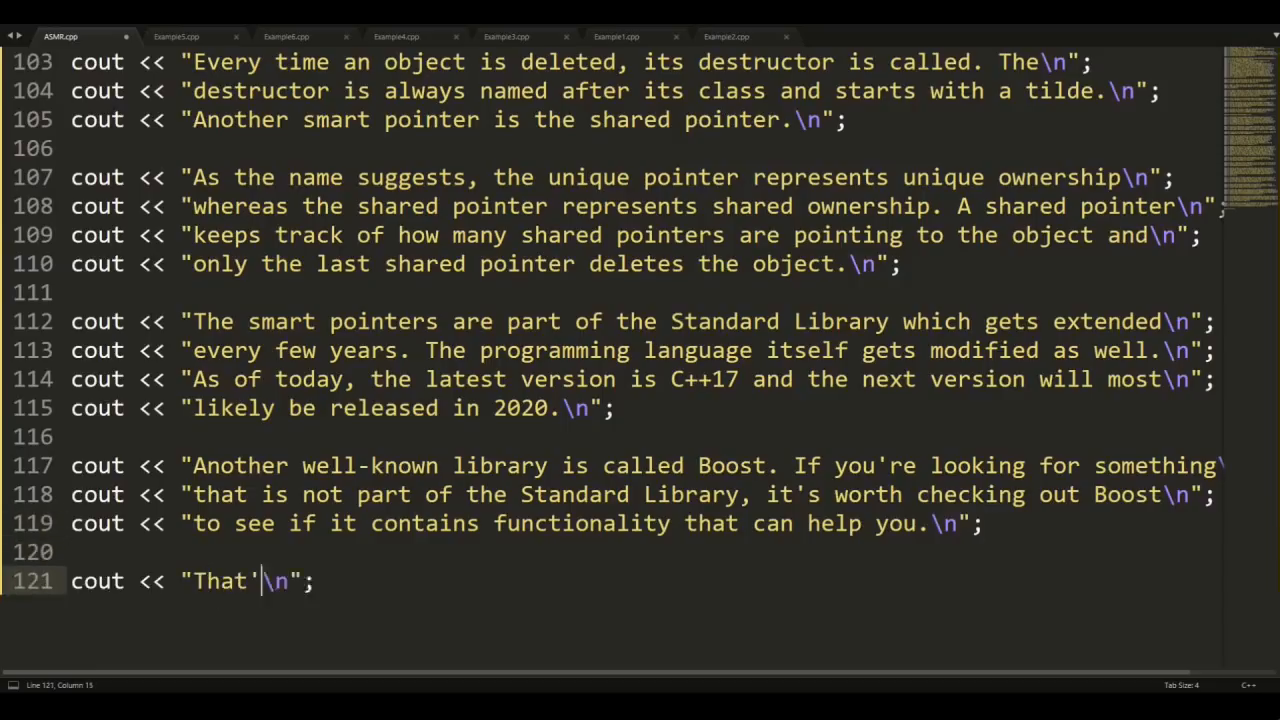
{"action": "type", "text": "s everything"}
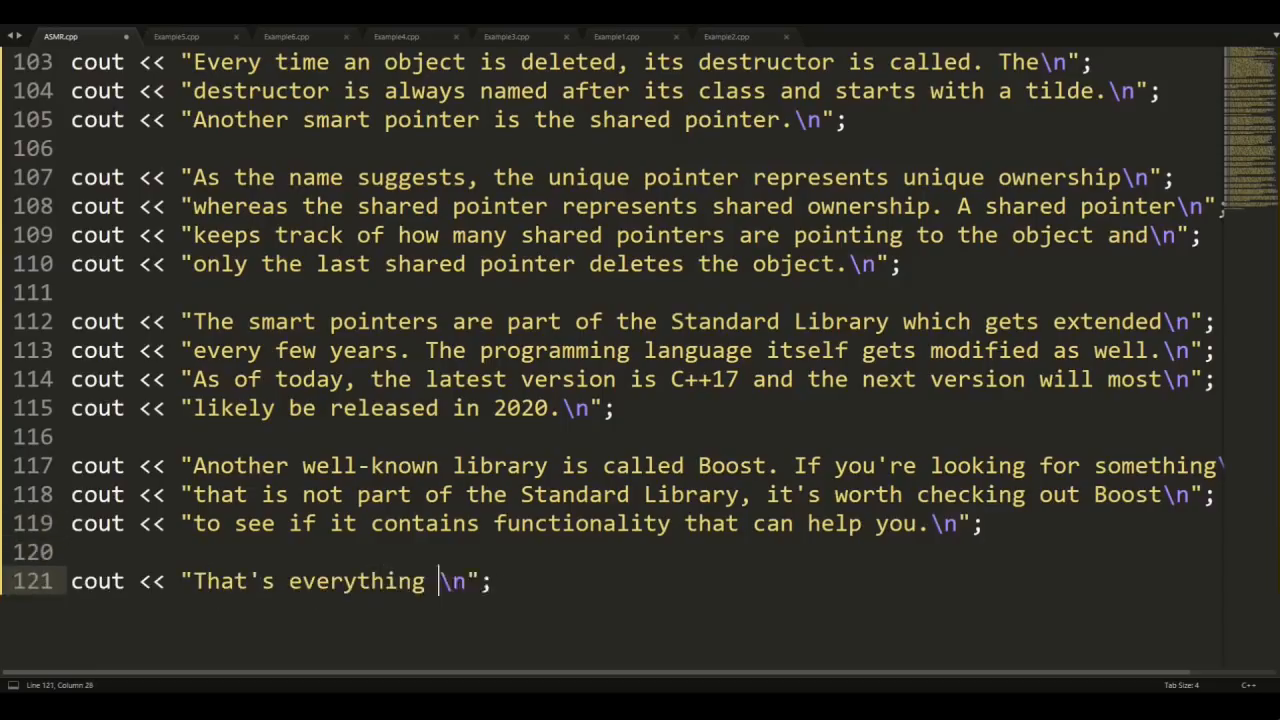
{"action": "type", "text": "I have to share f"}
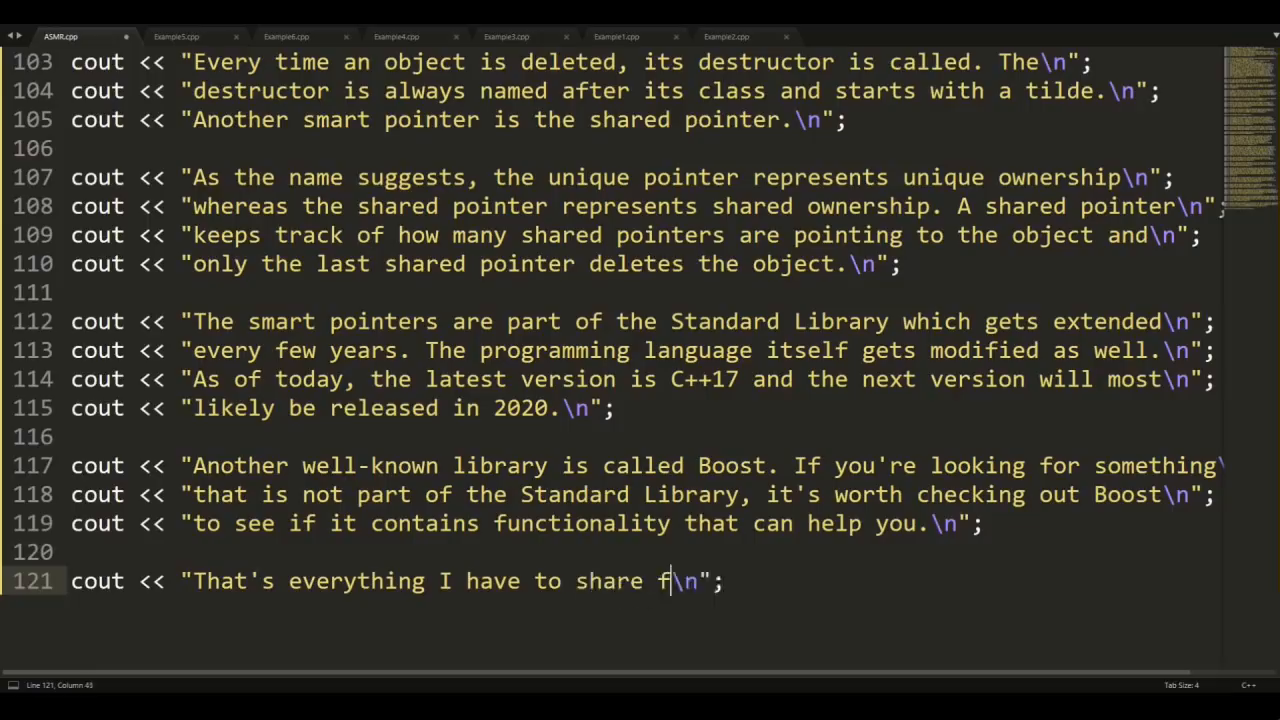
{"action": "type", "text": "or part 7. I am"}
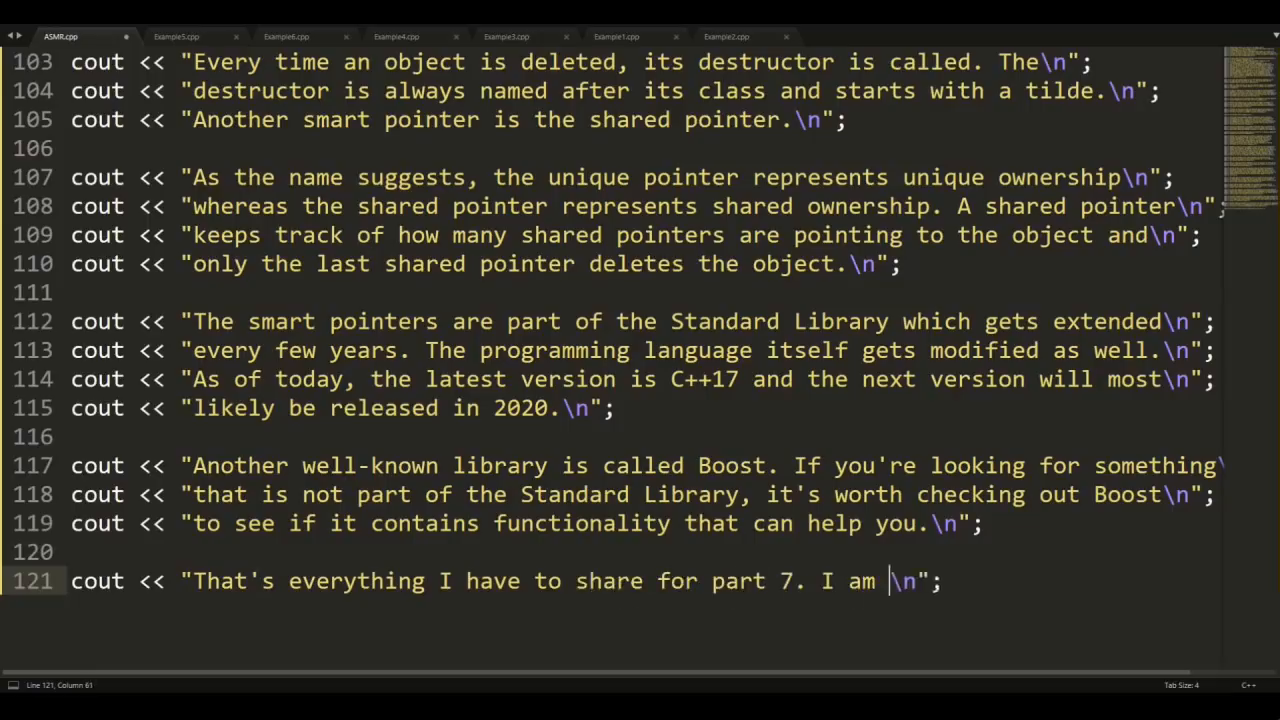
{"action": "type", "text": "C-riously thankful t"}
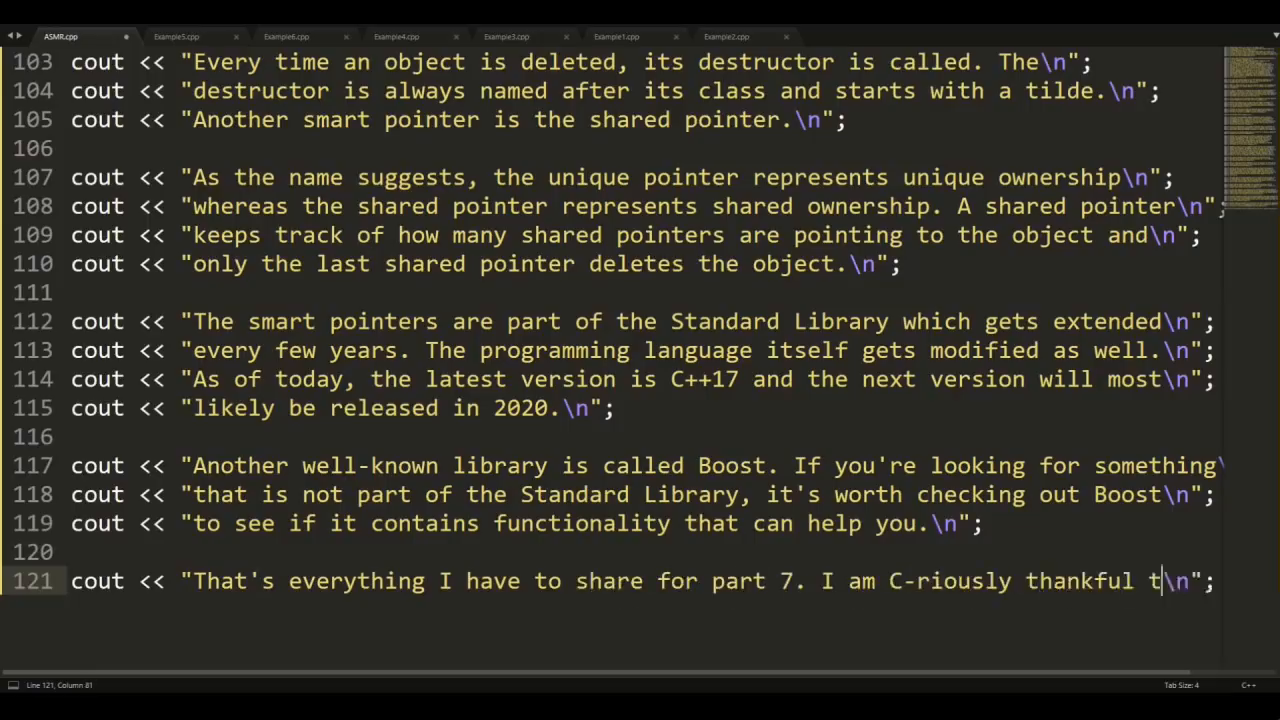